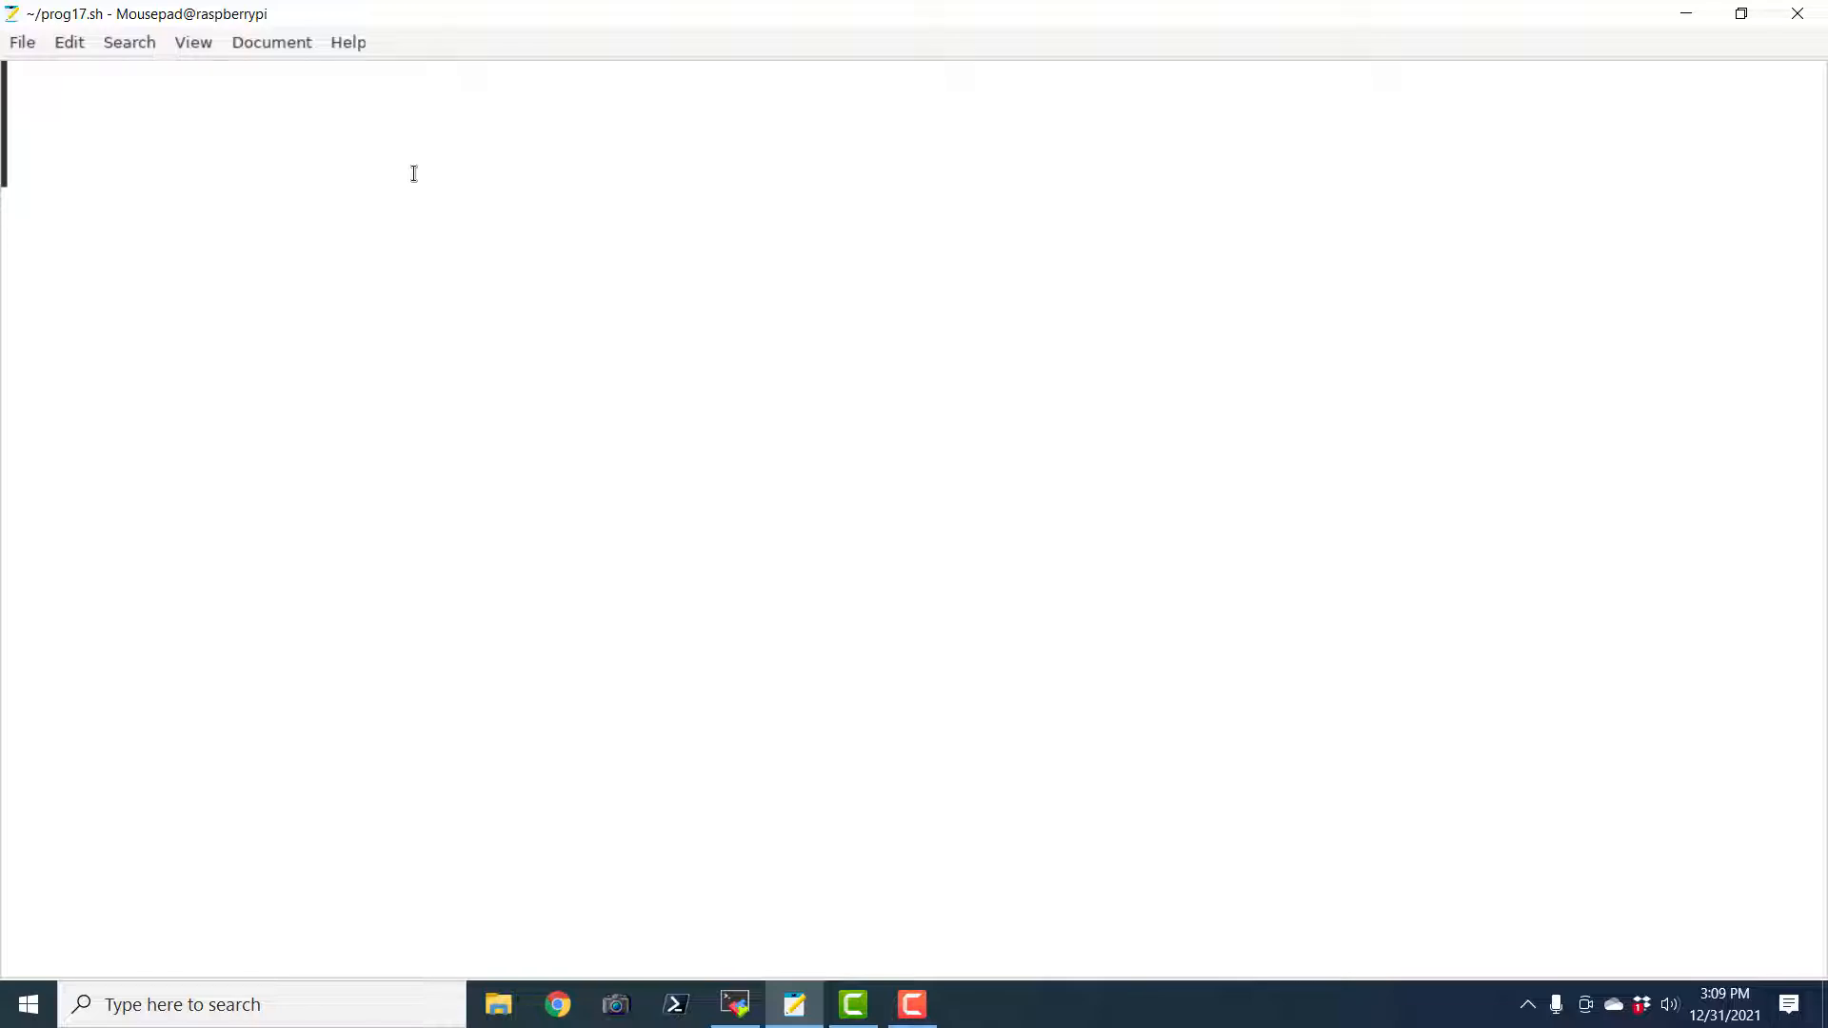
Write the #!/bin/bash shebang line and save prog17.sh
{"action": "type", "text": "#!"}
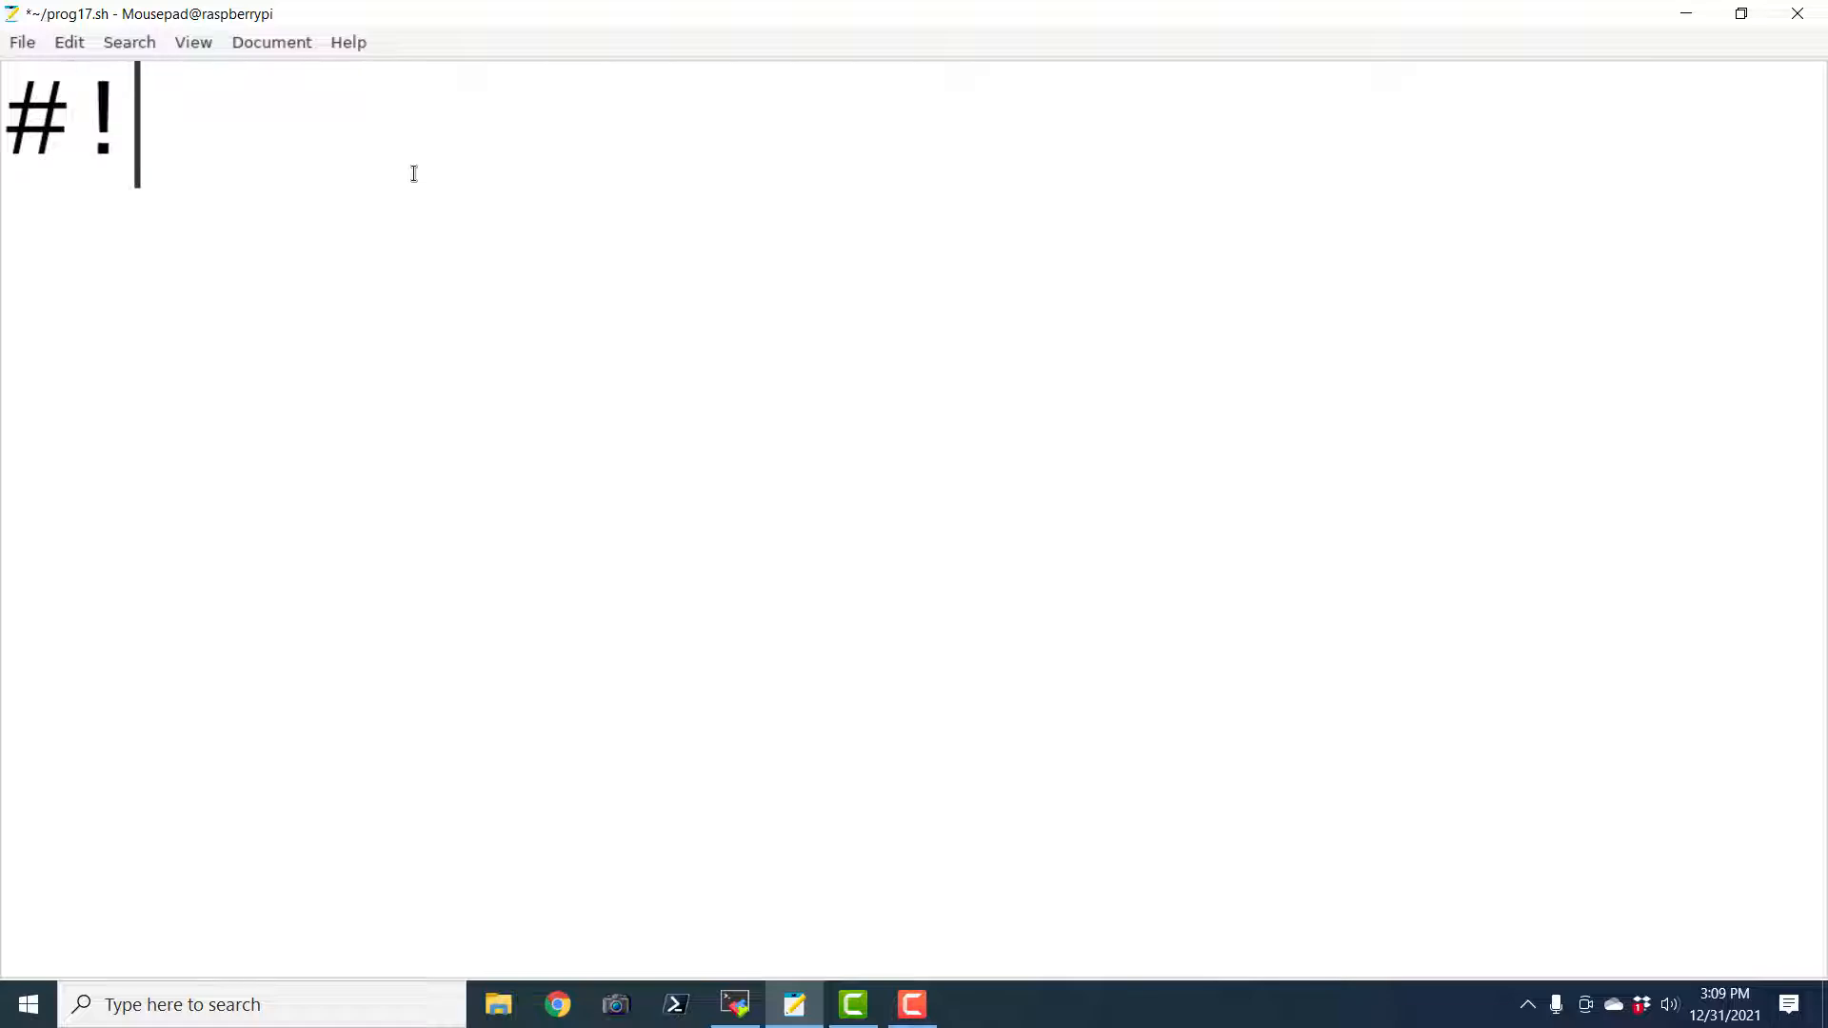
{"action": "type", "text": "/"}
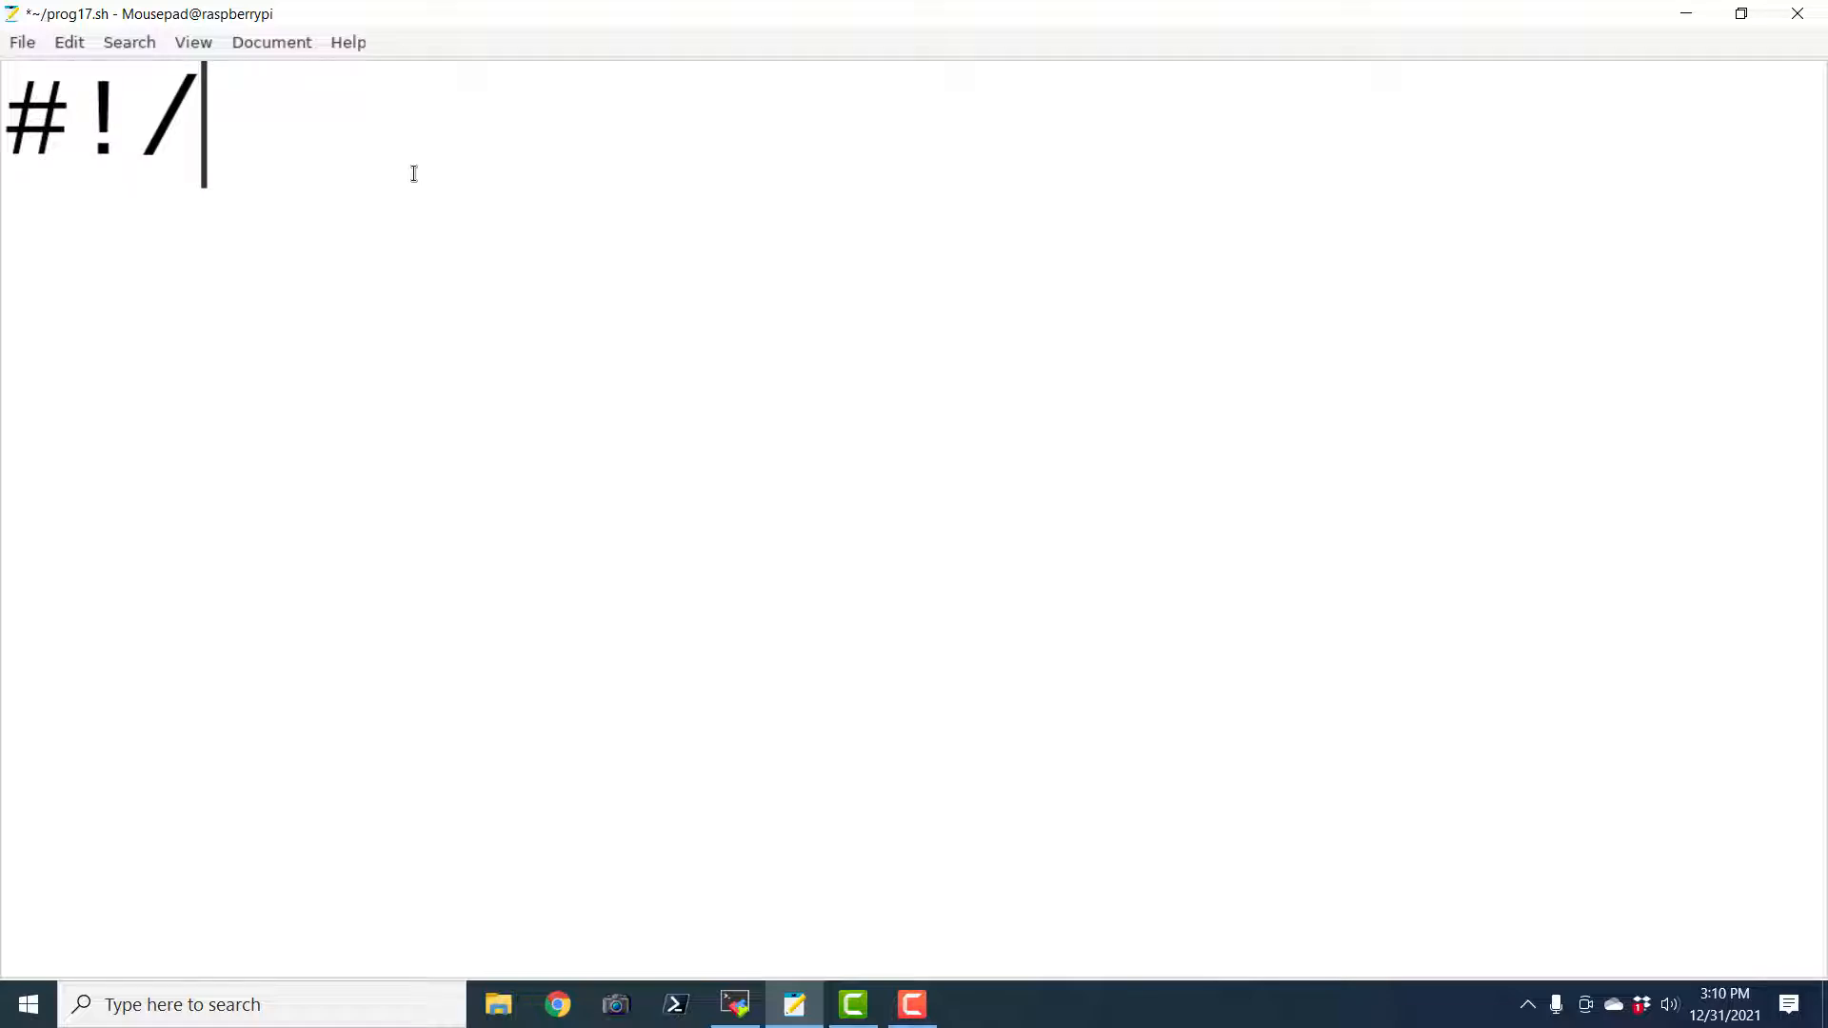
{"action": "type", "text": "bin/bash"}
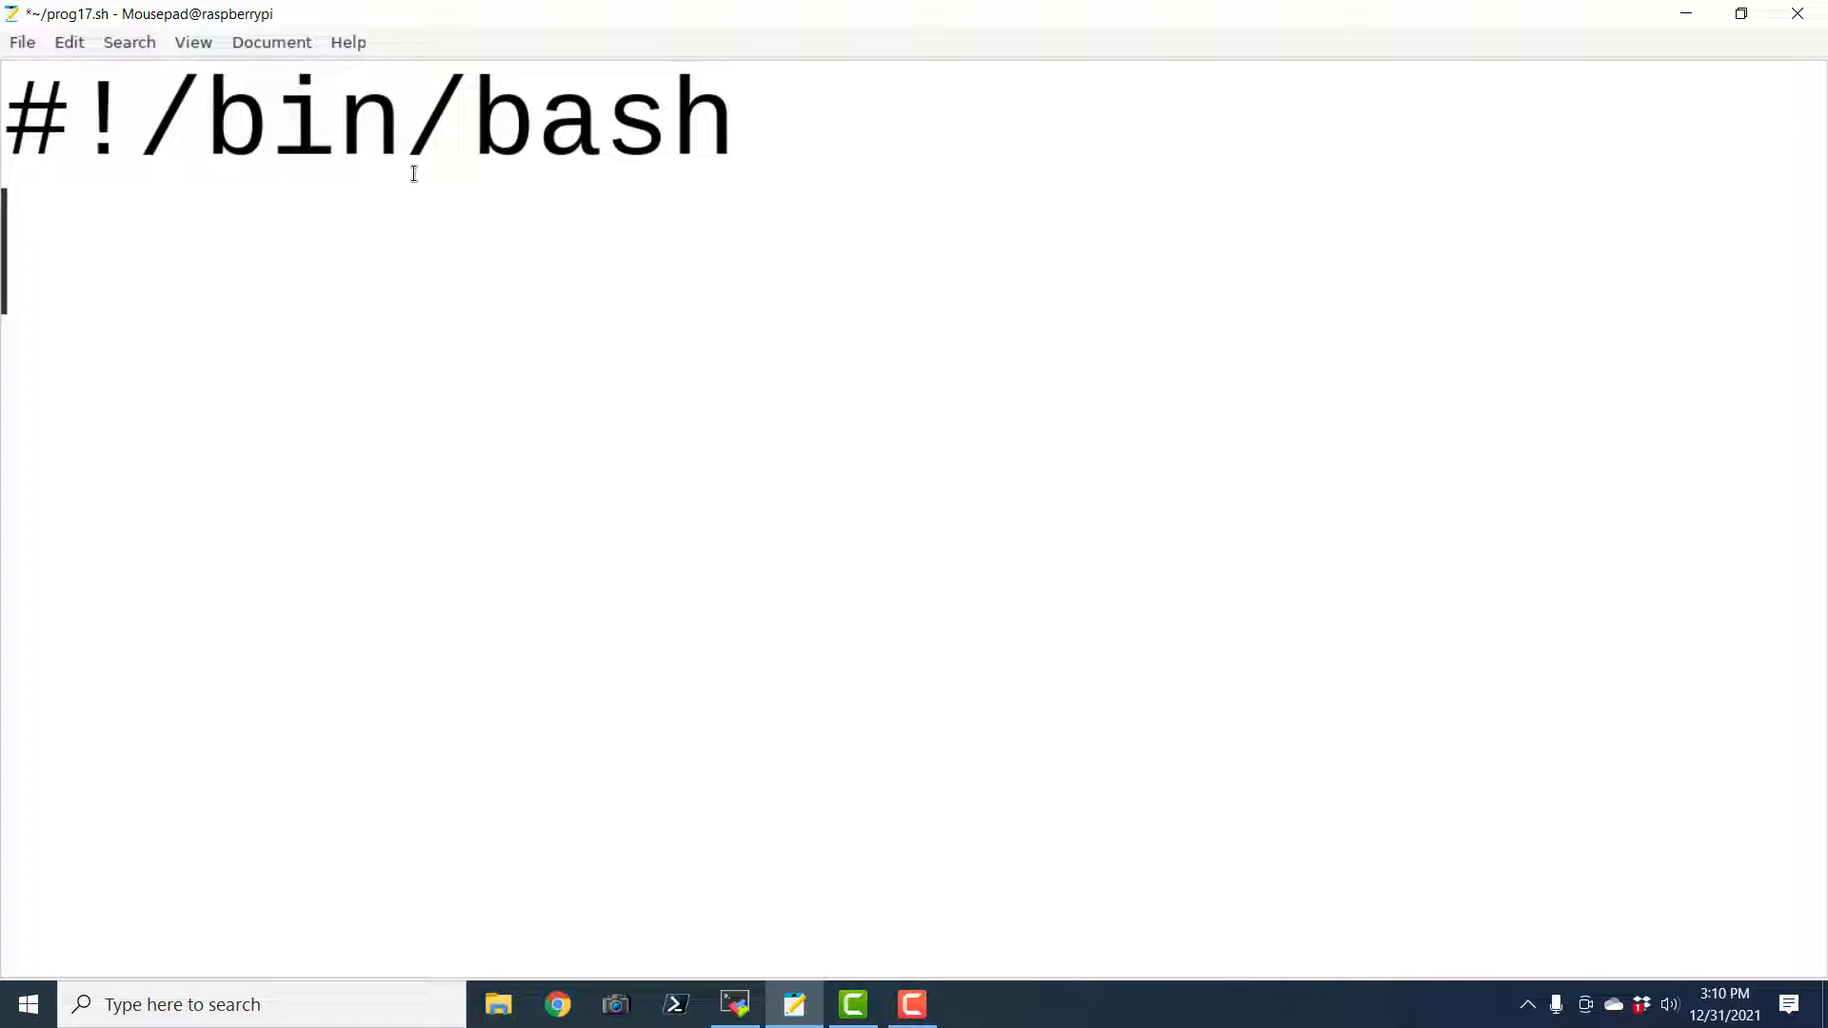
{"action": "key", "text": "ctrl+s"}
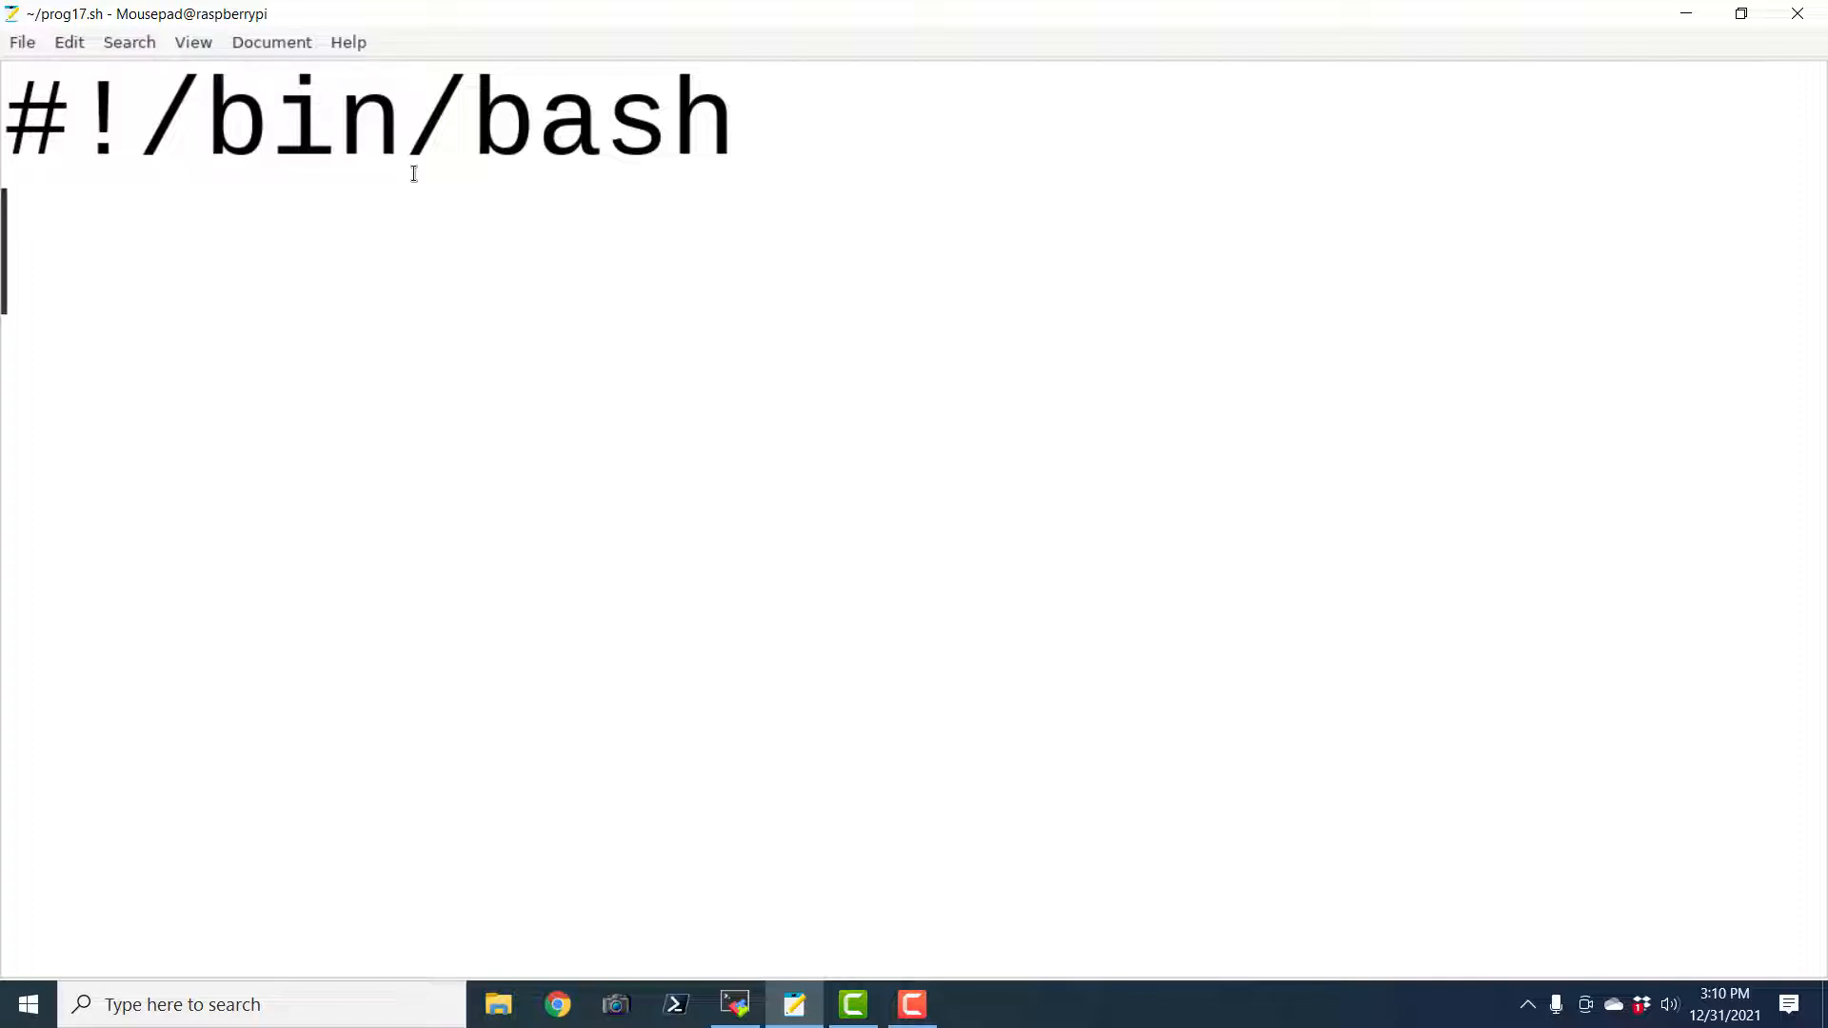
Define variables a='GNU' and b='Linux' on new lines
{"action": "left_click", "coordinate": [22, 42]}
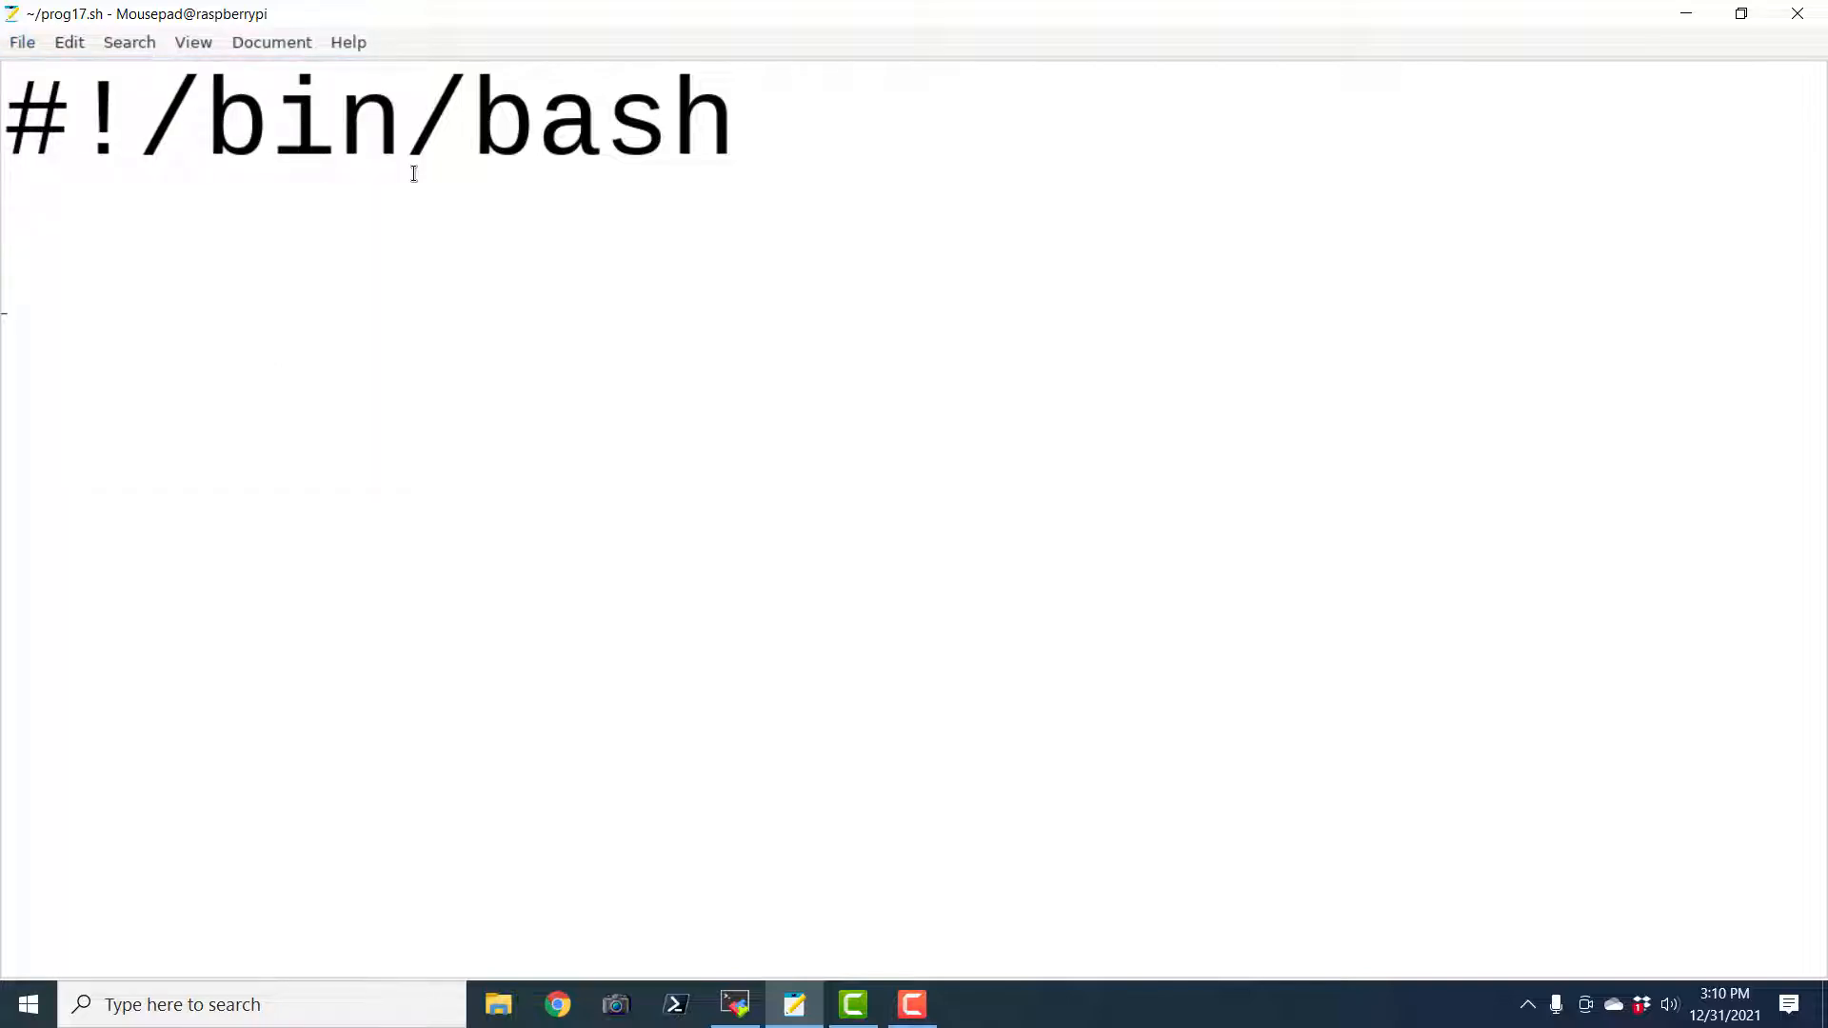
{"action": "type", "text": "a"}
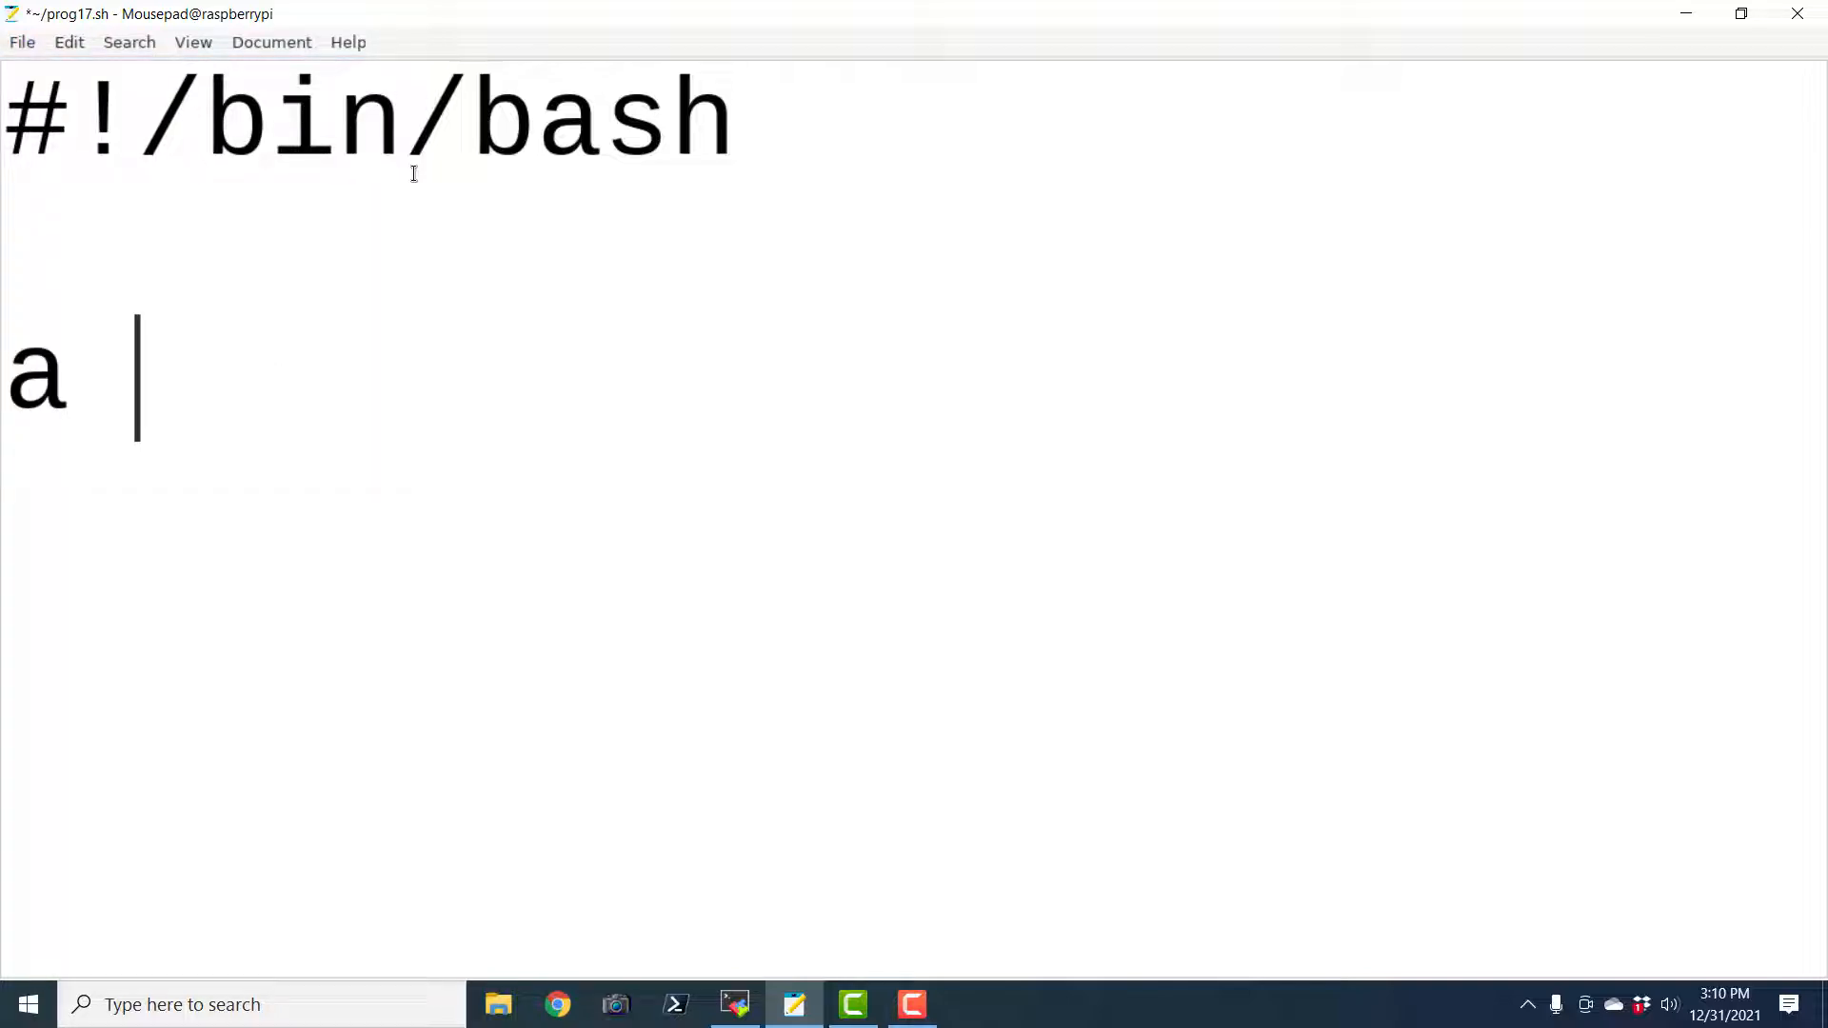
{"action": "type", "text": "="}
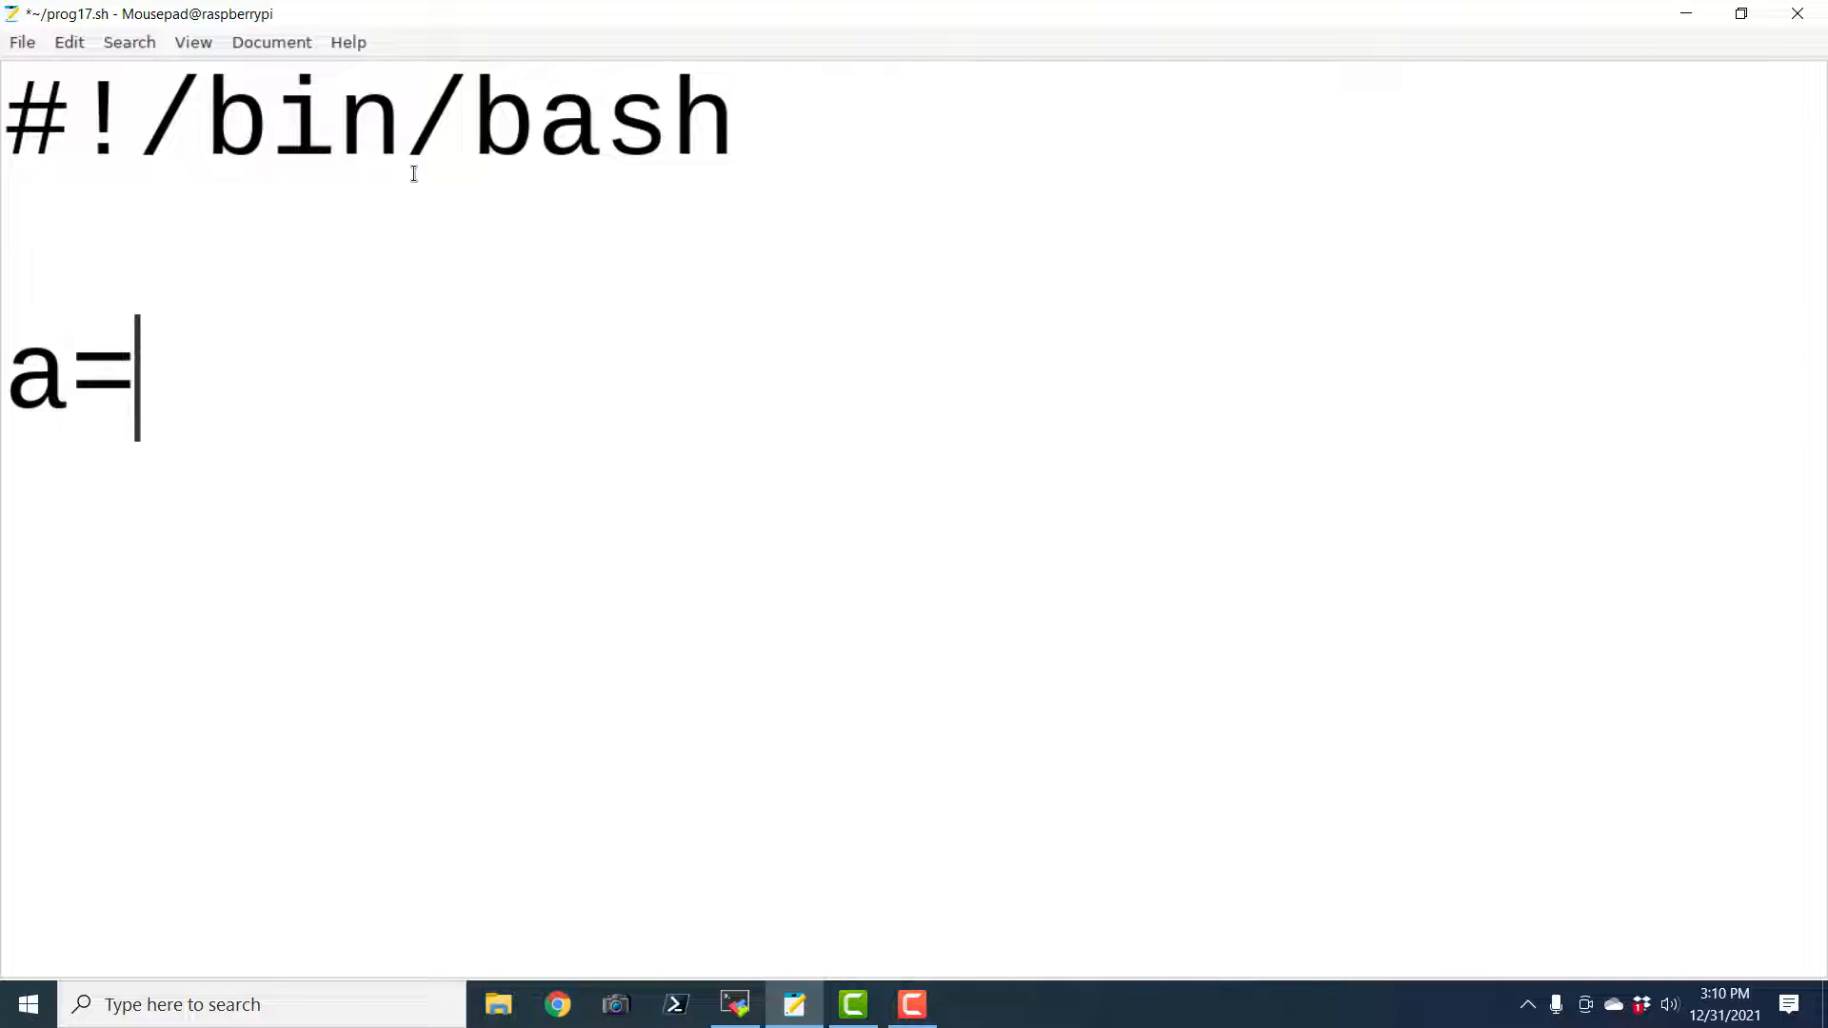
{"action": "type", "text": "'"}
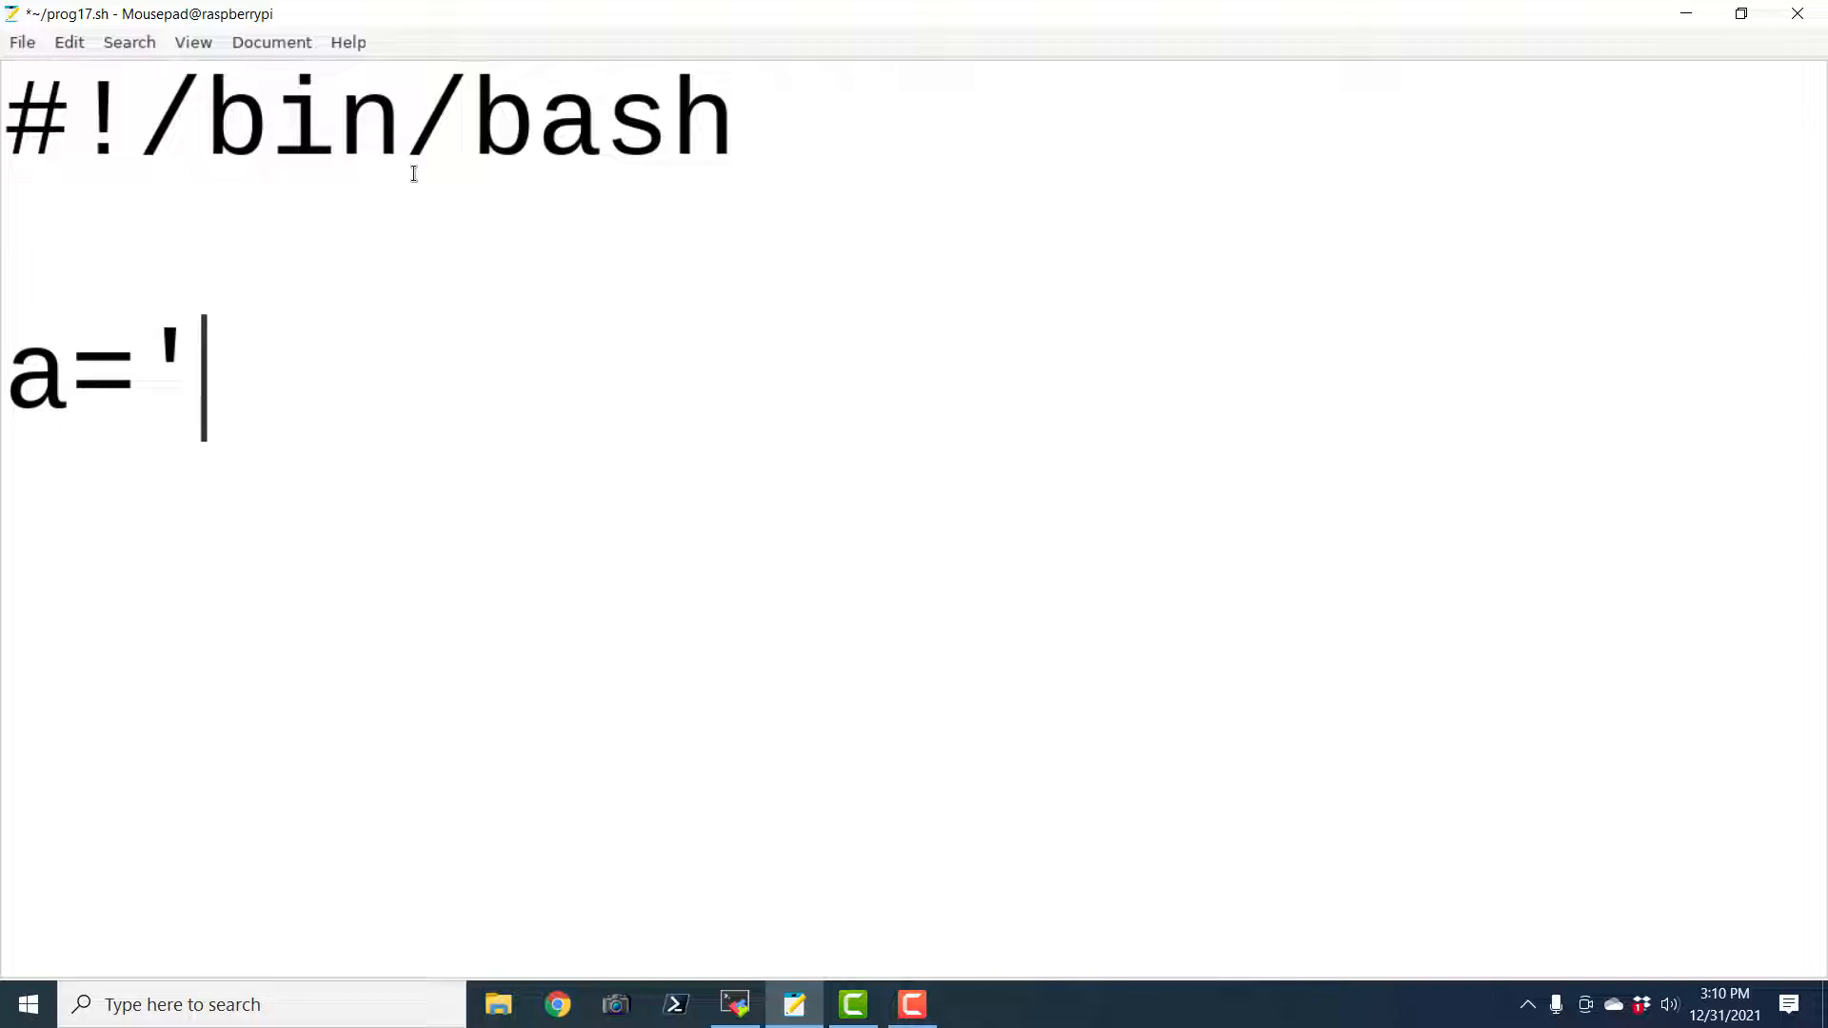
{"action": "type", "text": "GNU"}
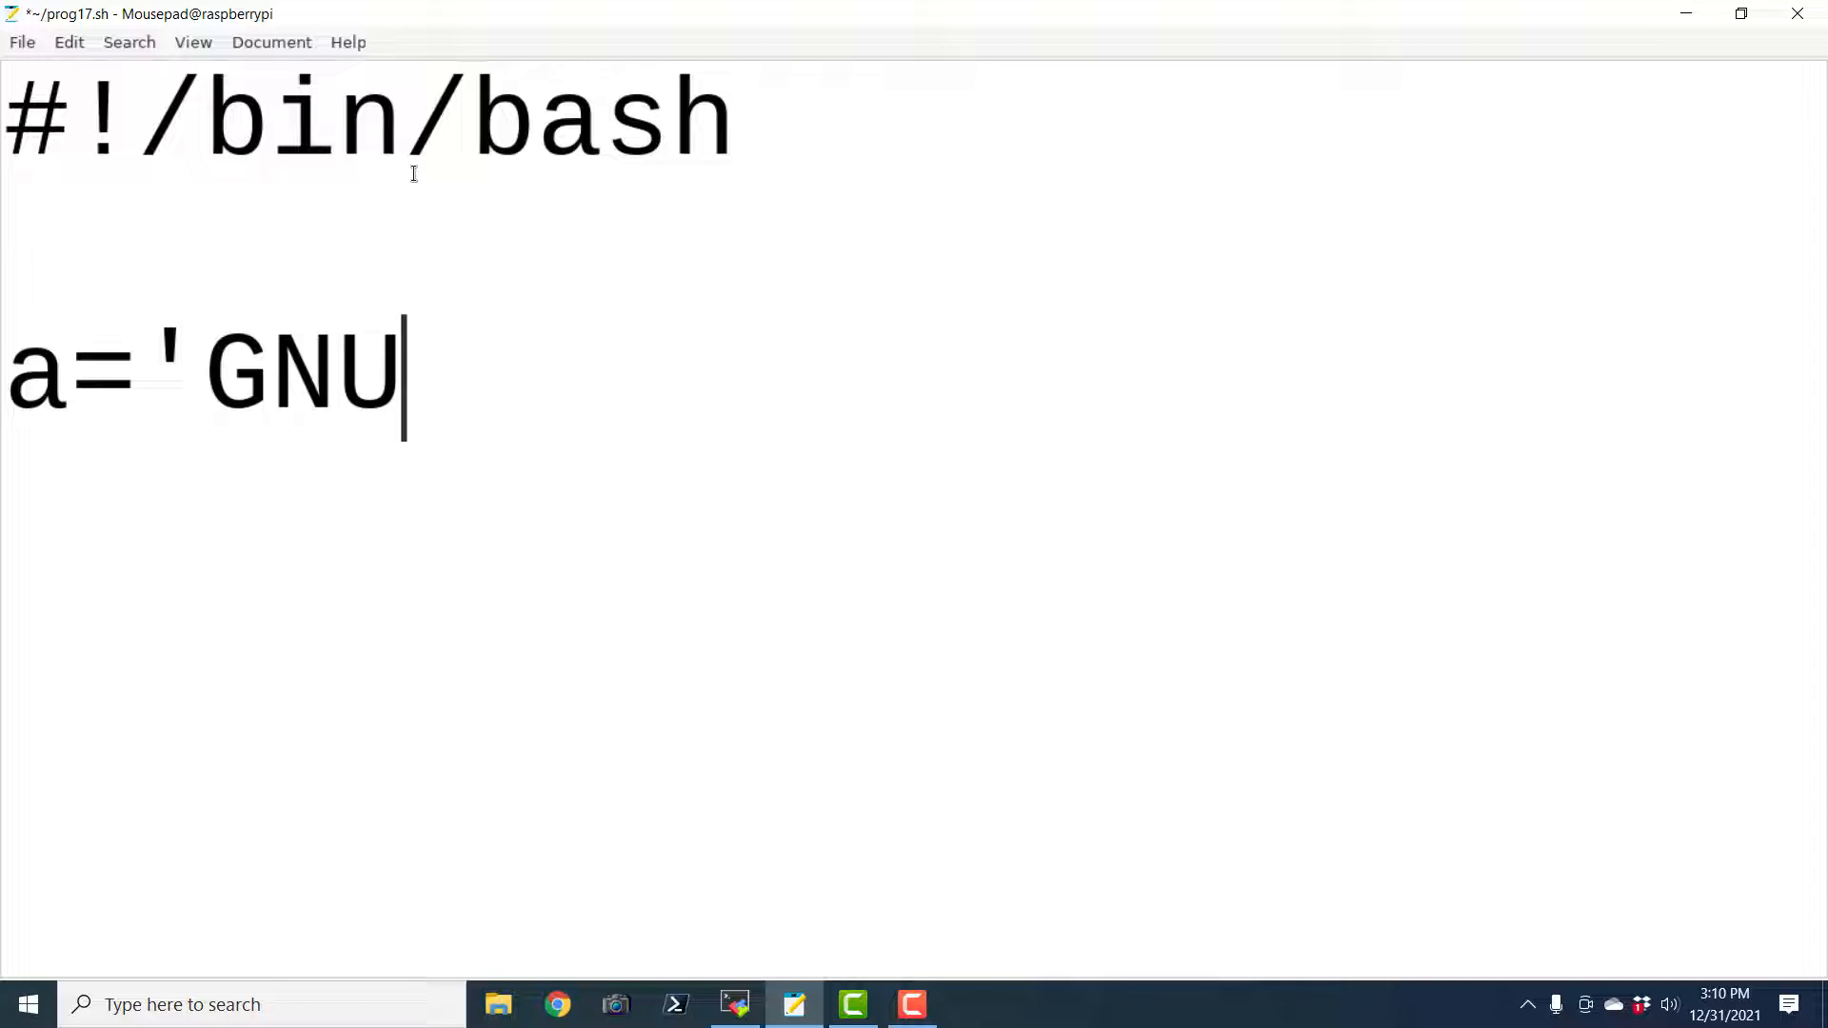
{"action": "type", "text": "'"}
{"action": "type", "text": "b="}
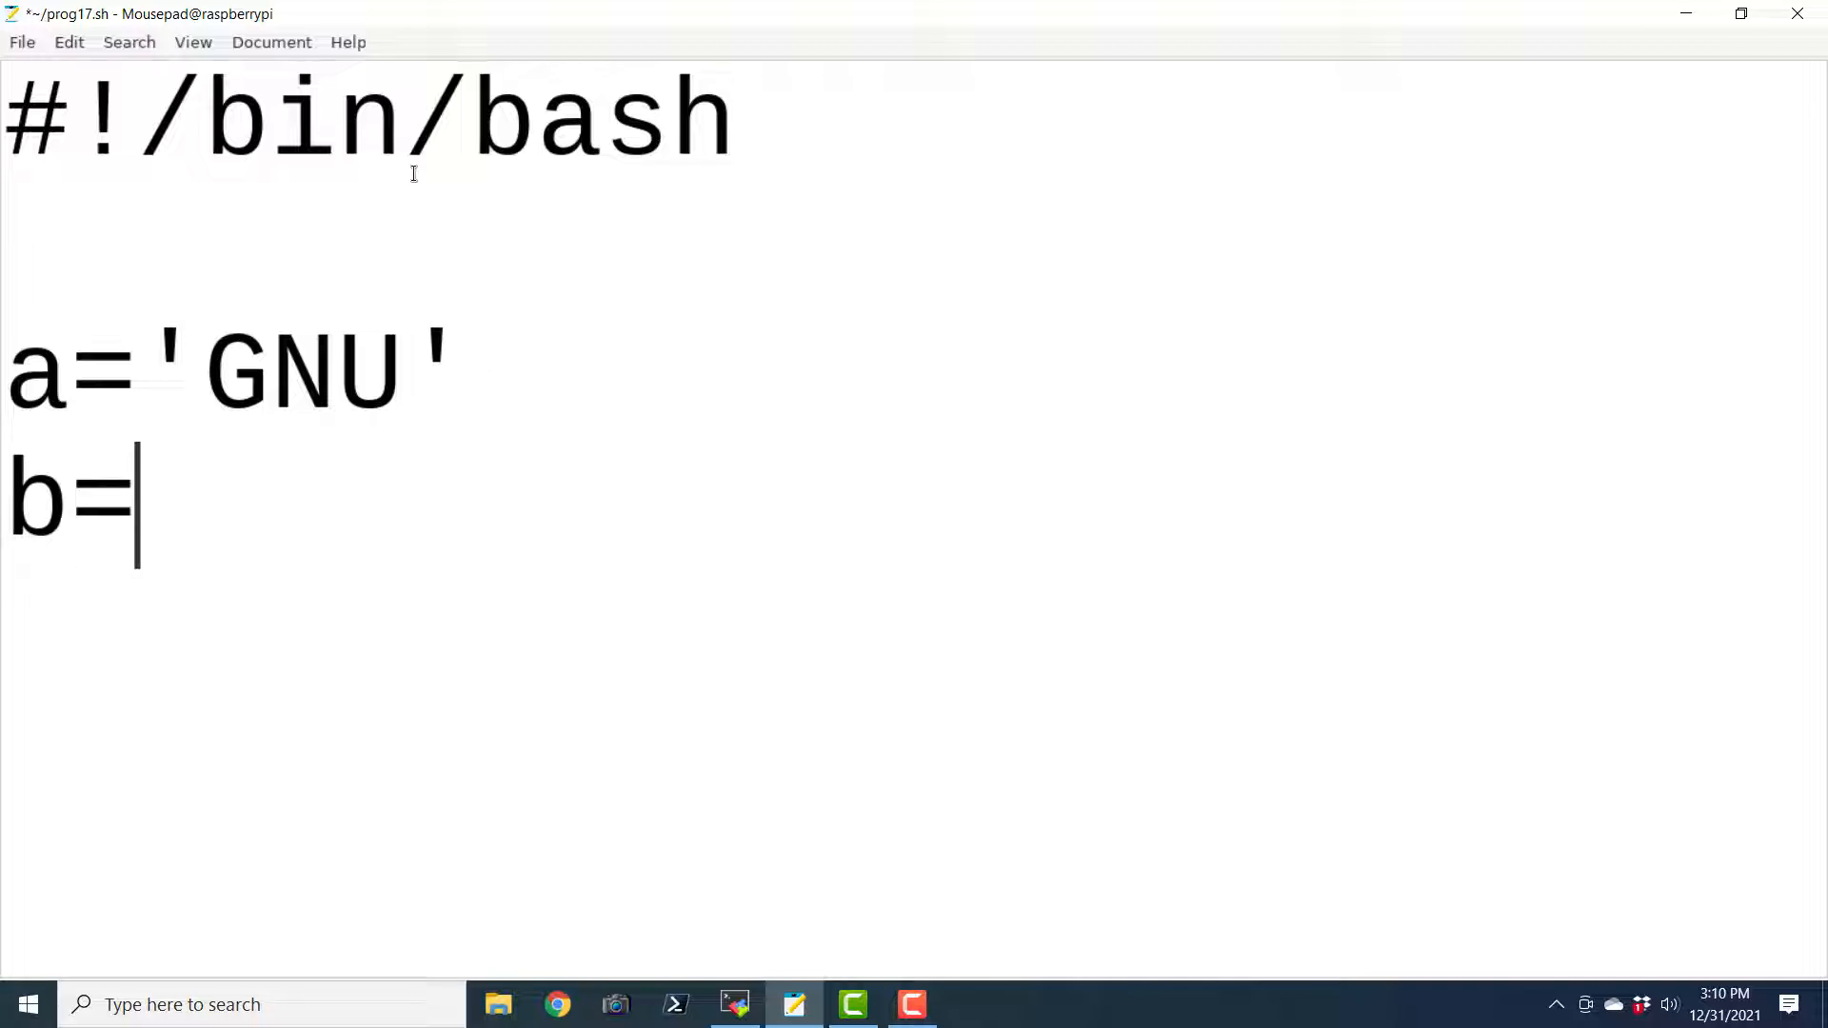
{"action": "type", "text": "'L"}
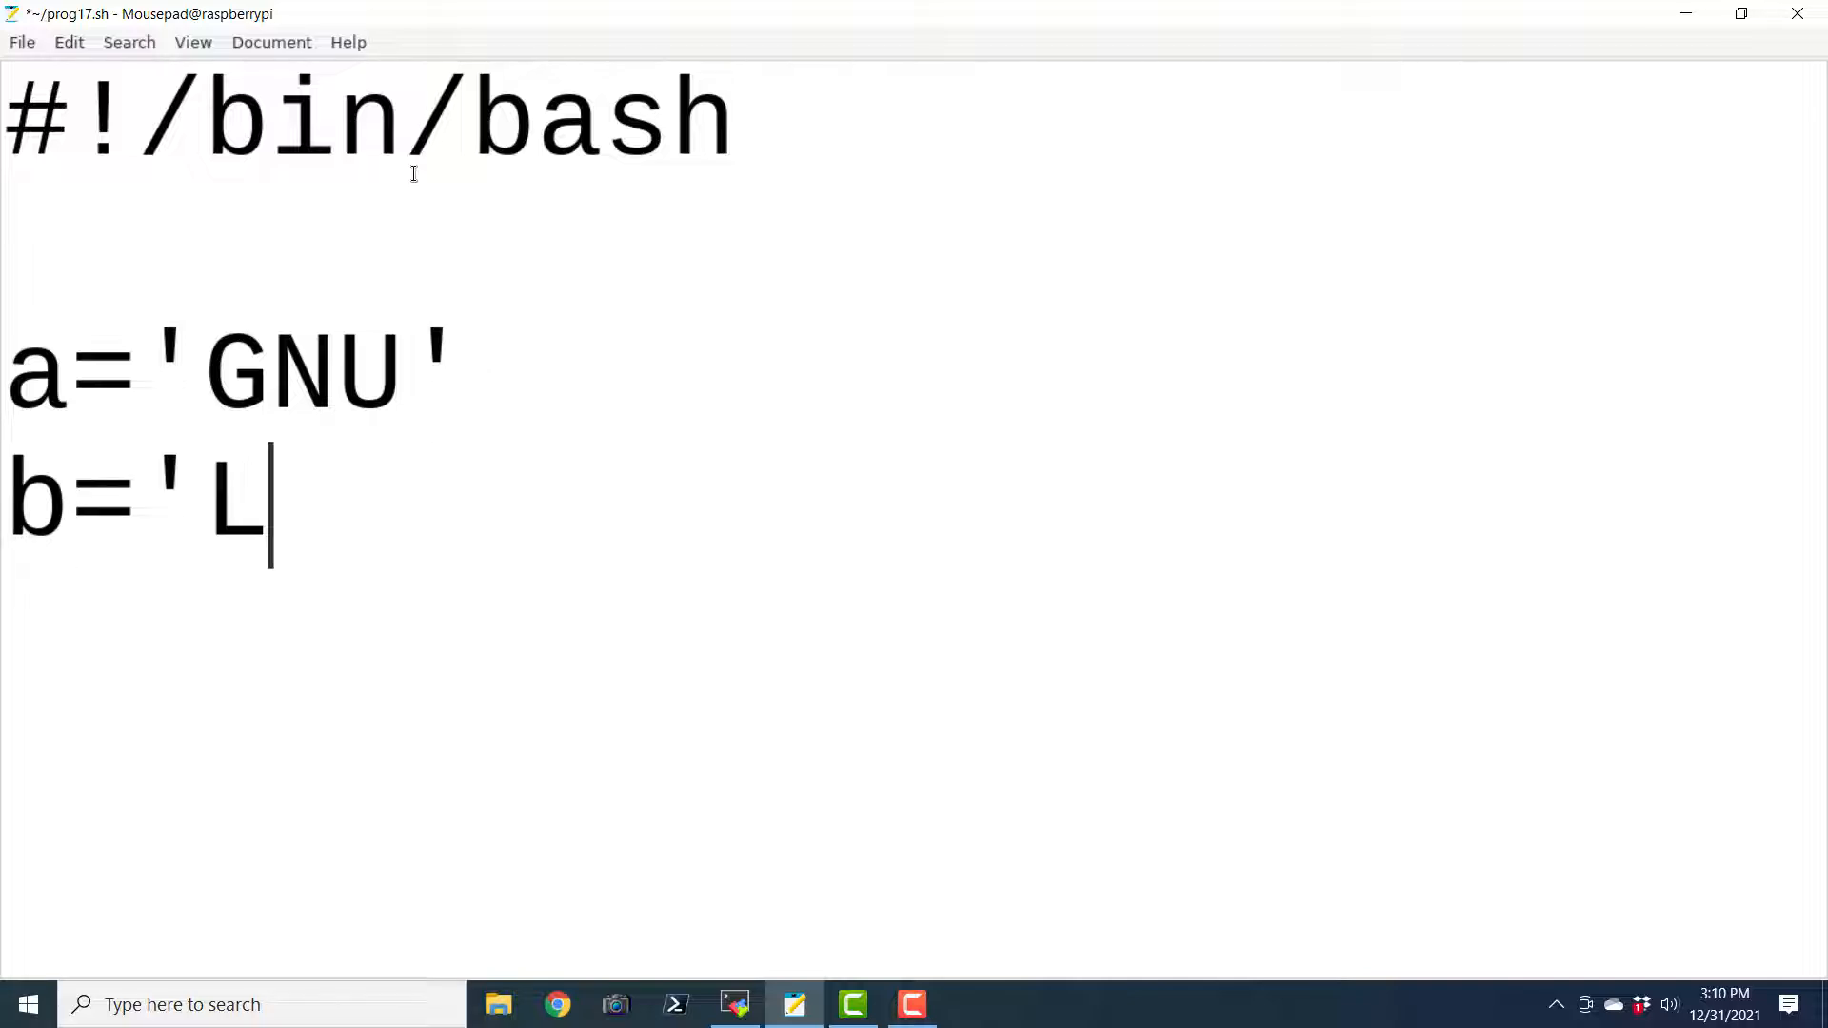
{"action": "type", "text": "inux'"}
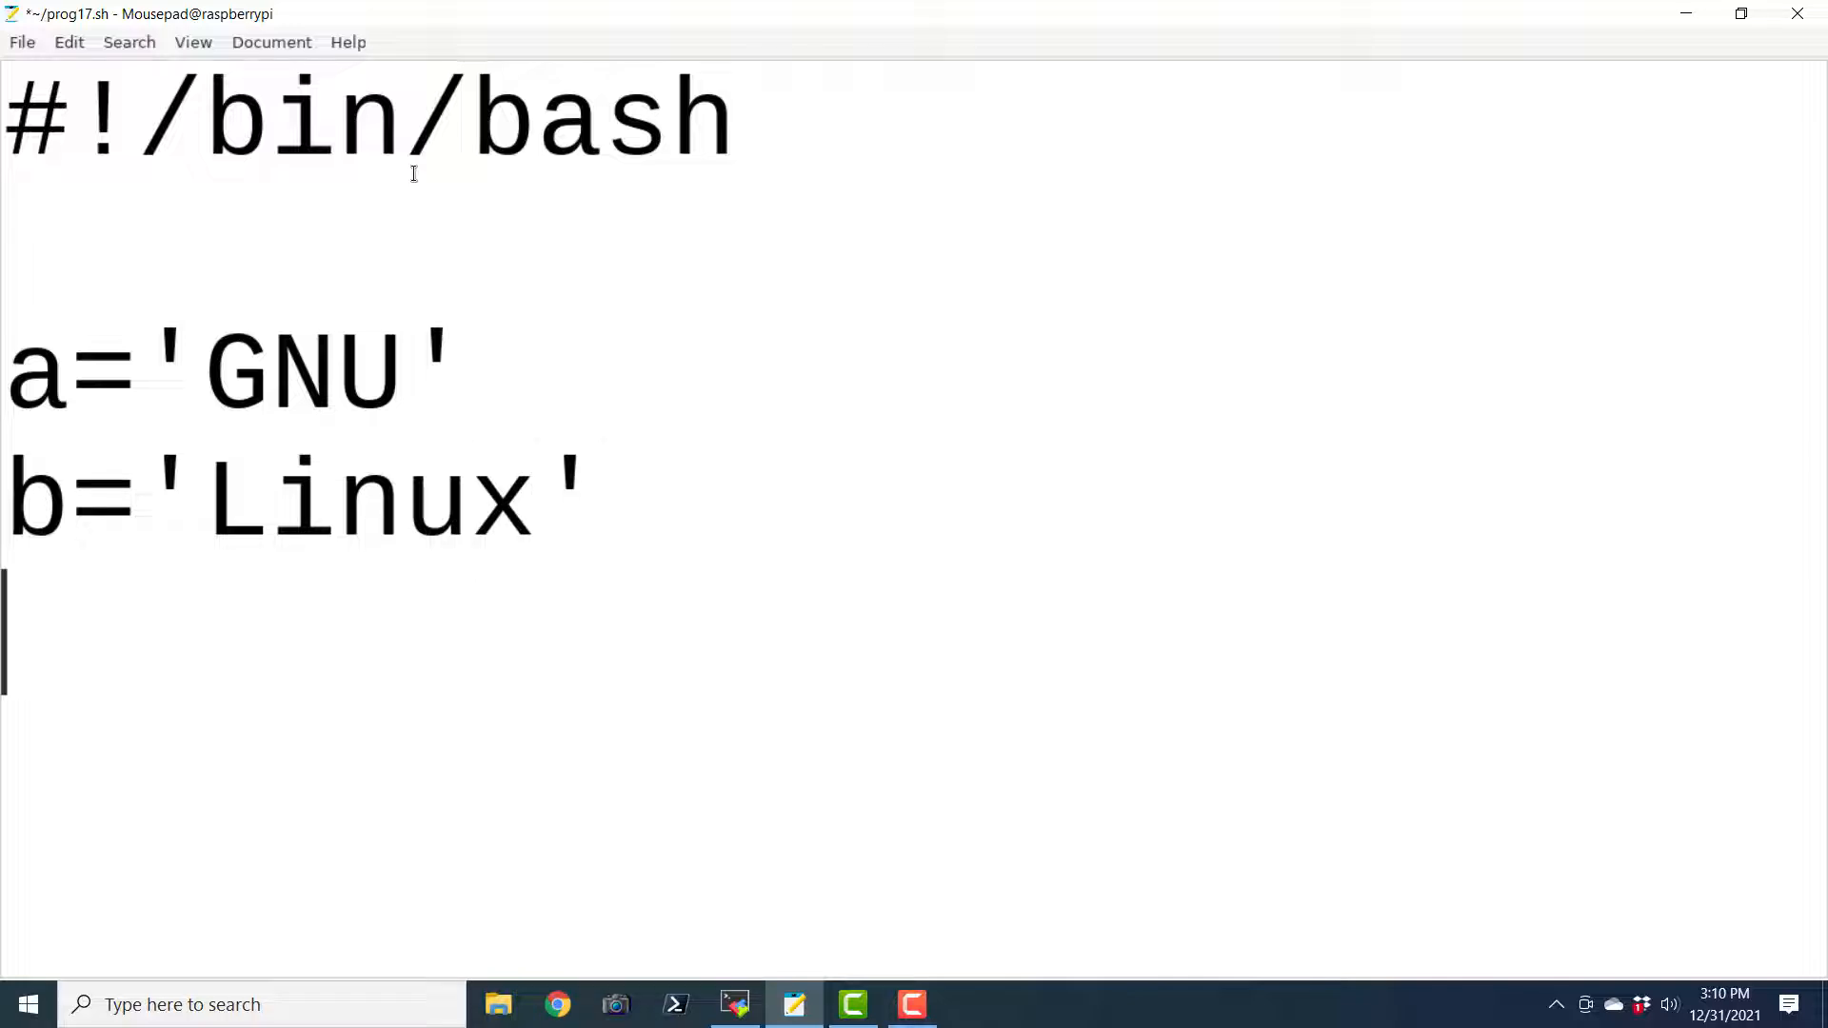
Add if [ $a = $b ] with then echo "$a = $b : a is equal..."
{"action": "type", "text": "if"}
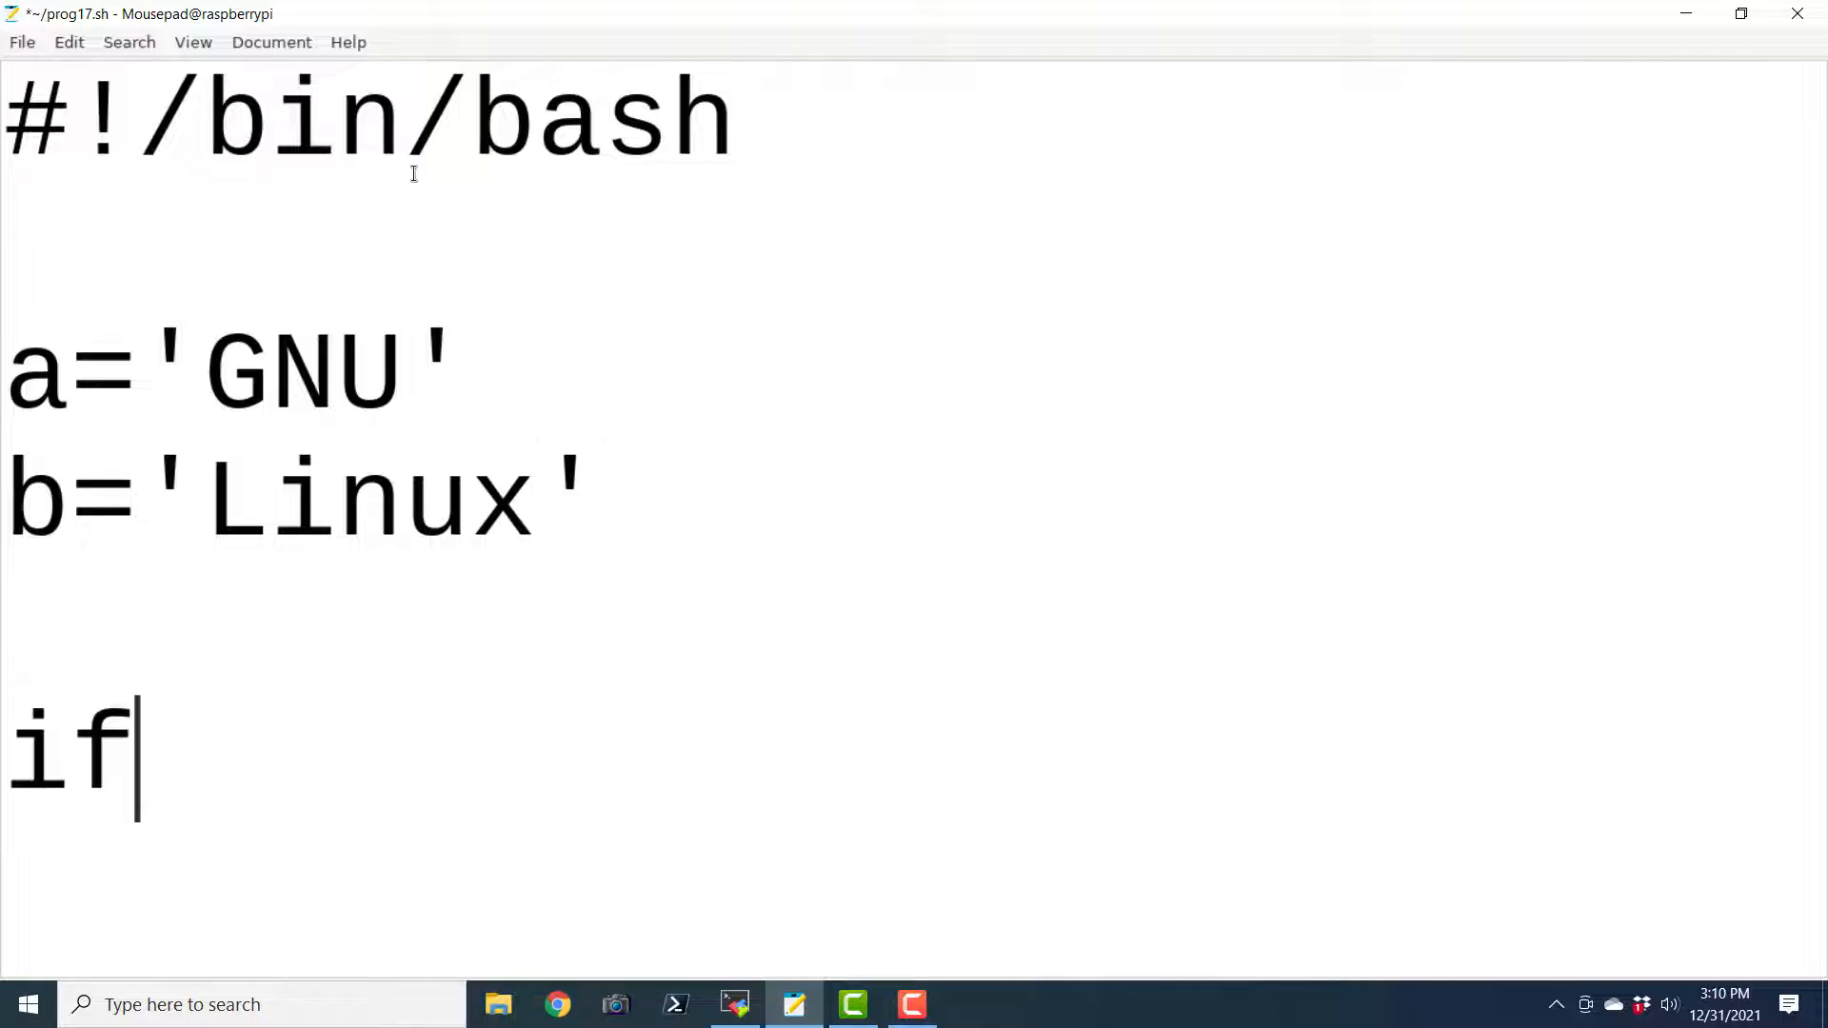
{"action": "type", "text": "["}
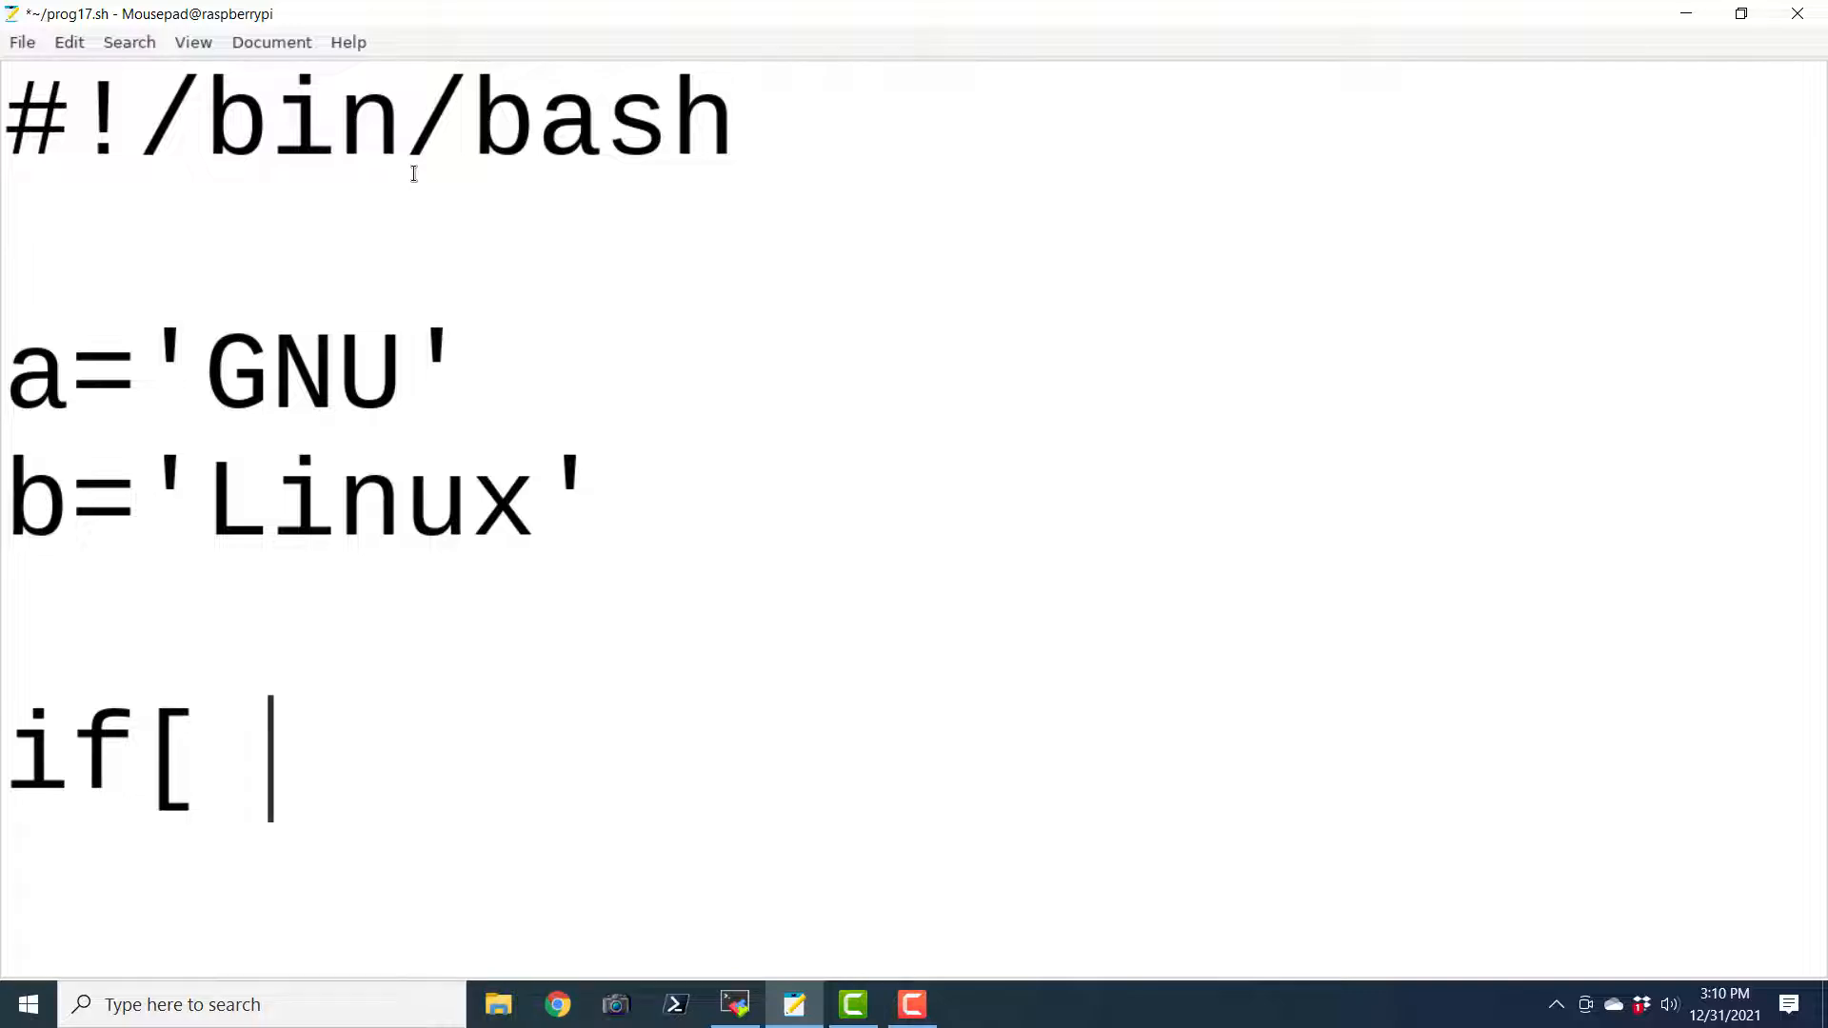
{"action": "type", "text": "$a = $b"}
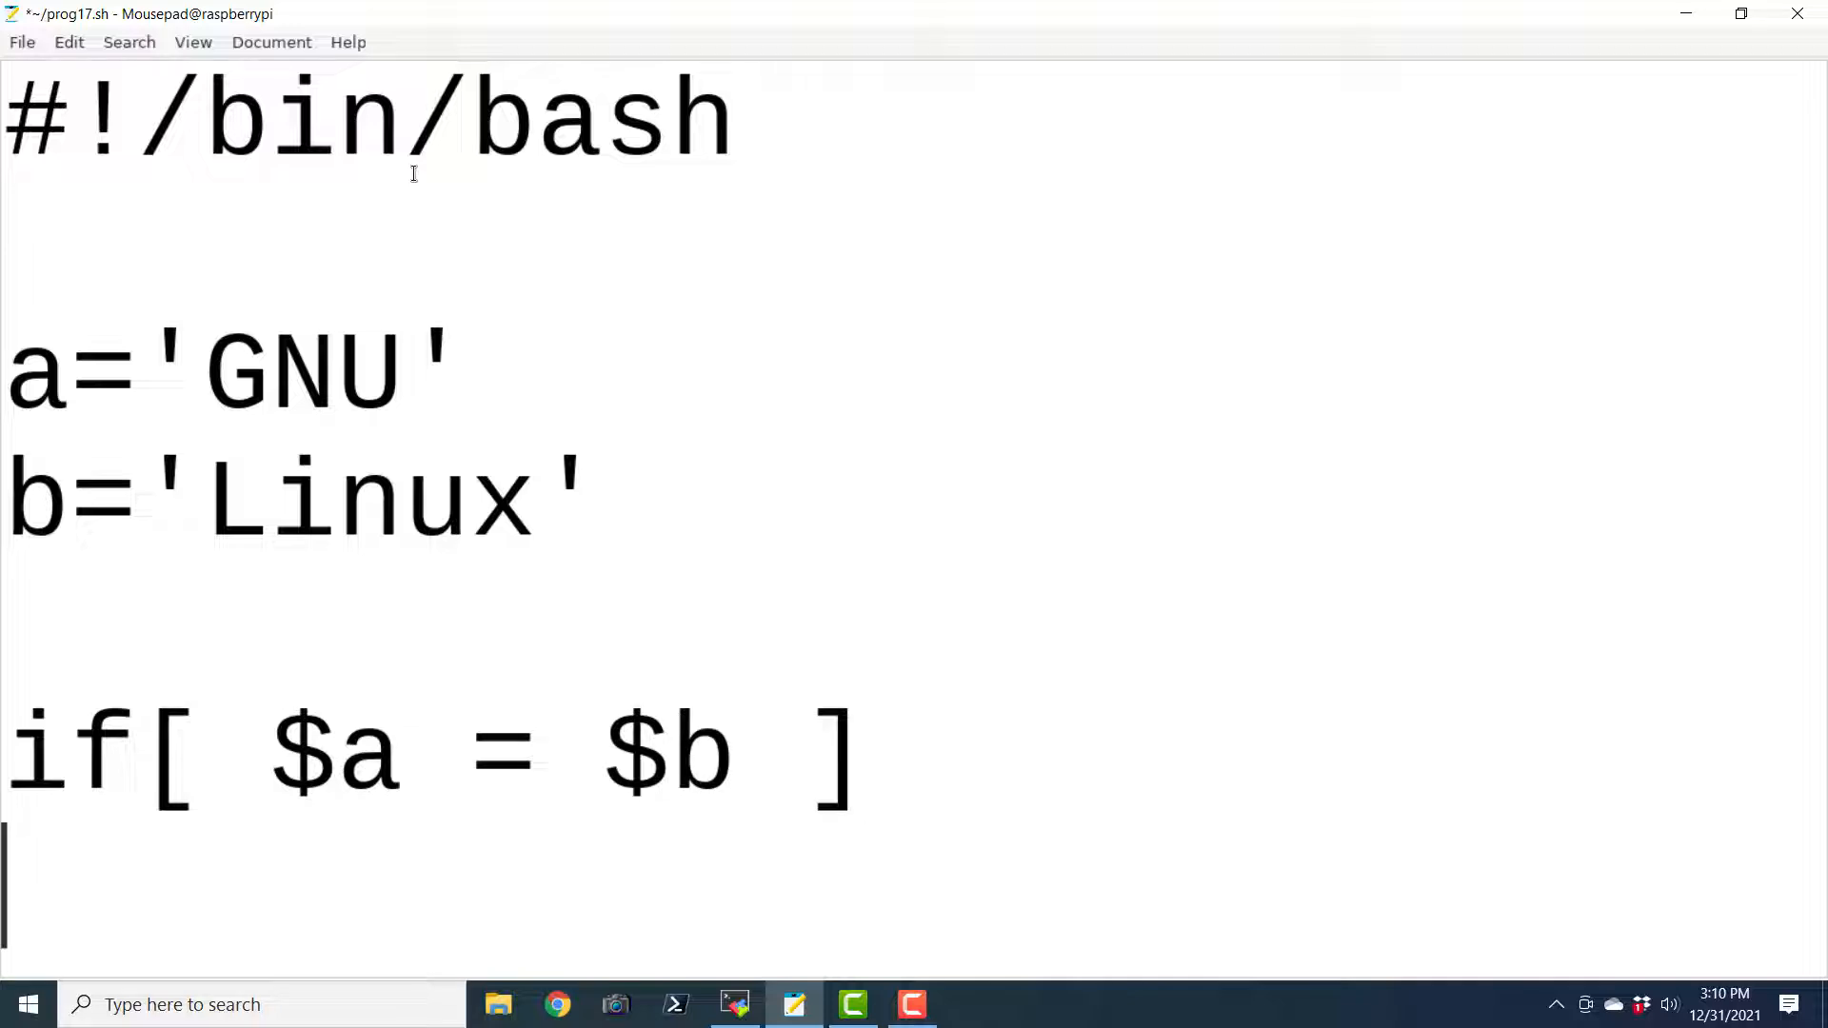
{"action": "type", "text": "then"}
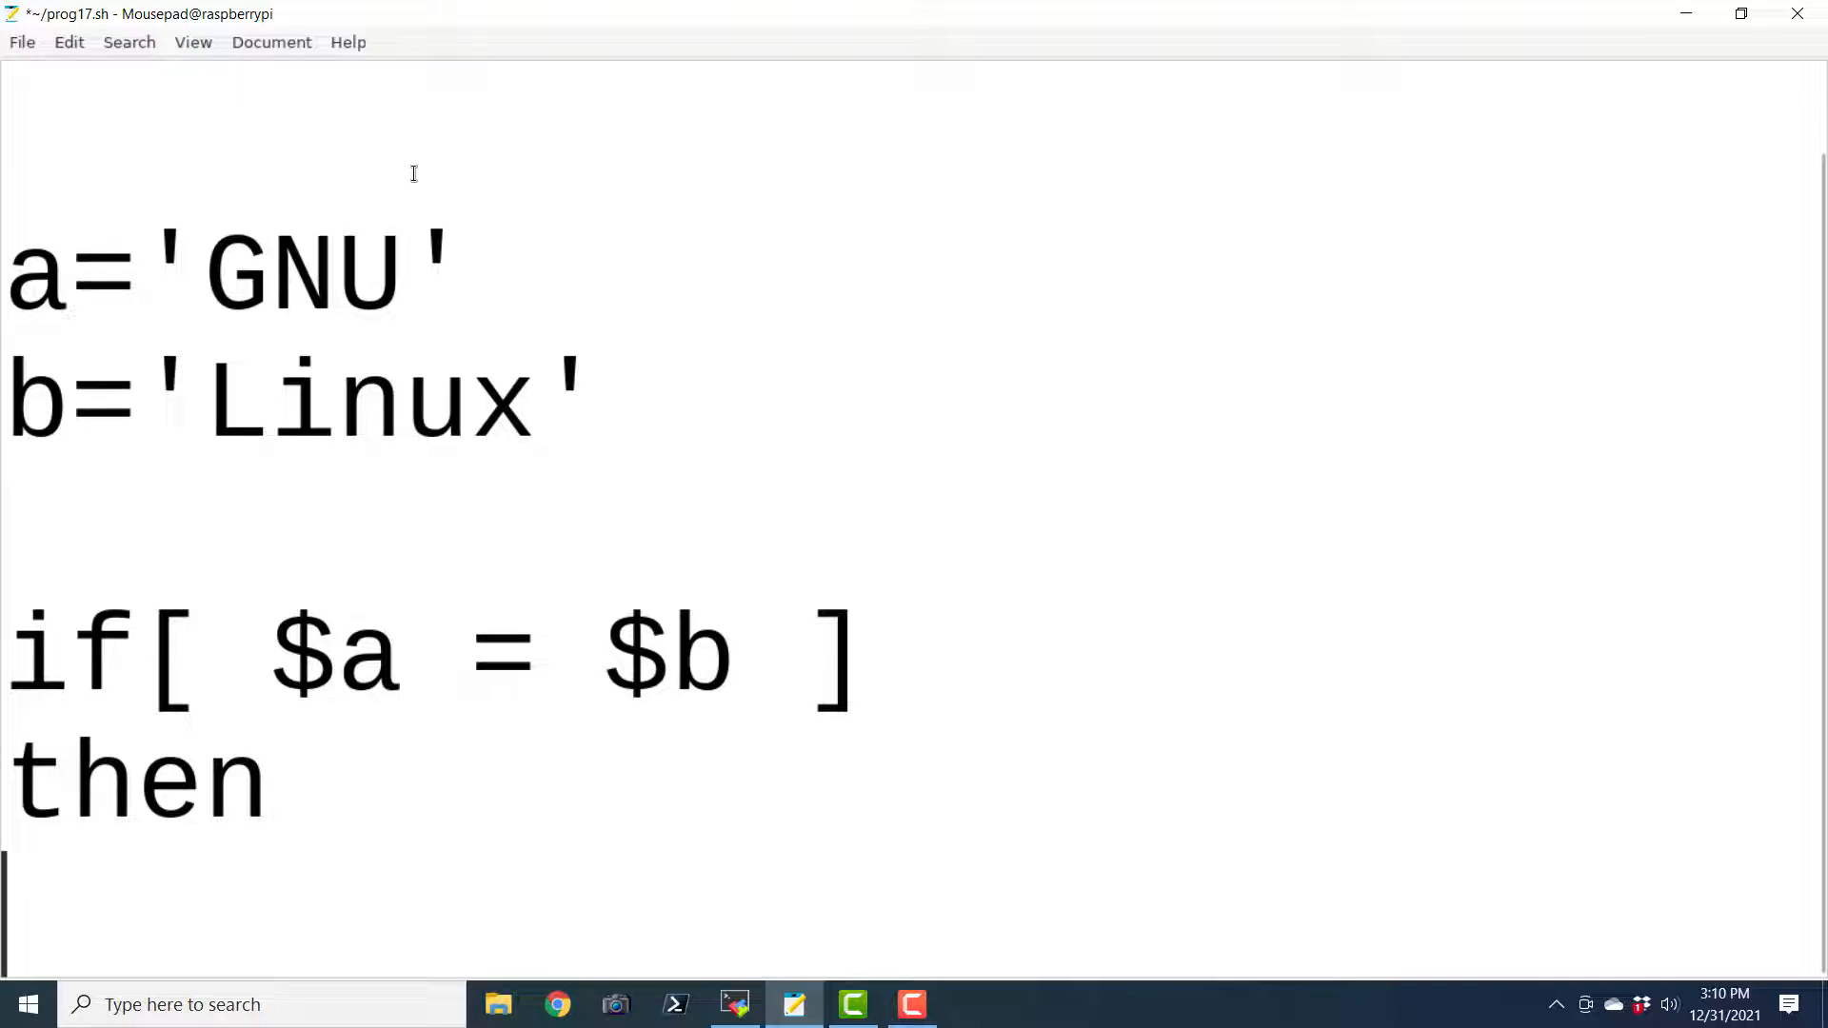
{"action": "type", "text": "echo"}
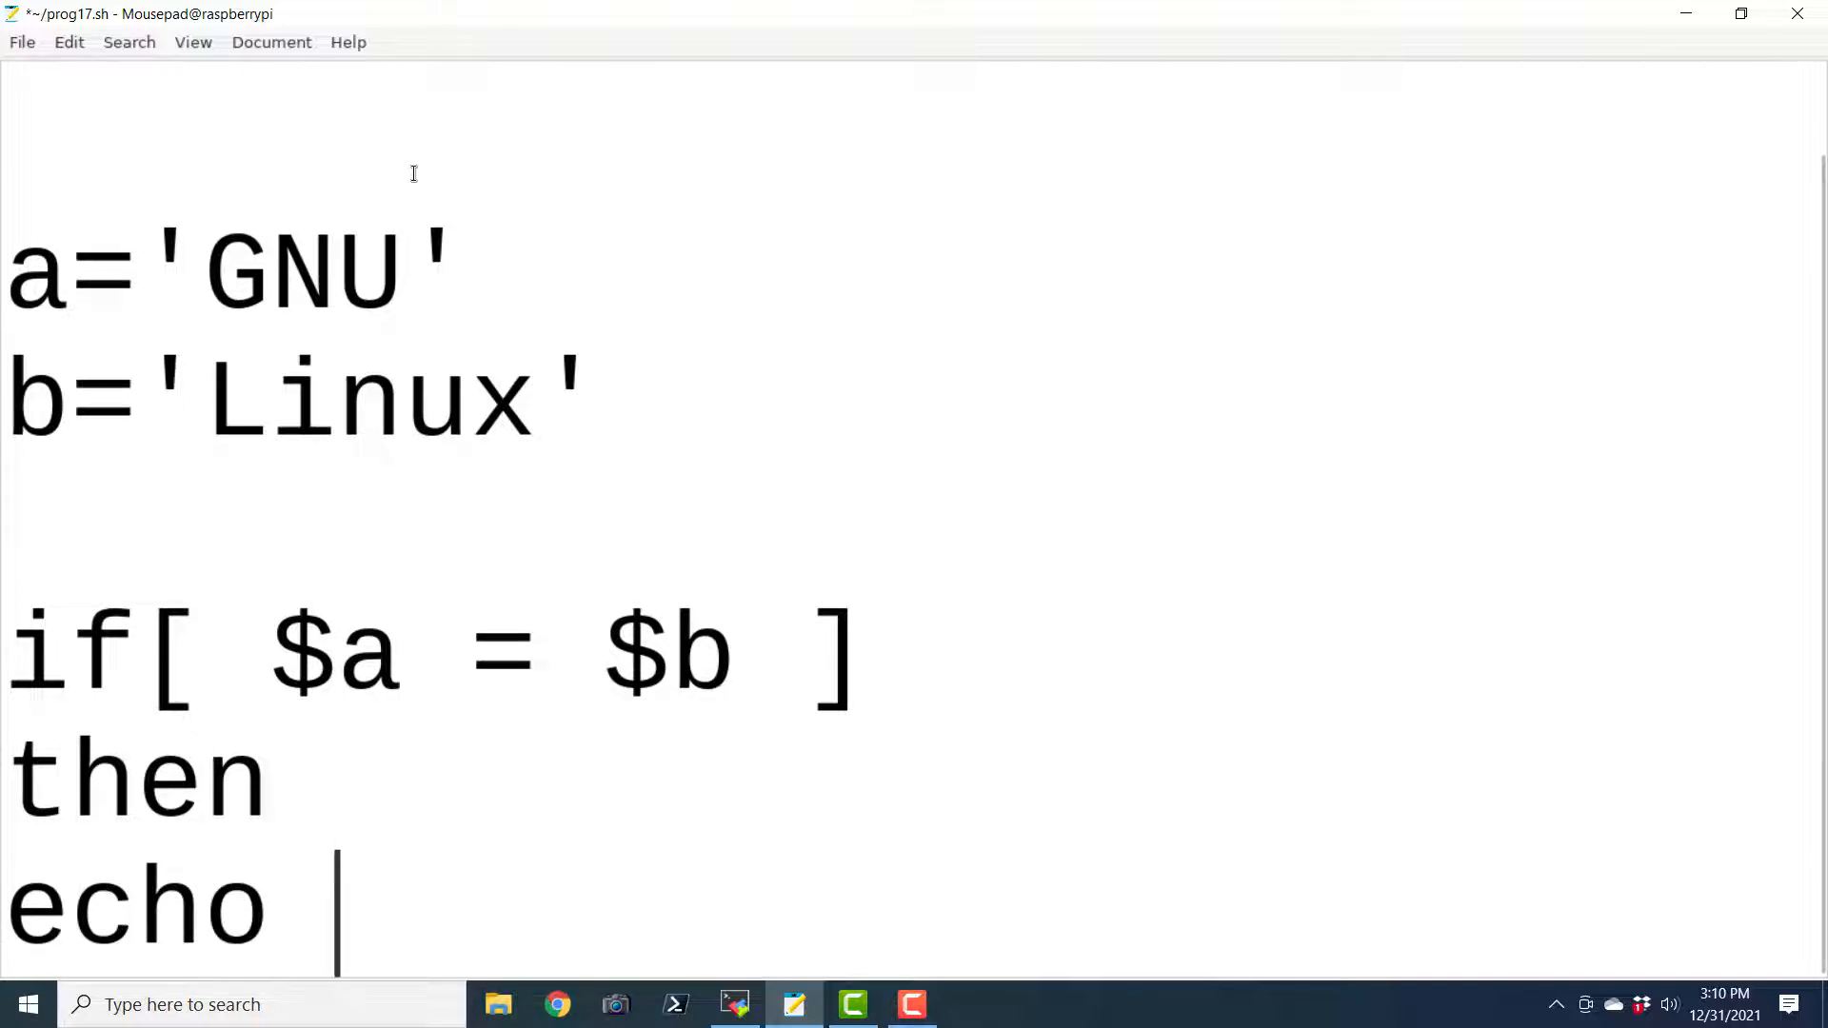
{"action": "type", "text": "\""}
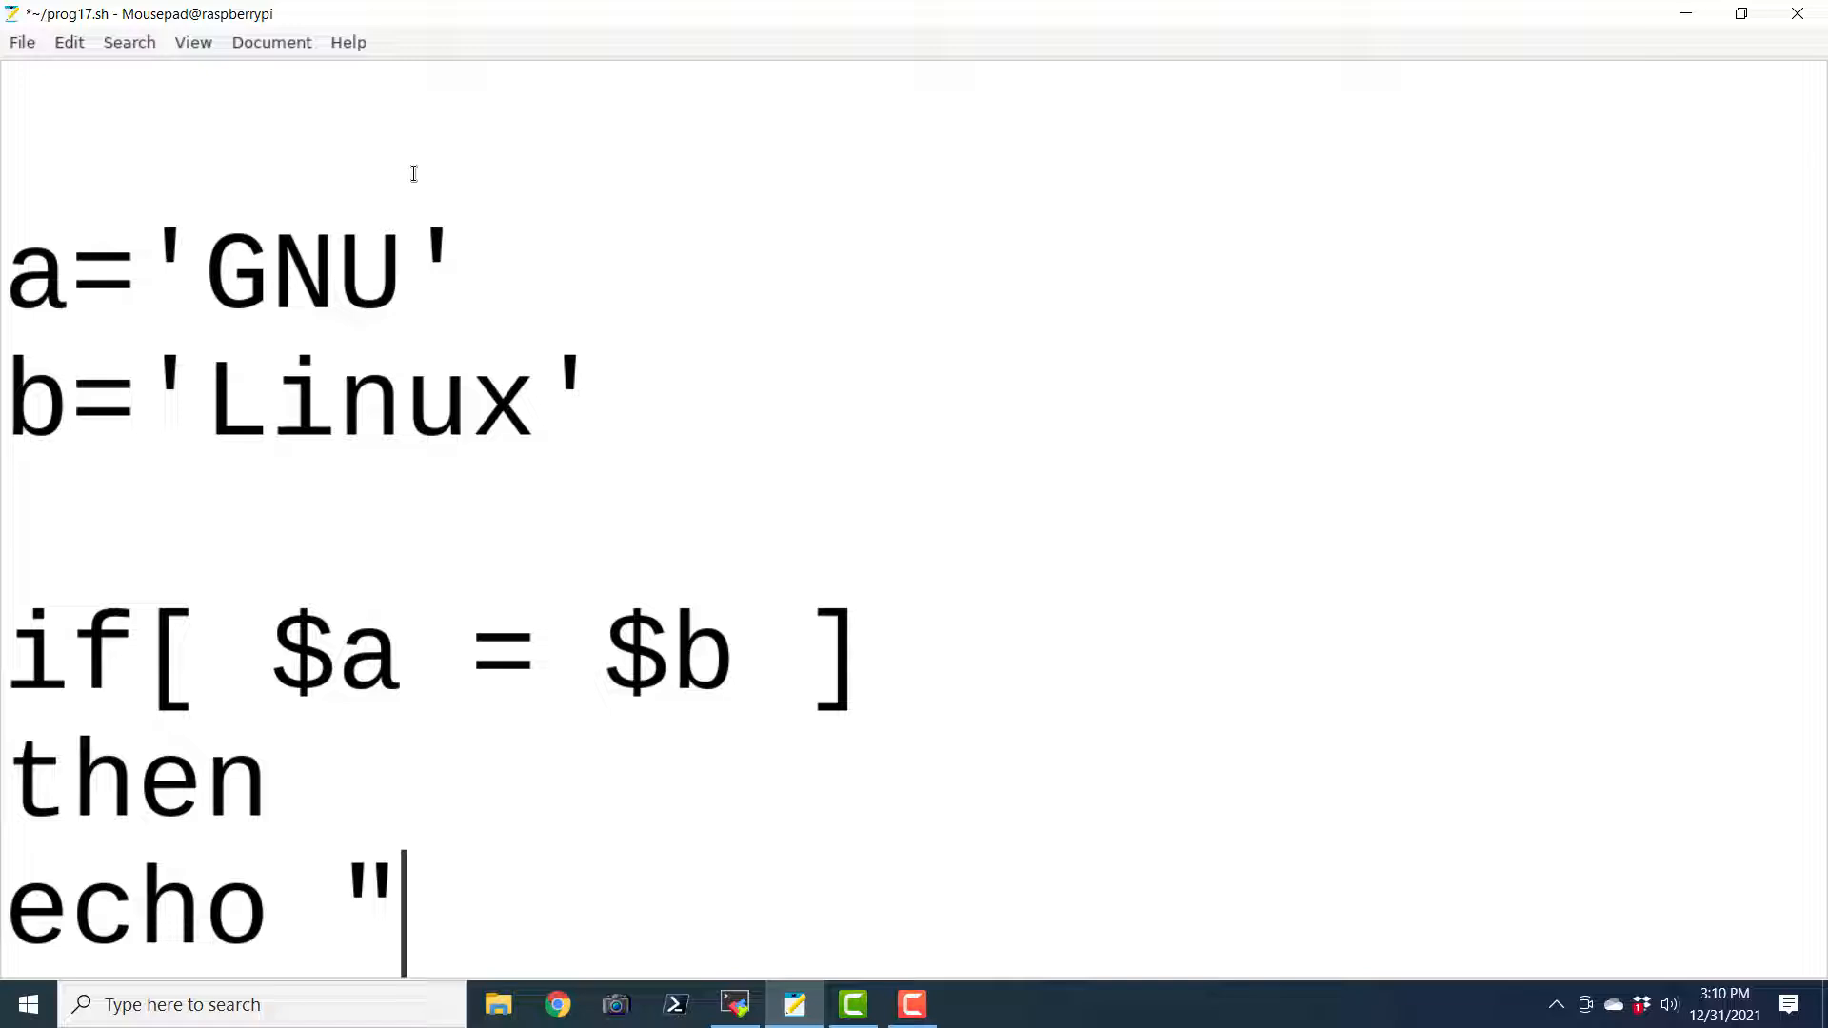
{"action": "type", "text": "$a ="}
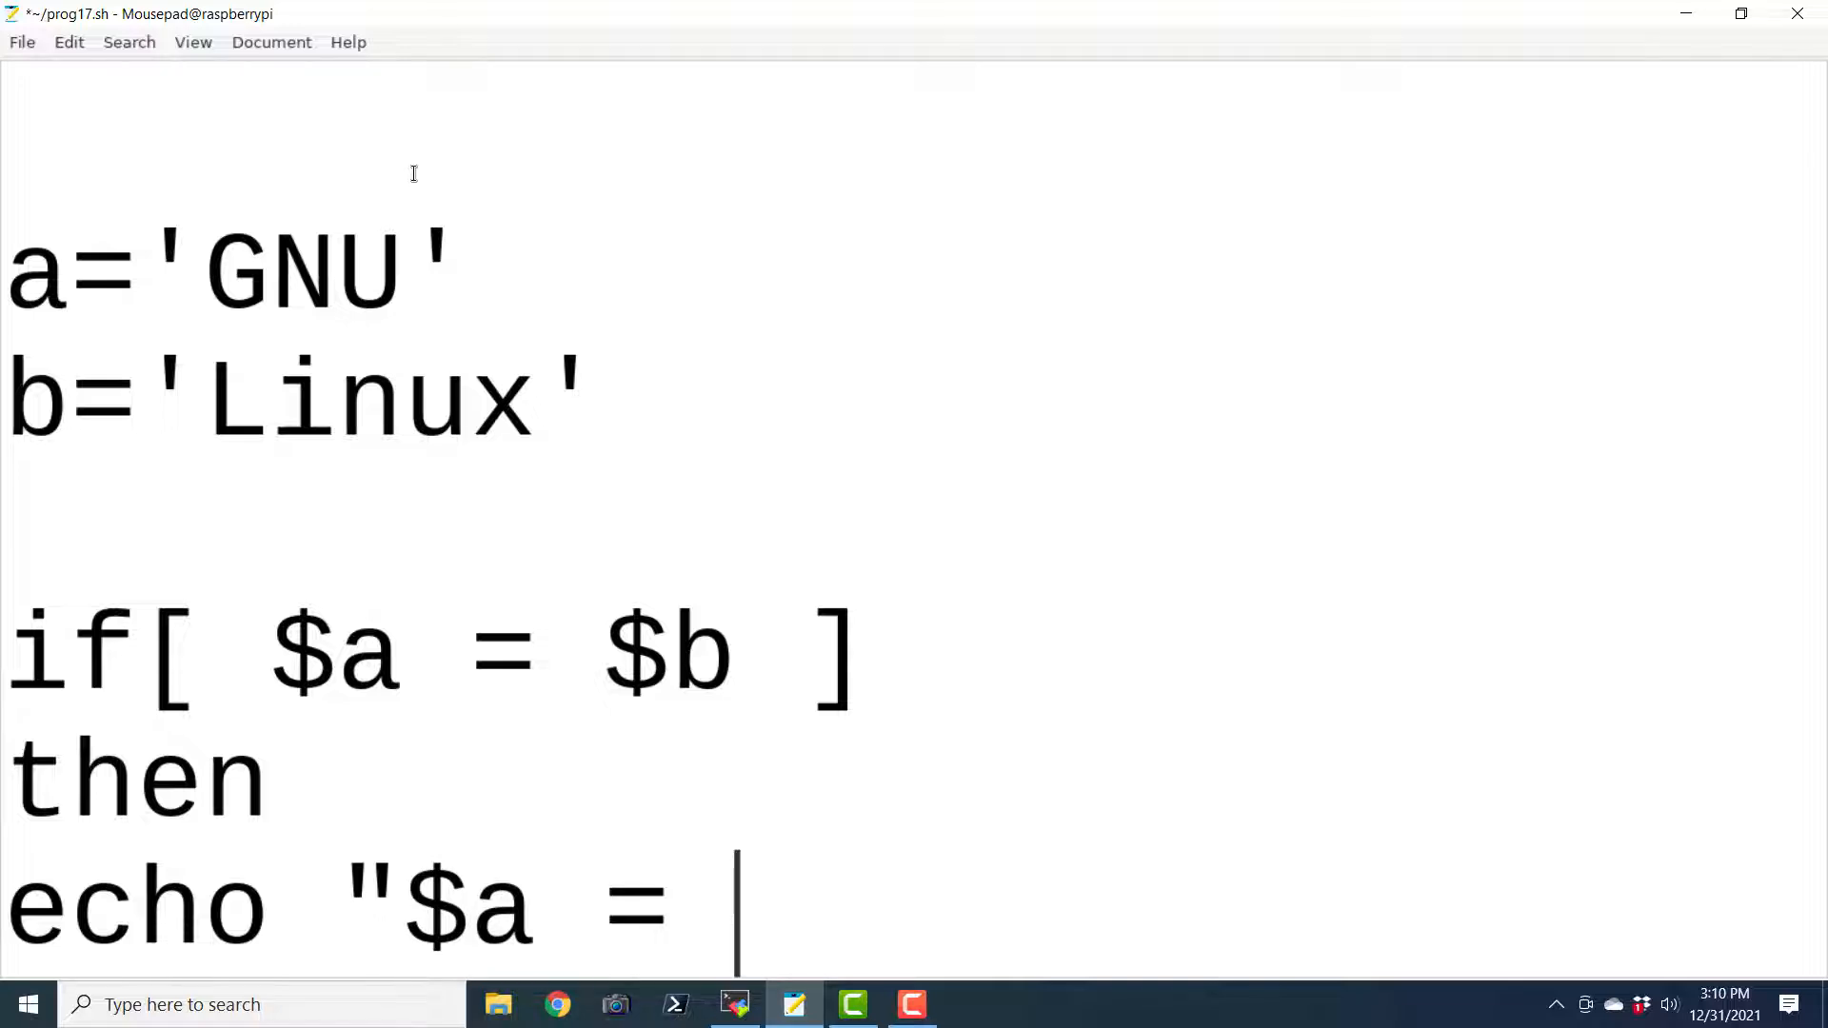
{"action": "type", "text": "$b"}
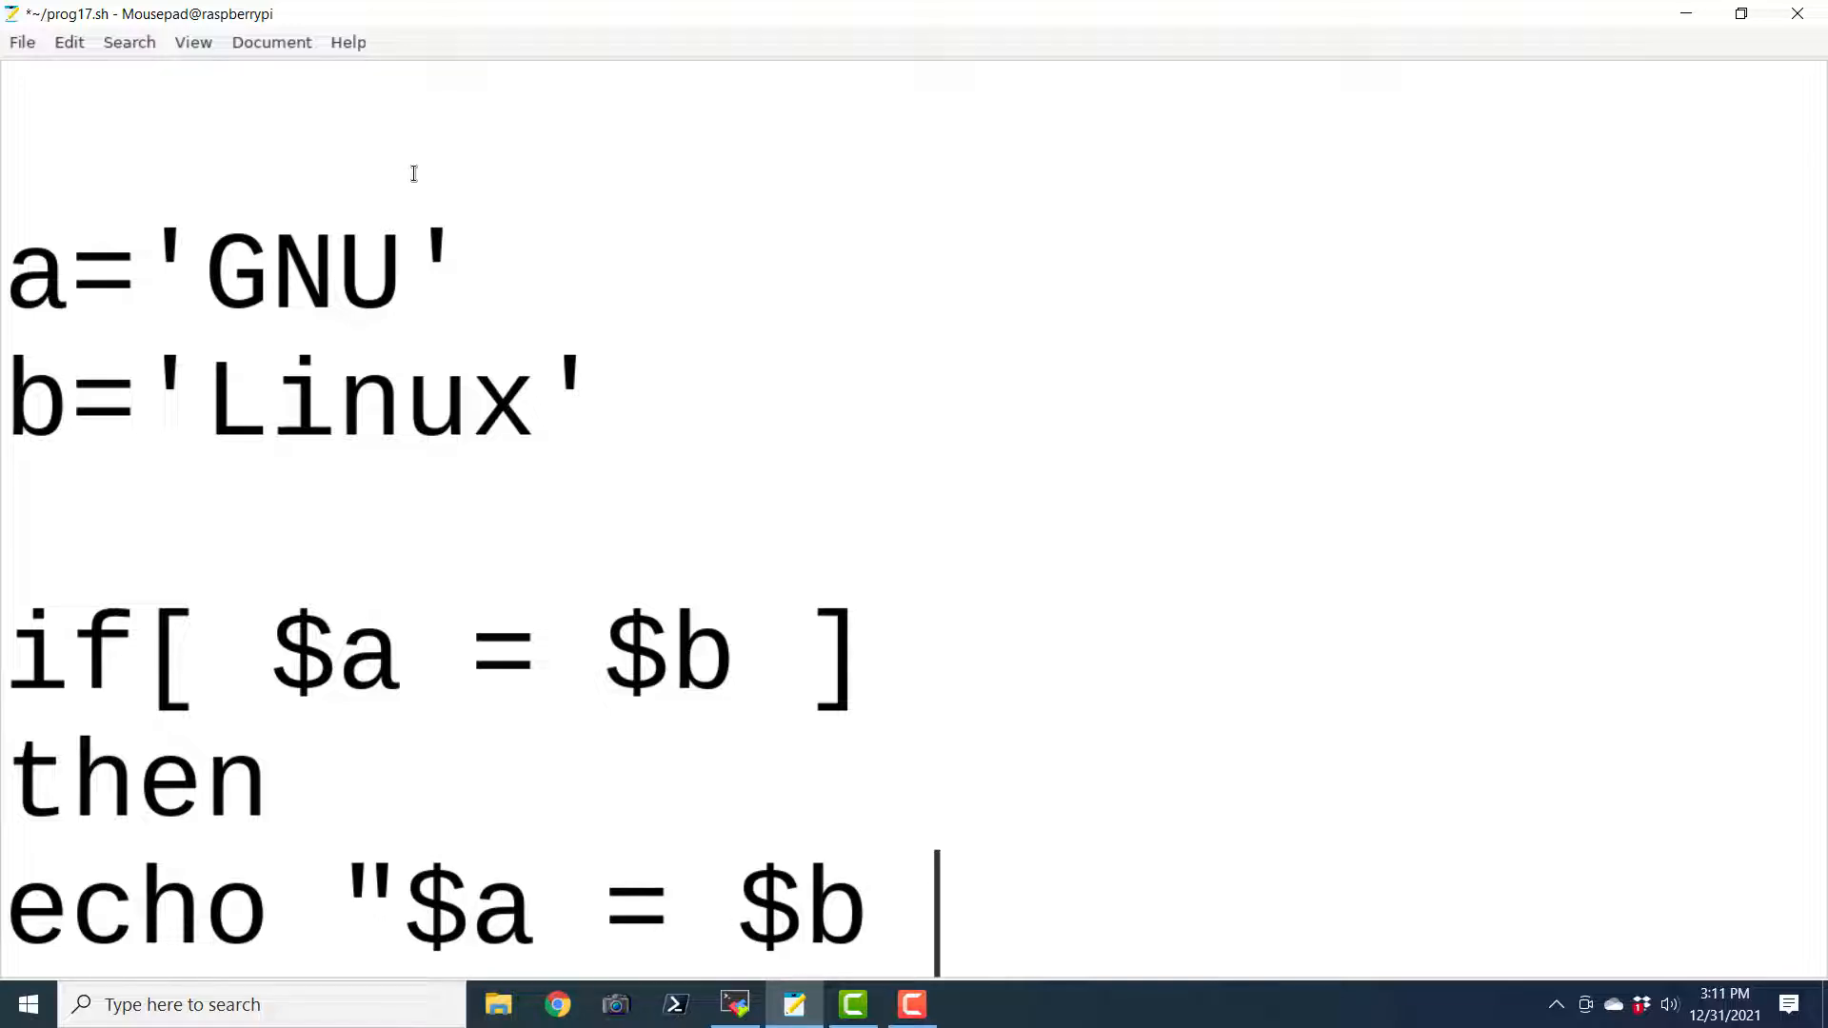
{"action": "type", "text": ": a is"}
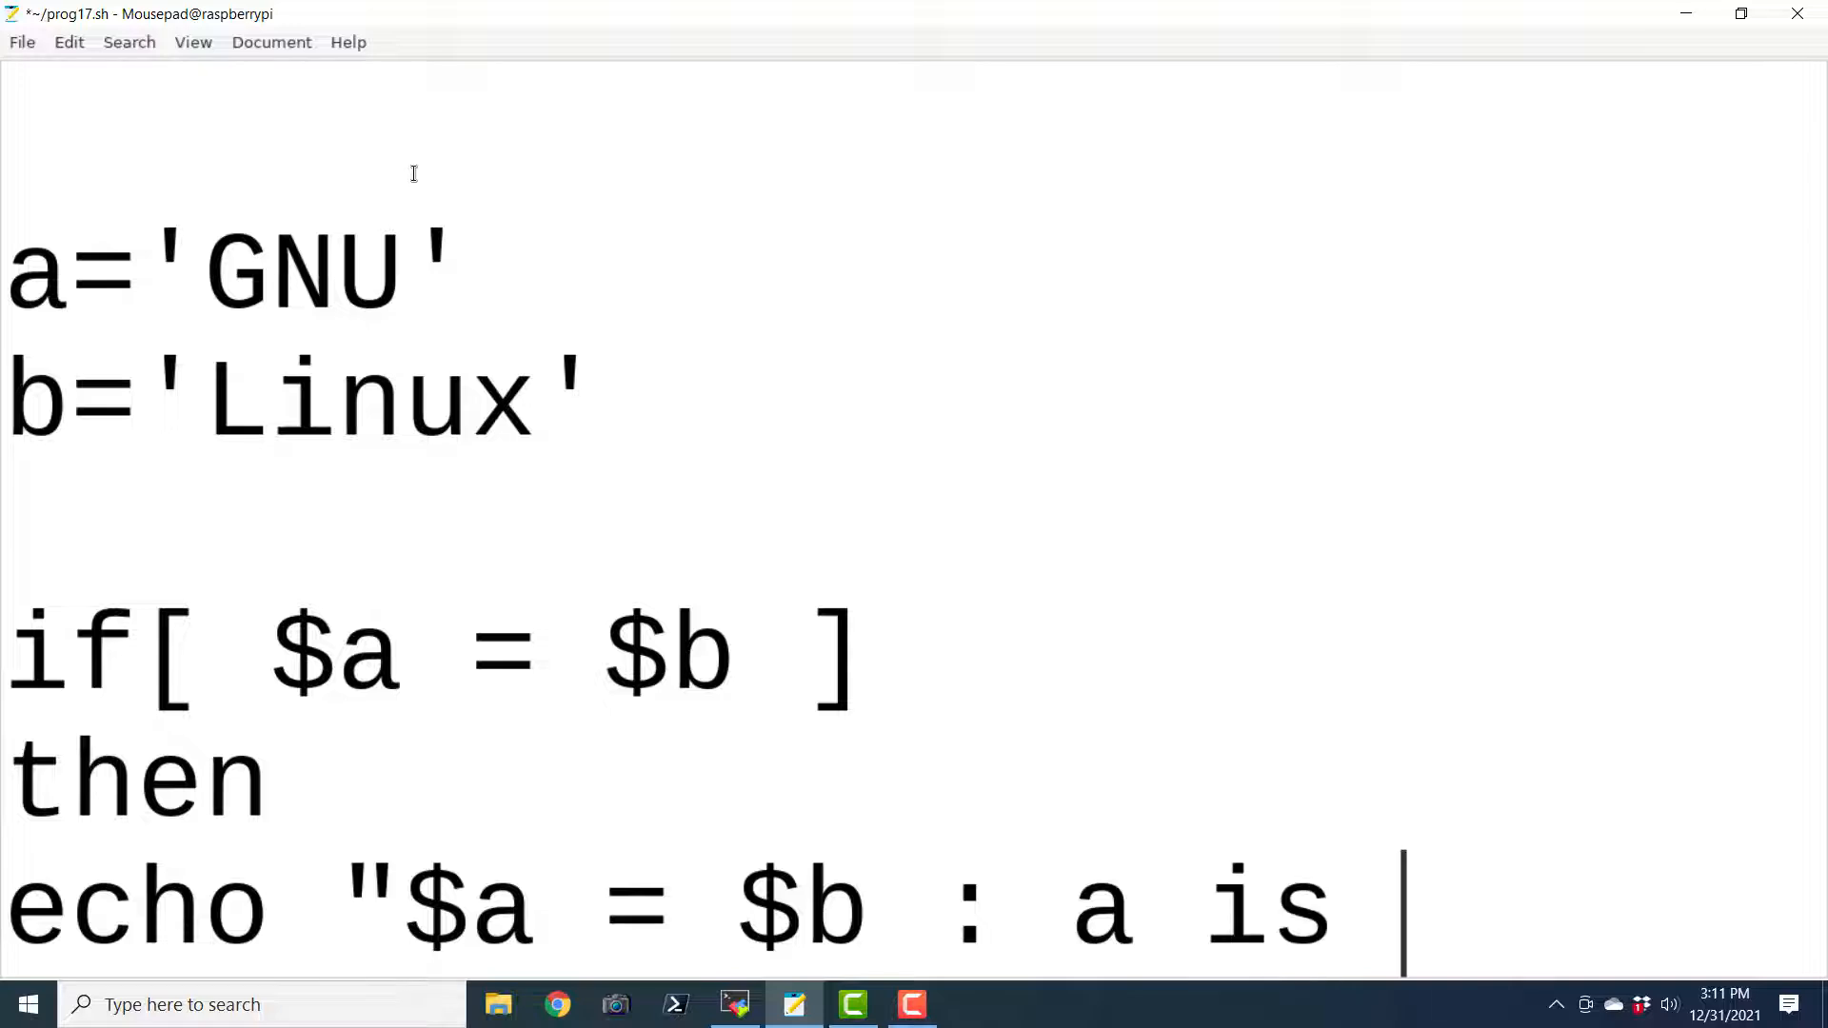
{"action": "type", "text": "equal"}
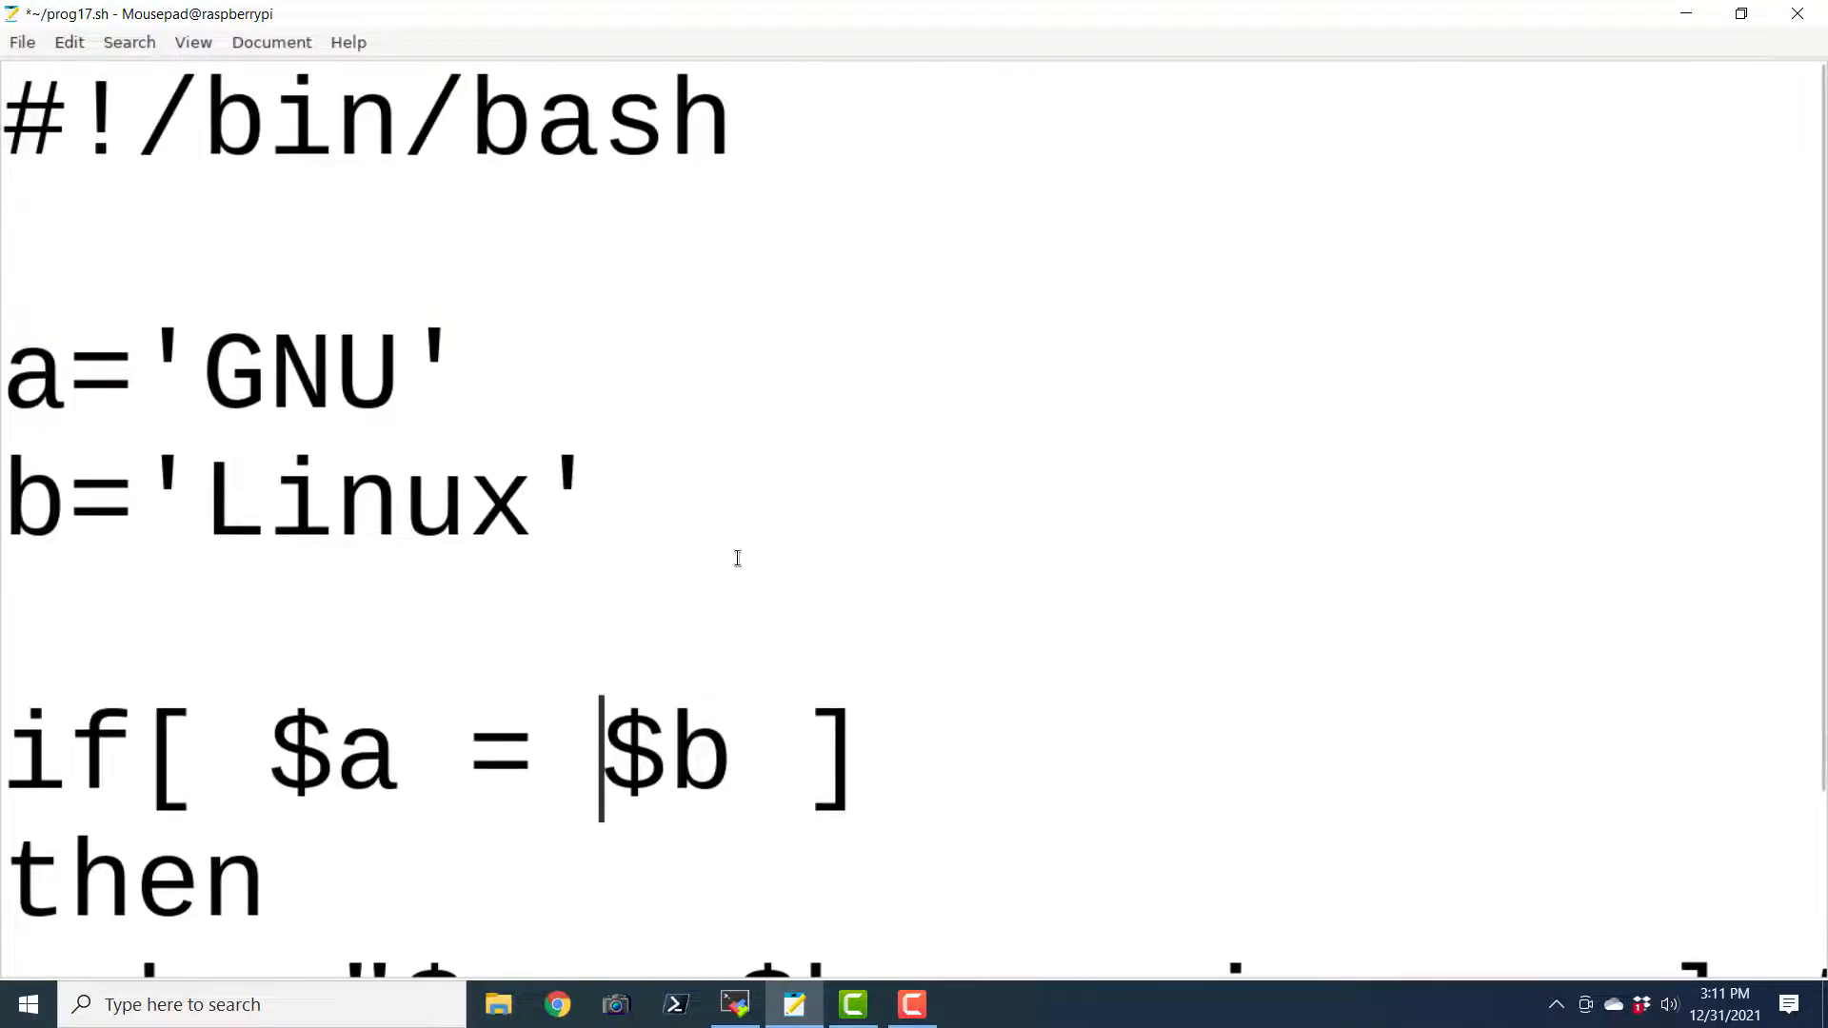
Shrink the editor font to Monospace Regular size 24 in Preferences
{"action": "left_click", "coordinate": [466, 372]}
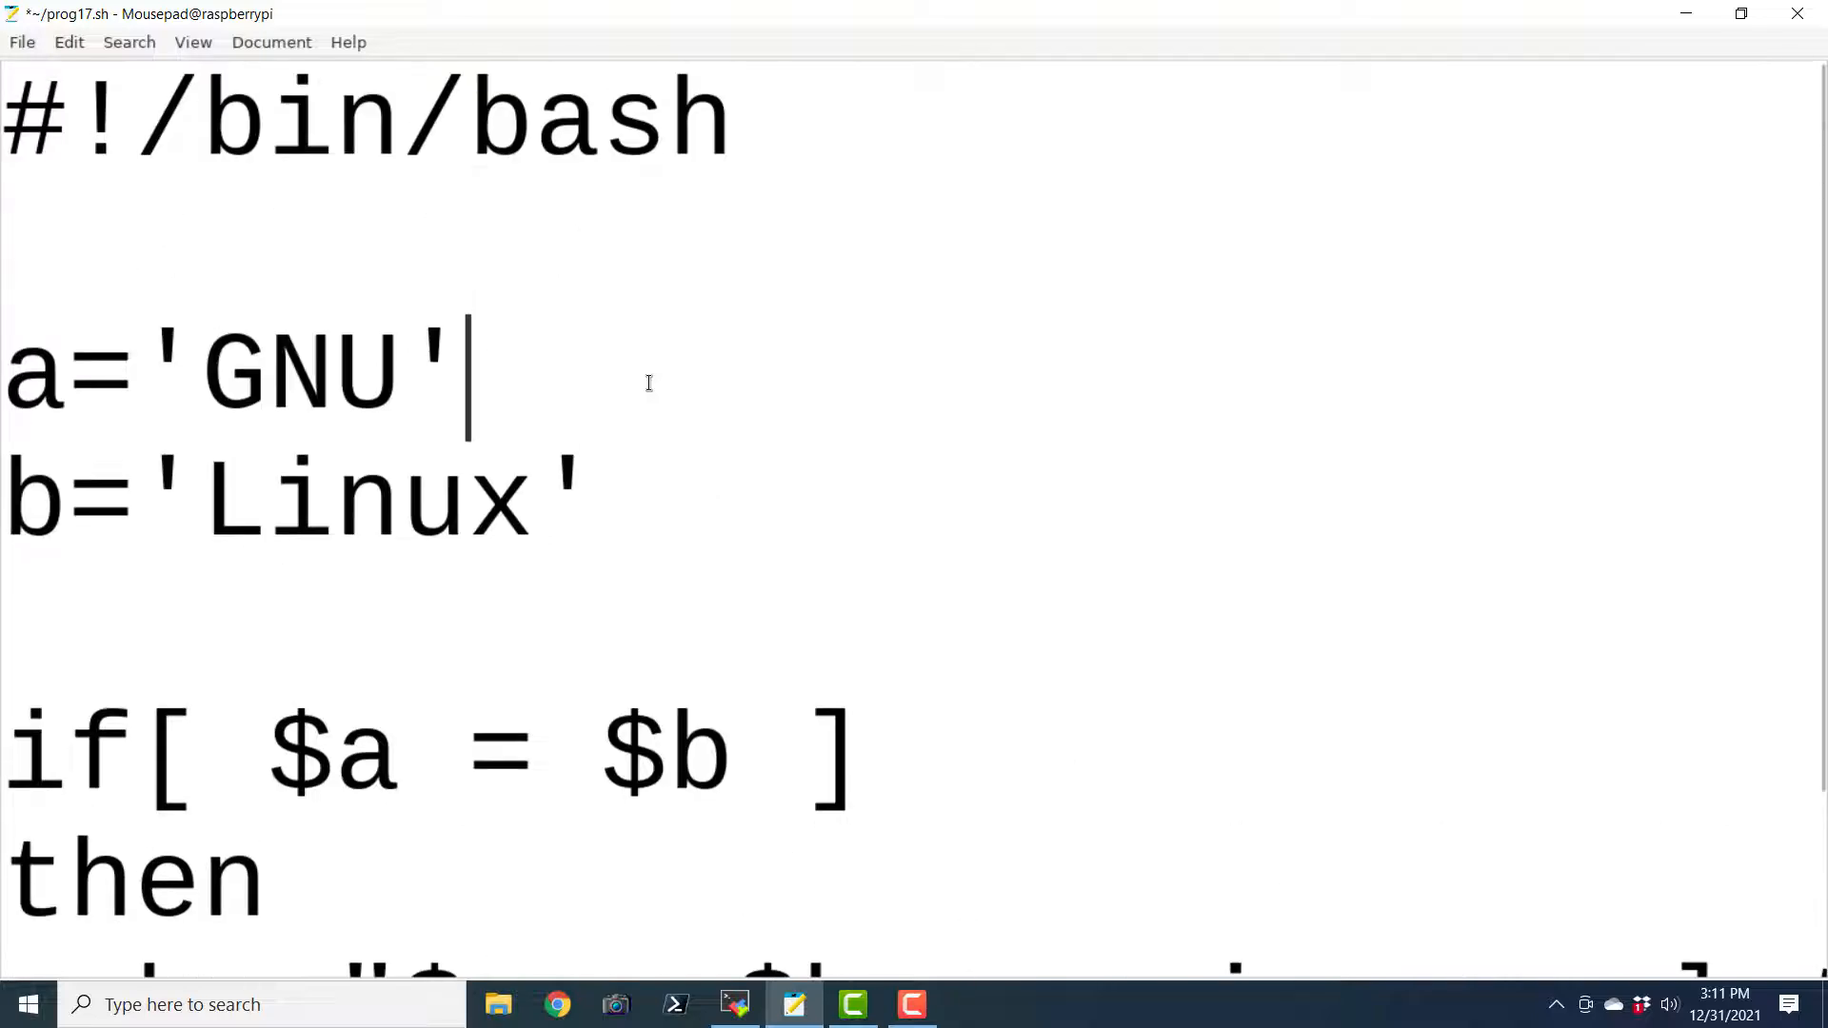
{"action": "mouse_move", "coordinate": [209, 51]}
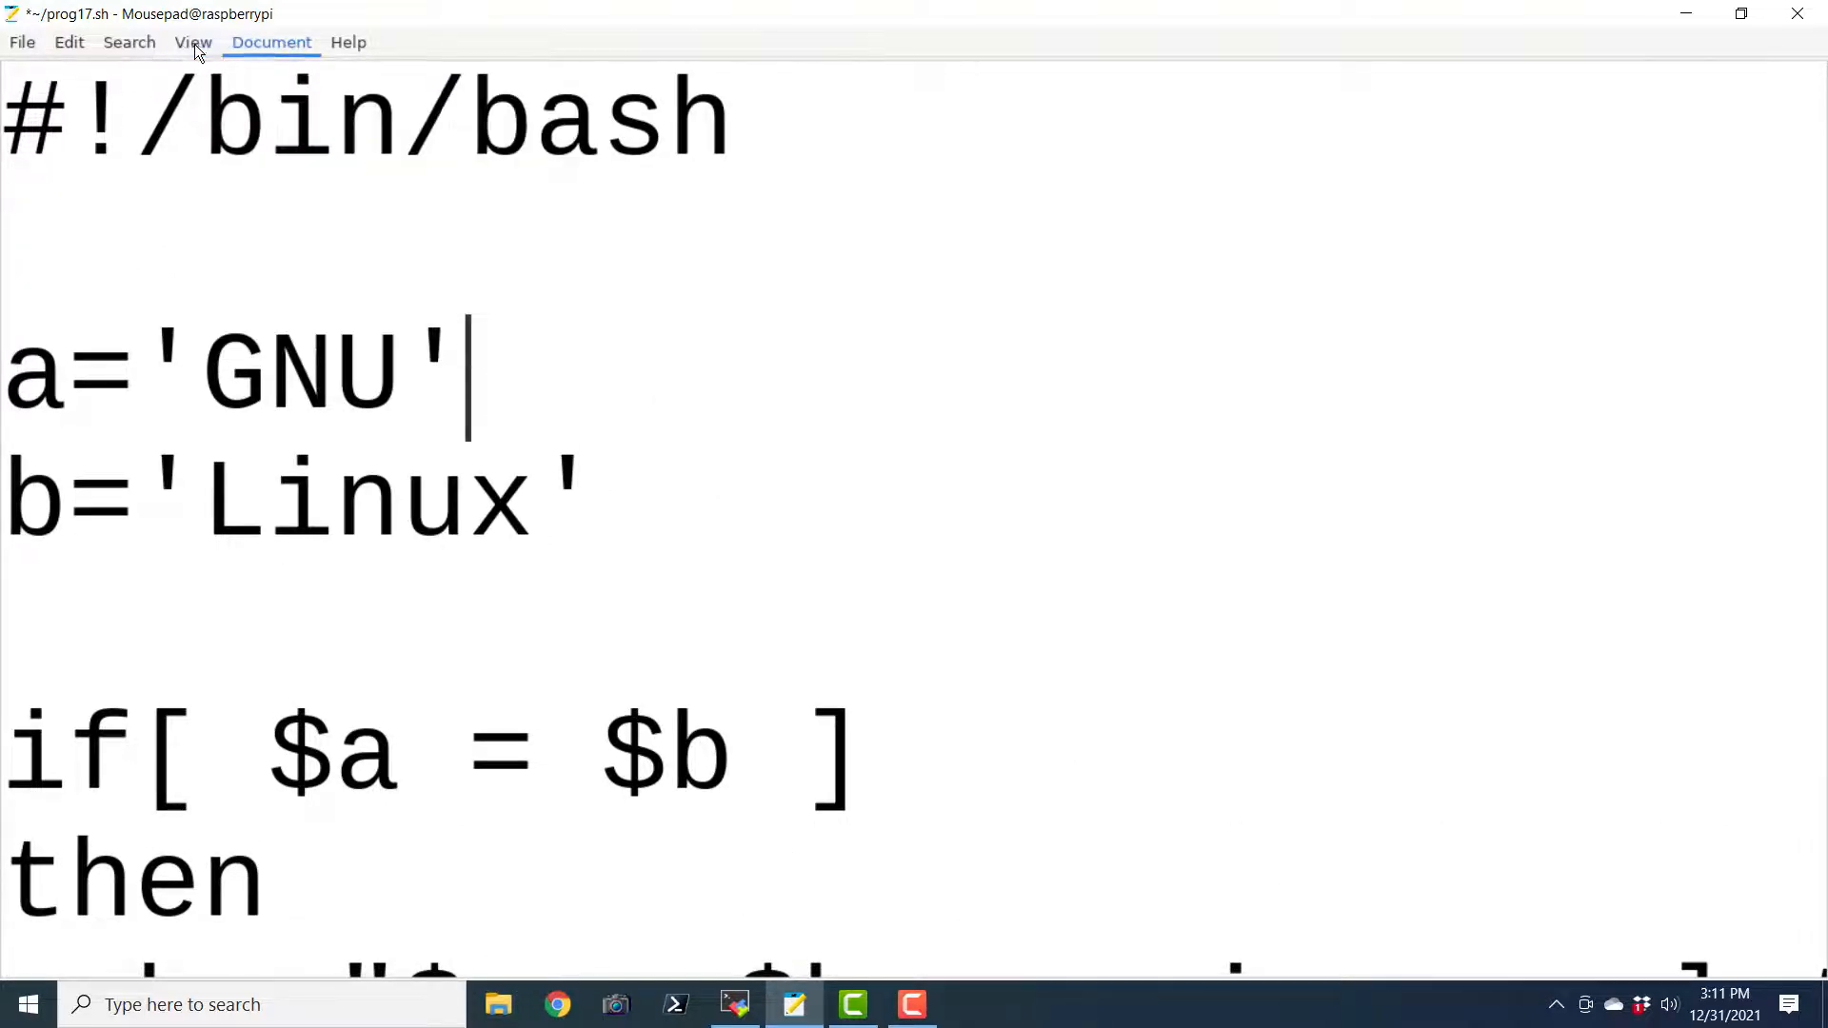
{"action": "left_click", "coordinate": [69, 42]}
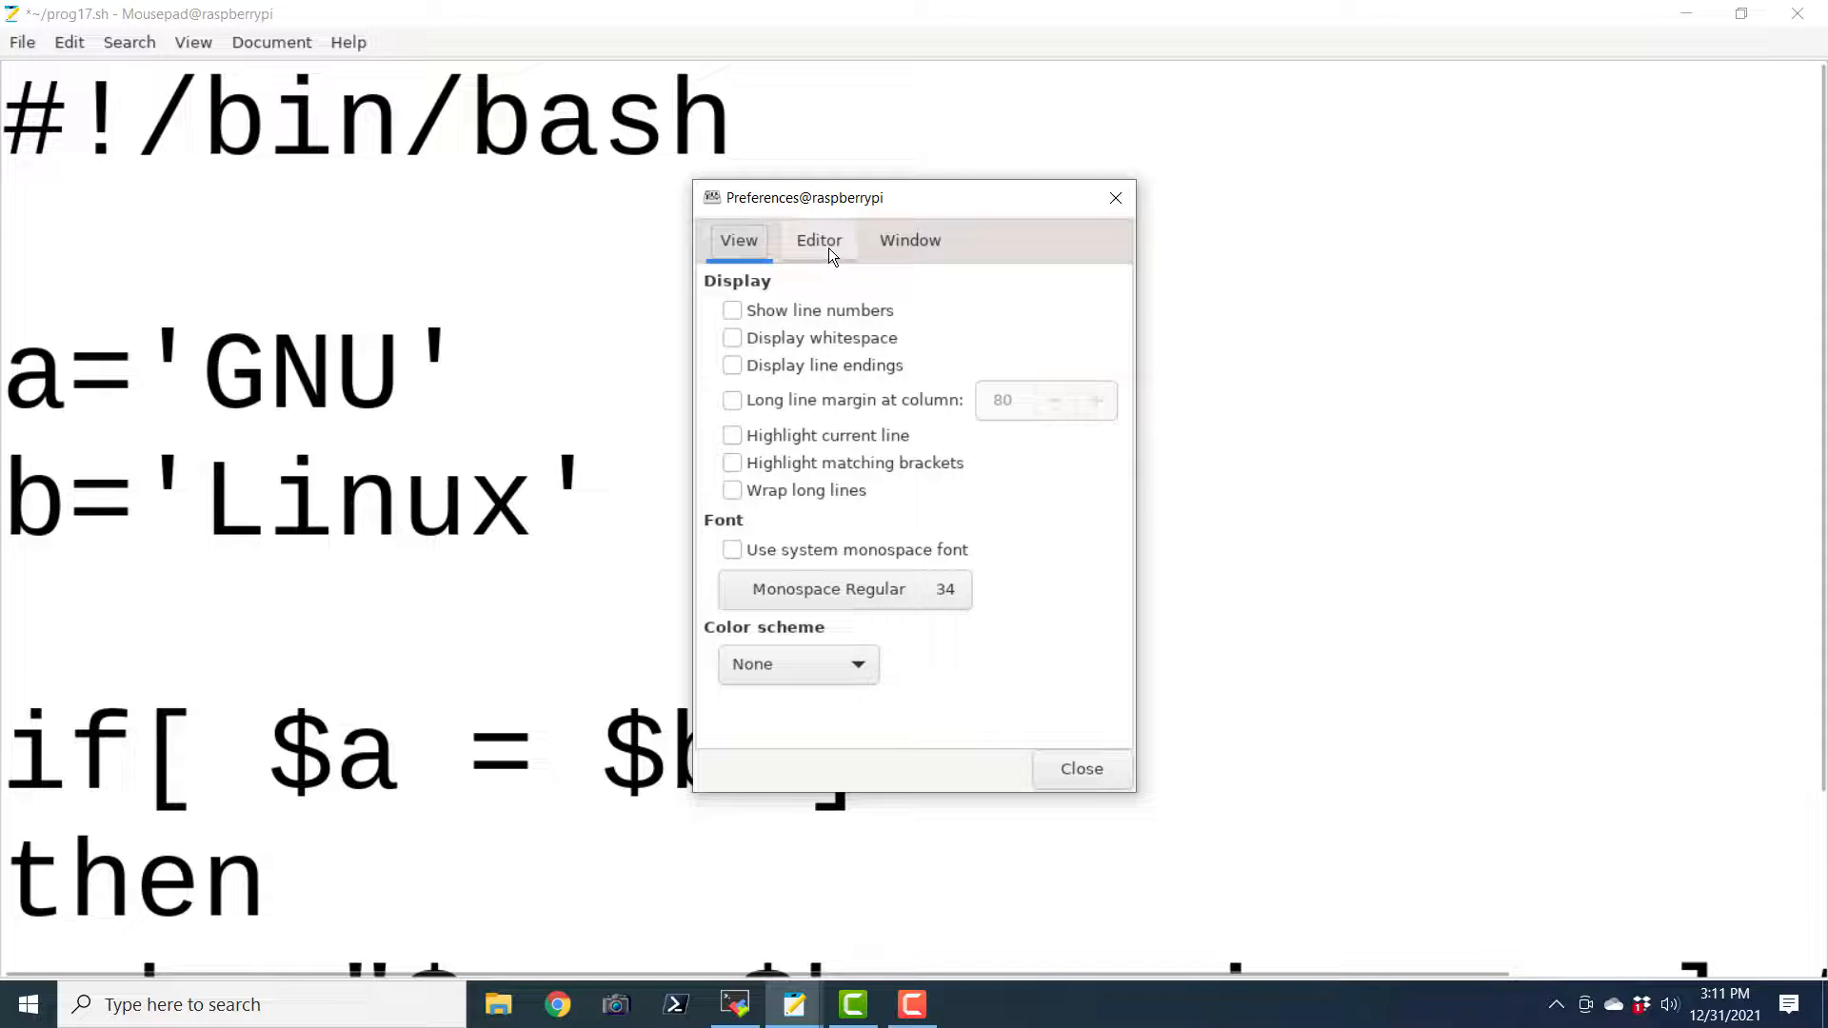
{"action": "mouse_move", "coordinate": [936, 611]}
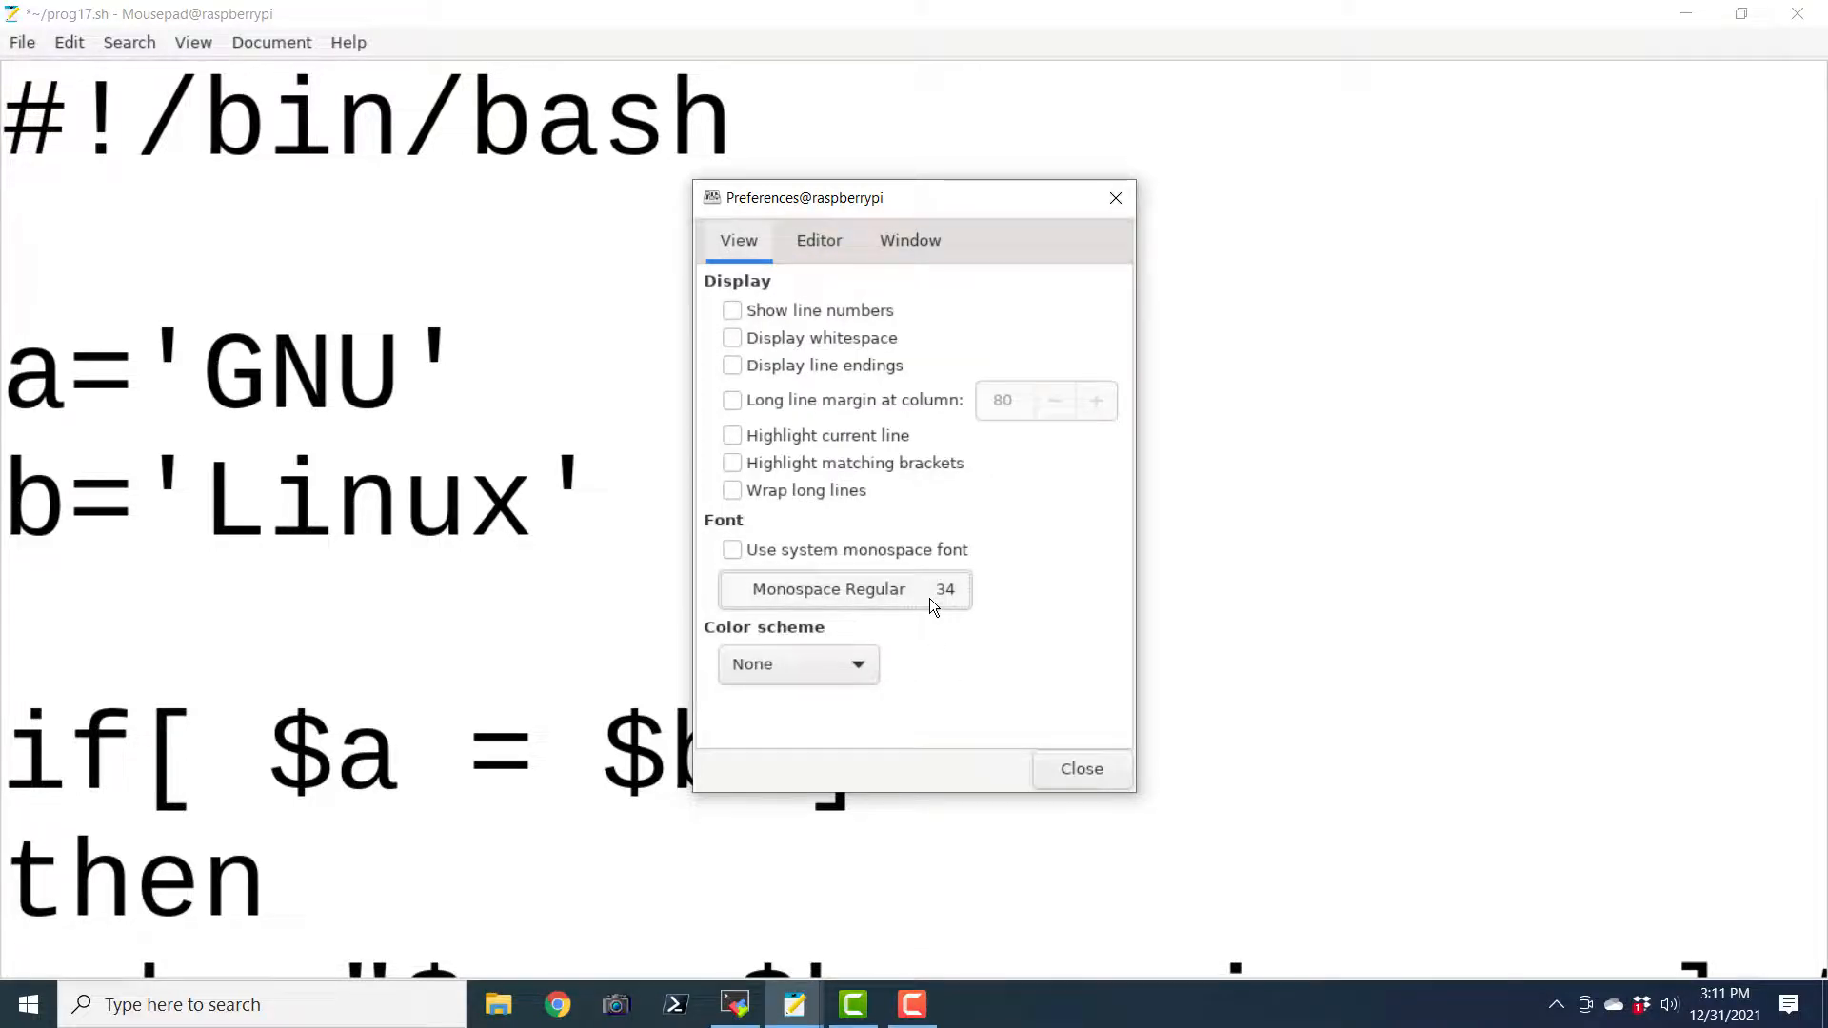
{"action": "left_click", "coordinate": [825, 589]}
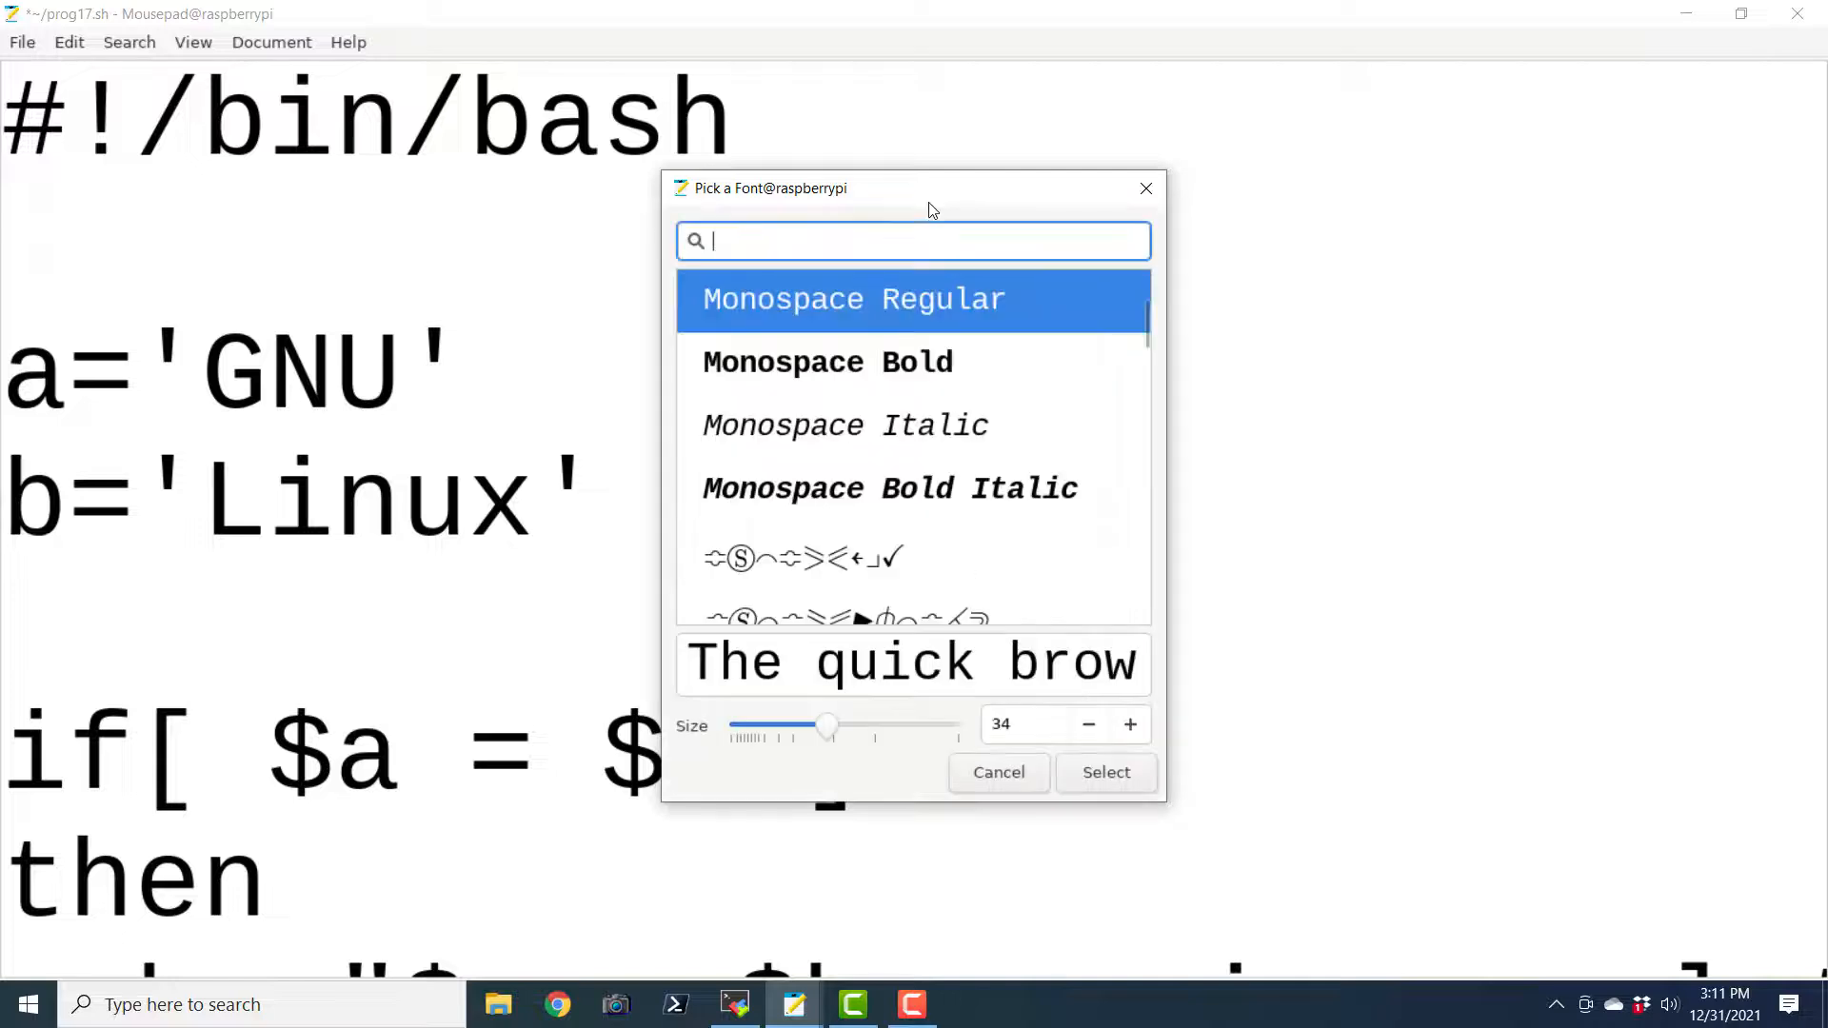
{"action": "left_click_drag", "start_coordinate": [827, 724], "coordinate": [821, 723]}
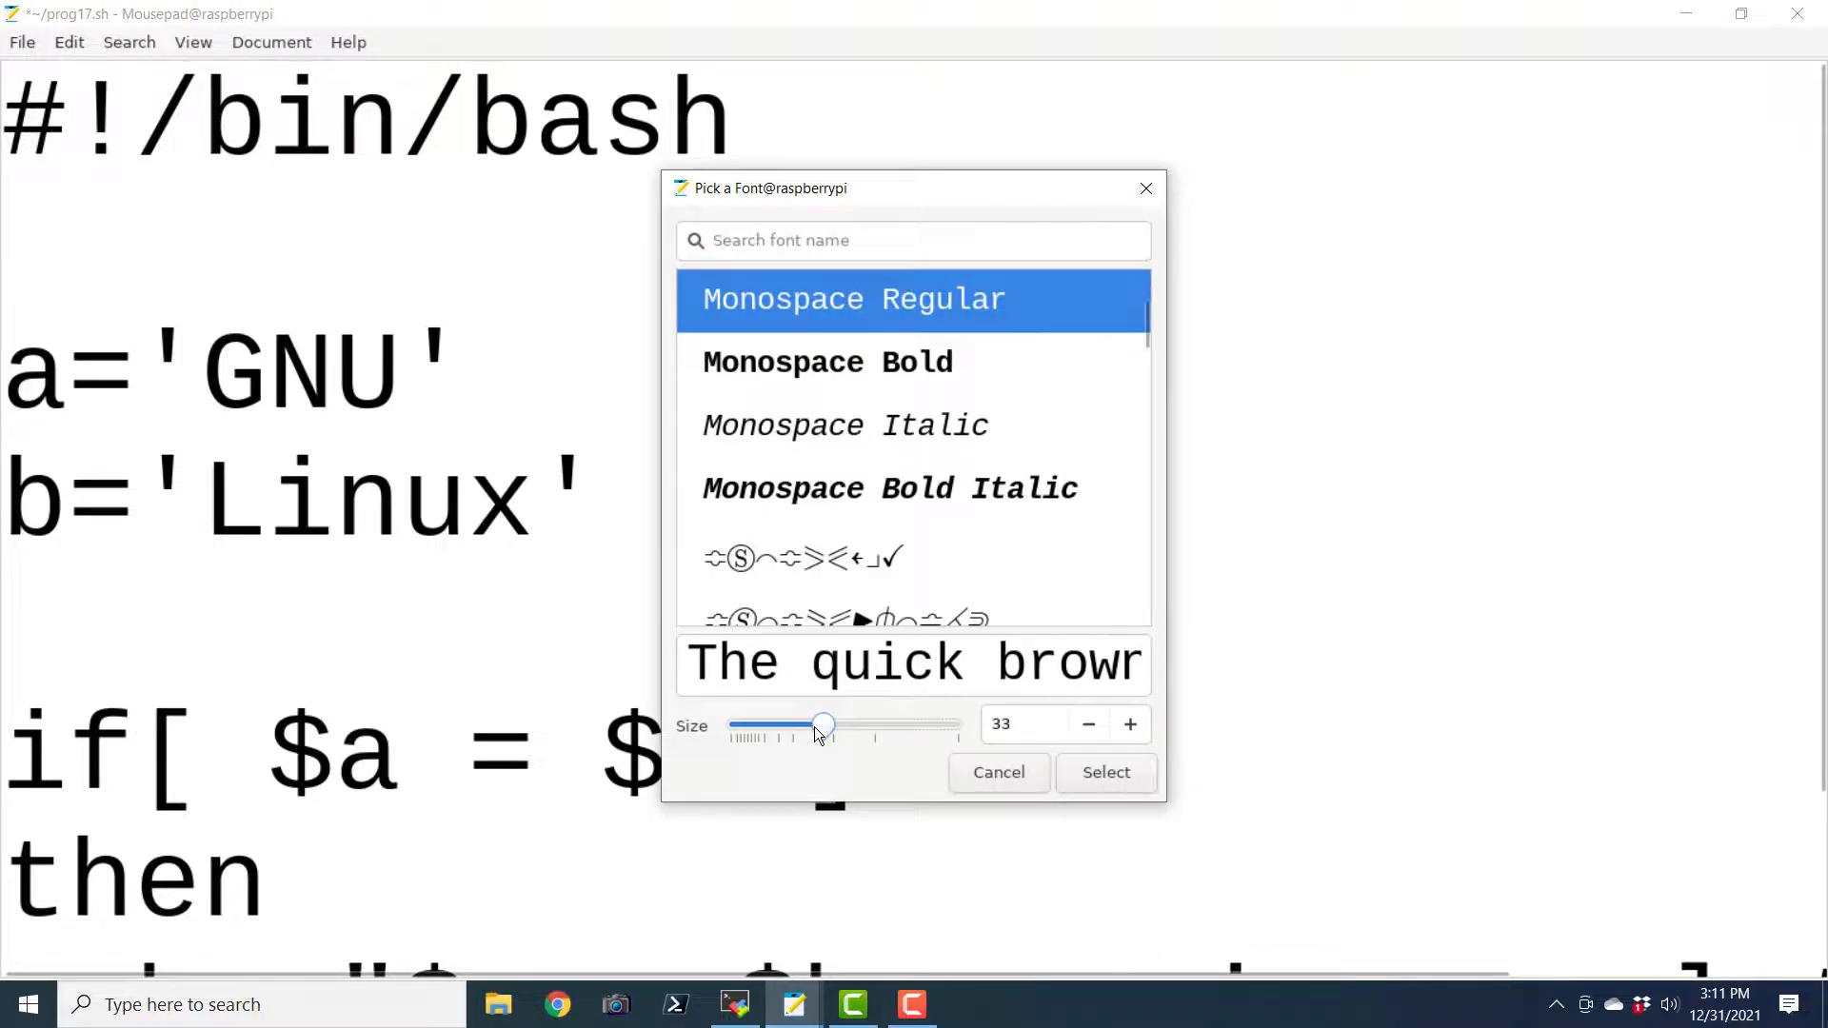
{"action": "left_click_drag", "start_coordinate": [822, 723], "coordinate": [802, 724]}
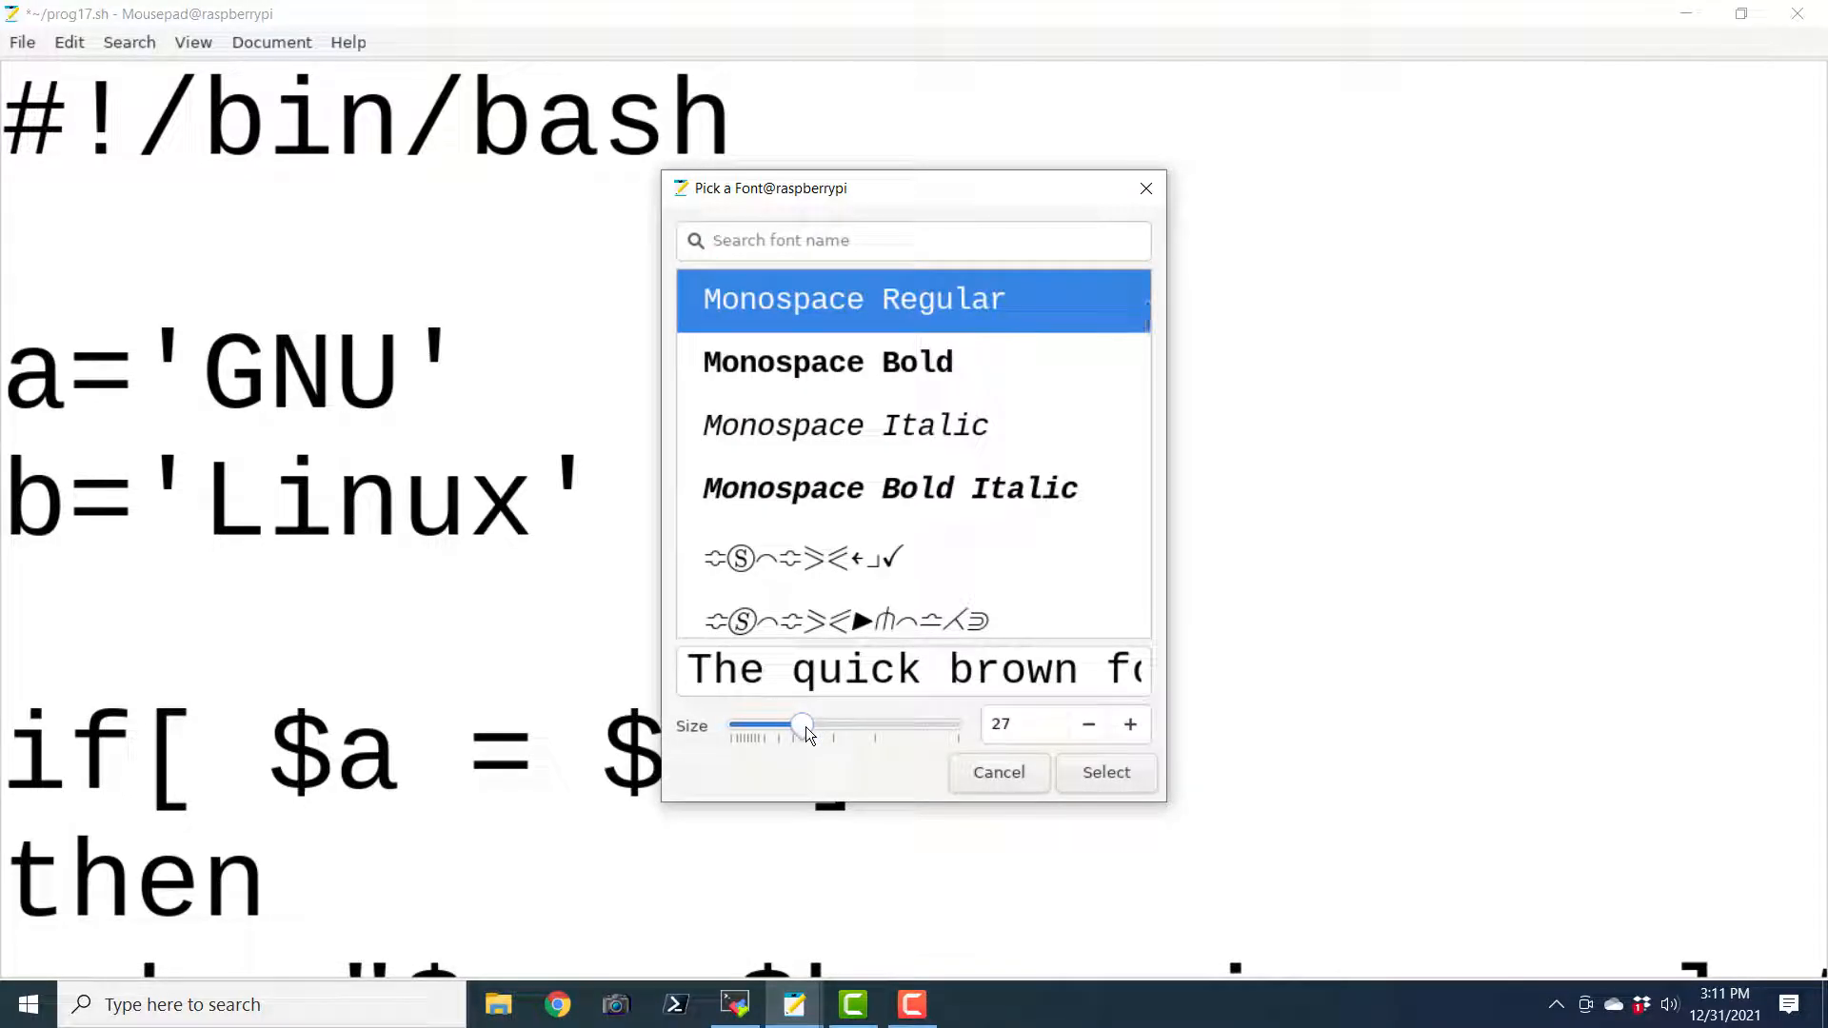
{"action": "left_click_drag", "start_coordinate": [801, 725], "coordinate": [793, 726]}
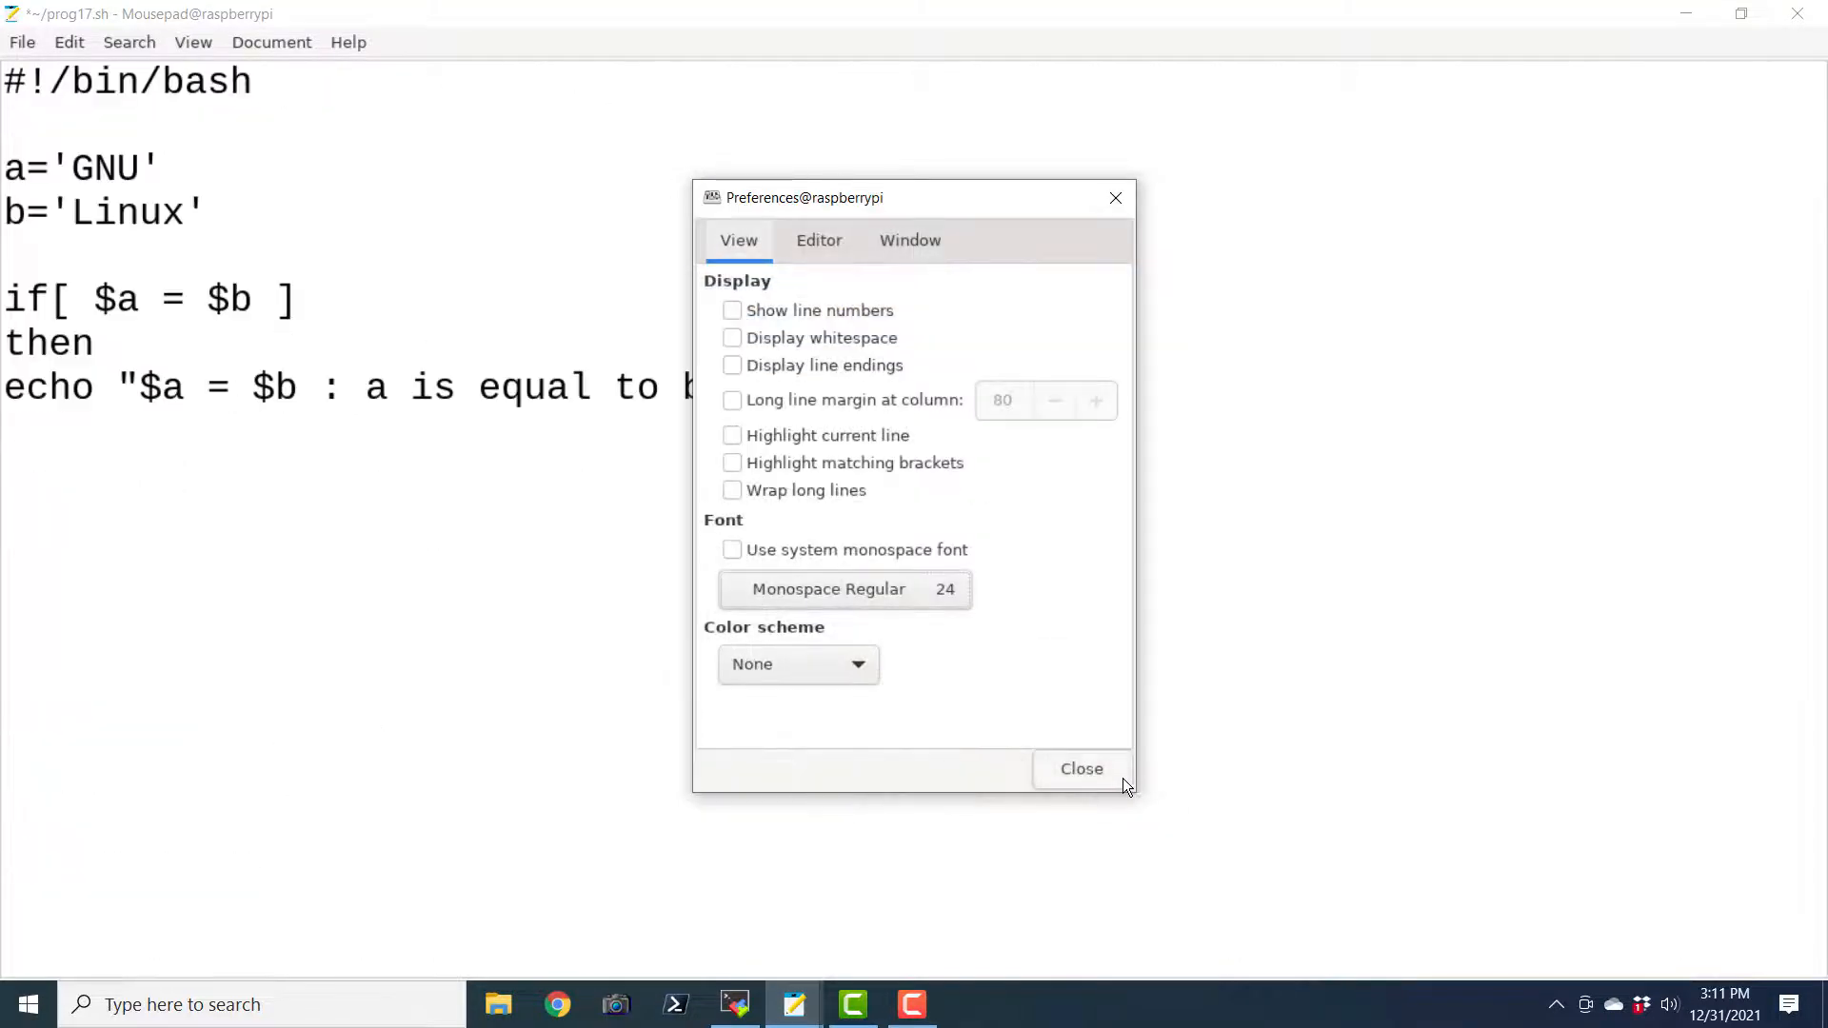
Add else echo "$a = $b : a is not equal to b" and close with fi
{"action": "left_click", "coordinate": [1082, 769]}
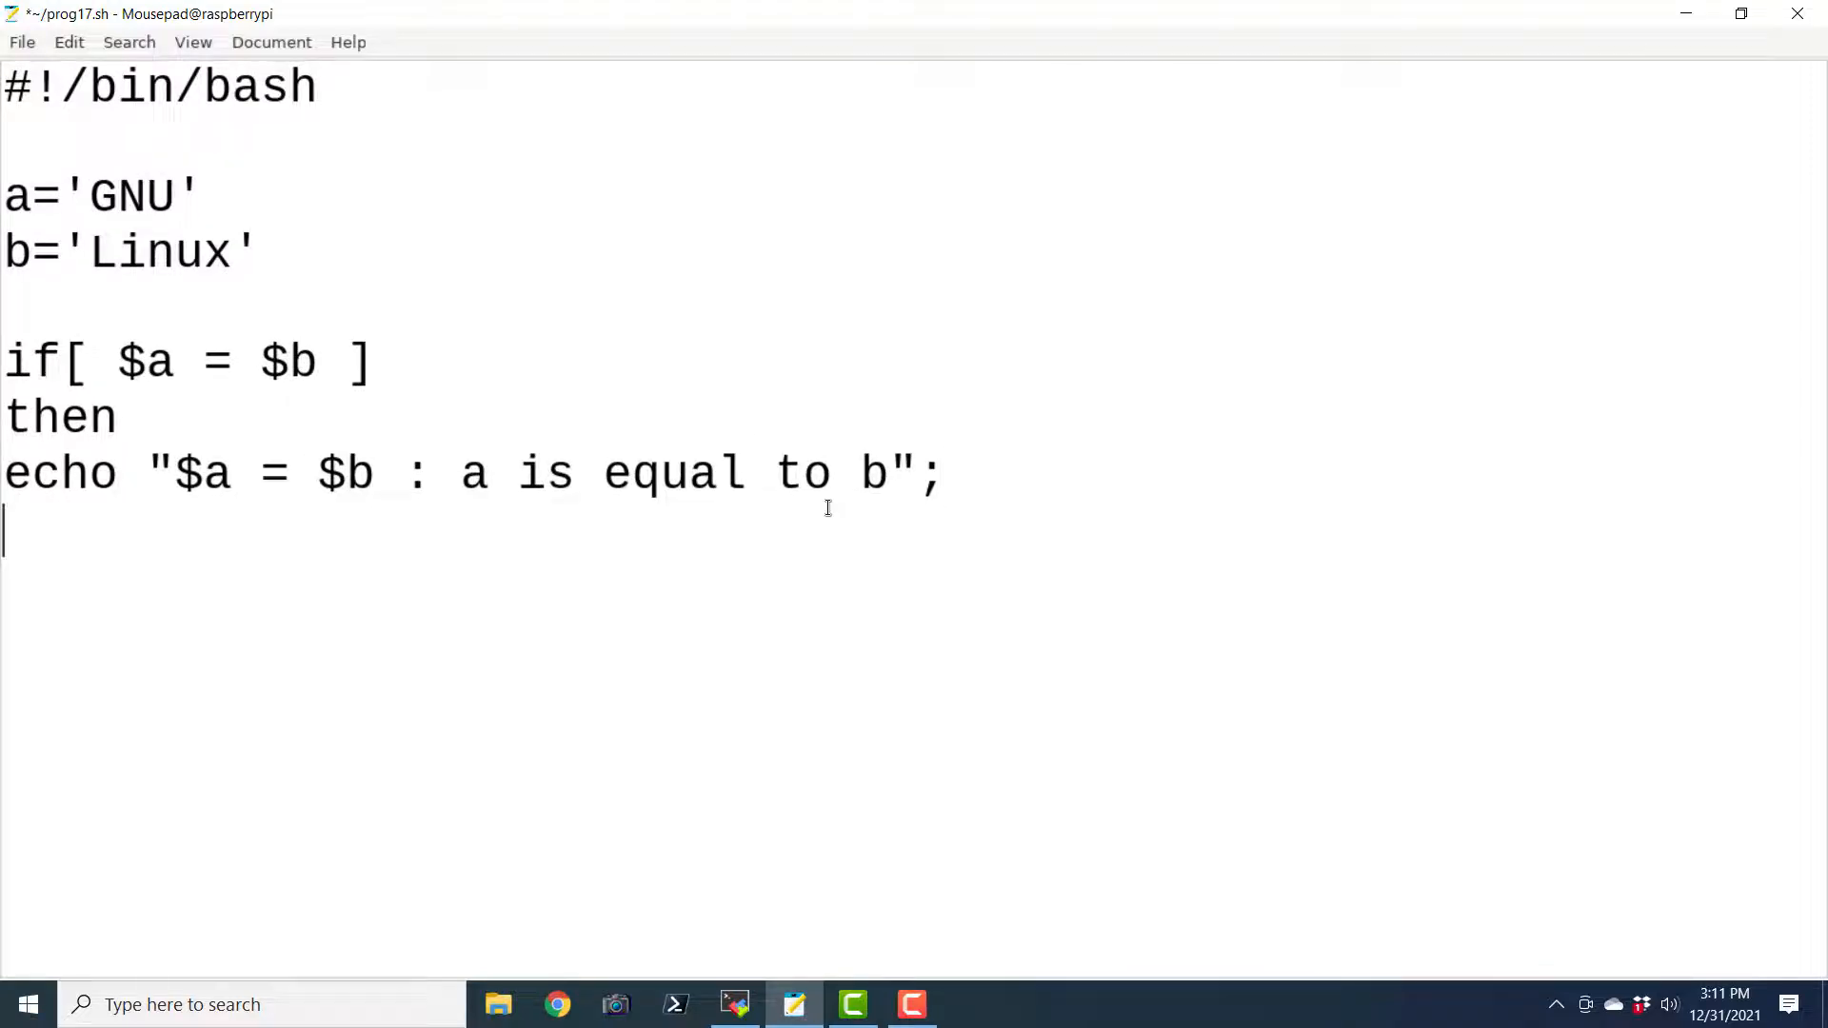
{"action": "type", "text": "e;se"}
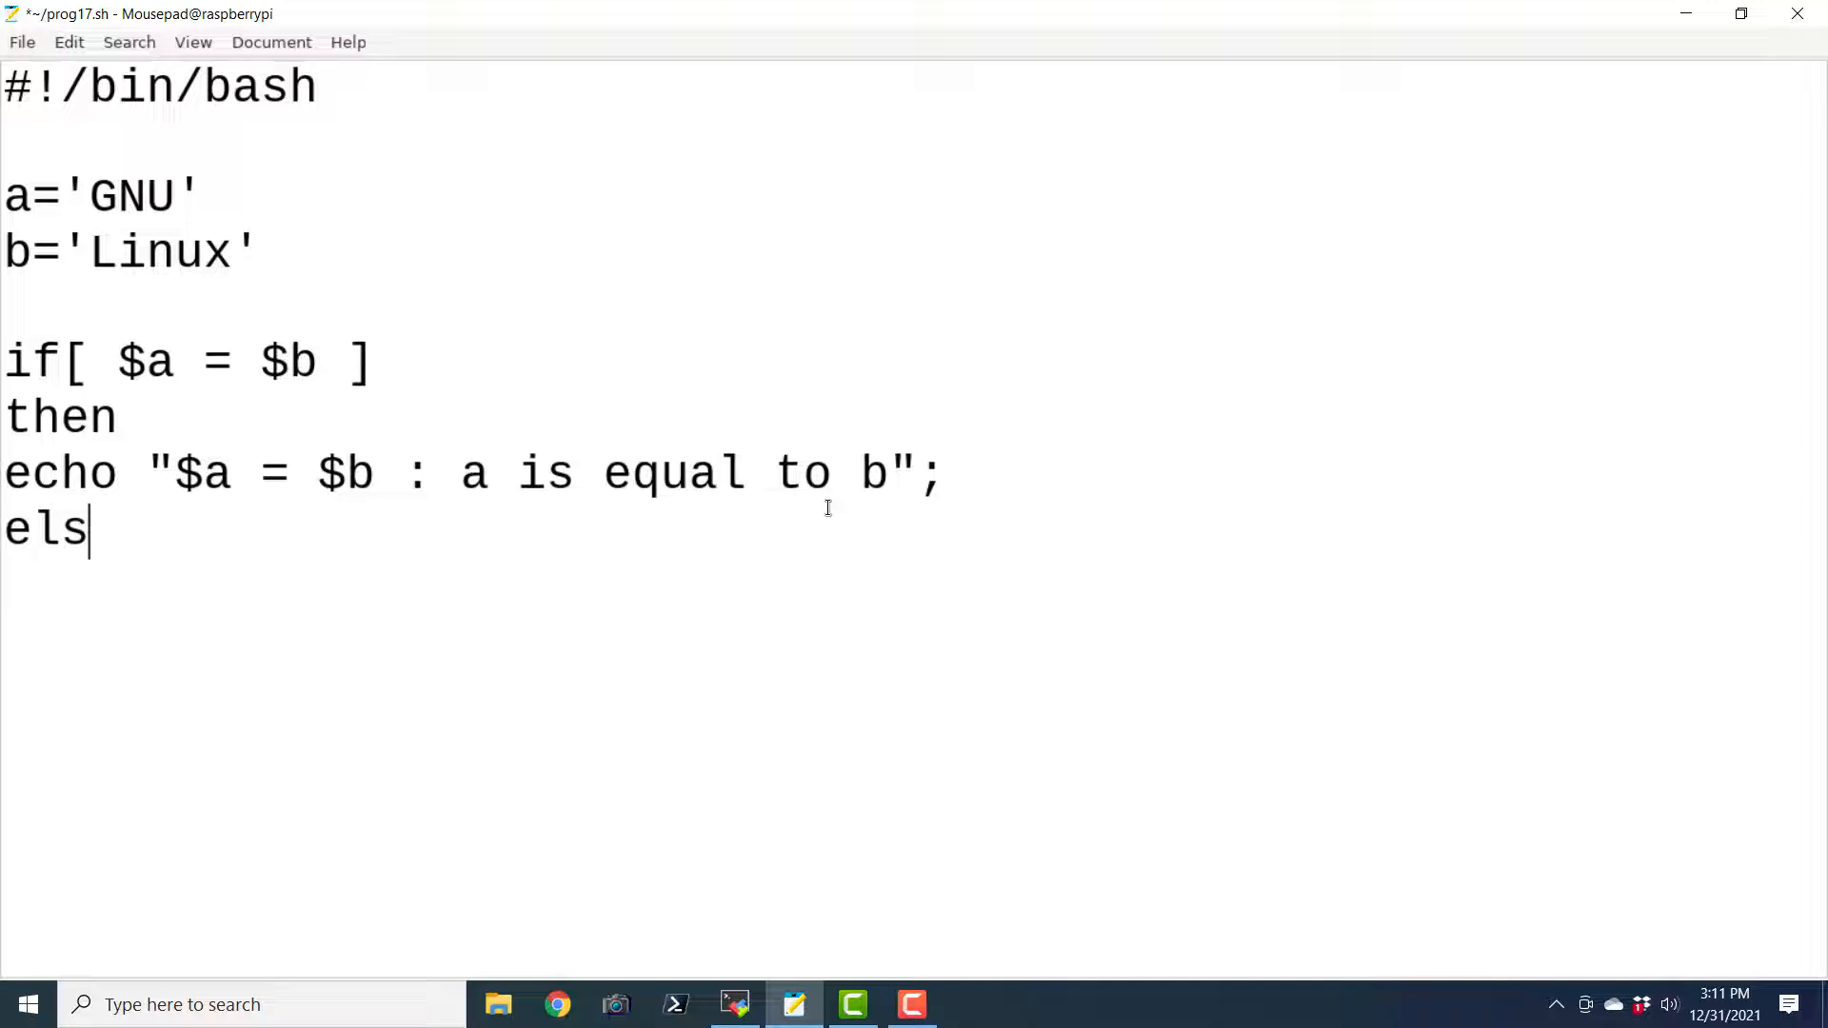
{"action": "type", "text": "e"}
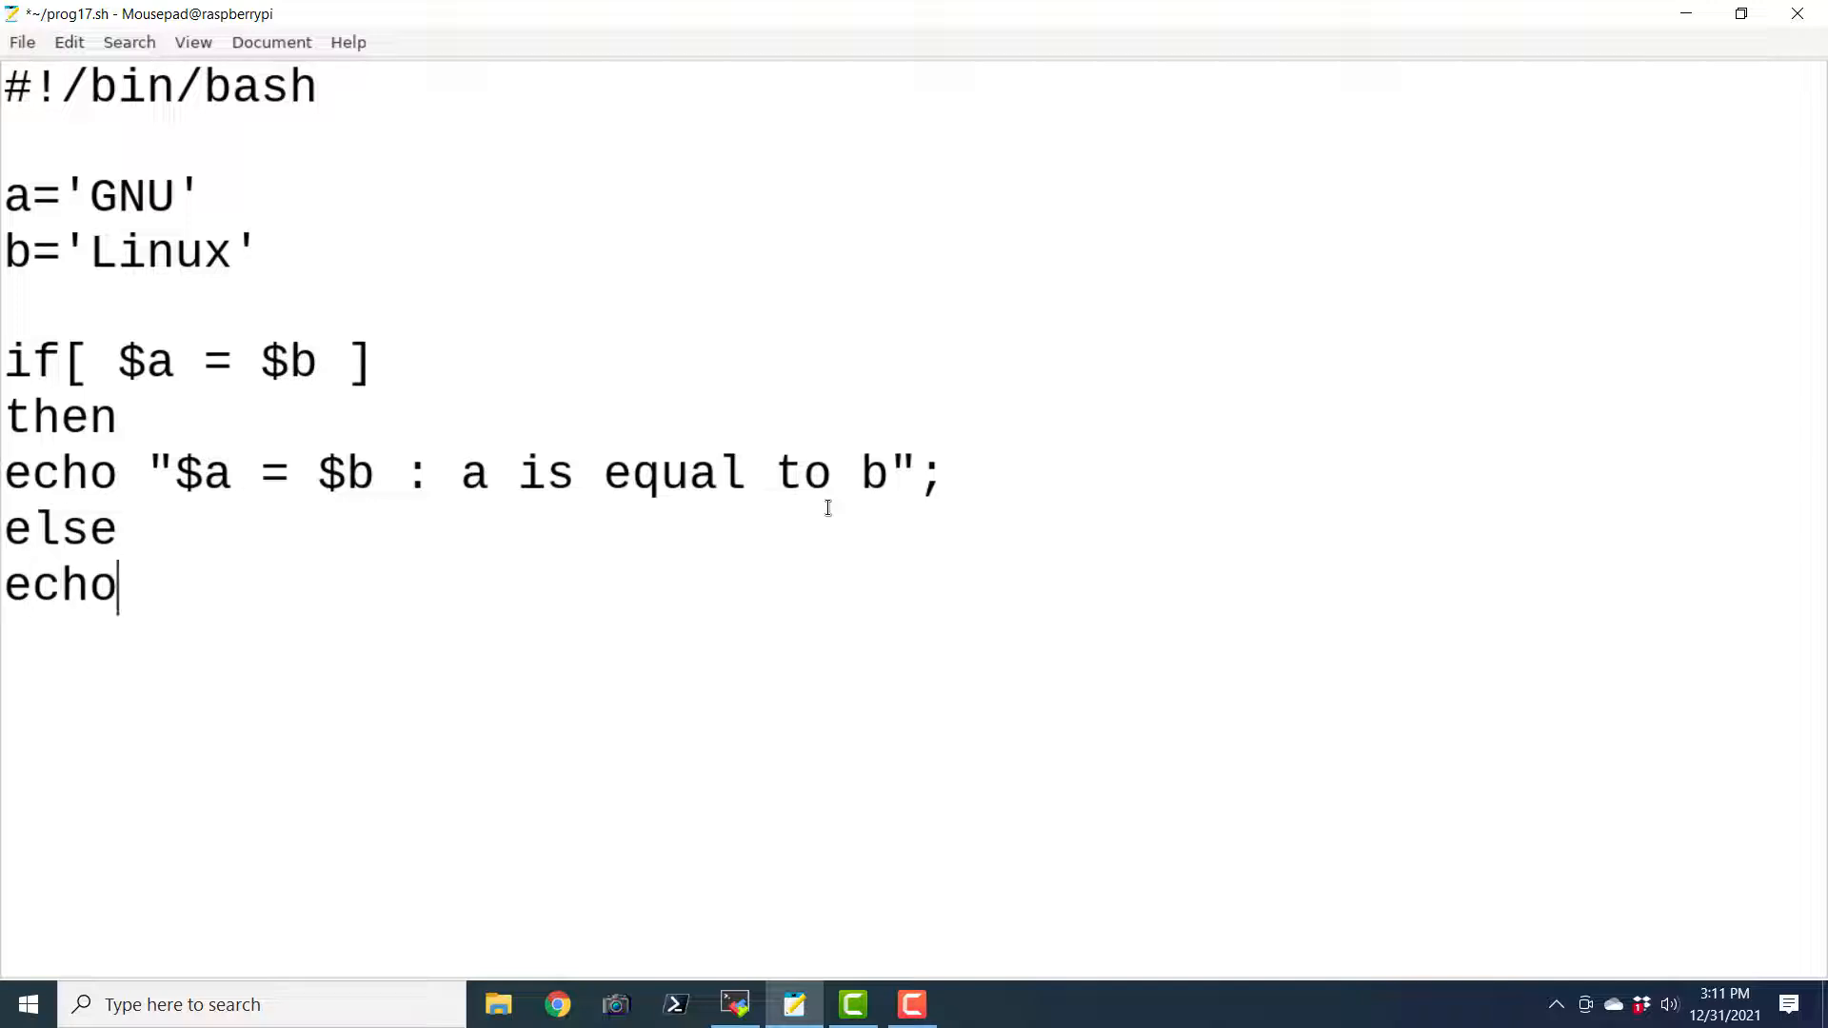
{"action": "type", "text": "\""}
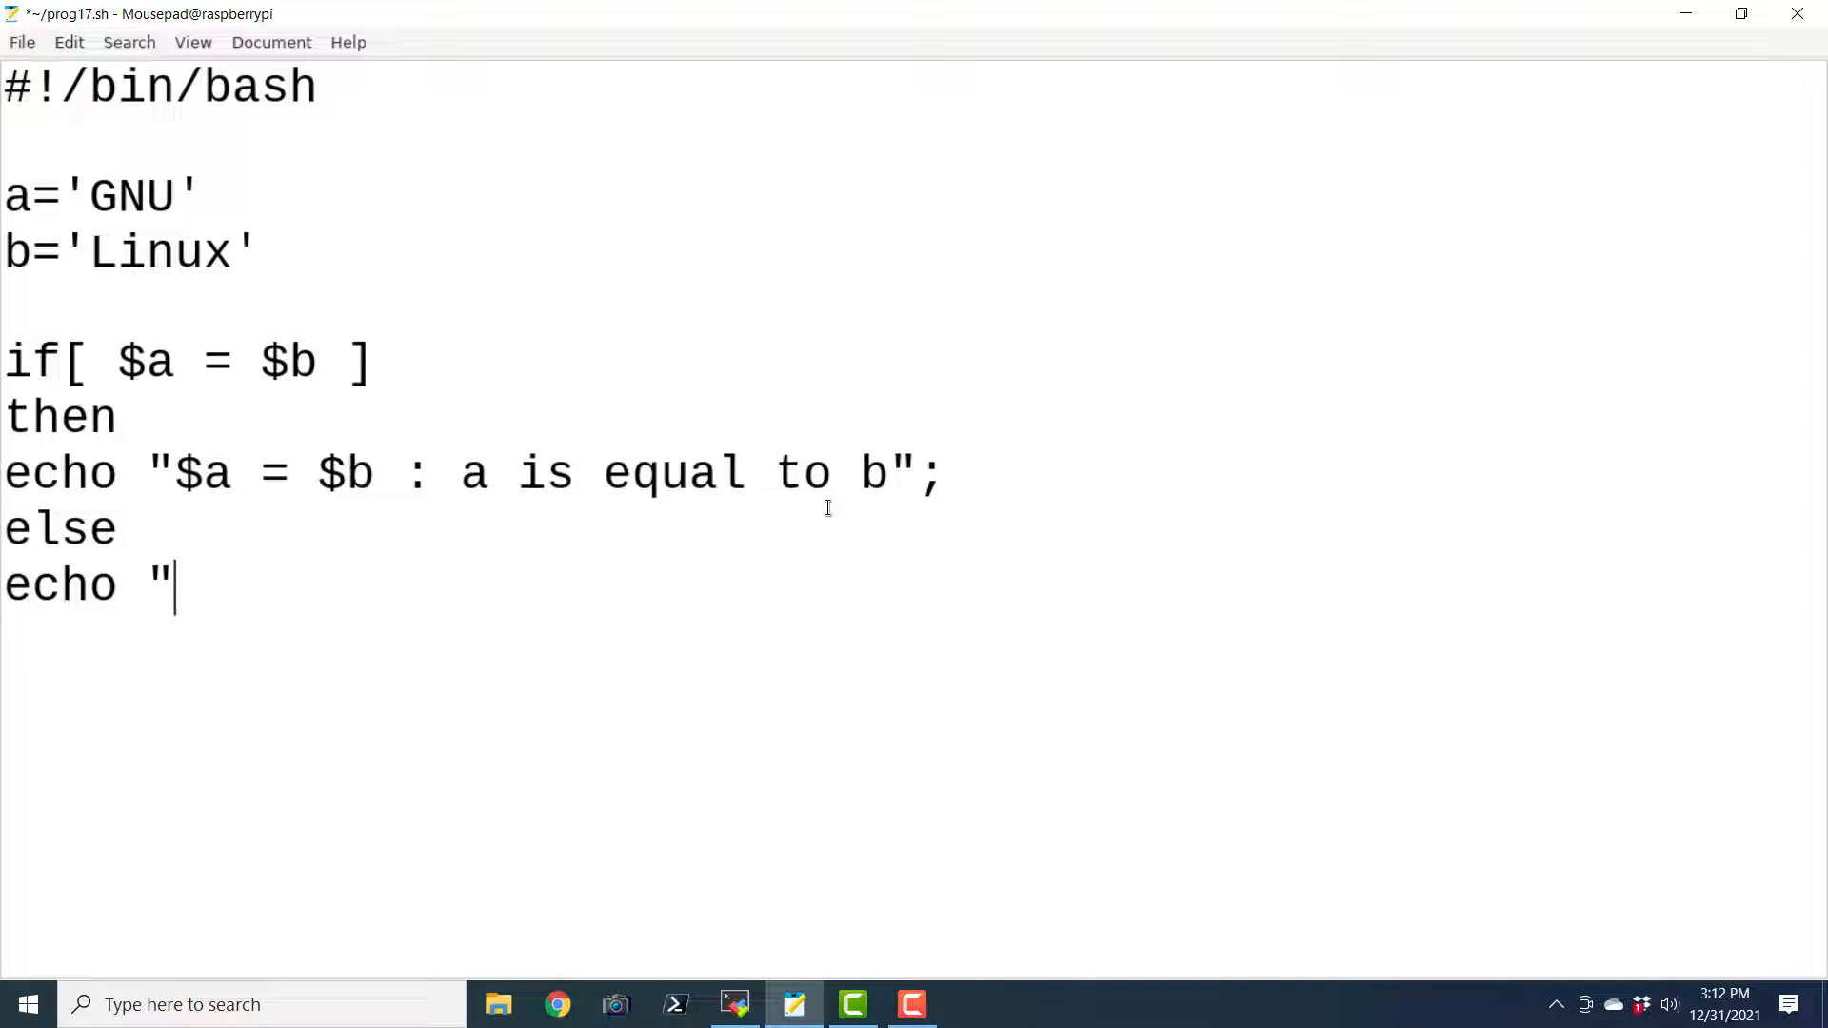
{"action": "left_click_drag", "start_coordinate": [175, 473], "coordinate": [344, 472]}
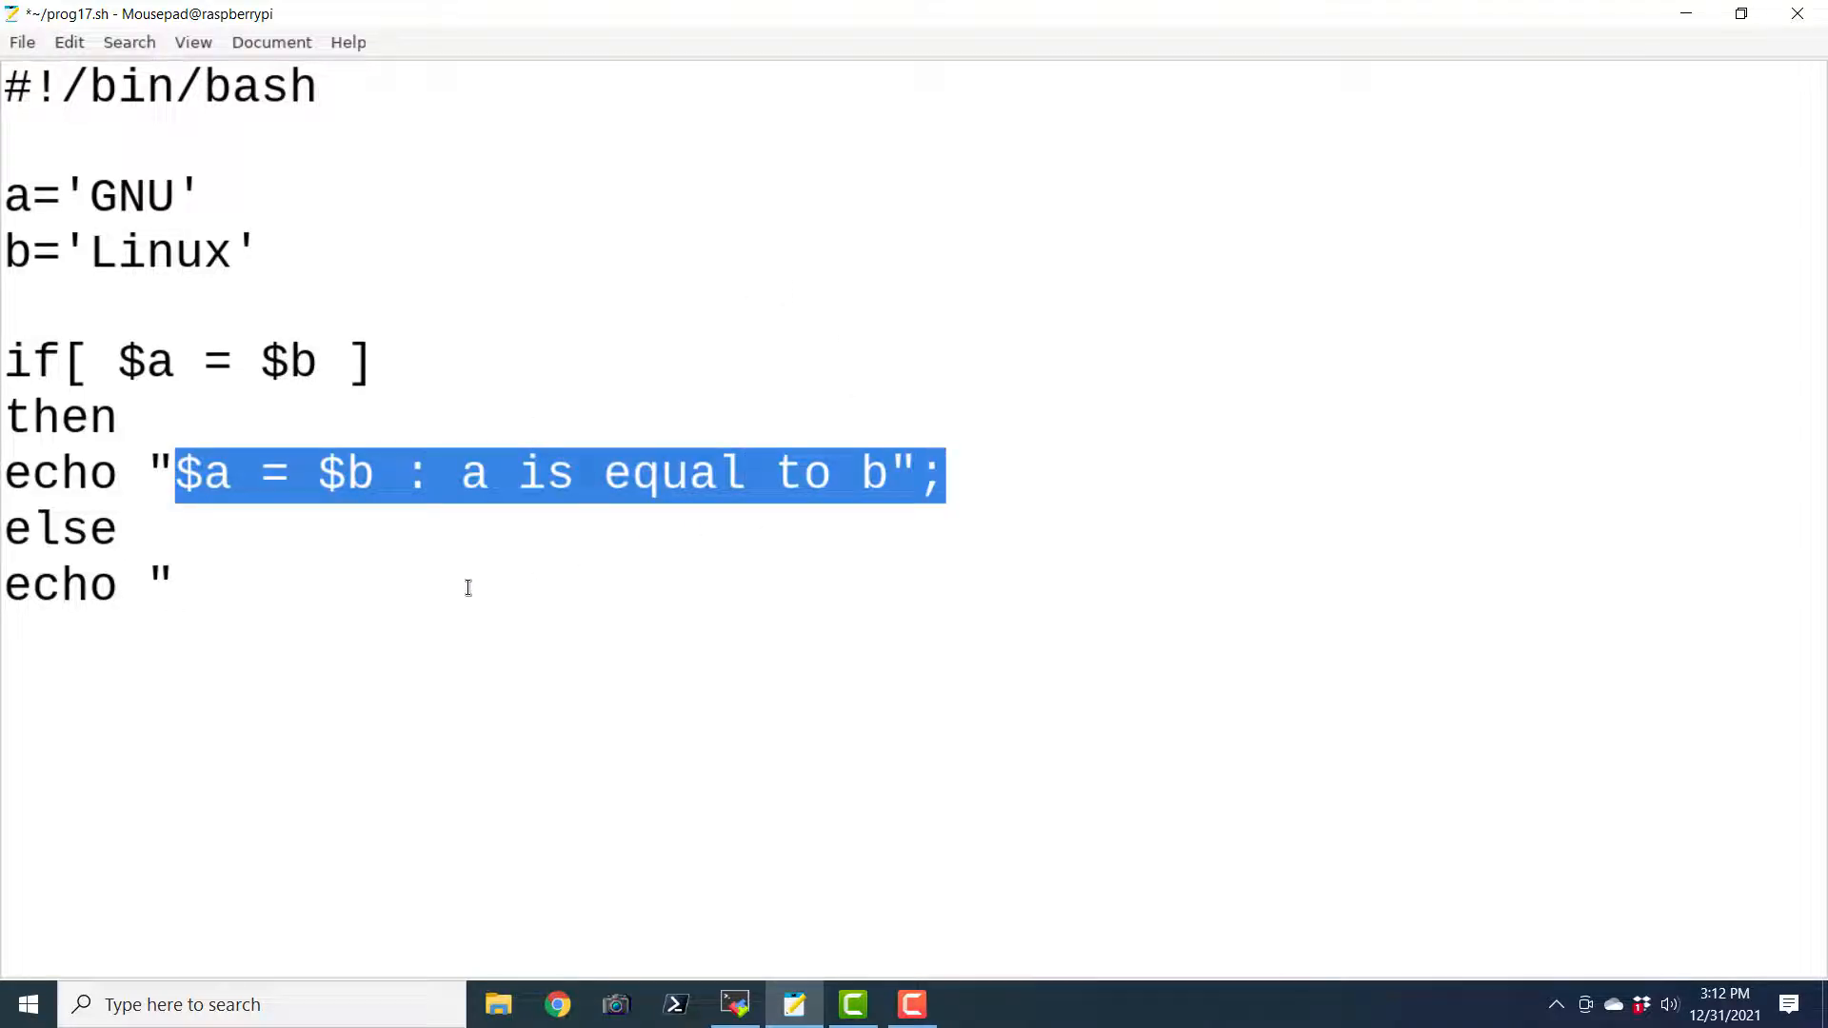
{"action": "type", "text": "$a = $b : a is equal to b\";"}
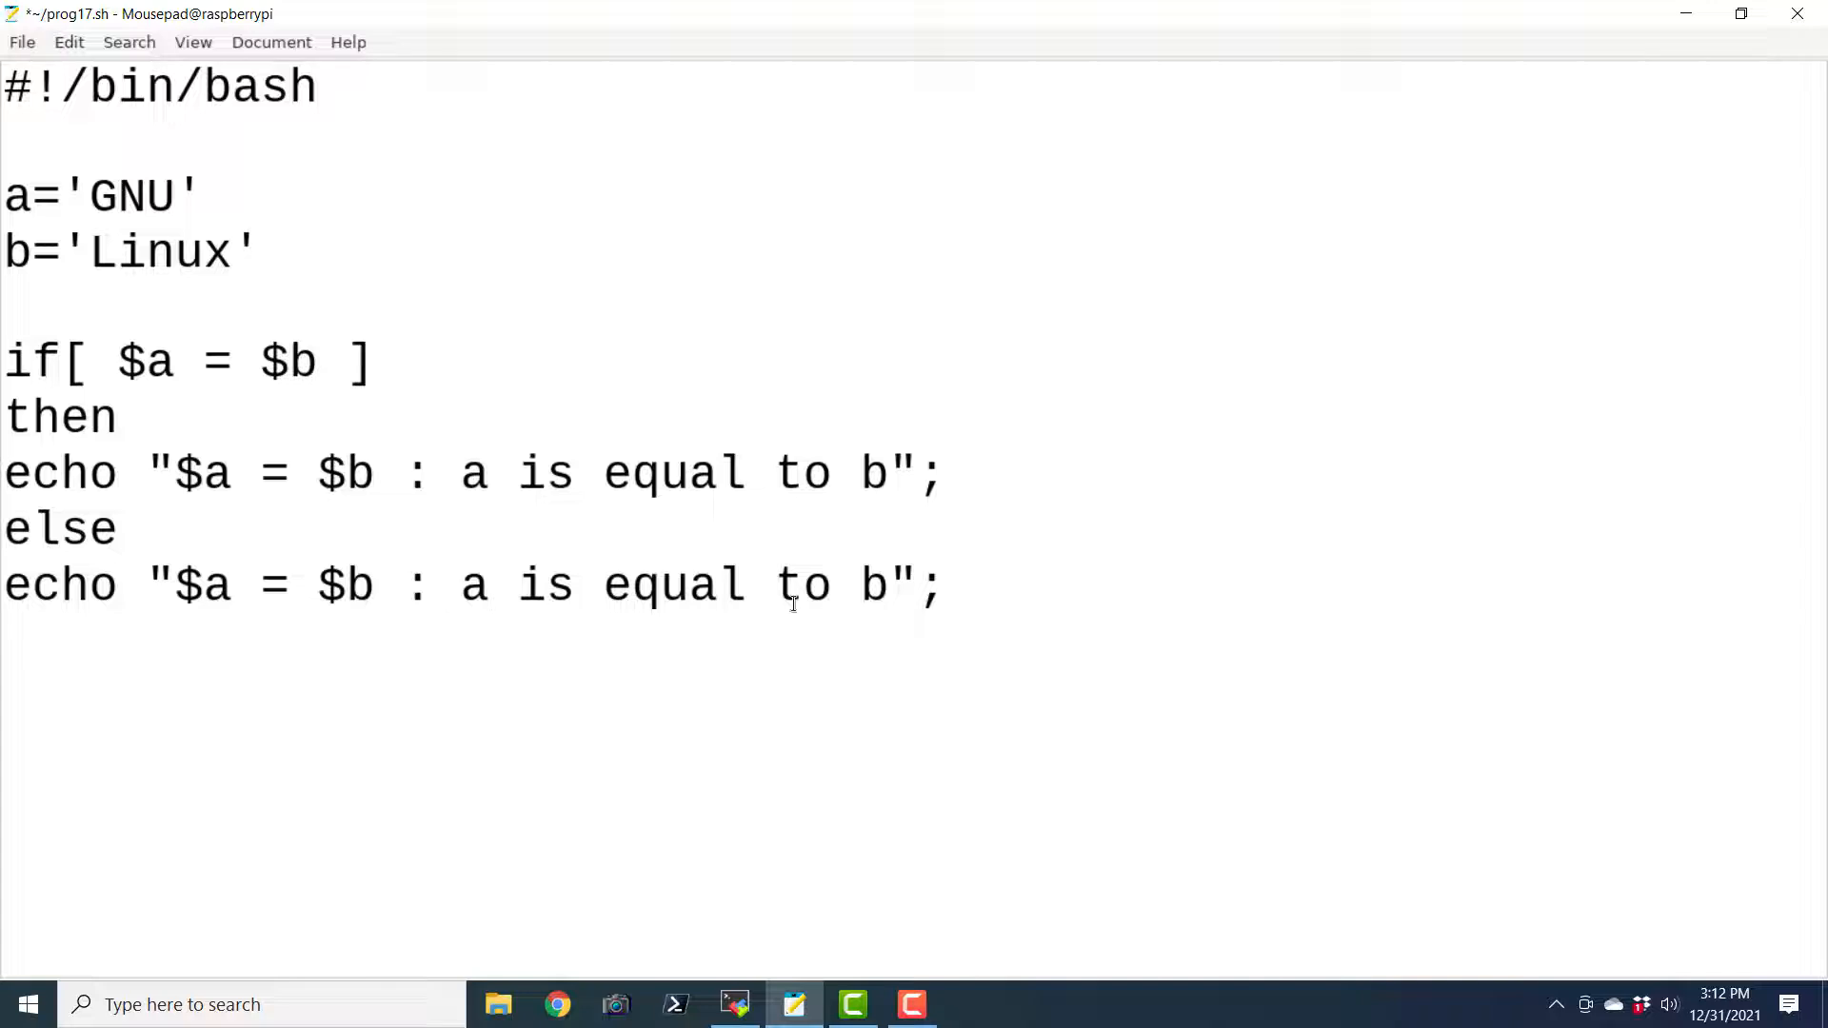
{"action": "left_click", "coordinate": [604, 586]}
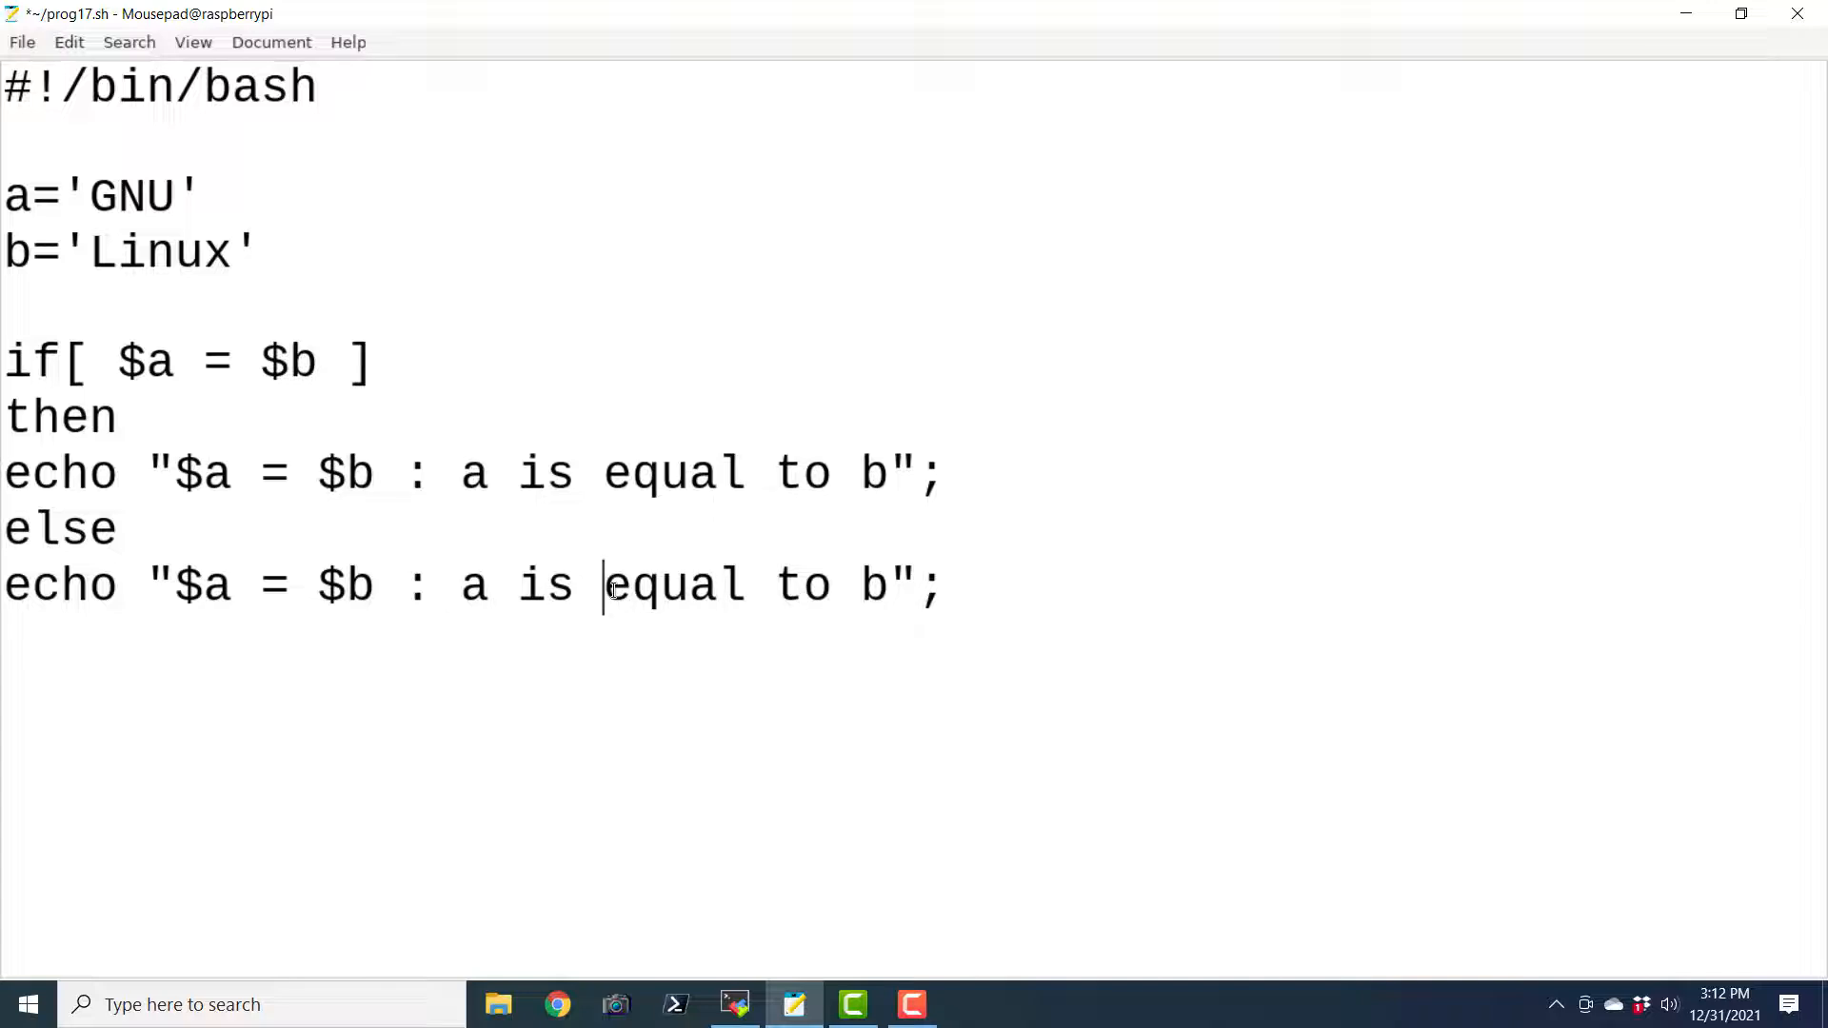
{"action": "type", "text": "no"}
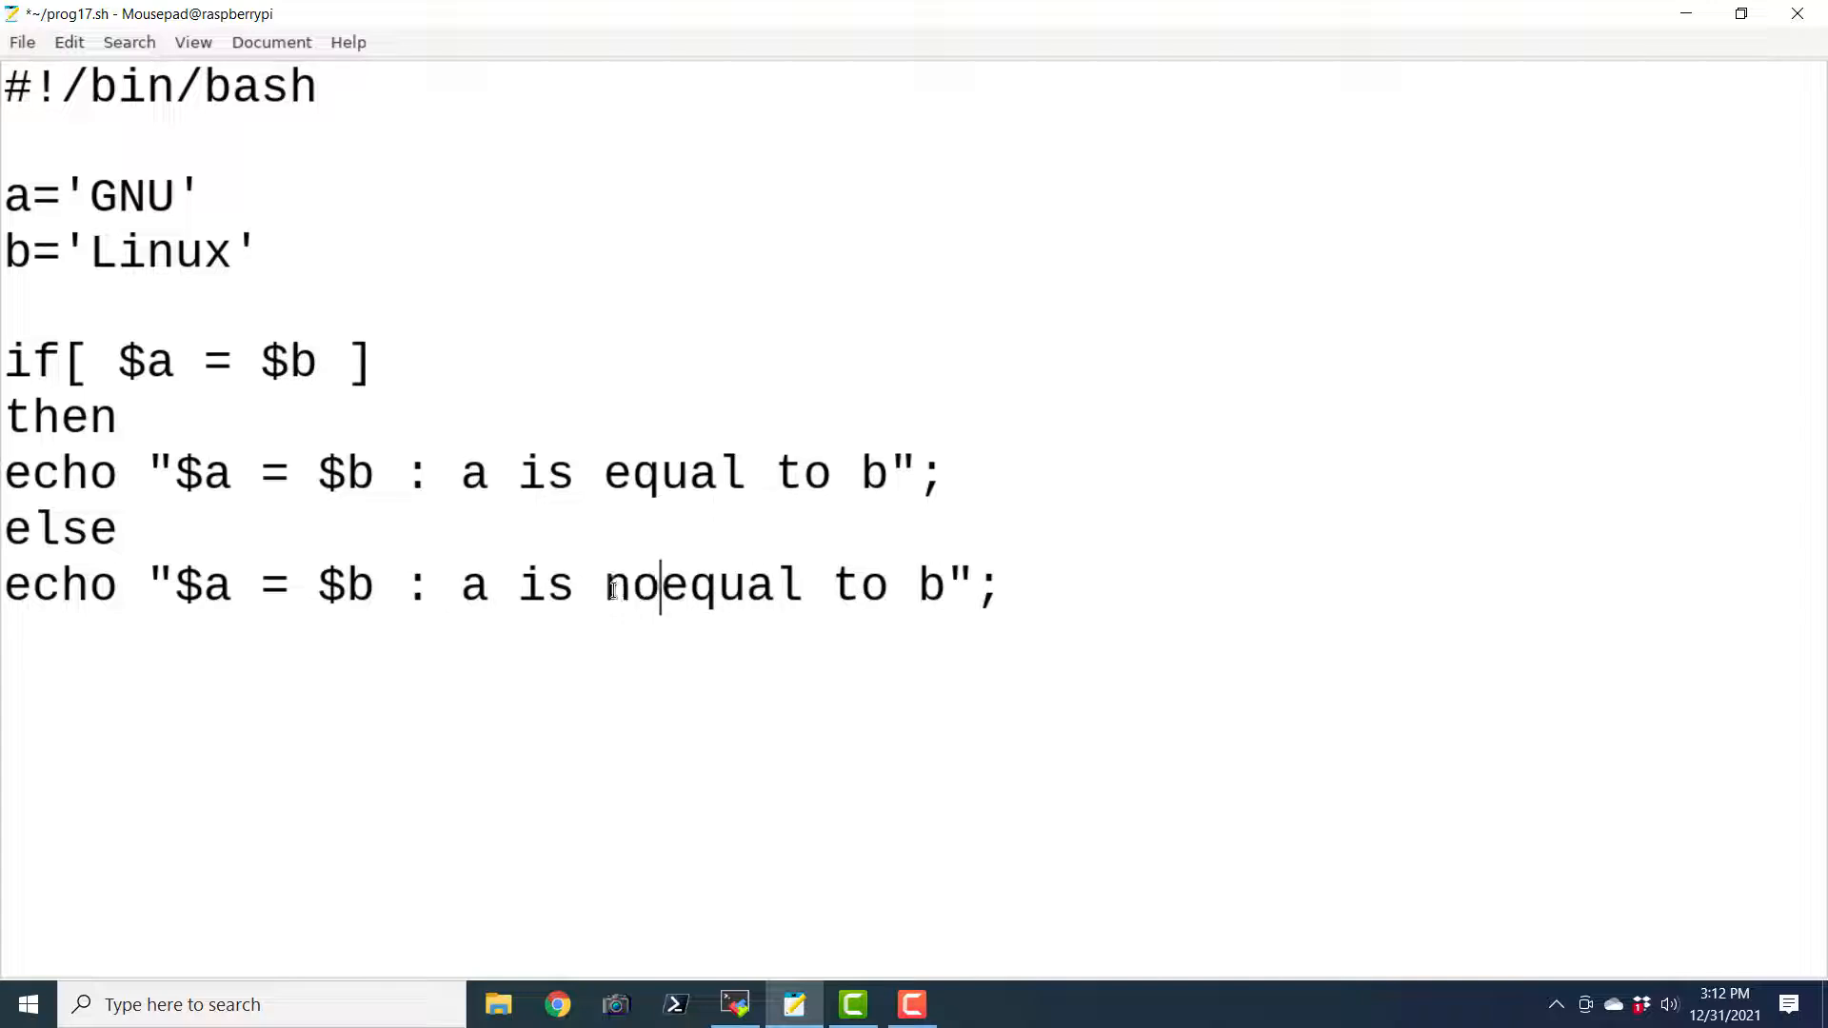
{"action": "type", "text": "\"t \""}
{"action": "type", "text": "i"}
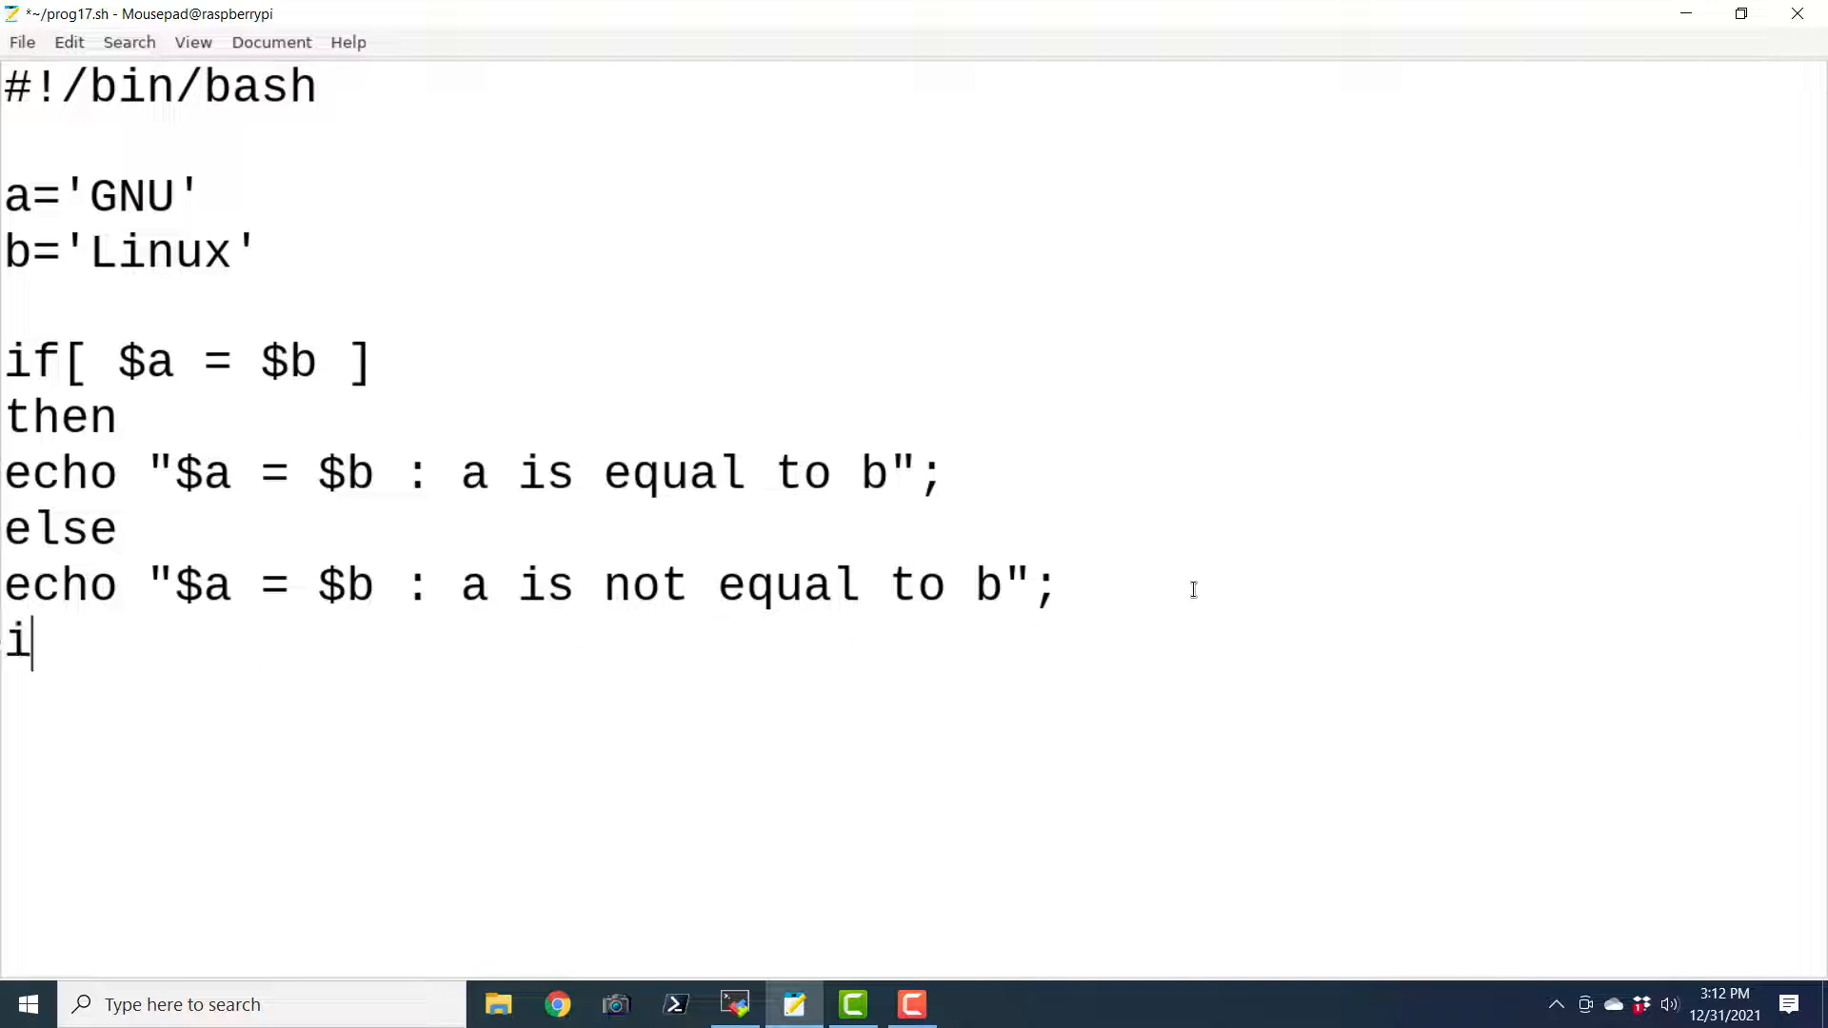
{"action": "type", "text": "f"}
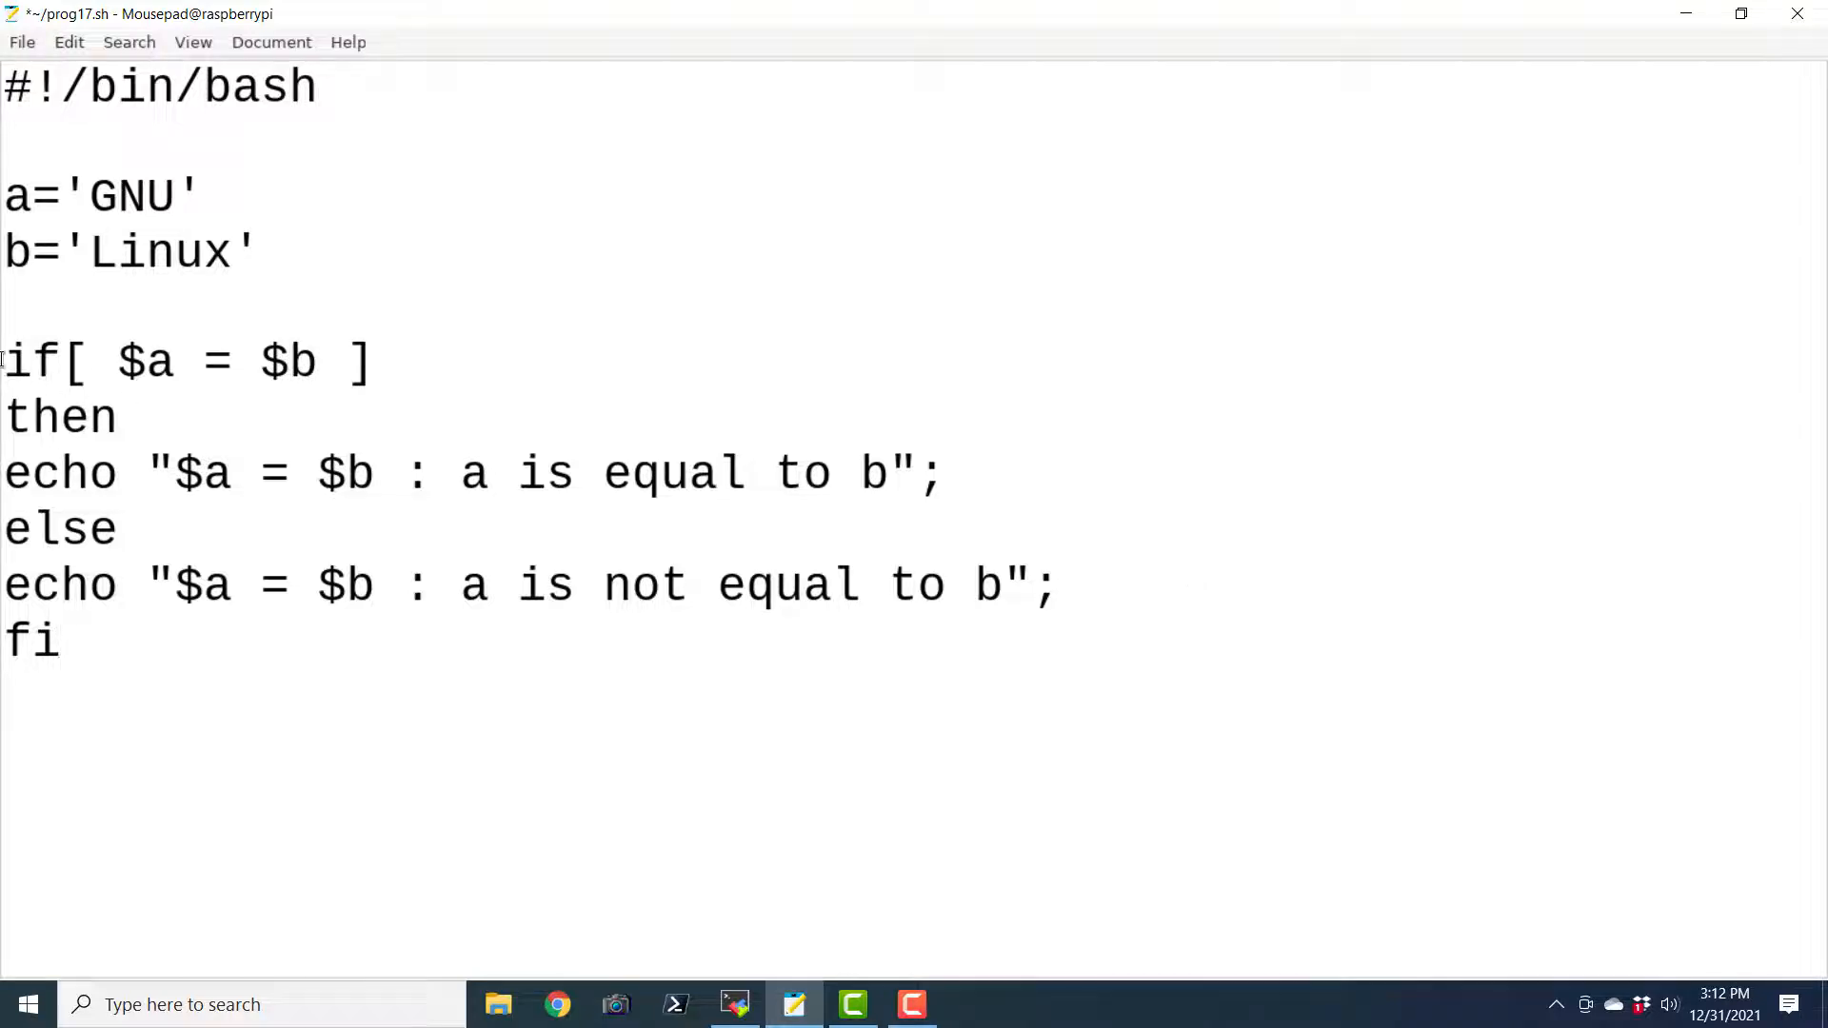
Copy the if block below and change its test to $a != $b
{"action": "left_click_drag", "start_coordinate": [0, 362], "coordinate": [64, 641]}
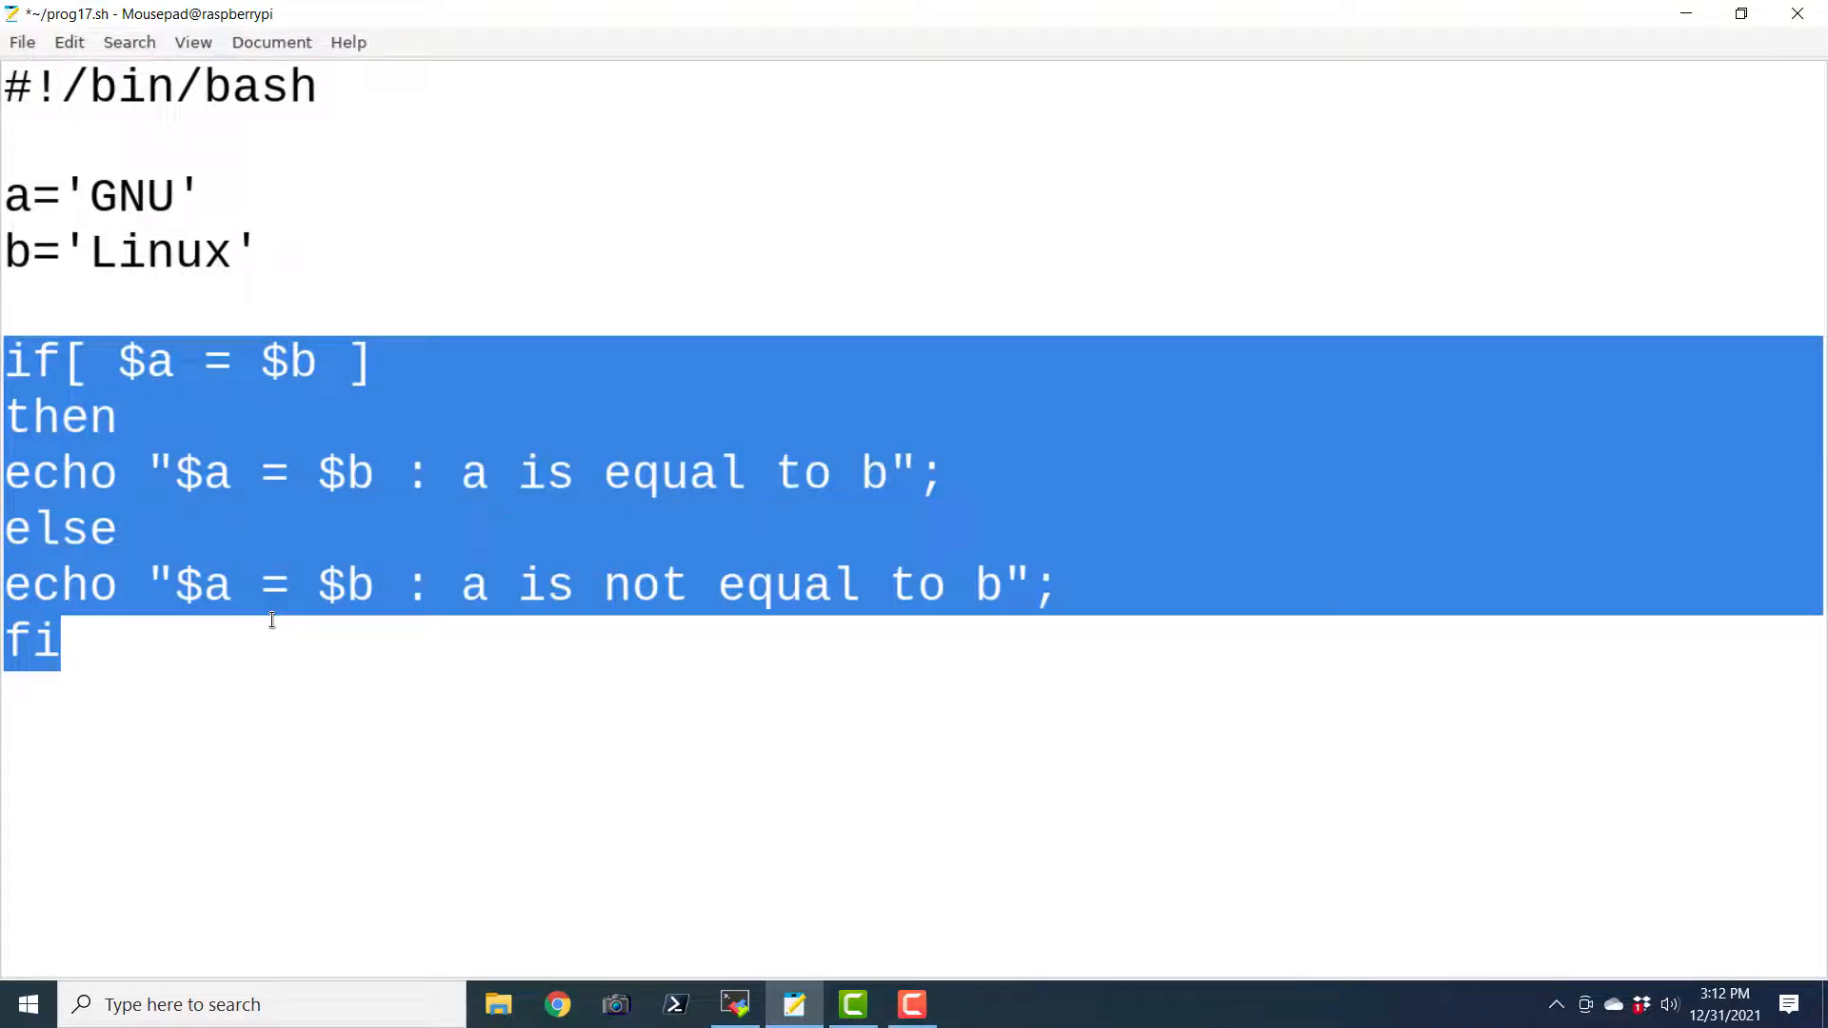
{"action": "left_click", "coordinate": [129, 769]}
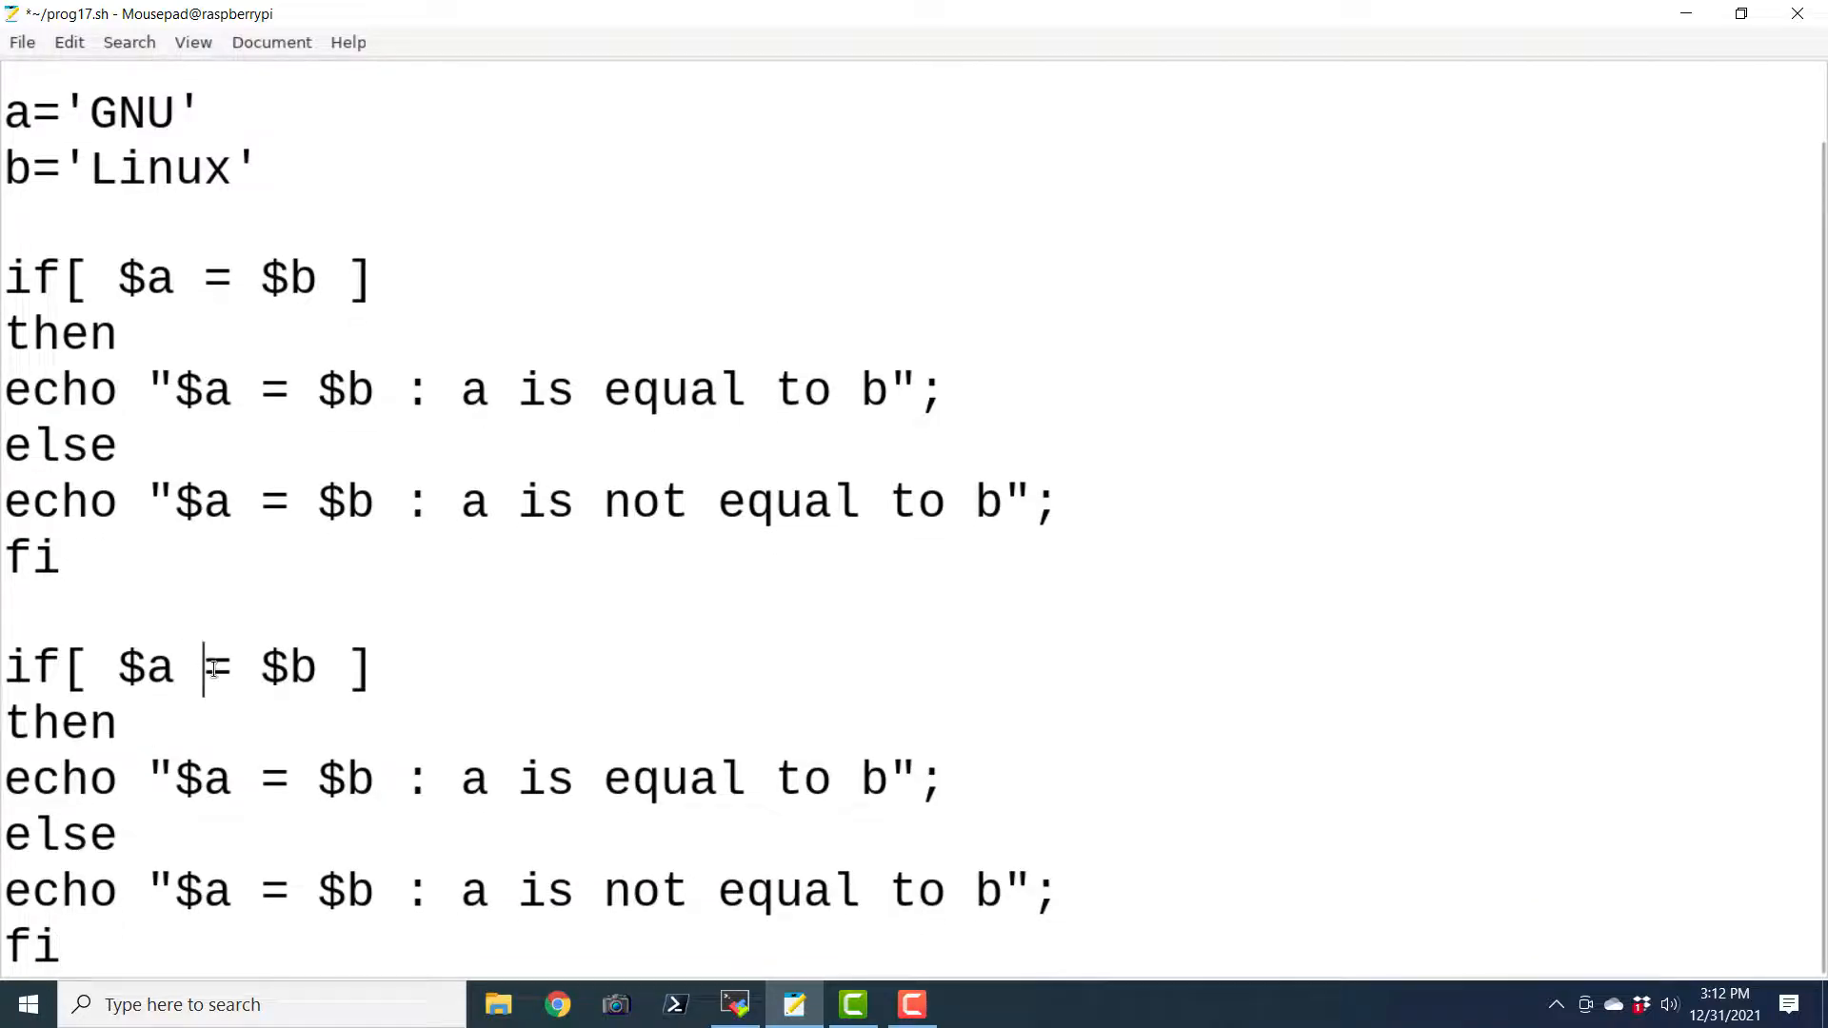
{"action": "type", "text": "!"}
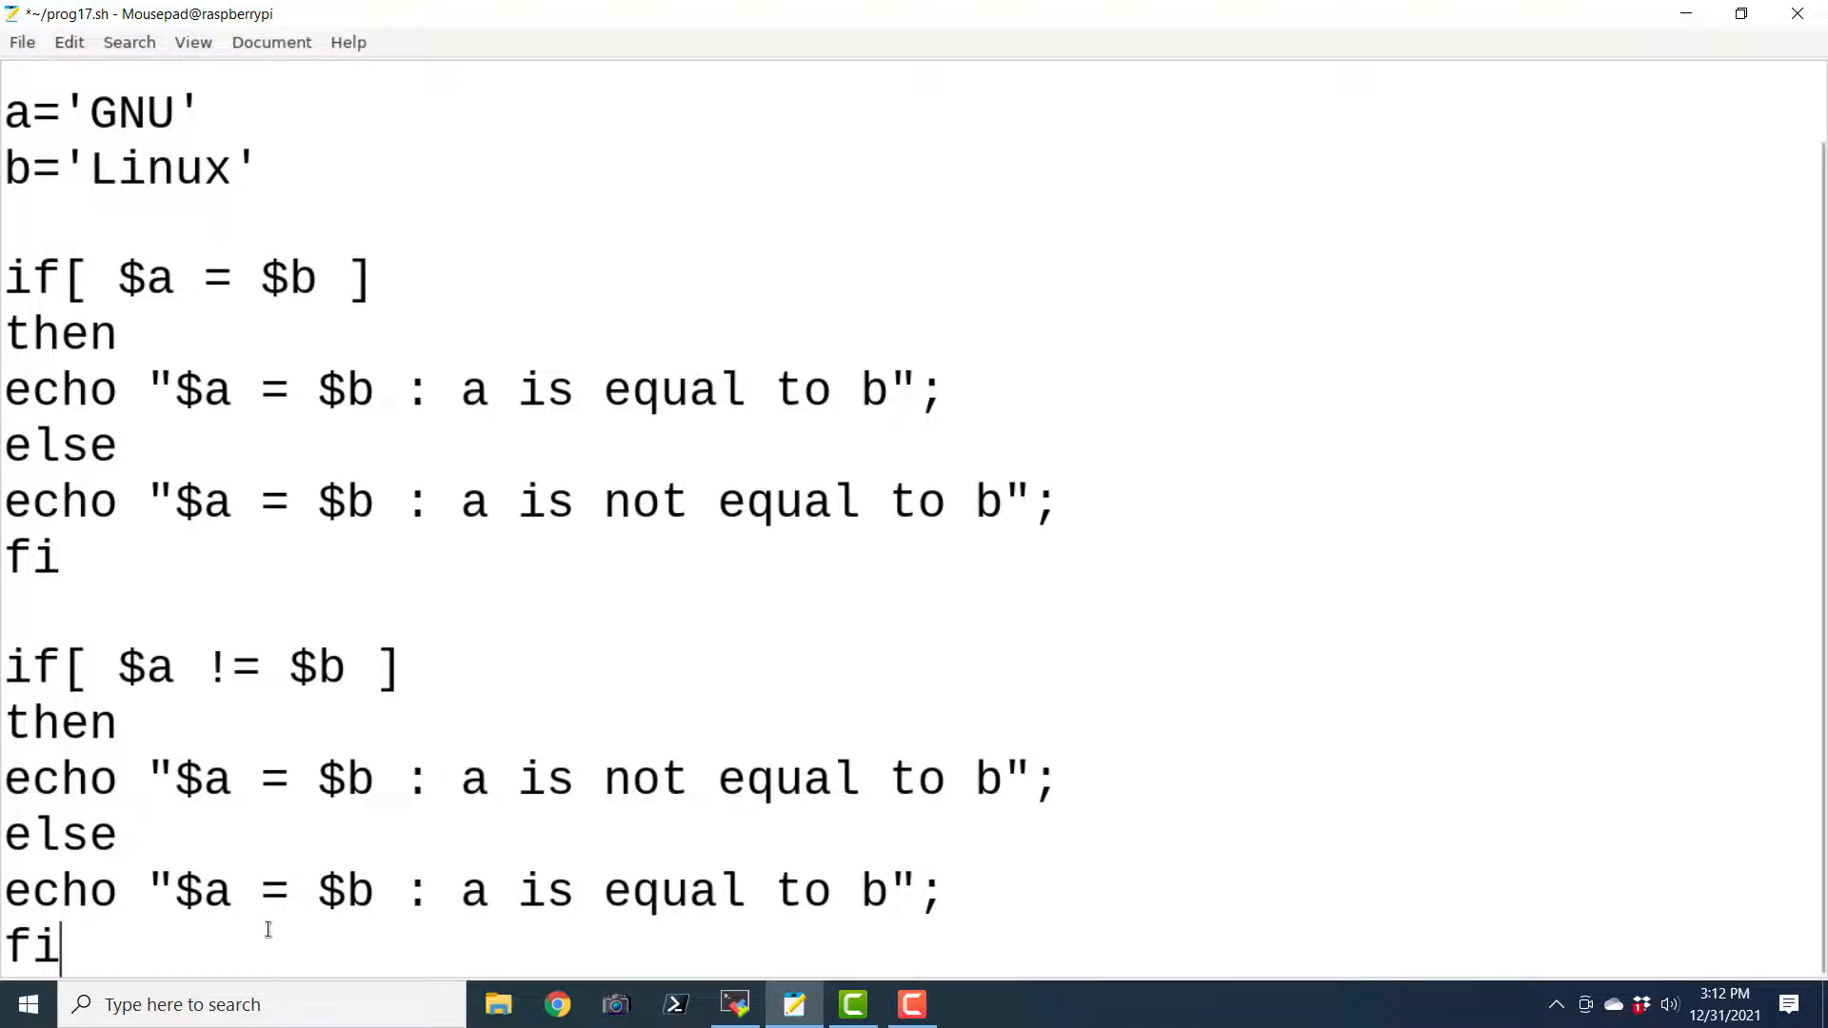
{"action": "scroll", "scroll_direction": "down", "scroll_amount": 3}
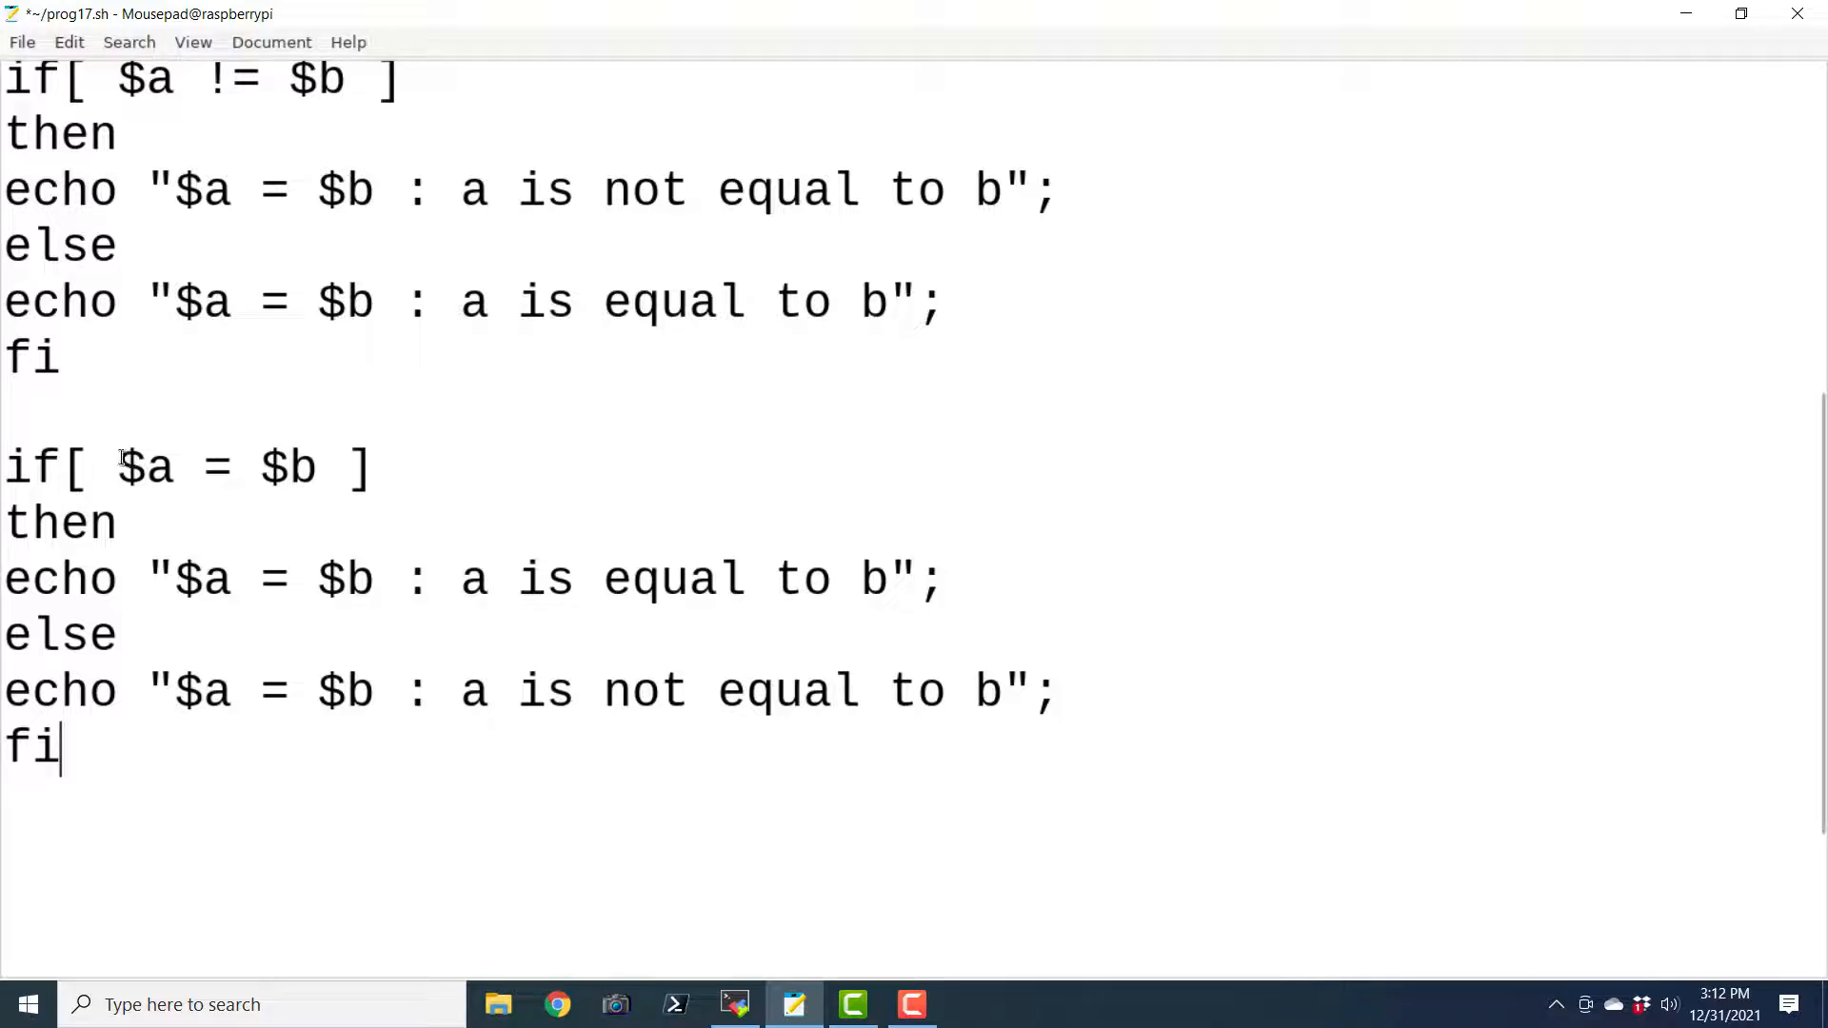
Change the block to test -z $a, echoing 'length of a is equal zero'
{"action": "type", "text": "-z"}
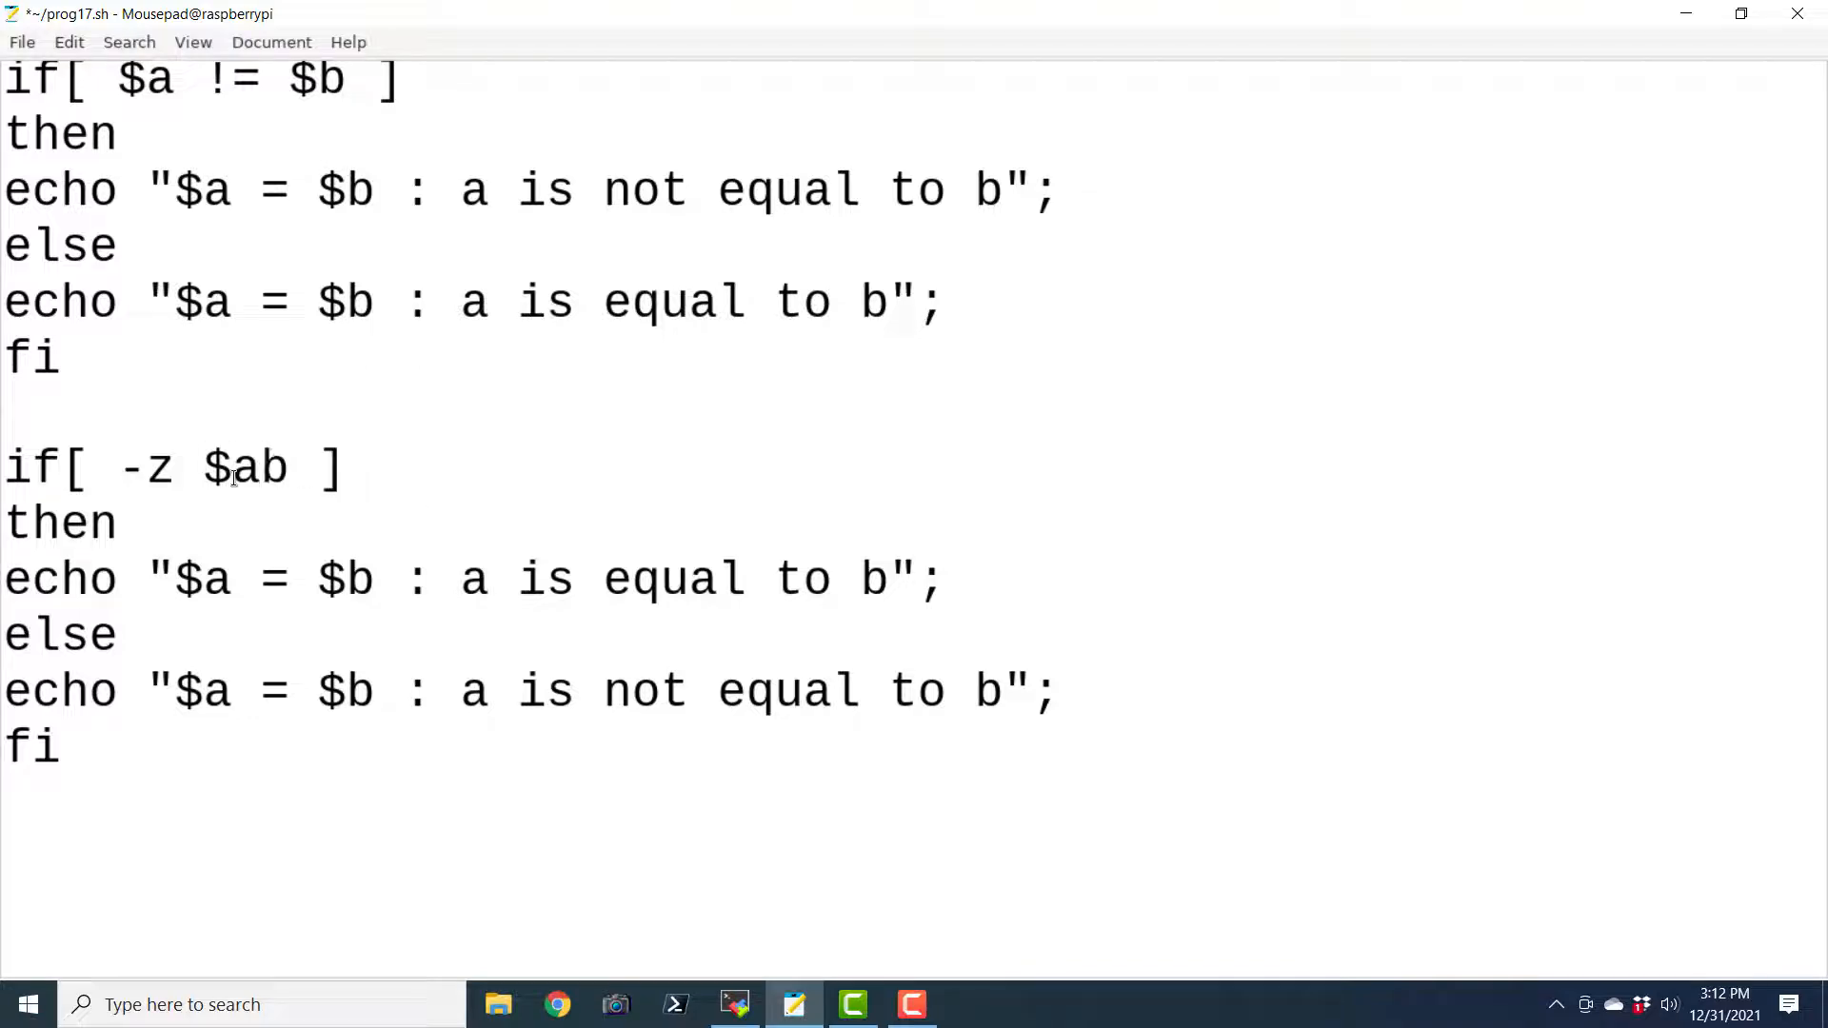
{"action": "key", "text": "BackSpace"}
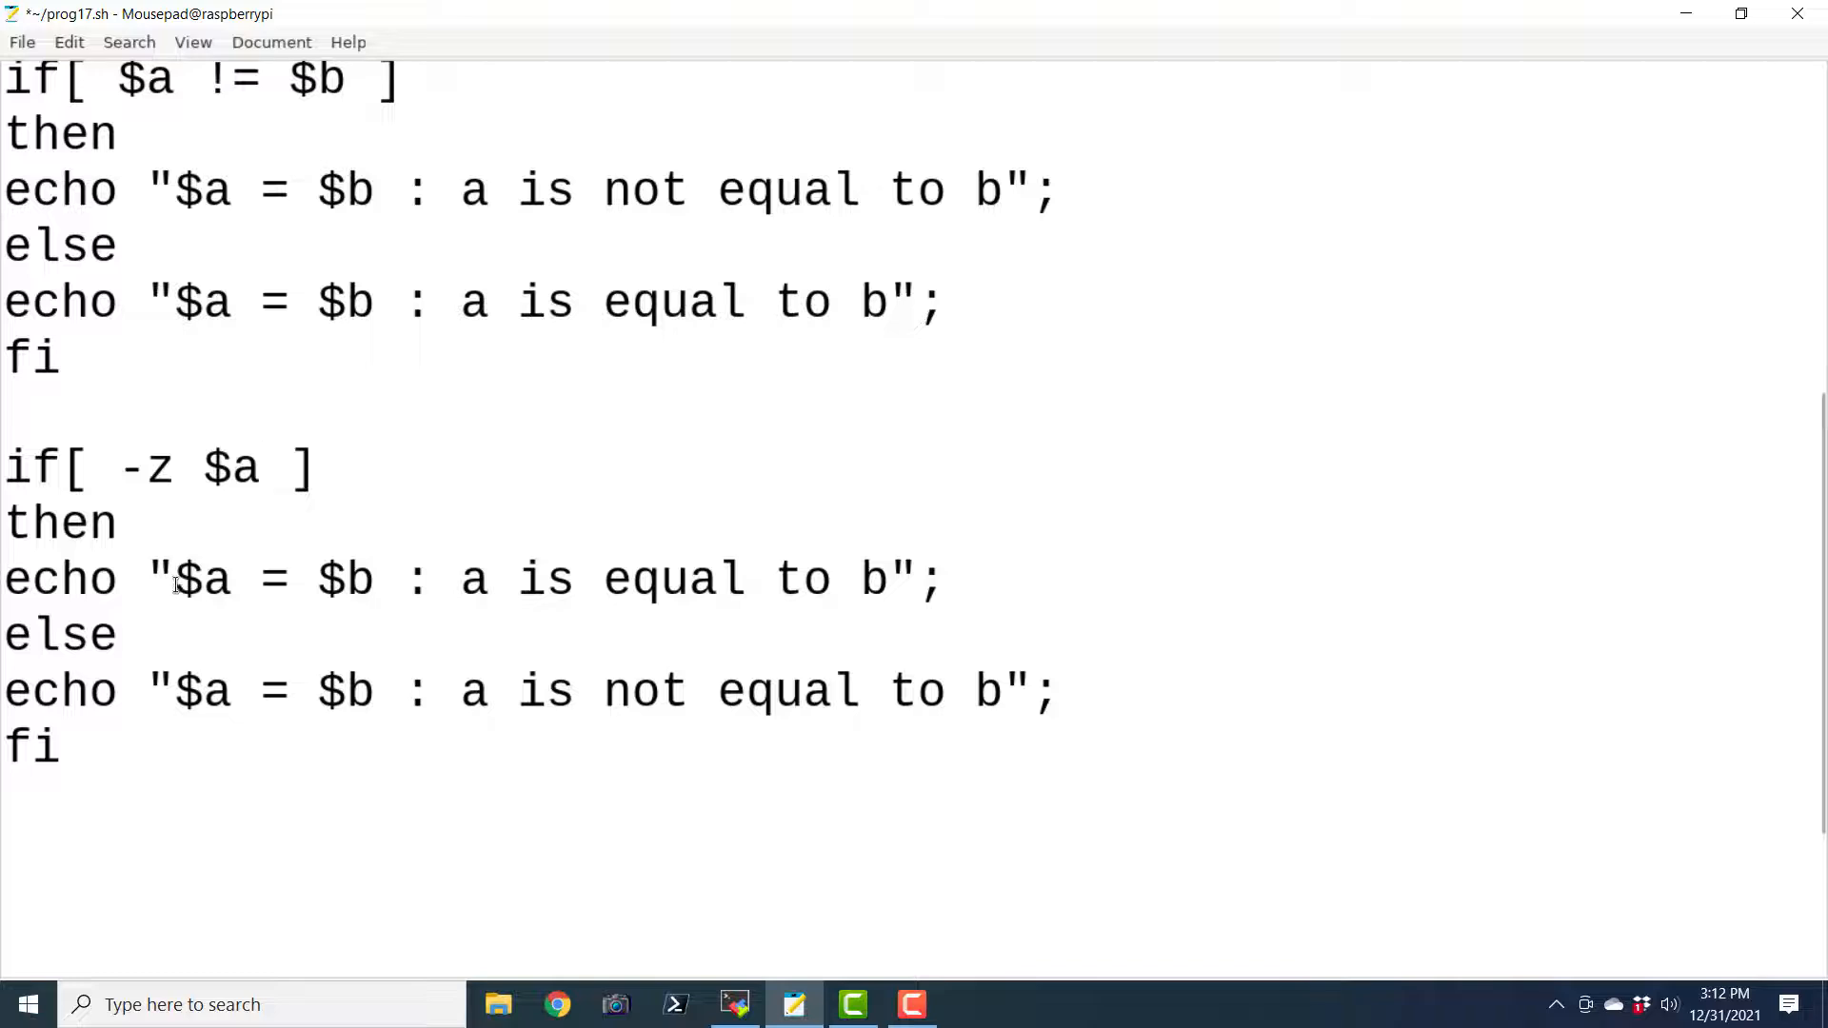
{"action": "type", "text": "-z"}
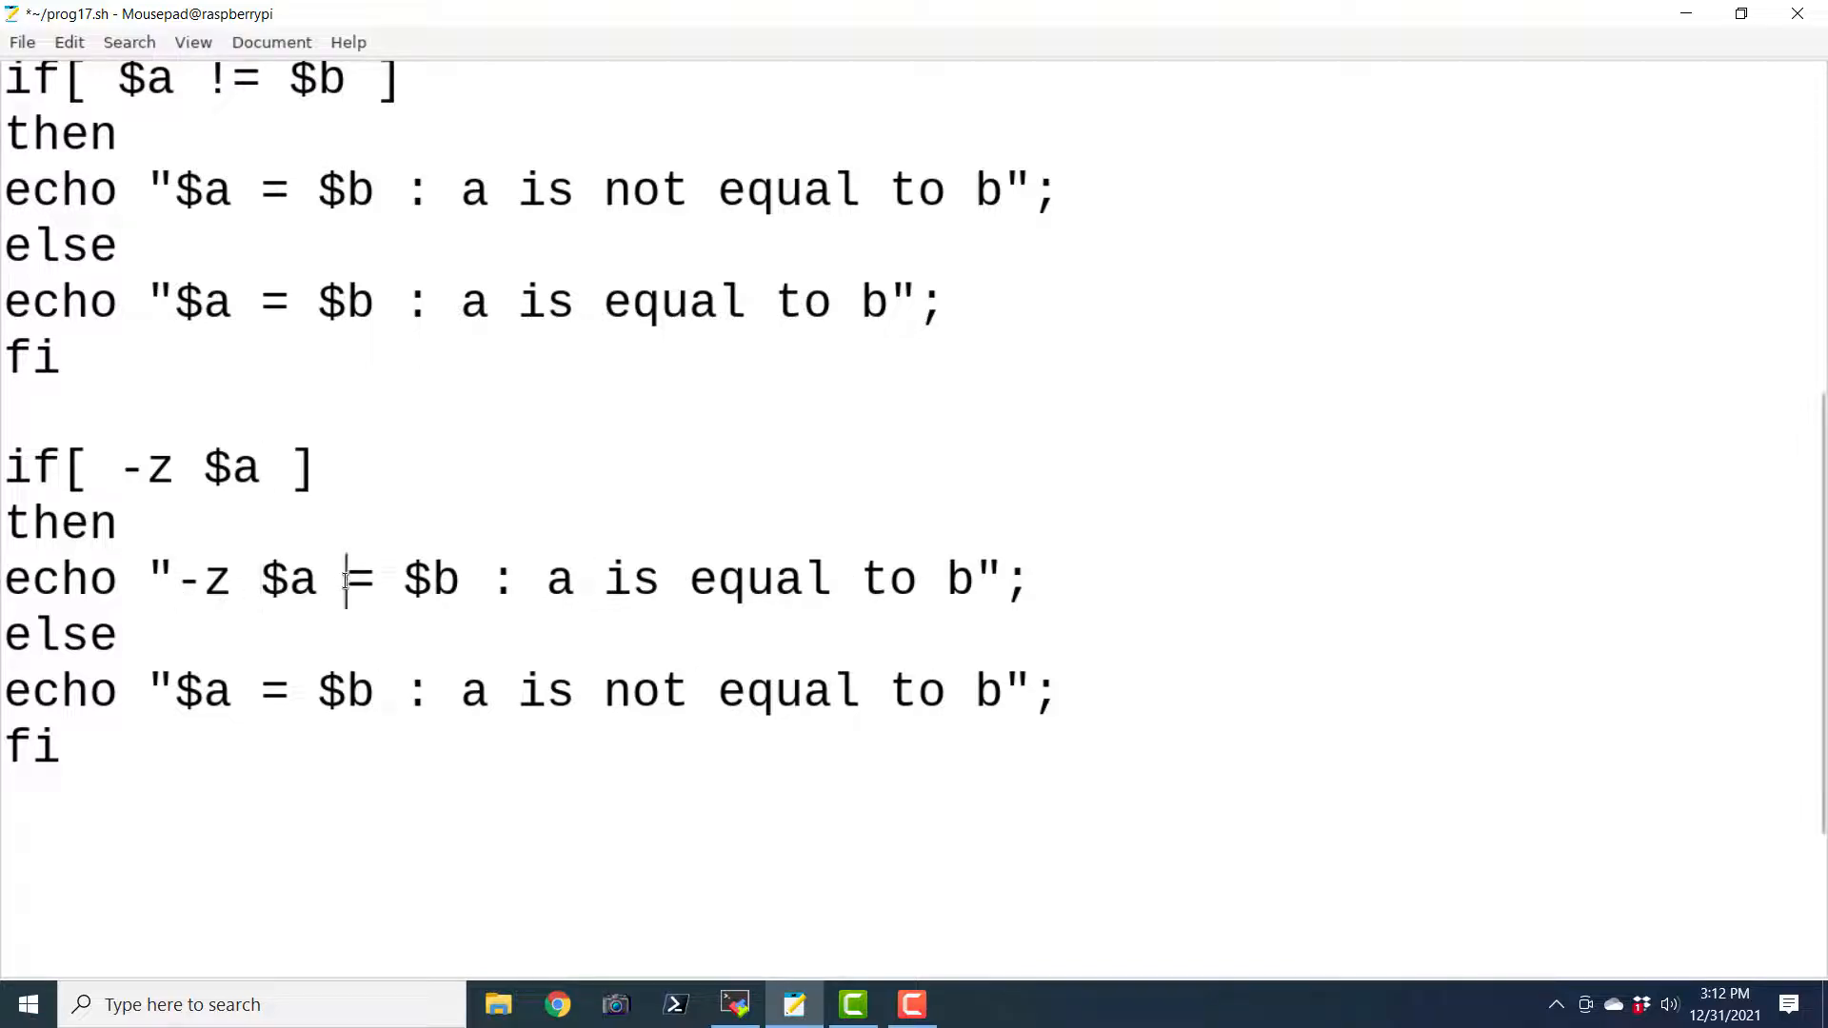
{"action": "type", "text": ":"}
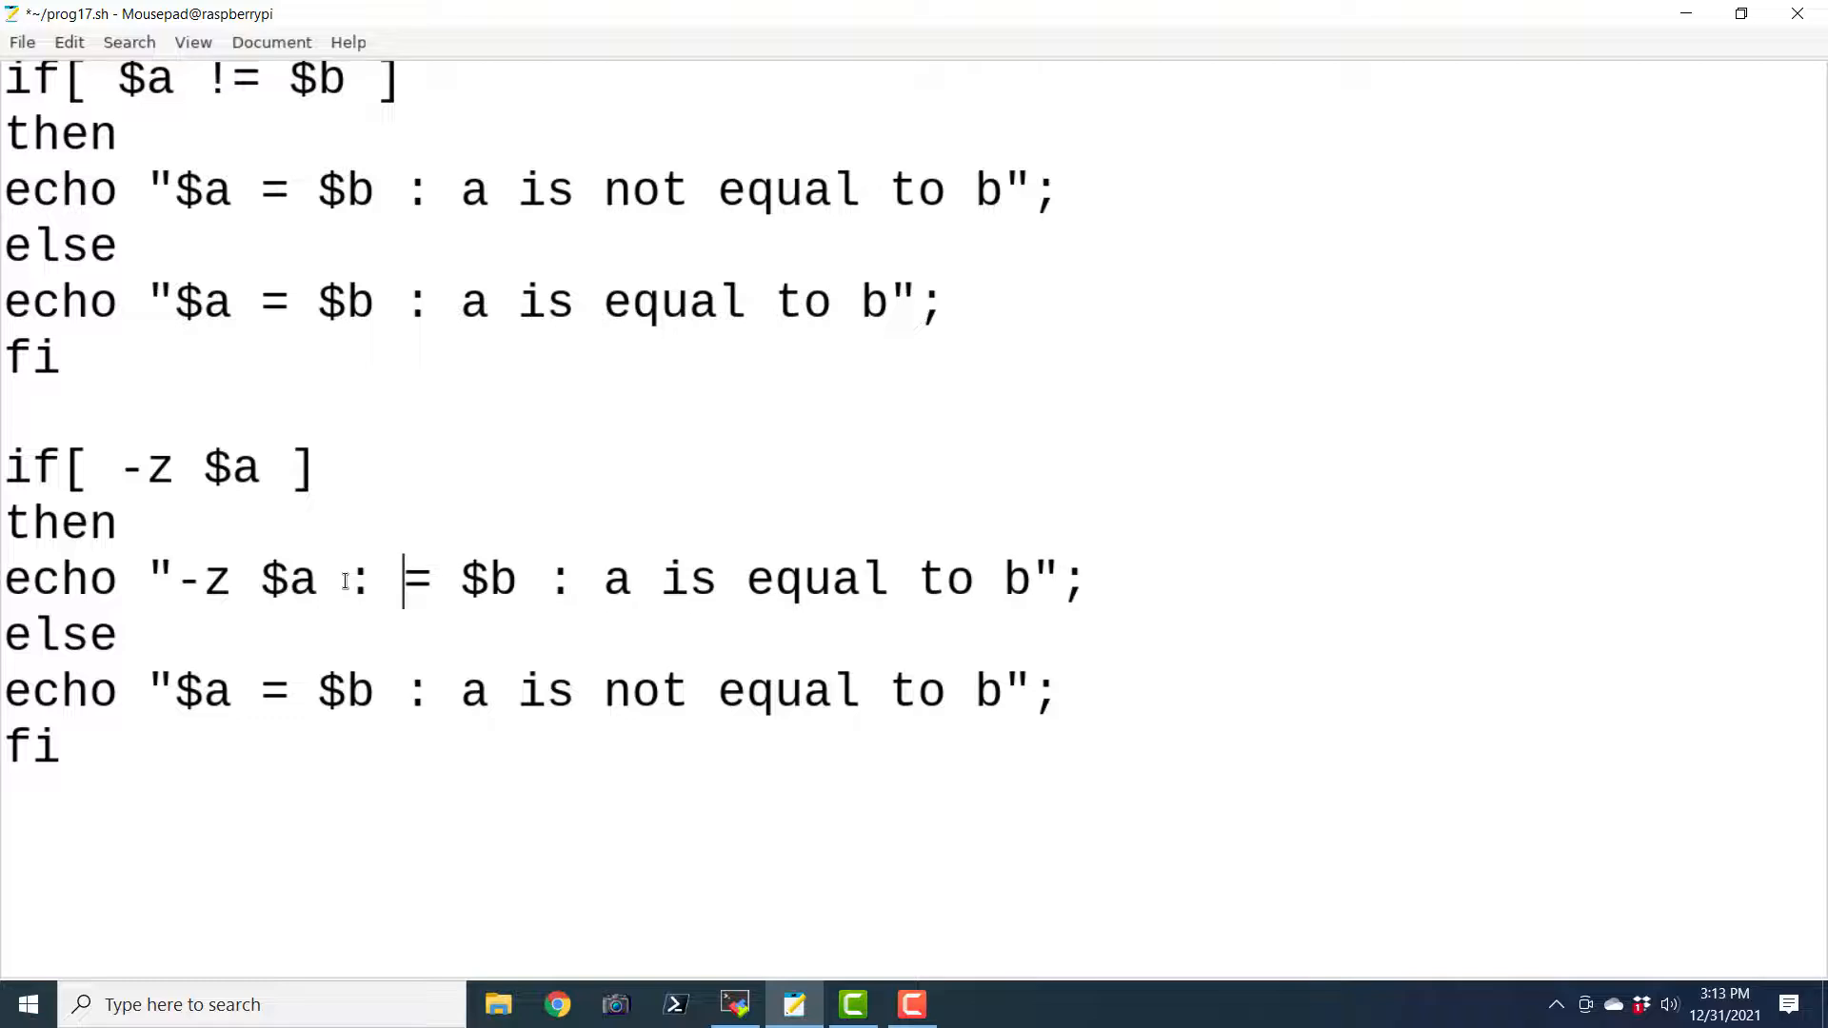
{"action": "left_click_drag", "start_coordinate": [402, 580], "coordinate": [659, 580]}
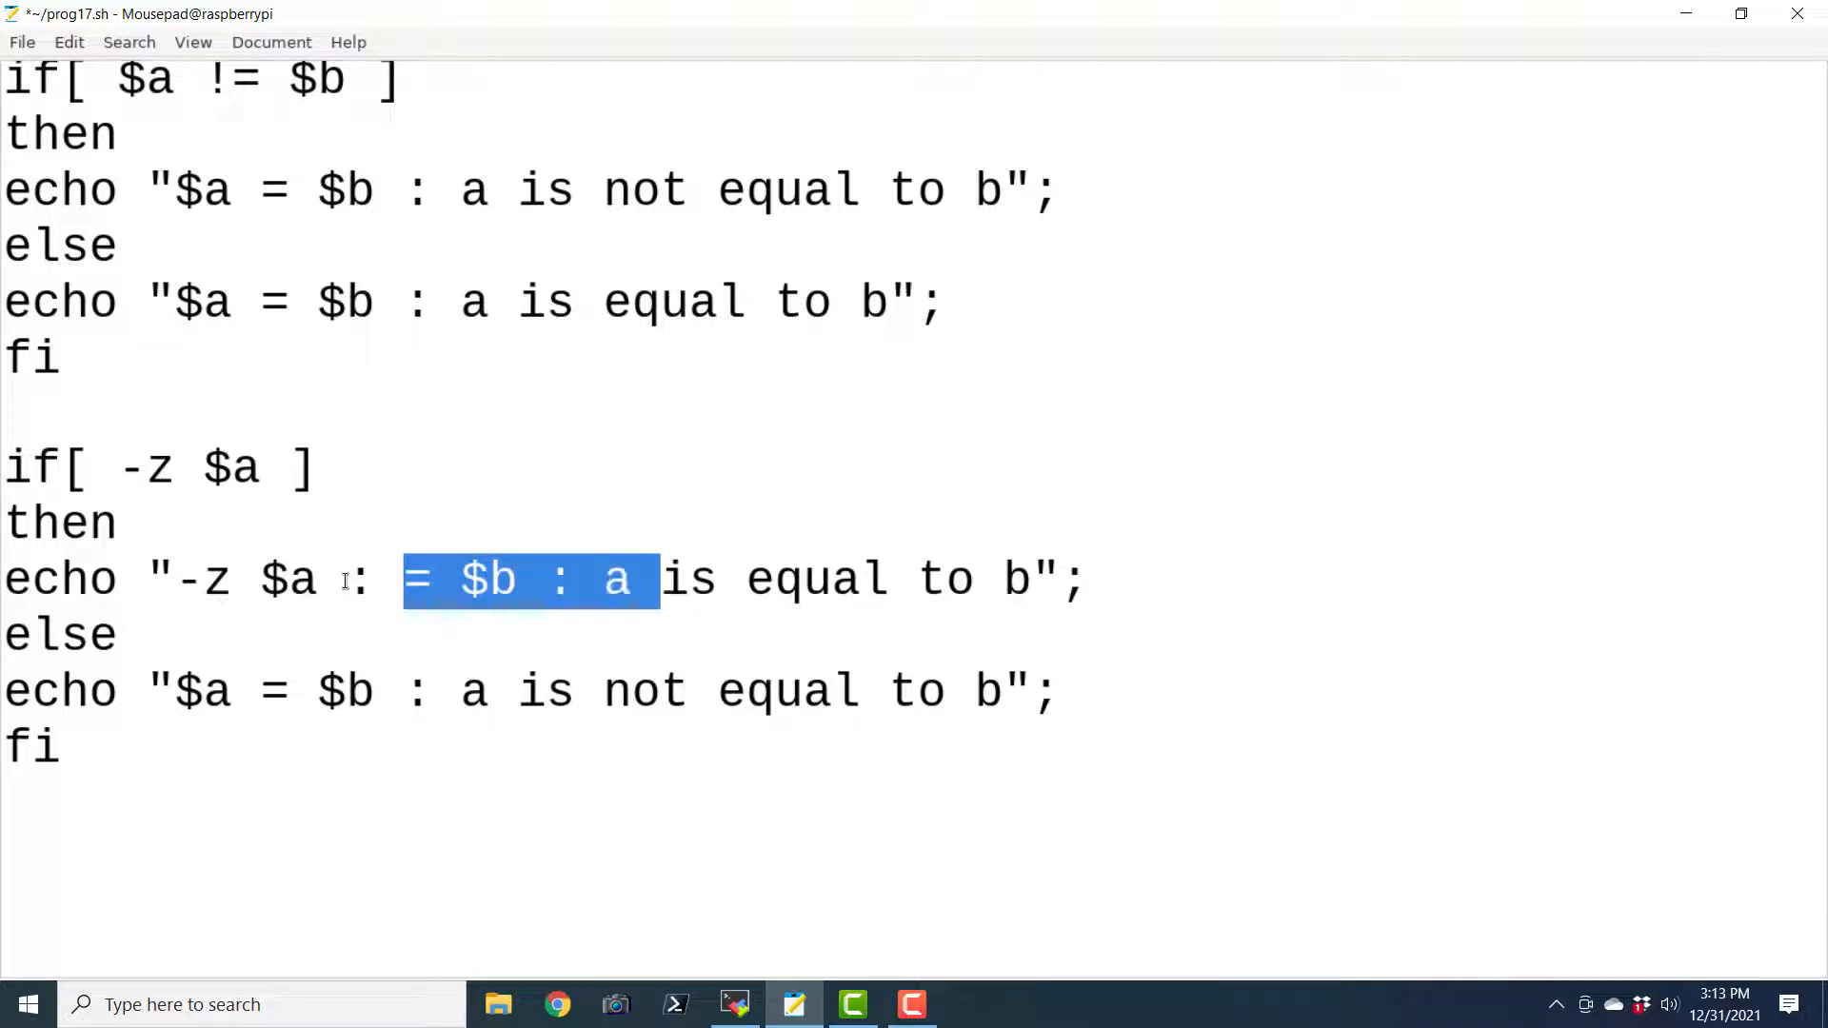
{"action": "type", "text": "leng"}
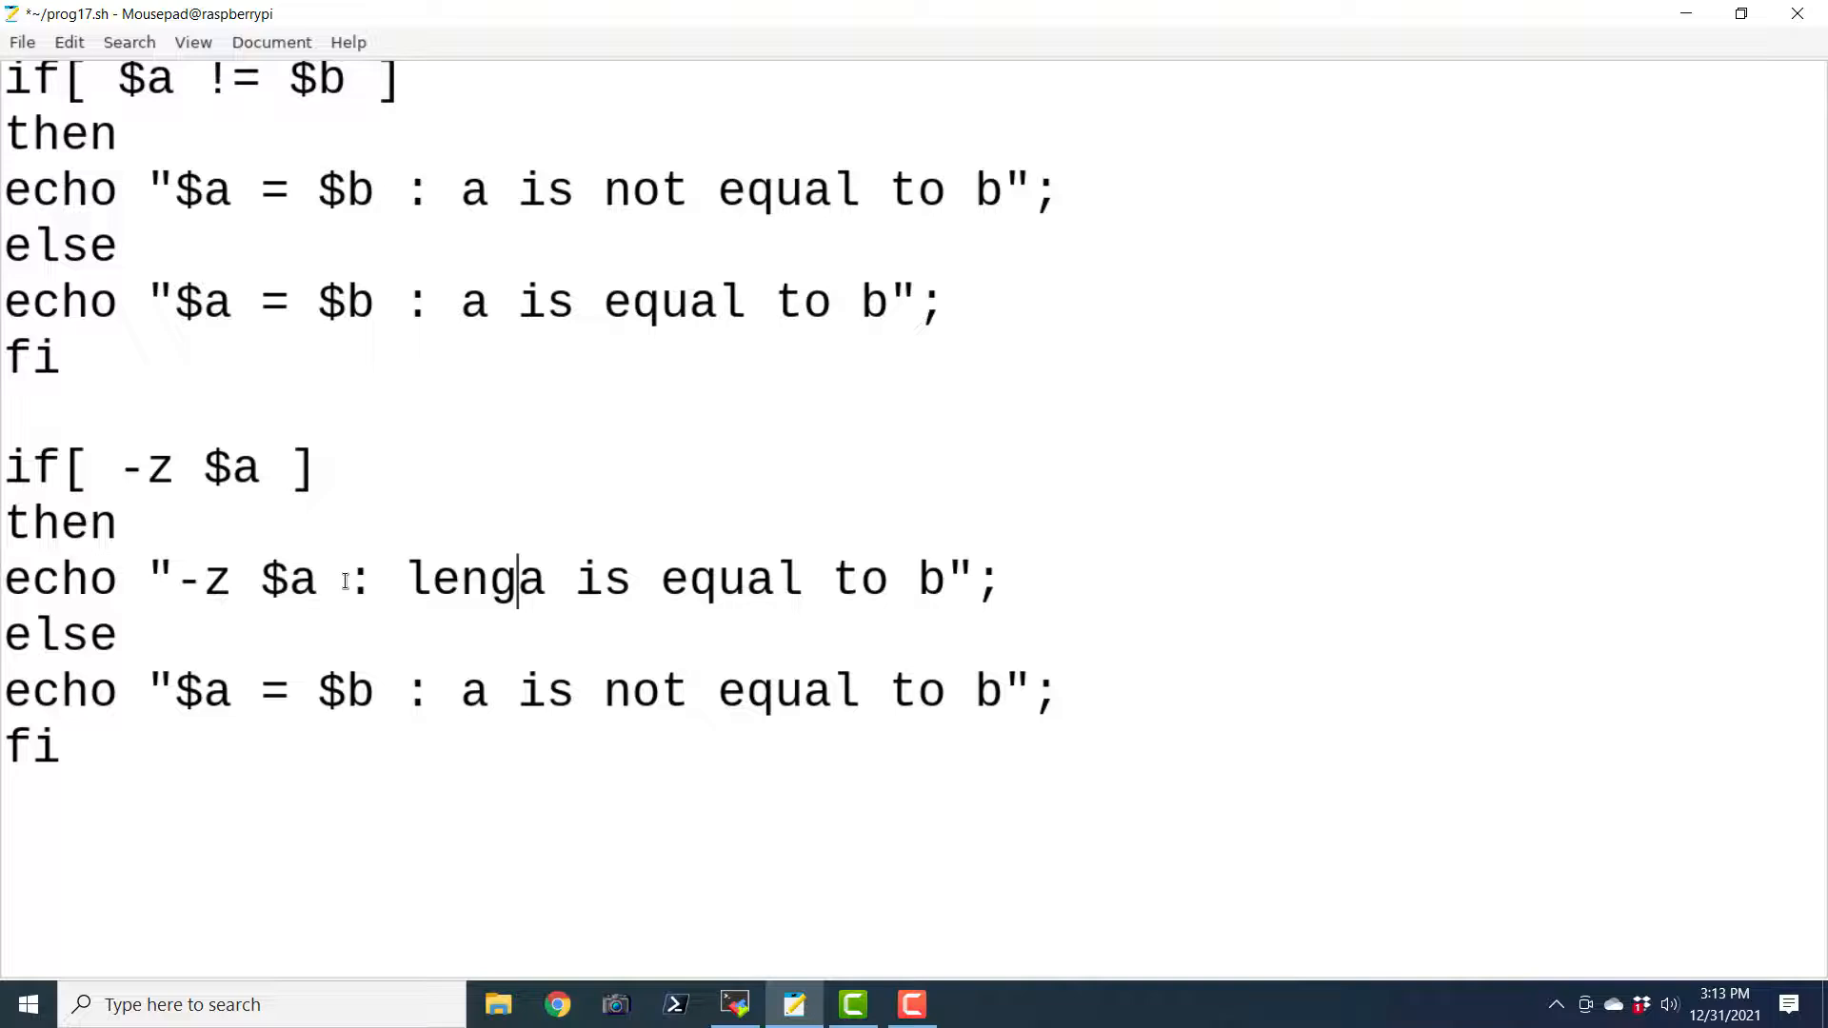
{"action": "type", "text": "th of"}
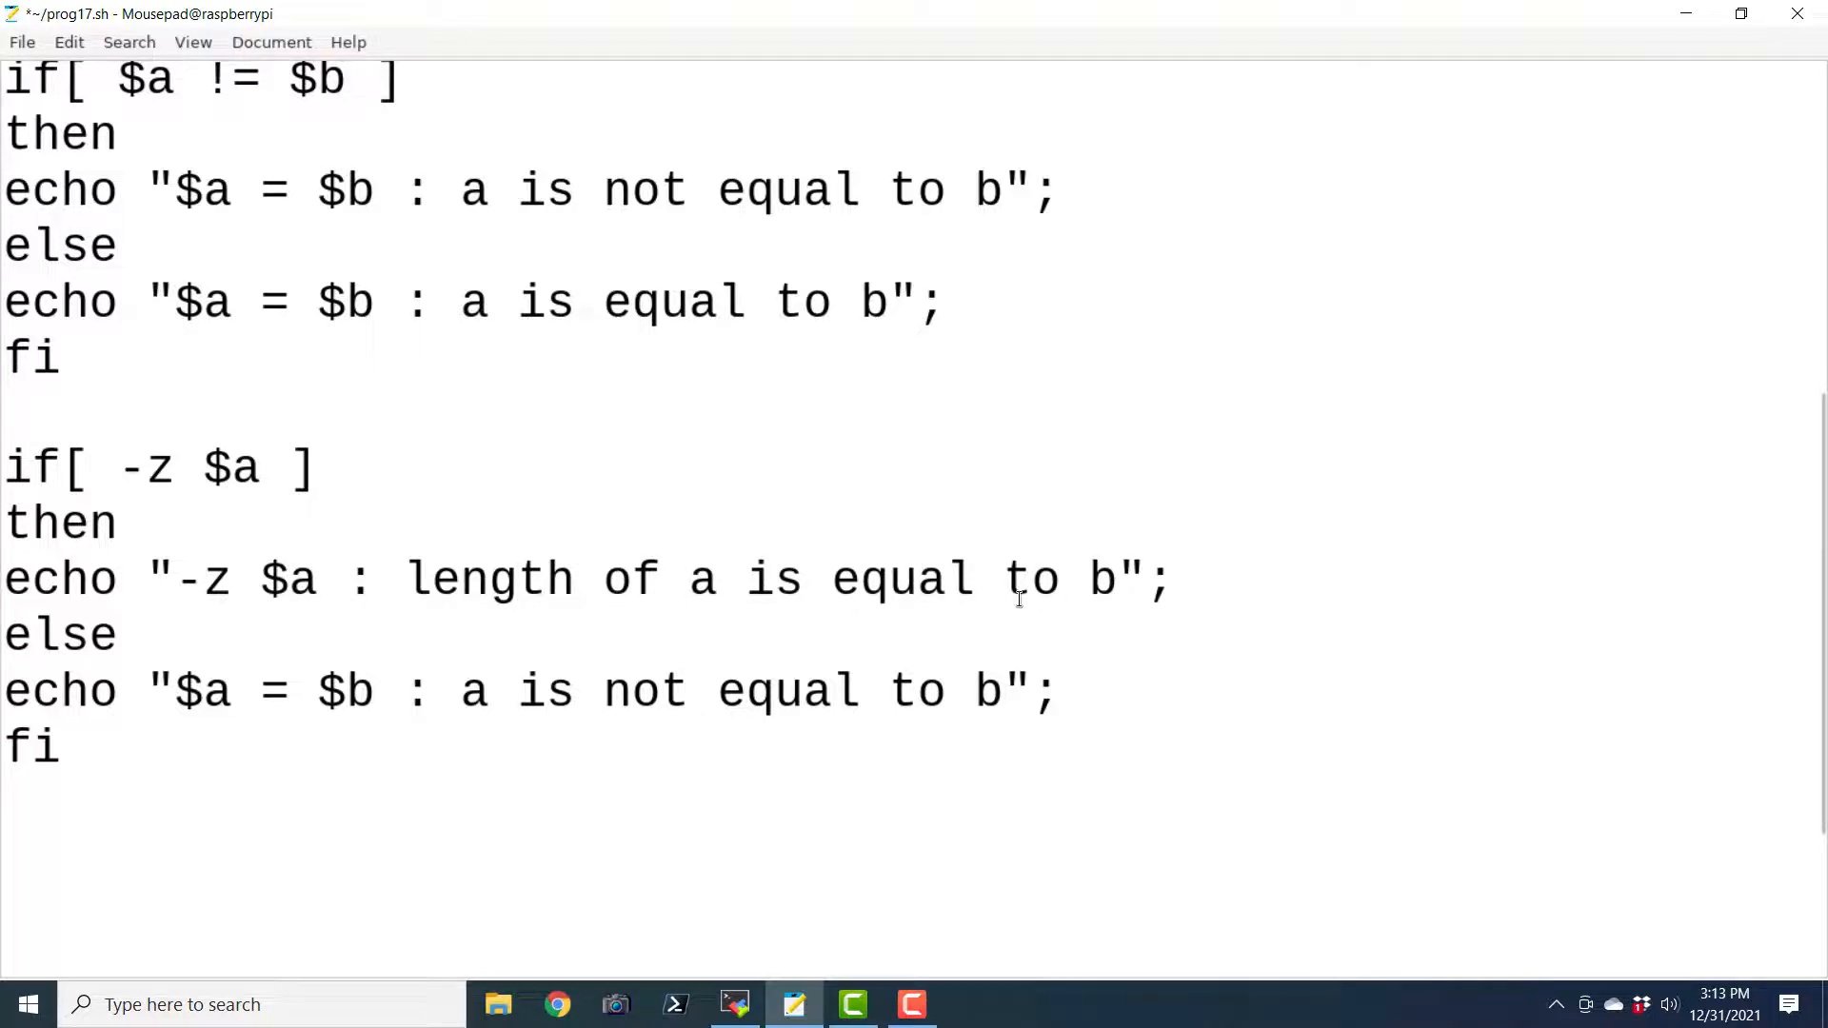
{"action": "left_click_drag", "start_coordinate": [1003, 580], "coordinate": [1115, 580]}
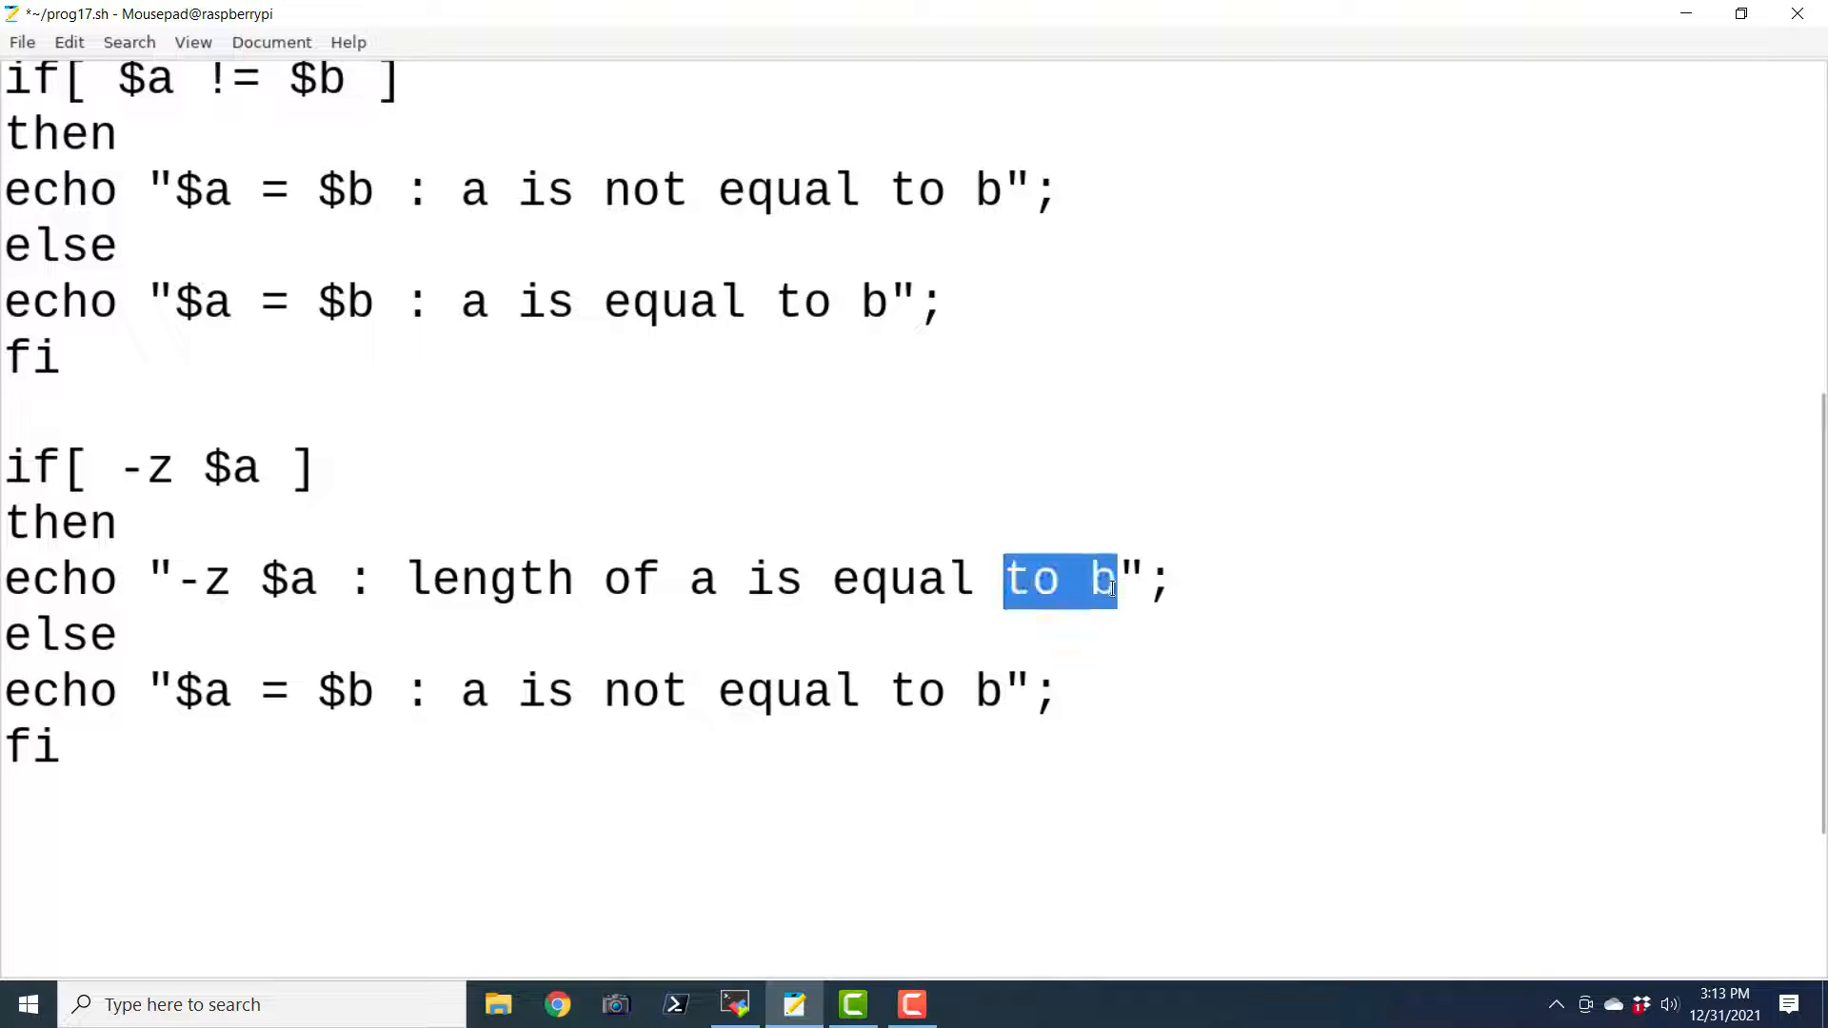
{"action": "type", "text": "zero"}
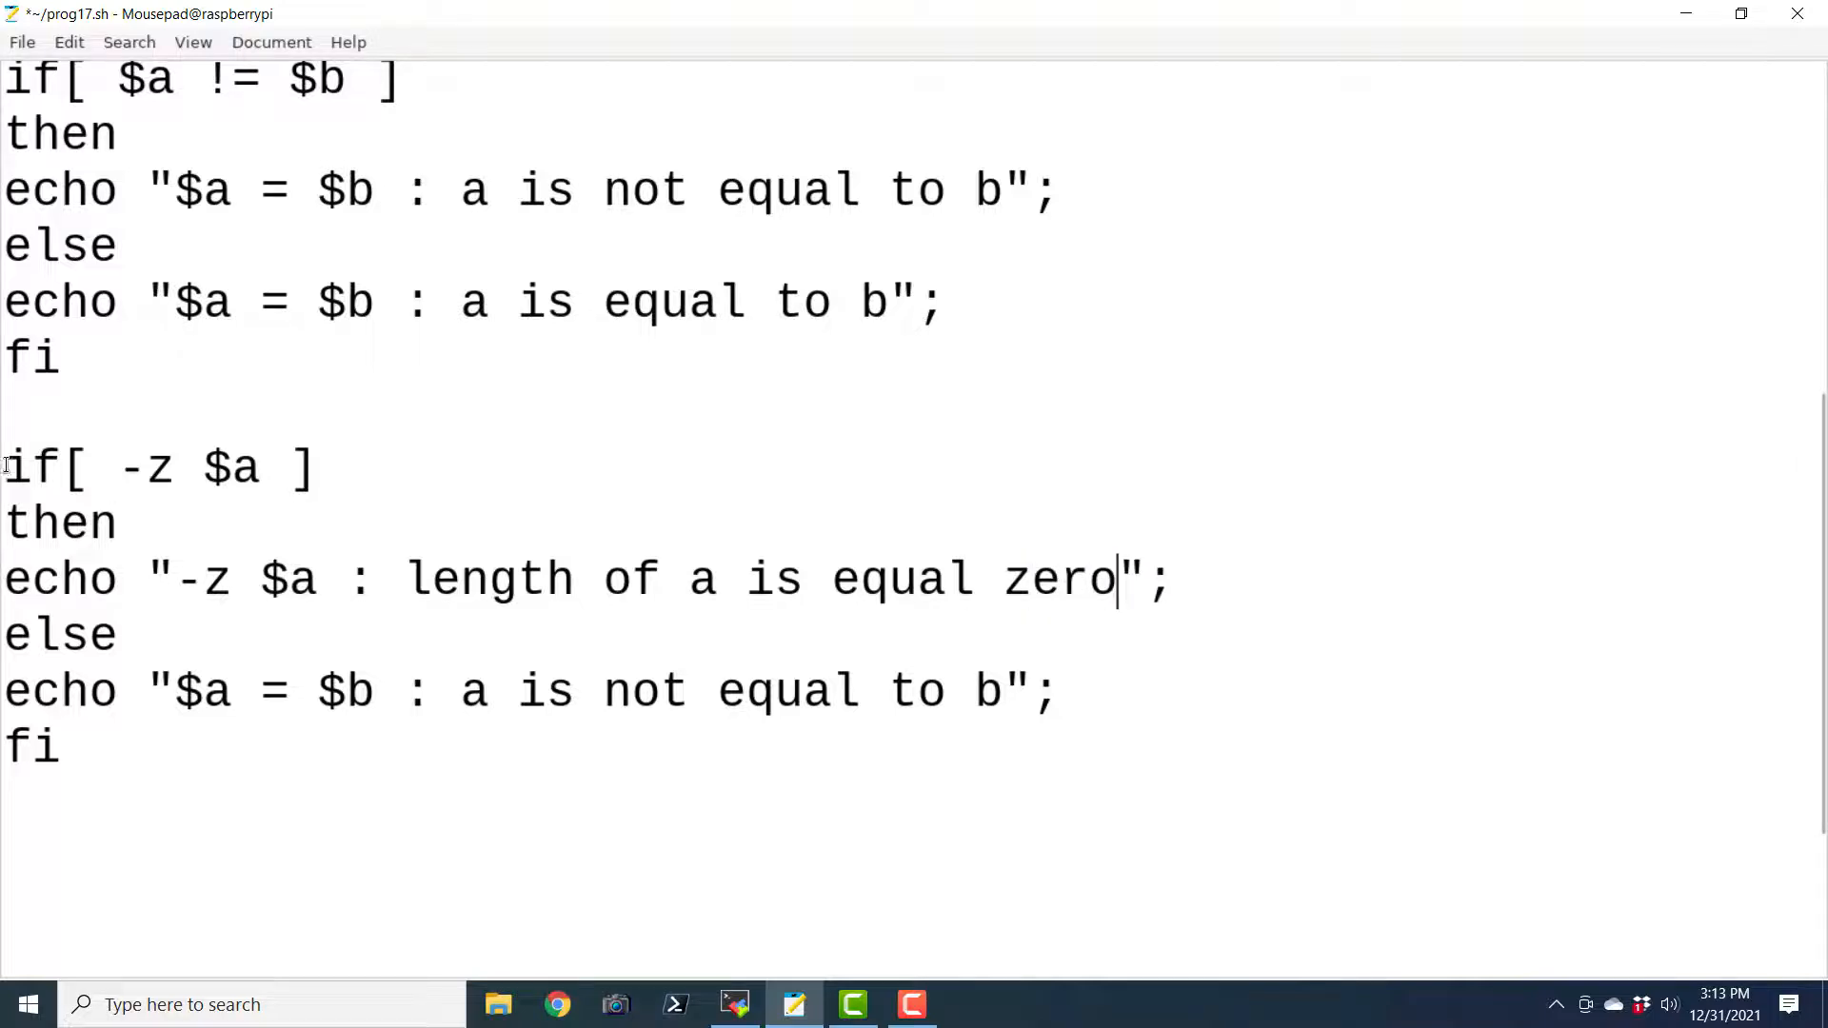
Set the else message to '-z $a : length of a is not equal zero'
{"action": "left_click_drag", "start_coordinate": [0, 467], "coordinate": [316, 467]}
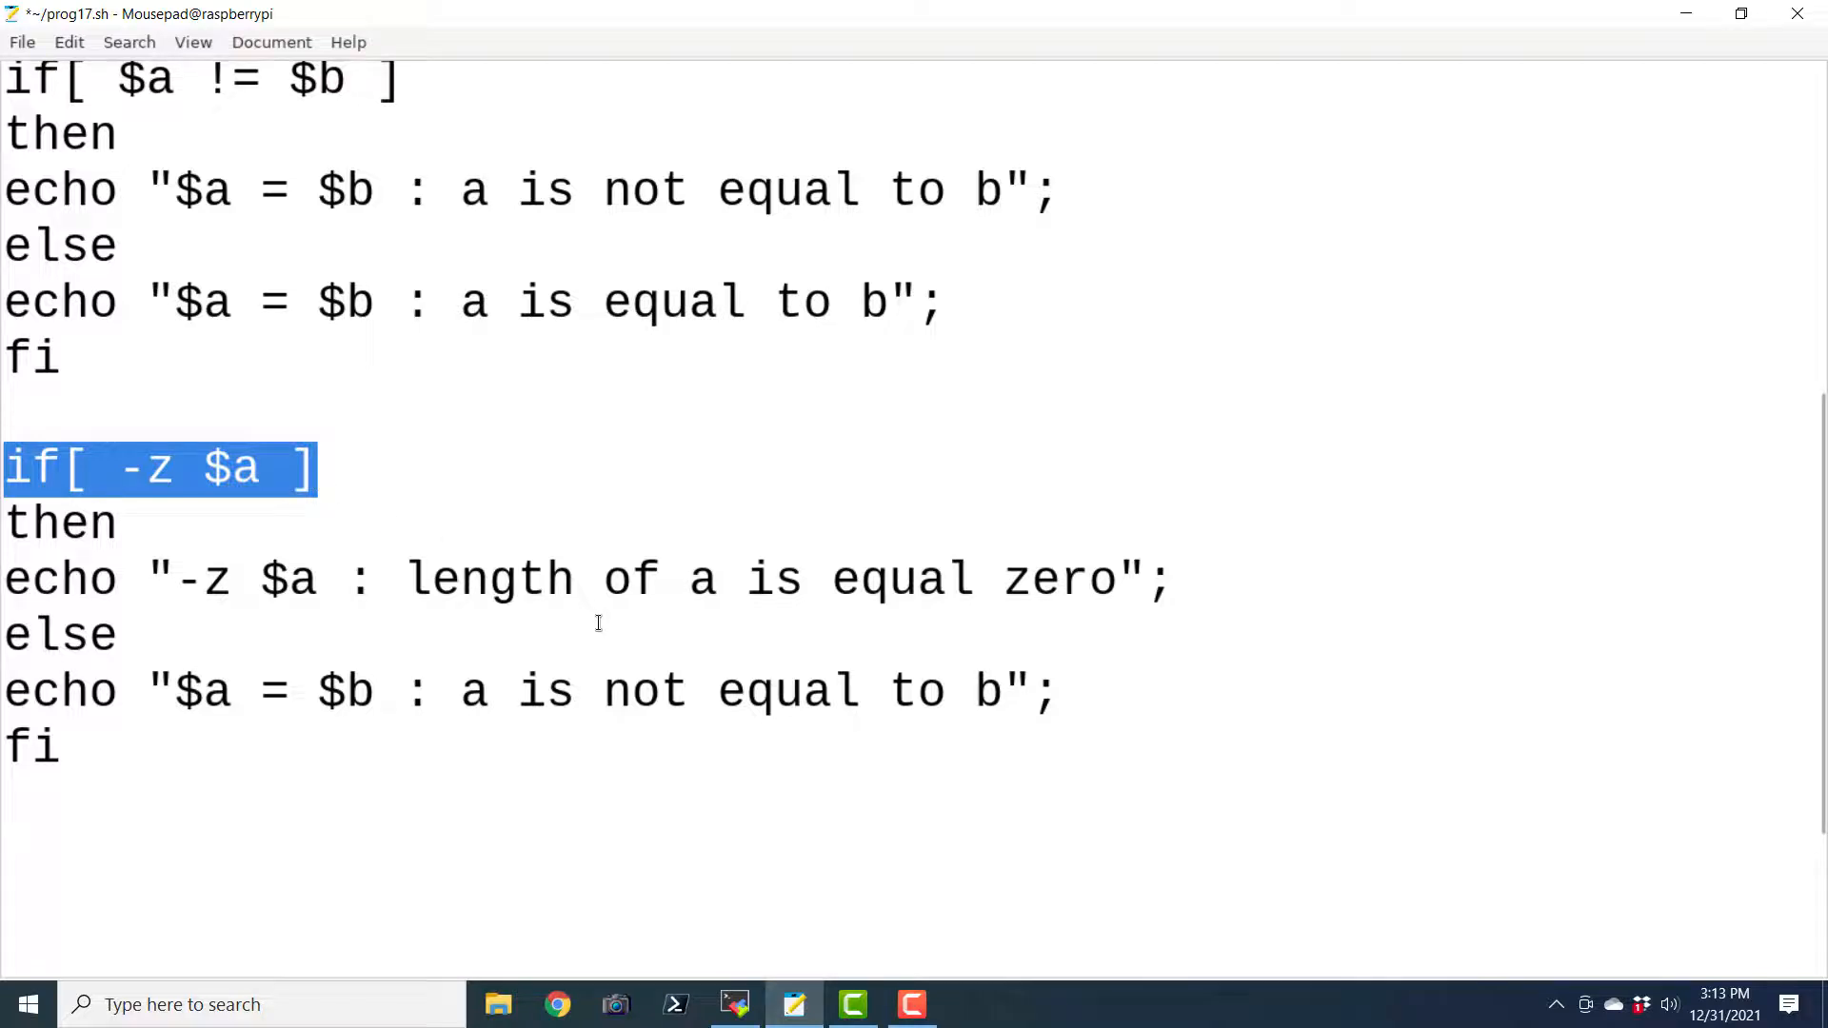
{"action": "left_click", "coordinate": [246, 581]}
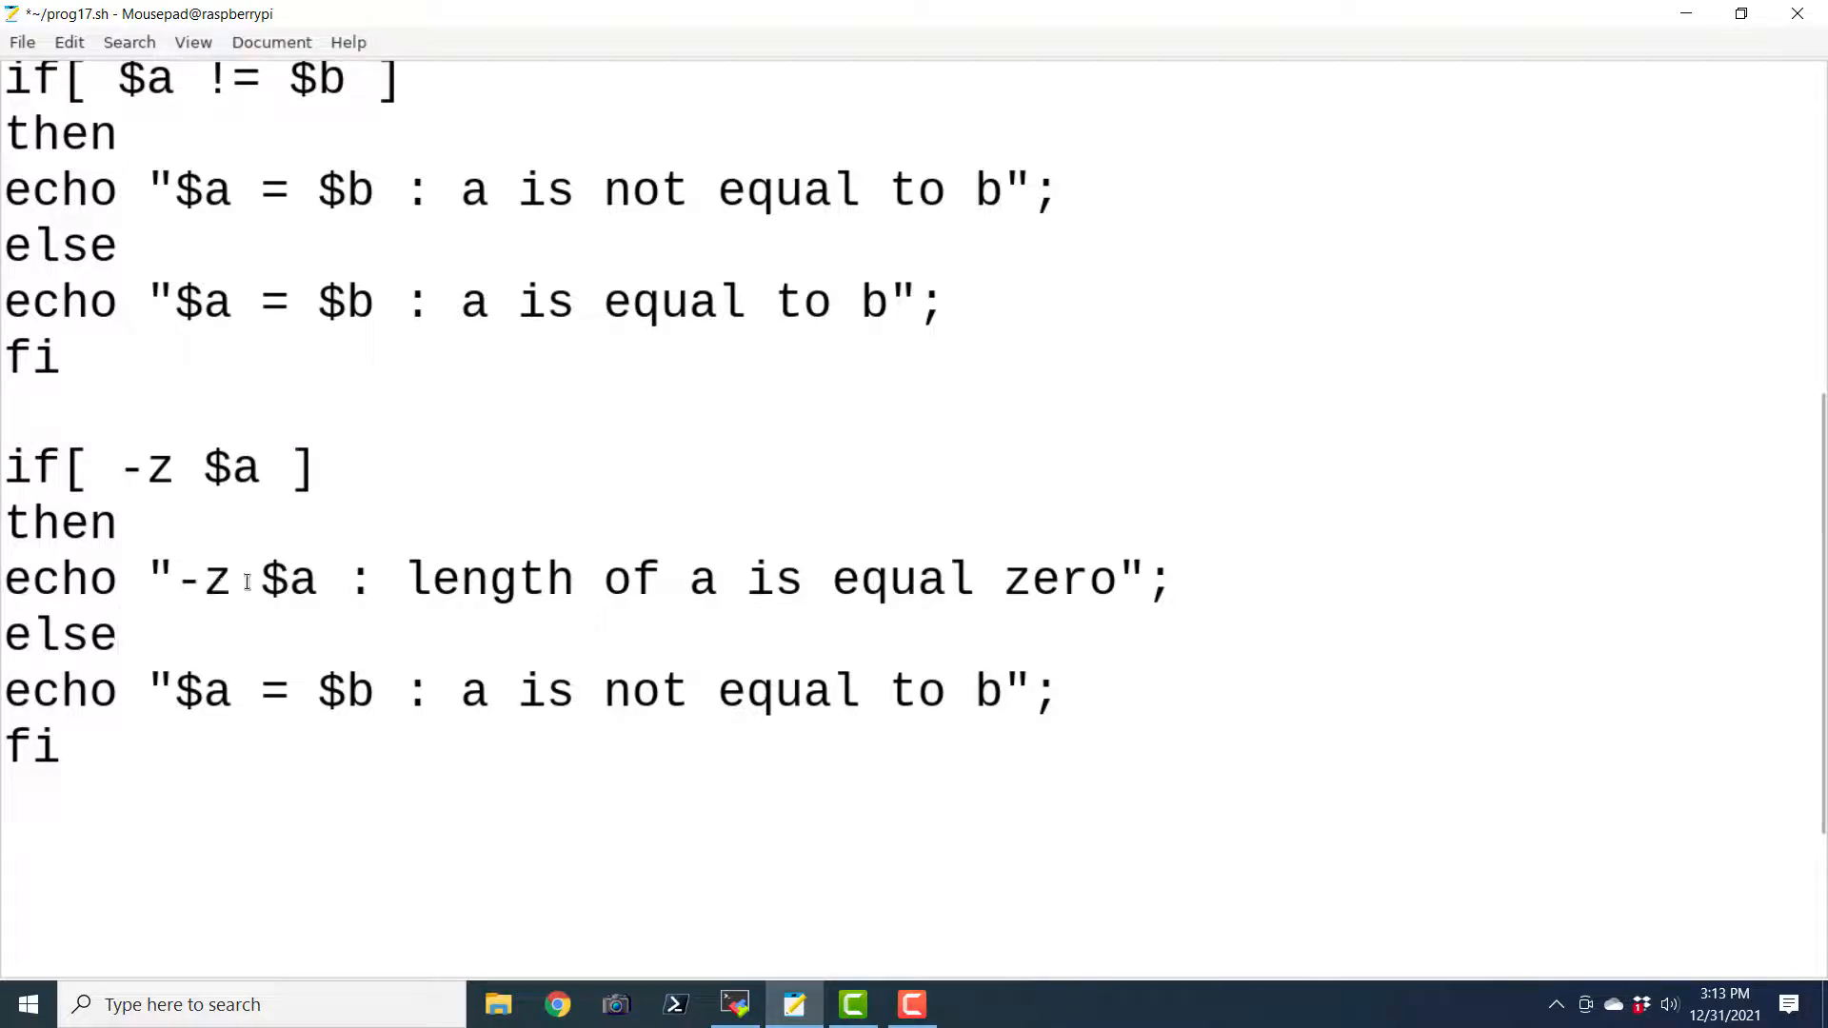
{"action": "left_click_drag", "start_coordinate": [175, 580], "coordinate": [1113, 580]}
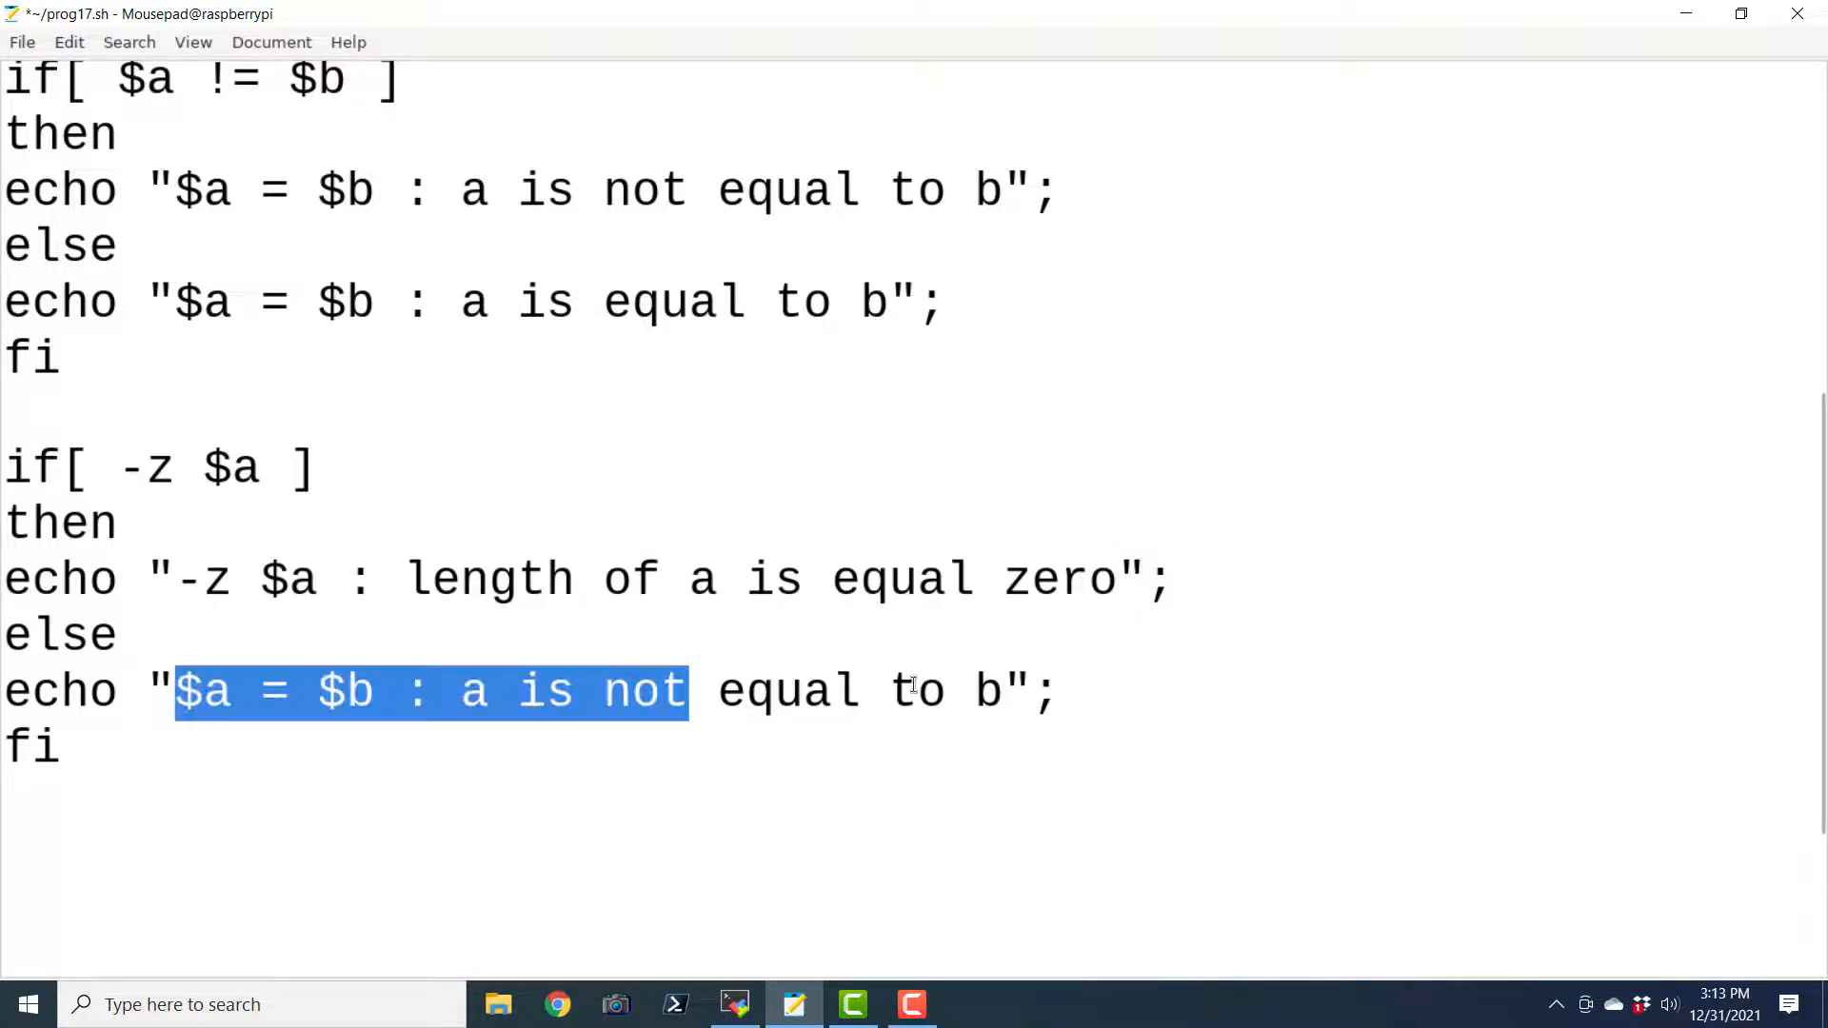
{"action": "type", "text": "-z $a : length of a is equal zero"}
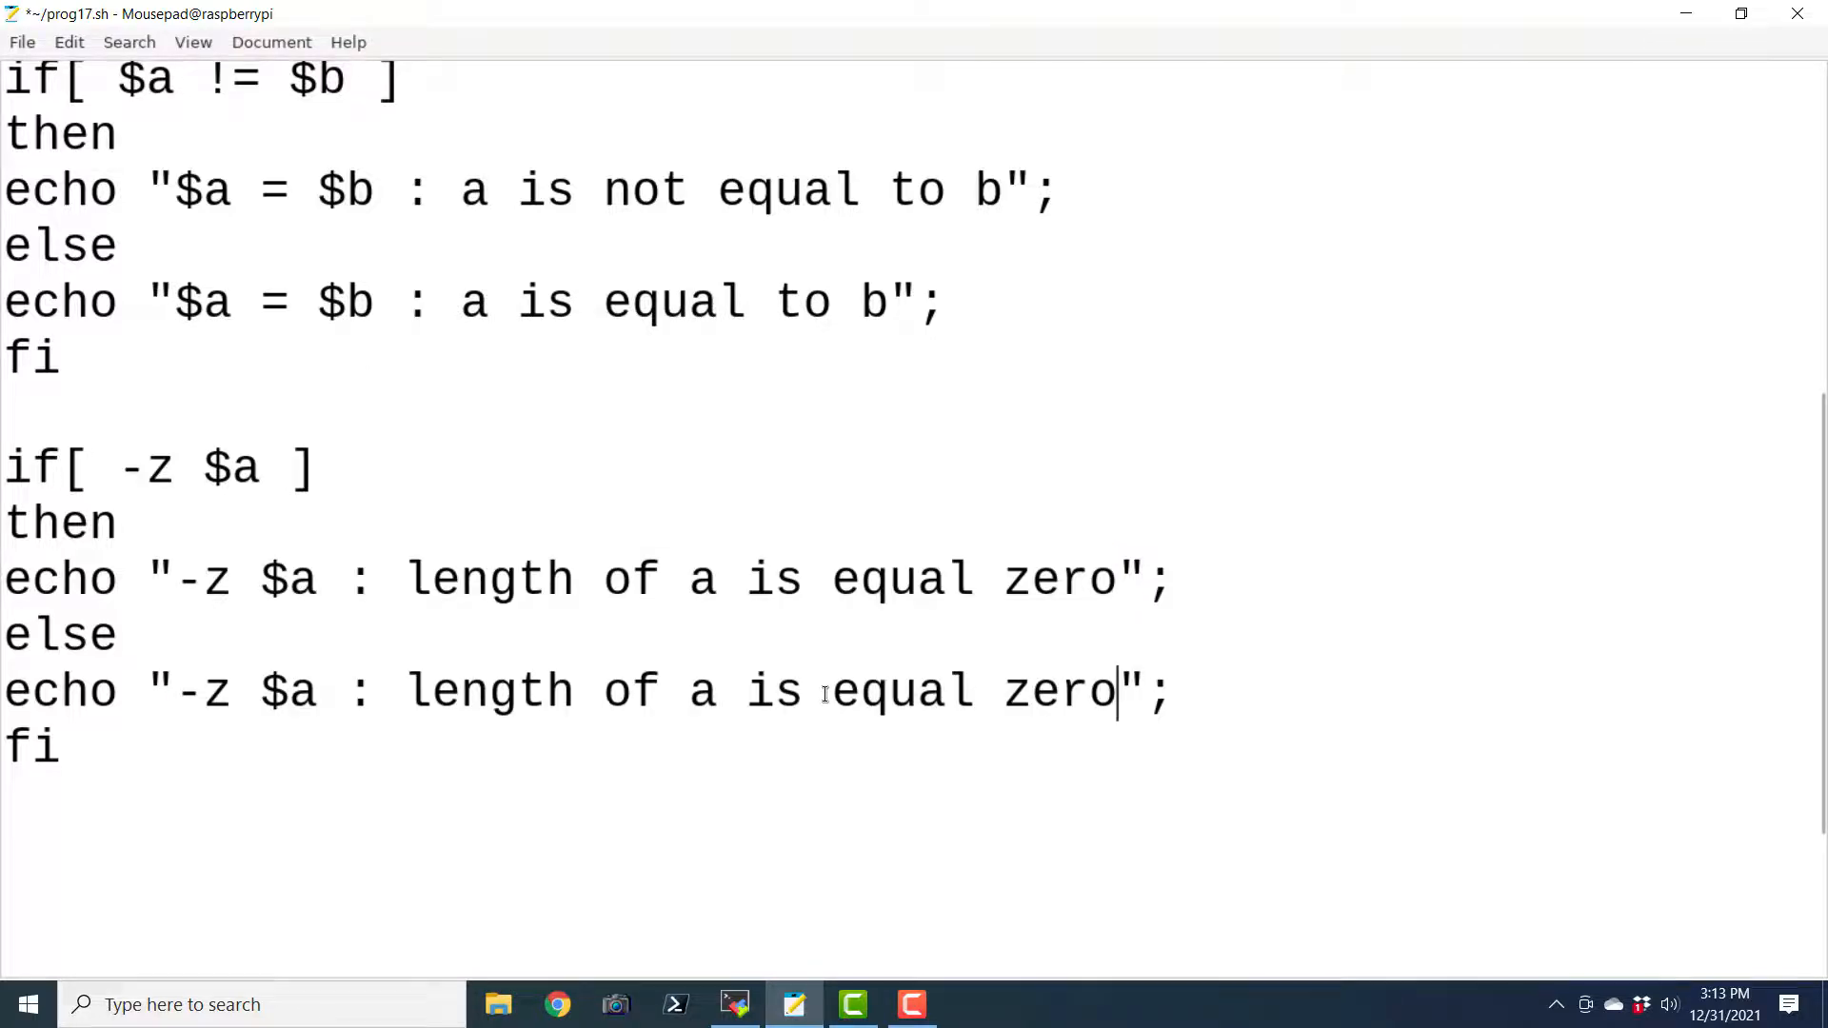
{"action": "type", "text": "not"}
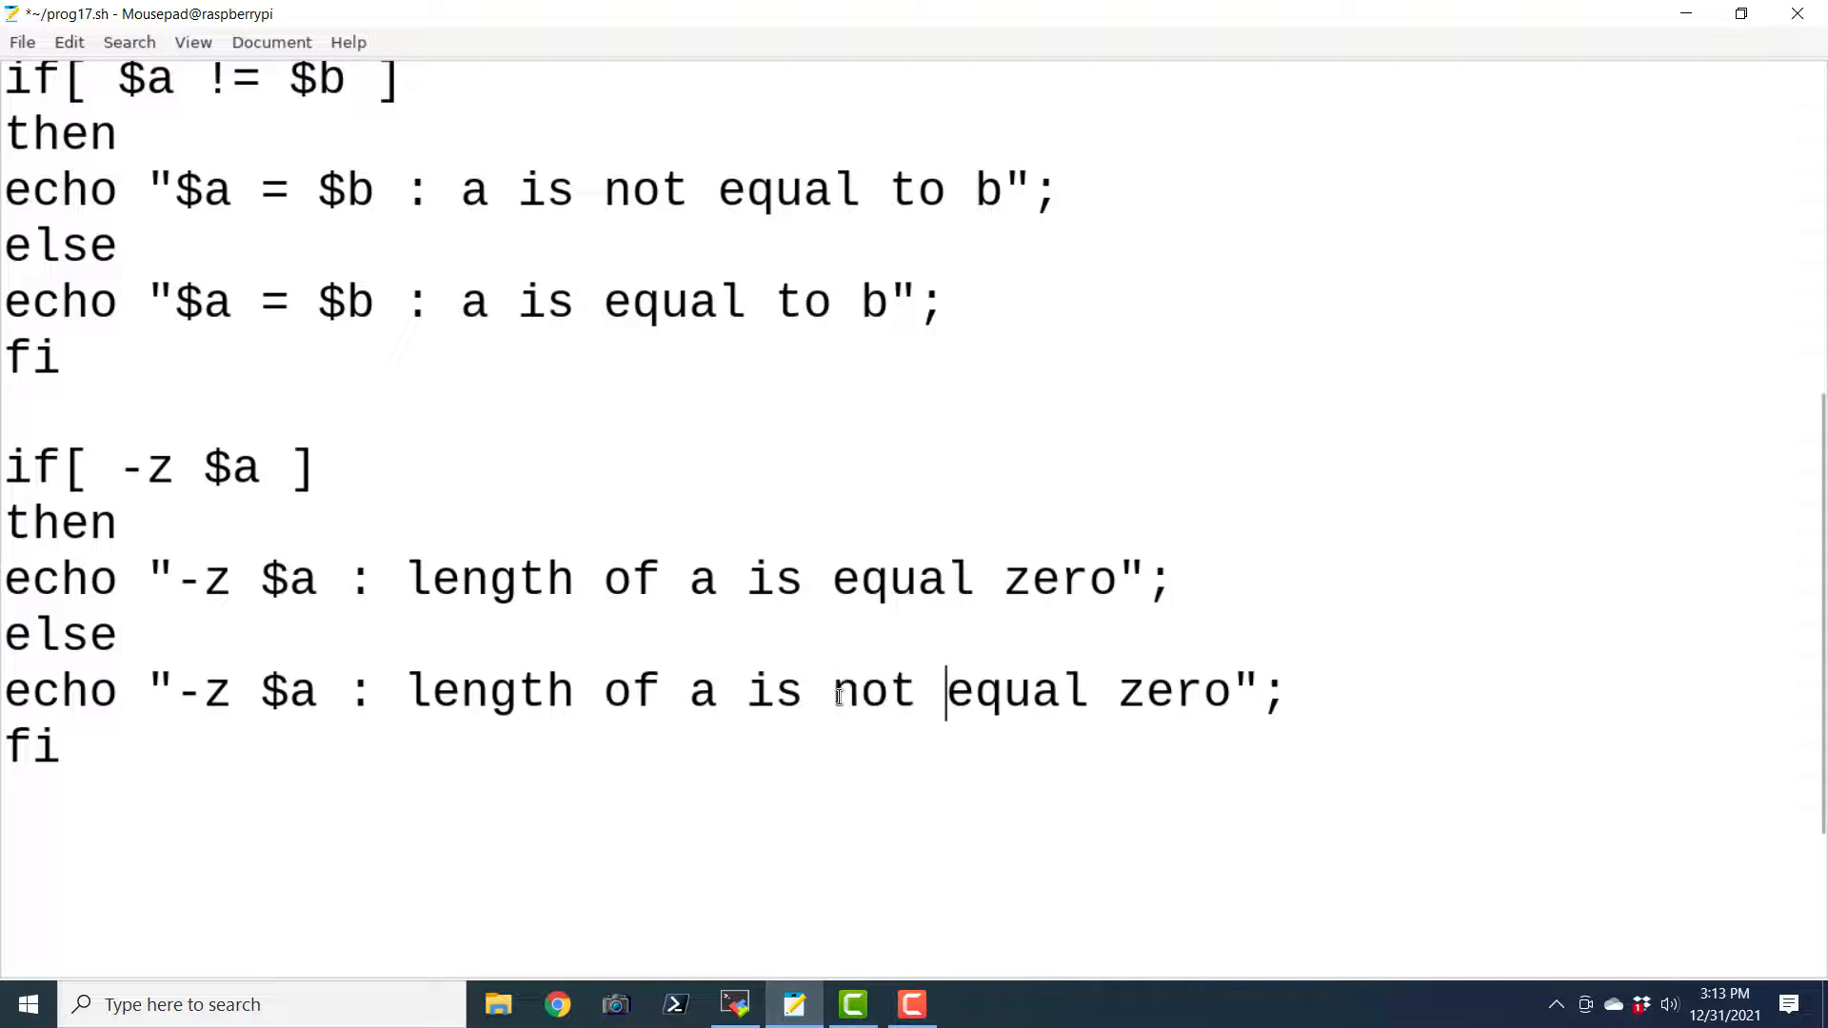
{"action": "mouse_move", "coordinate": [220, 749]}
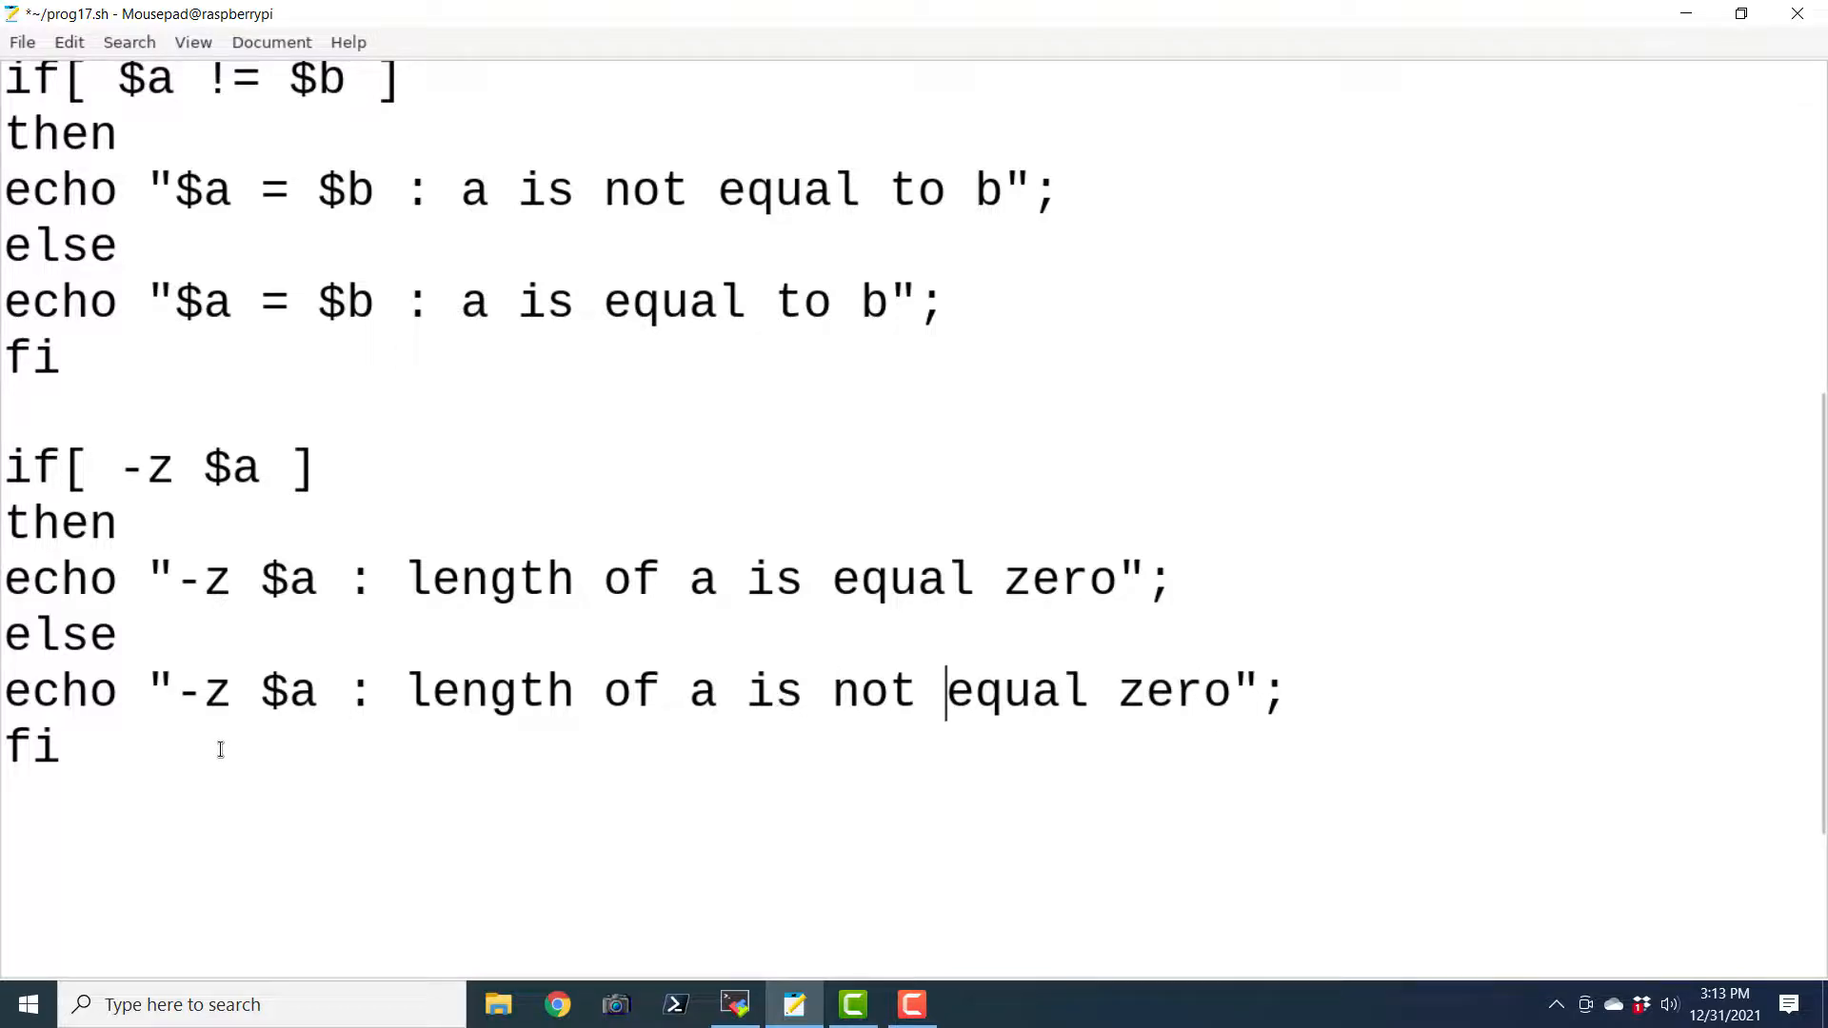
Paste a copy of the -z block, switch it to -n, and move 'not' into the then message
{"action": "left_click_drag", "start_coordinate": [1, 467], "coordinate": [58, 749]}
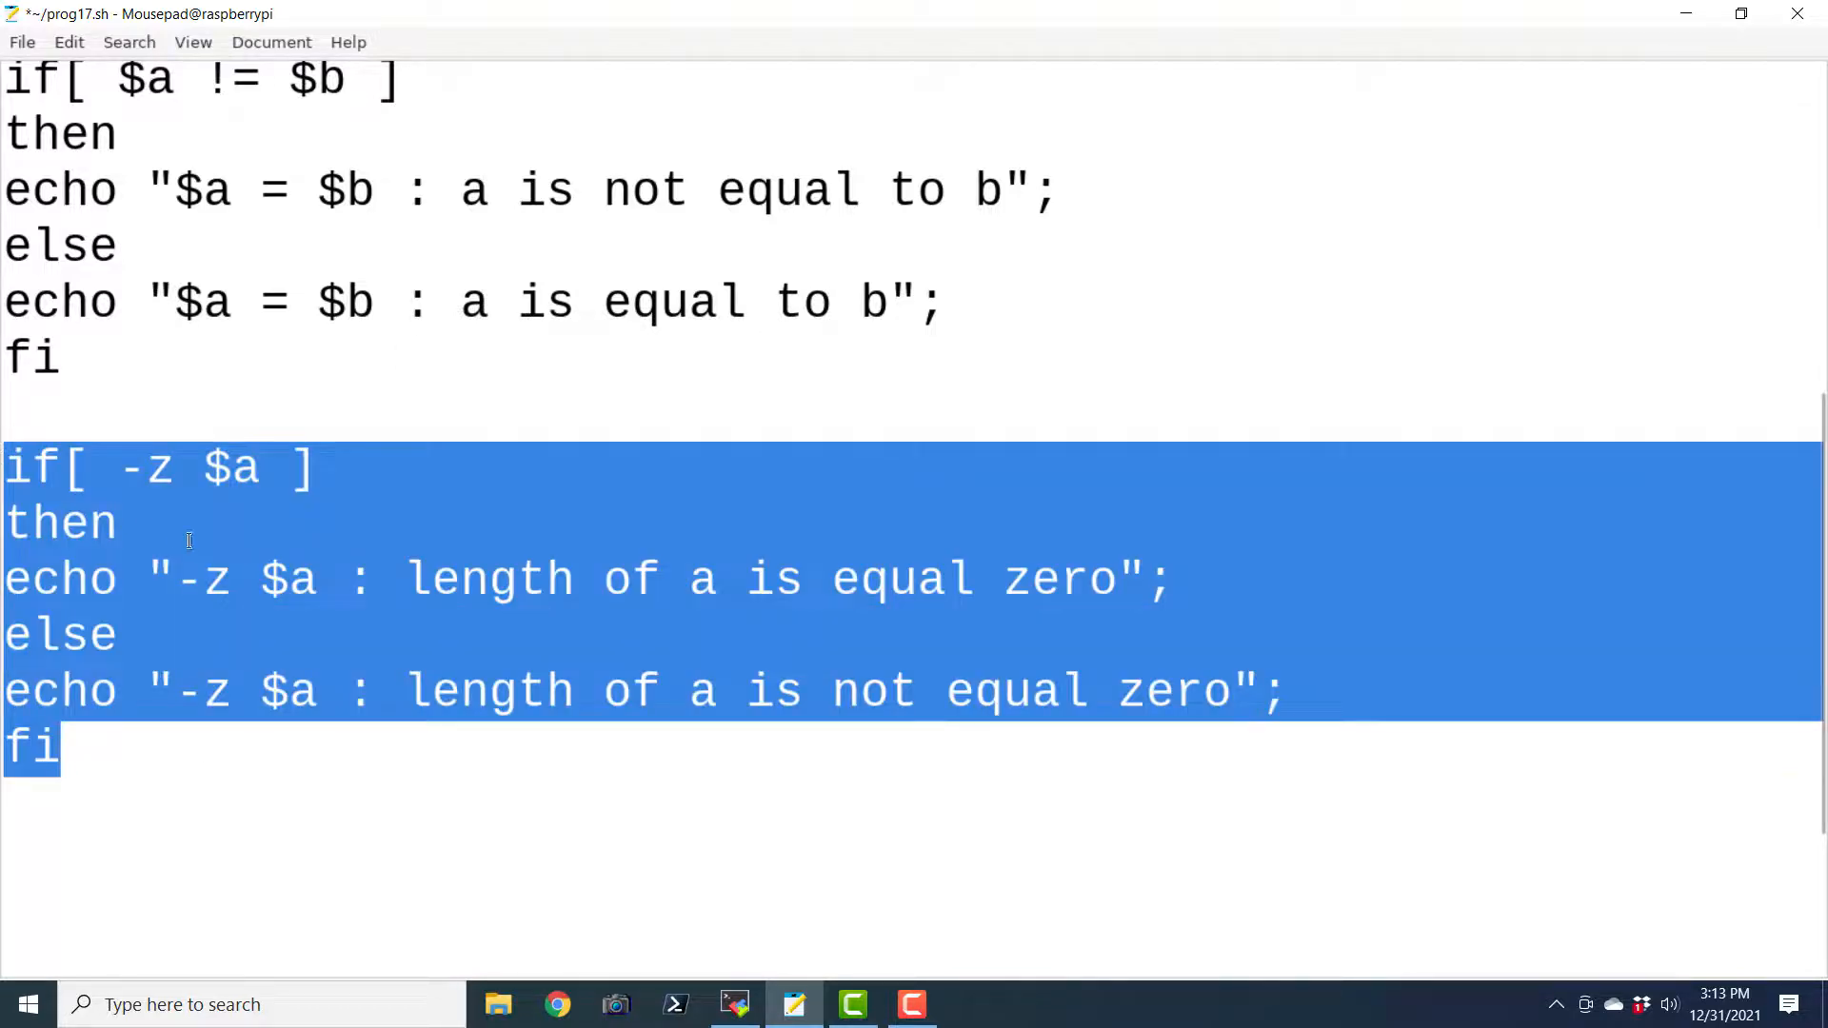
{"action": "scroll", "scroll_direction": "down", "scroll_amount": 3}
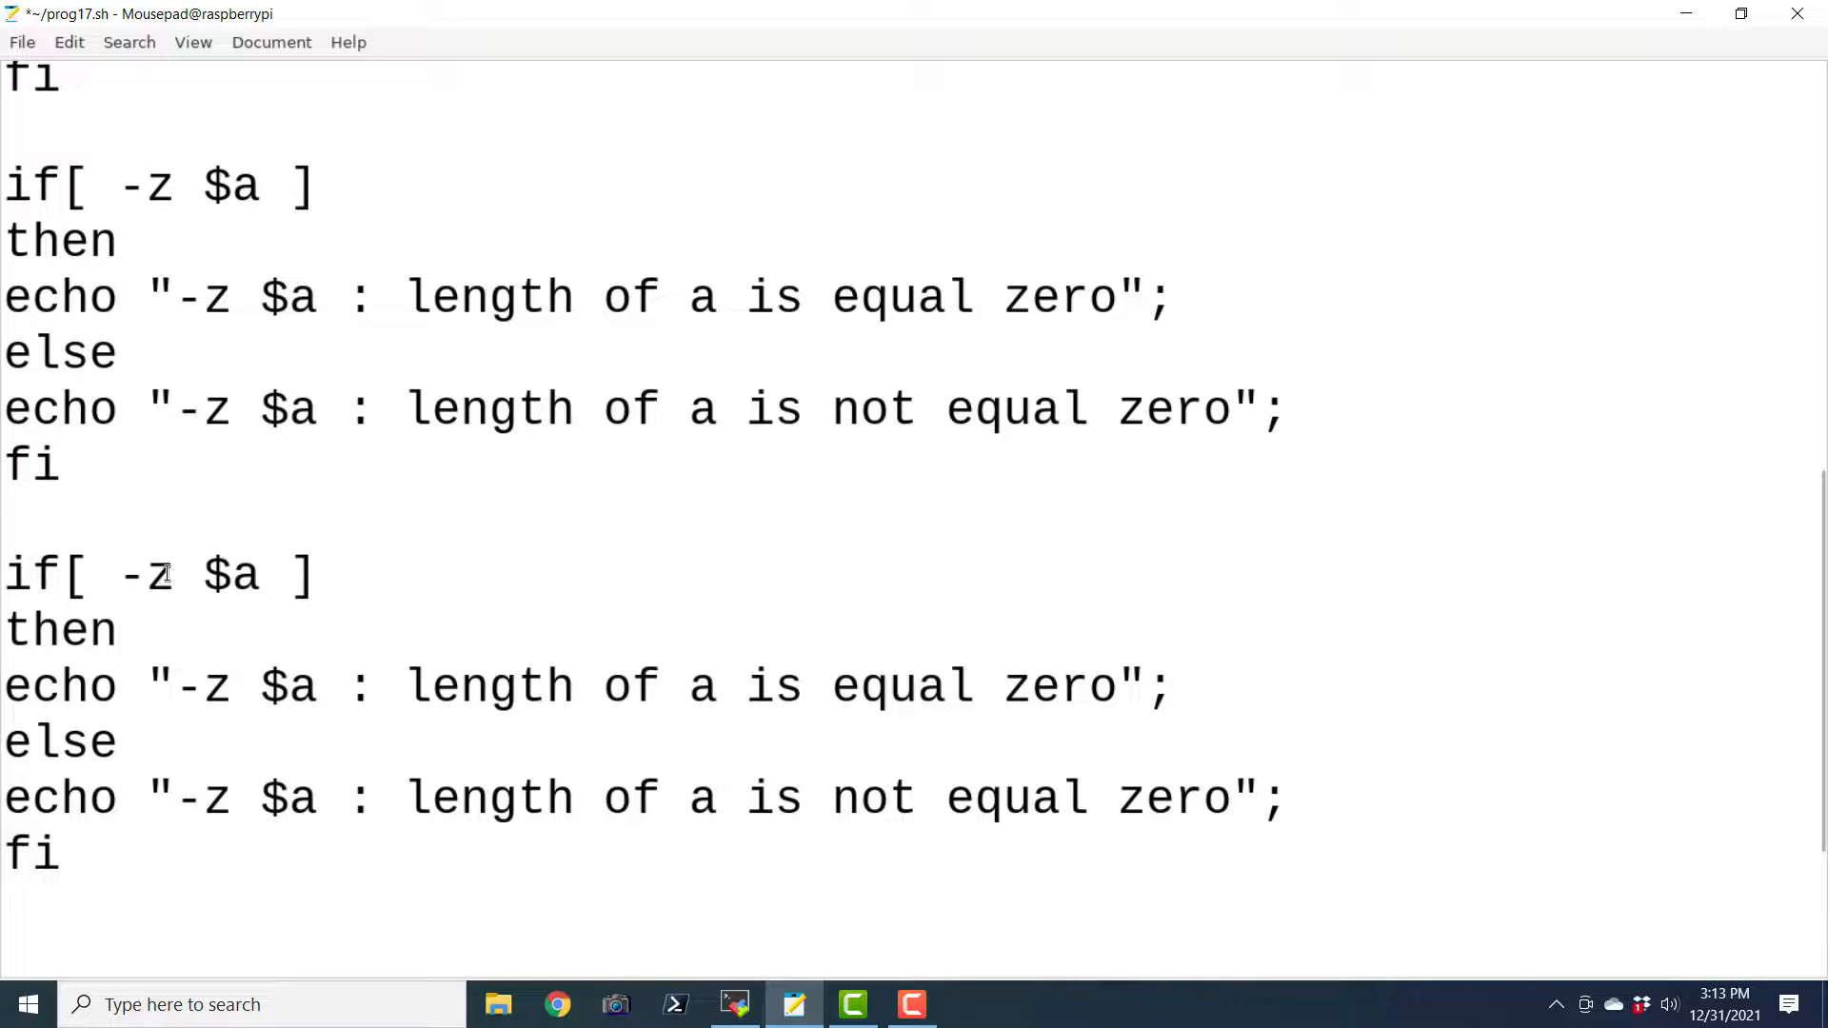
{"action": "type", "text": "n"}
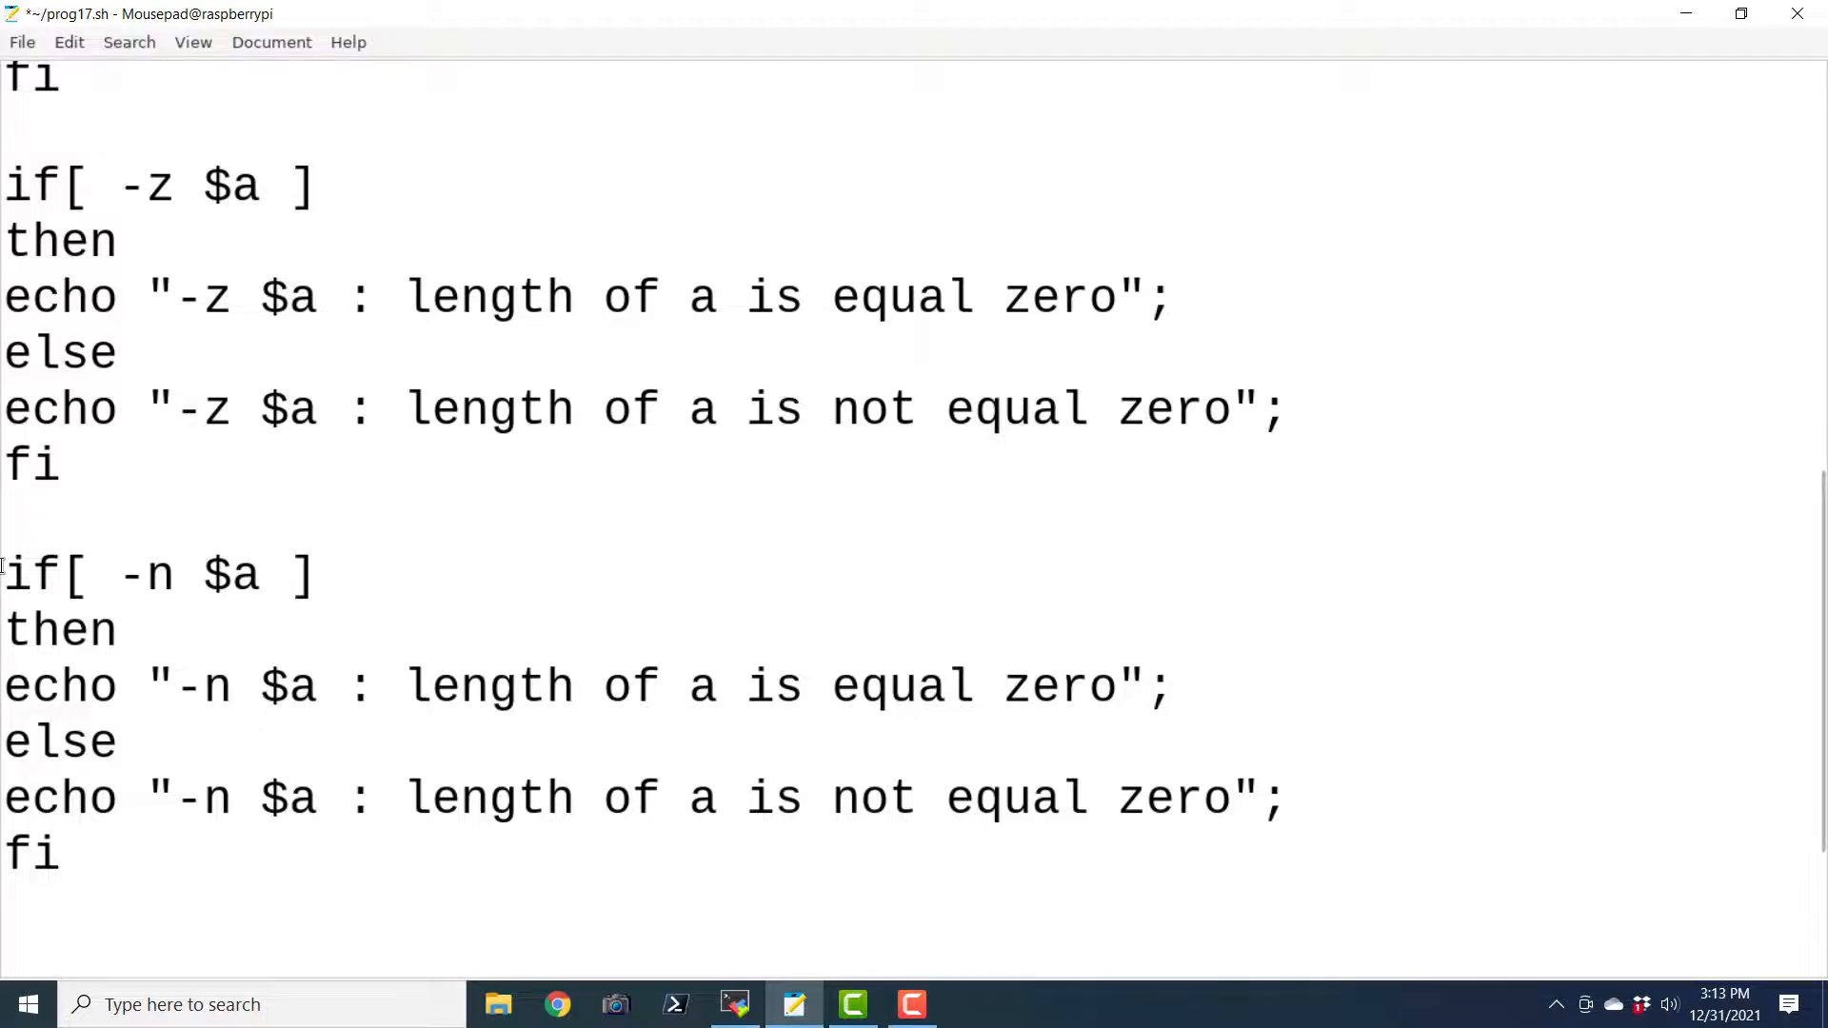
{"action": "left_click", "coordinate": [821, 685]}
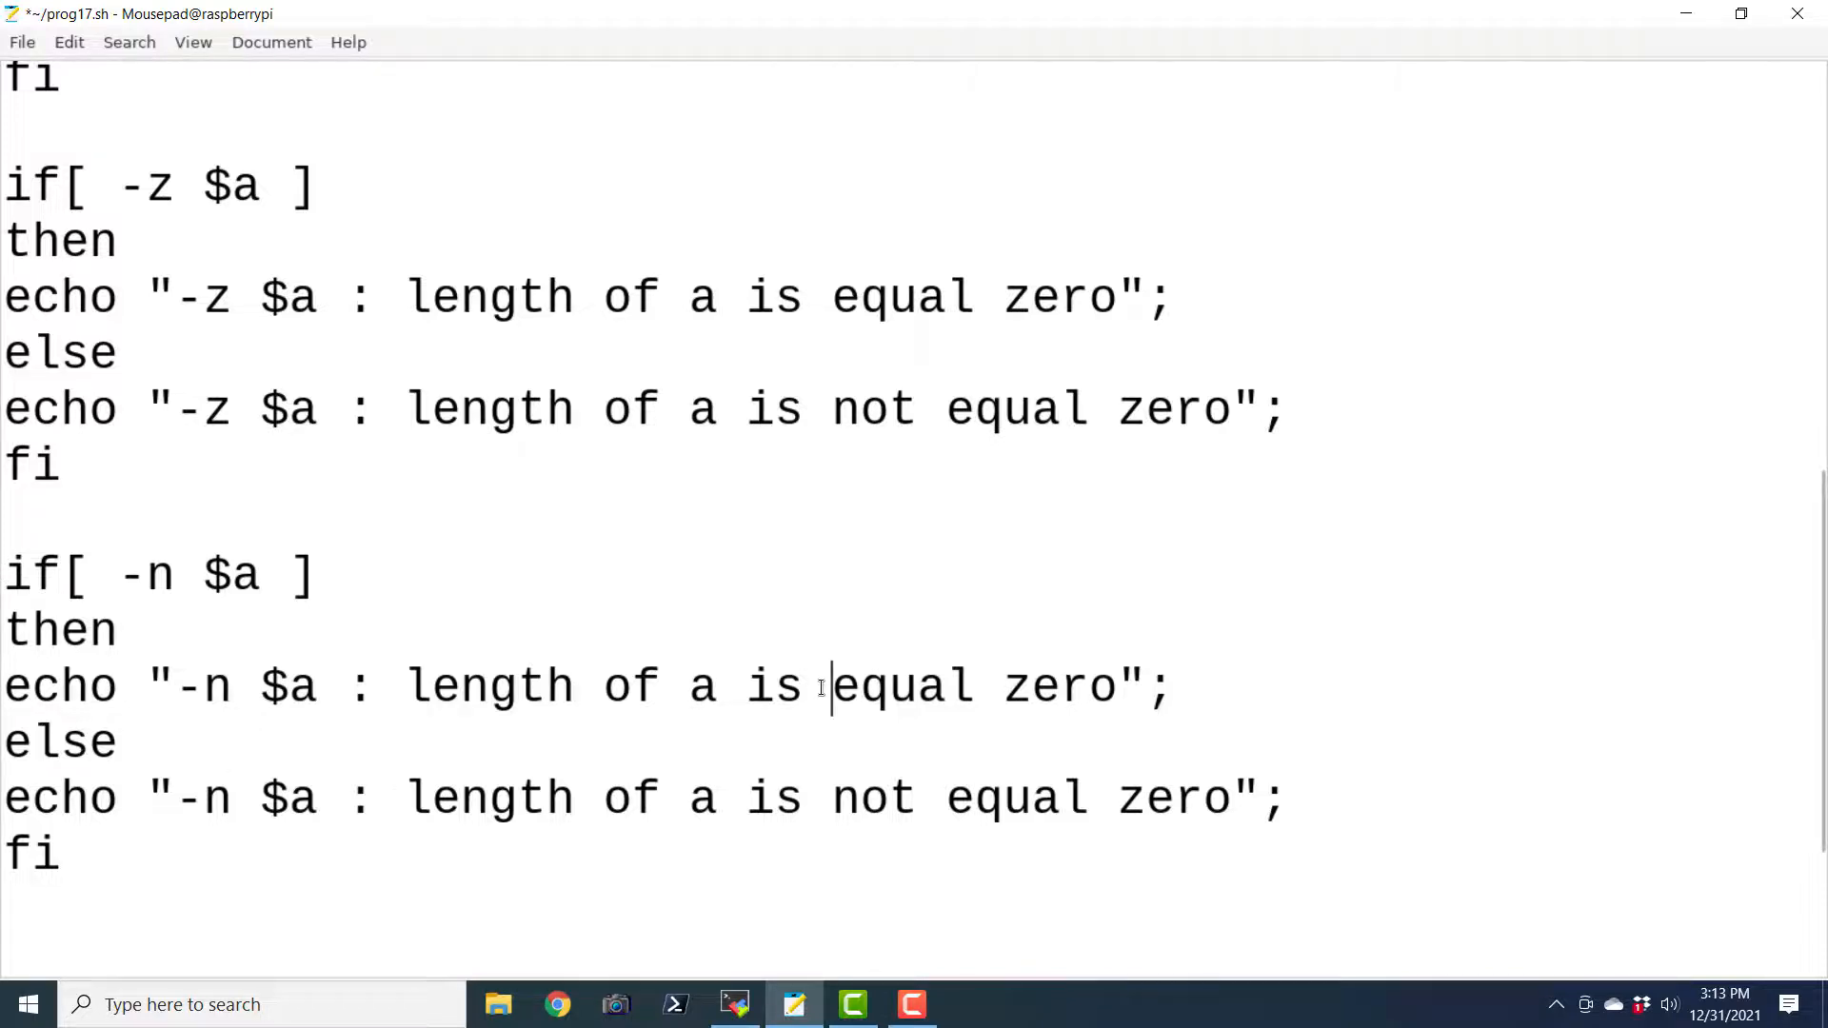
{"action": "type", "text": "not"}
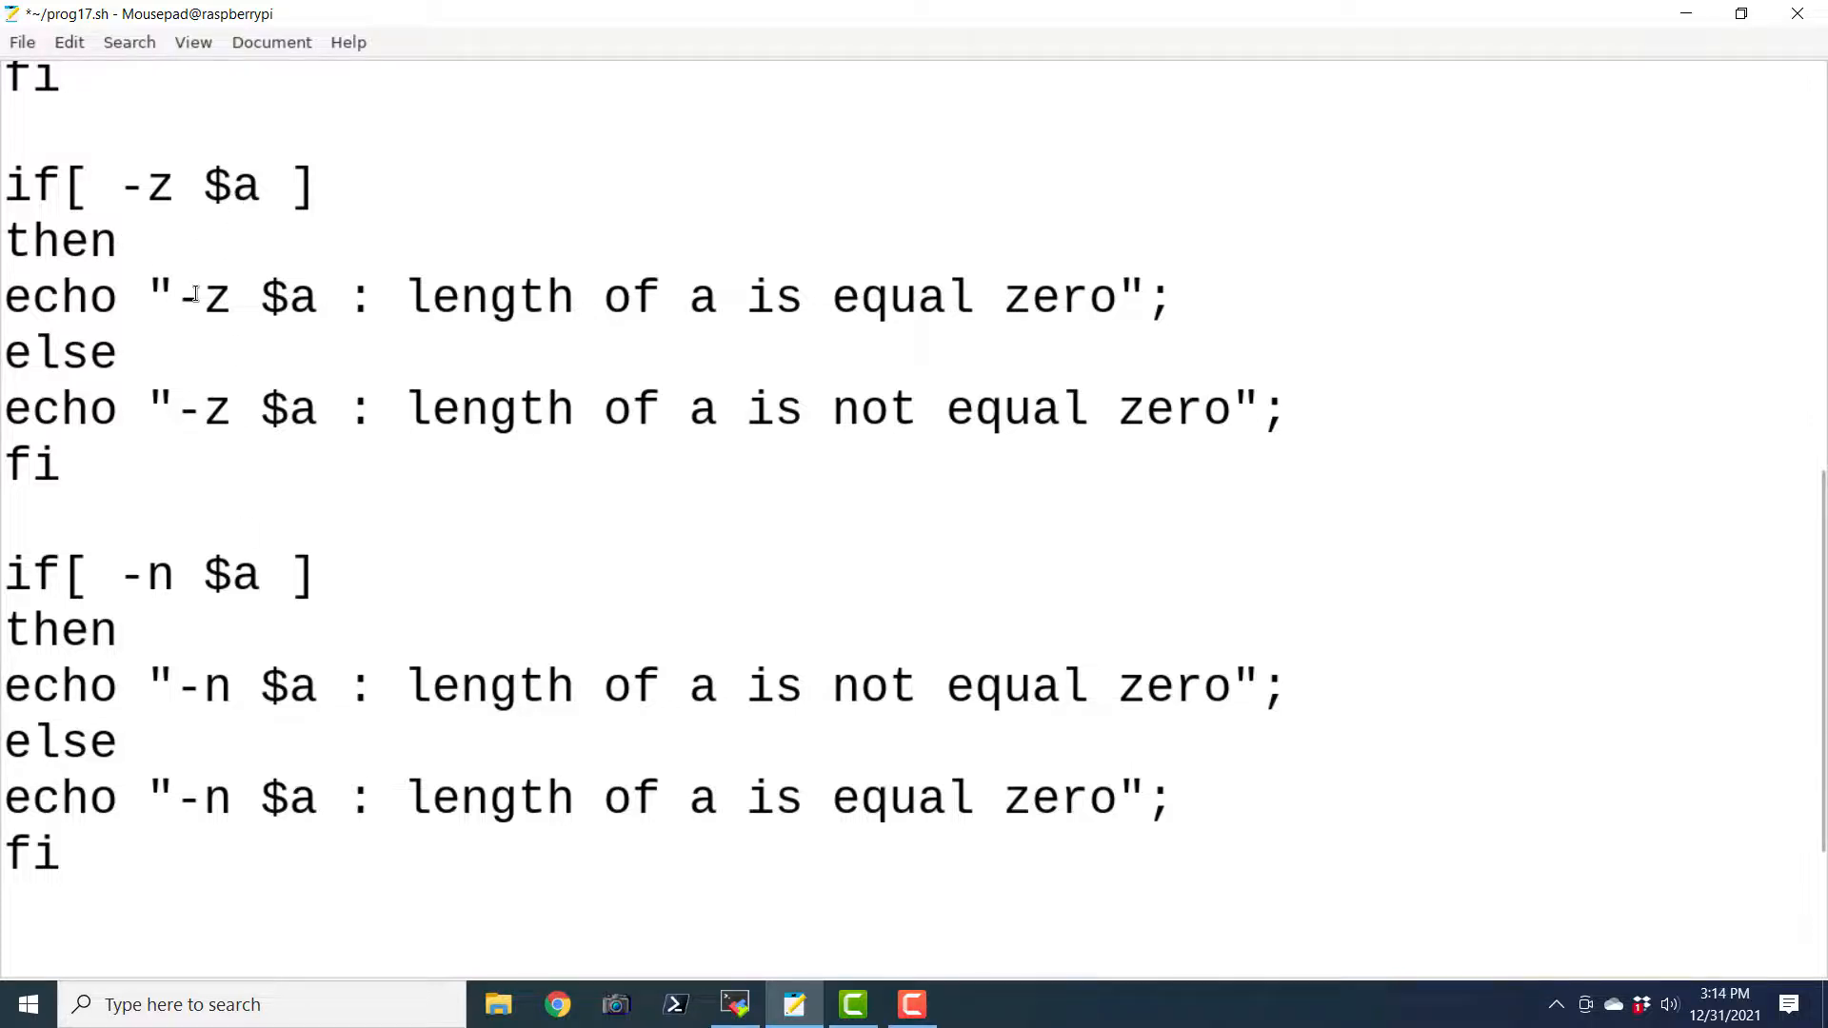
{"action": "left_click", "coordinate": [832, 798]}
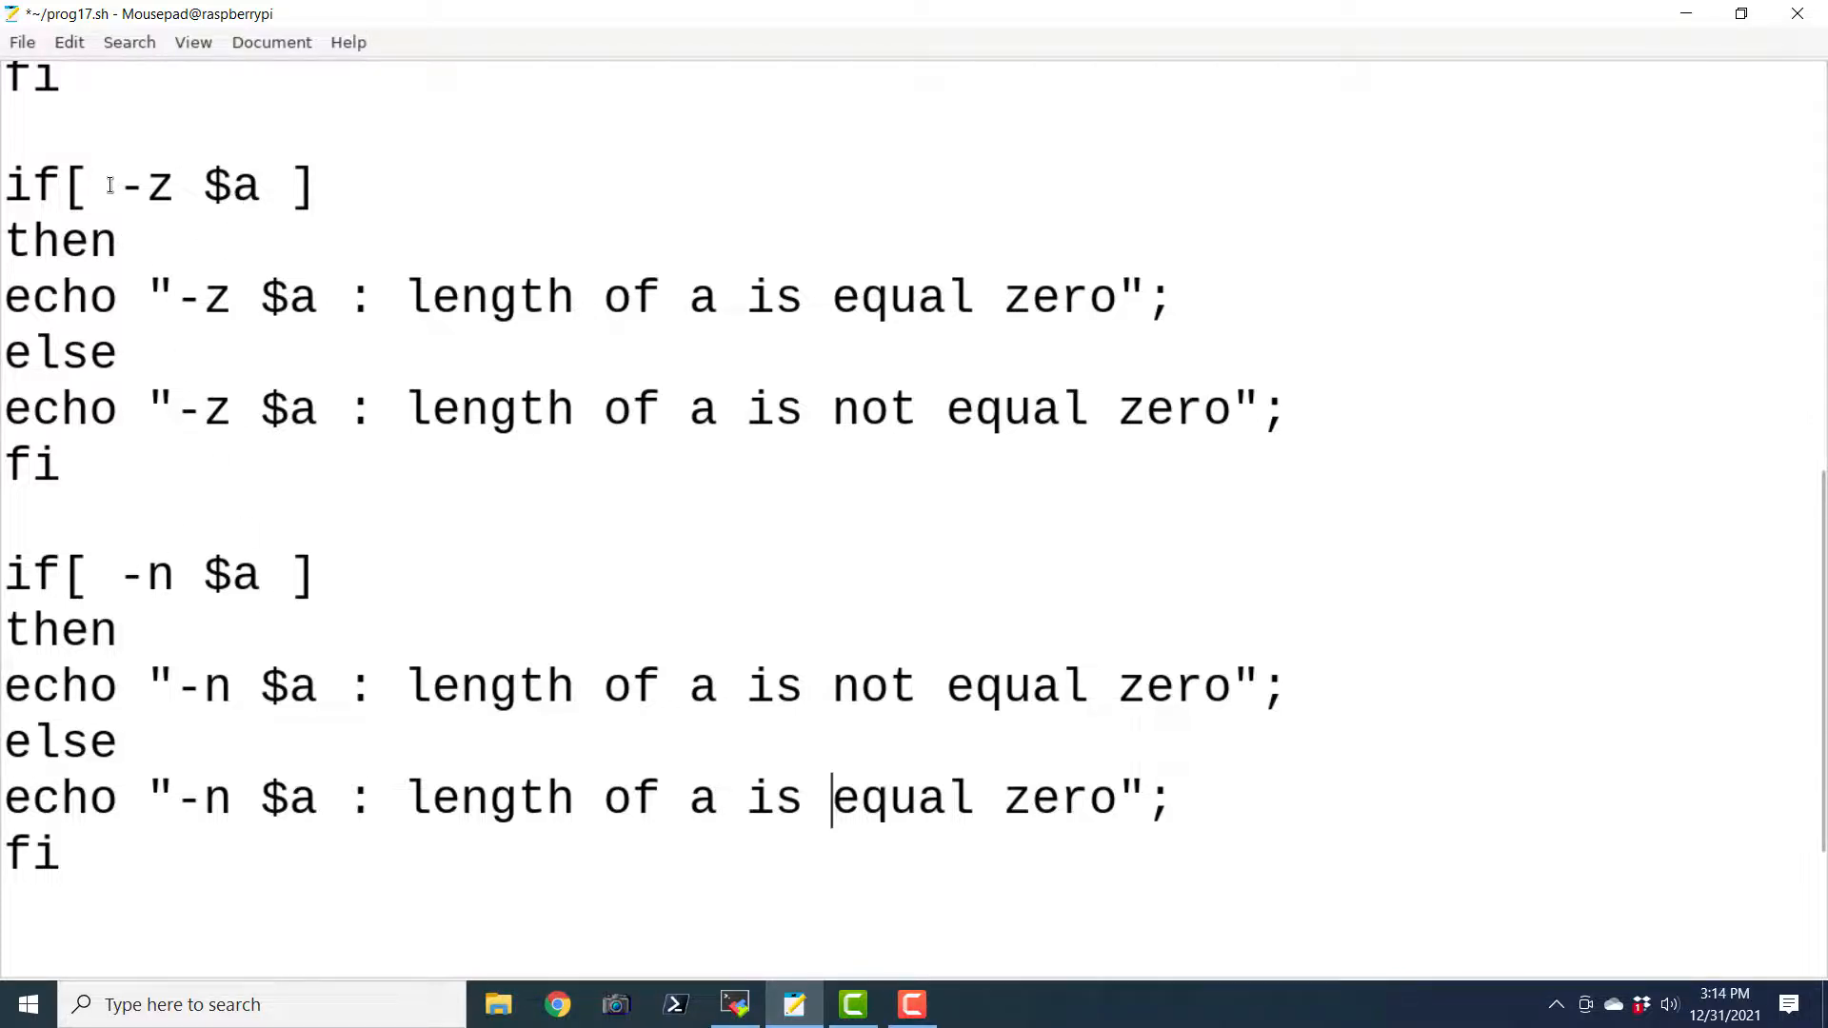
{"action": "double_click", "coordinate": [150, 574]}
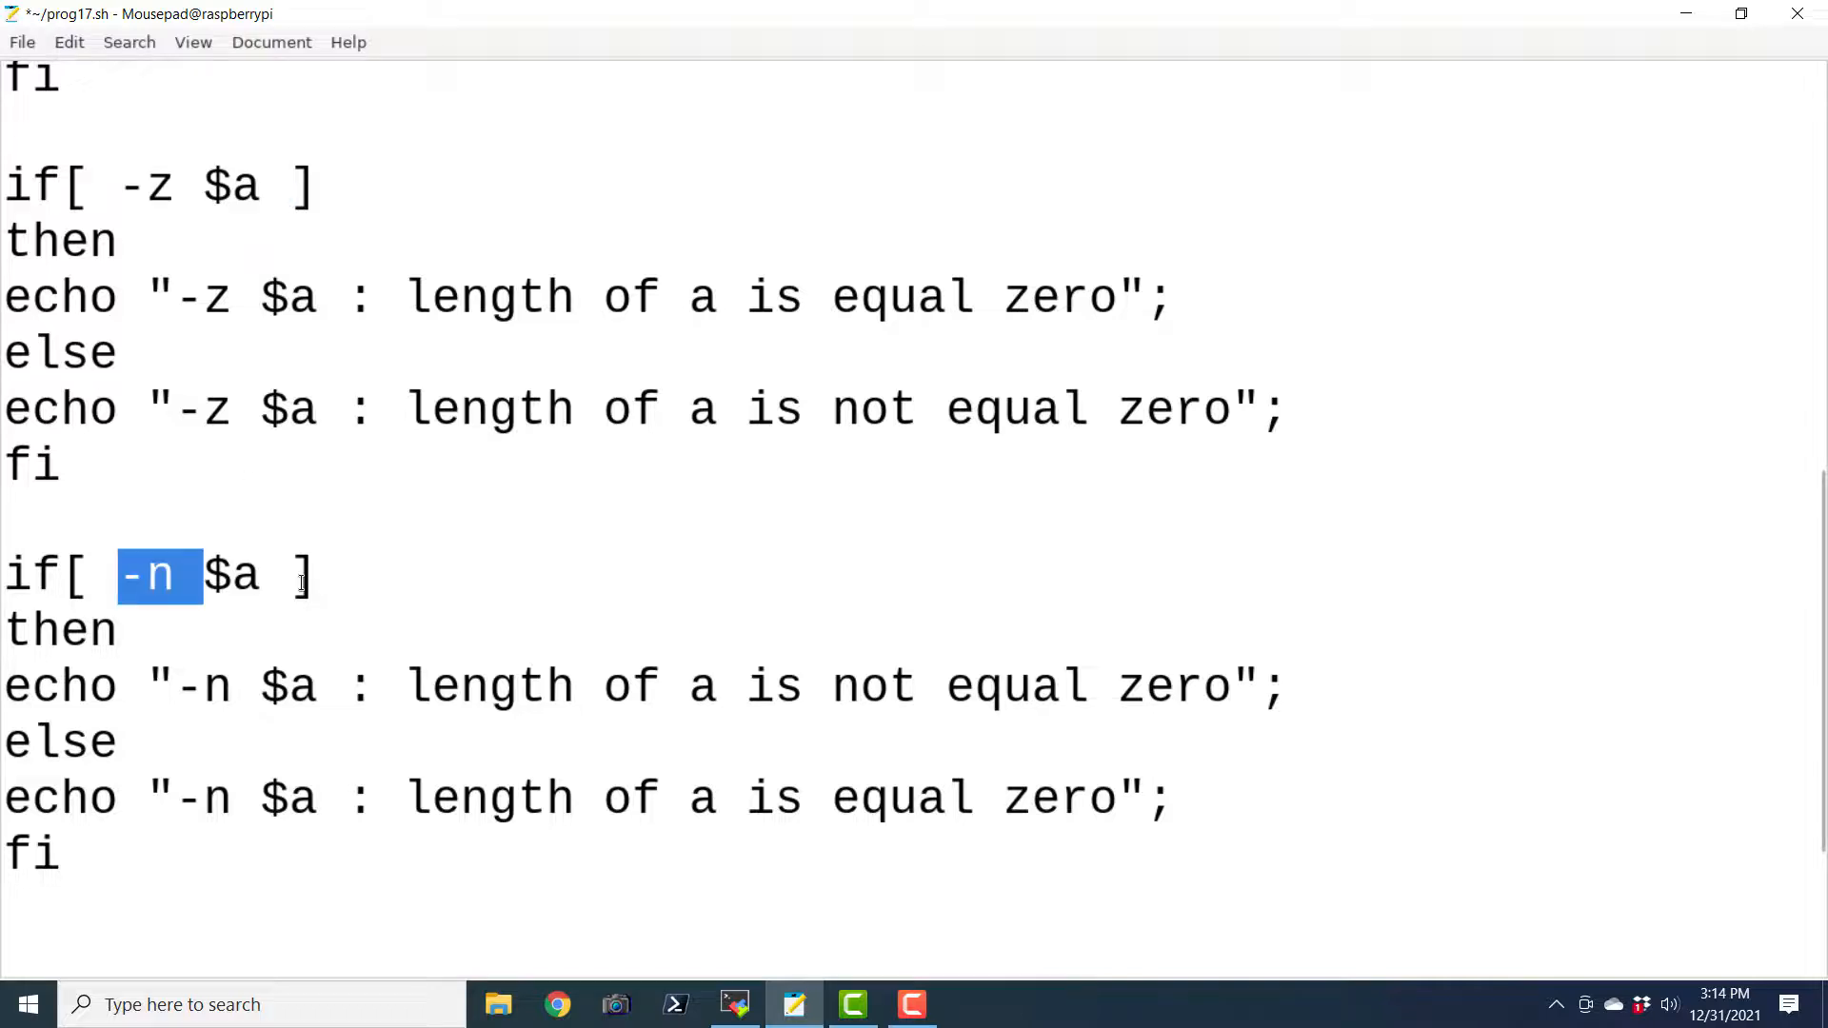
{"action": "left_click", "coordinate": [322, 687]}
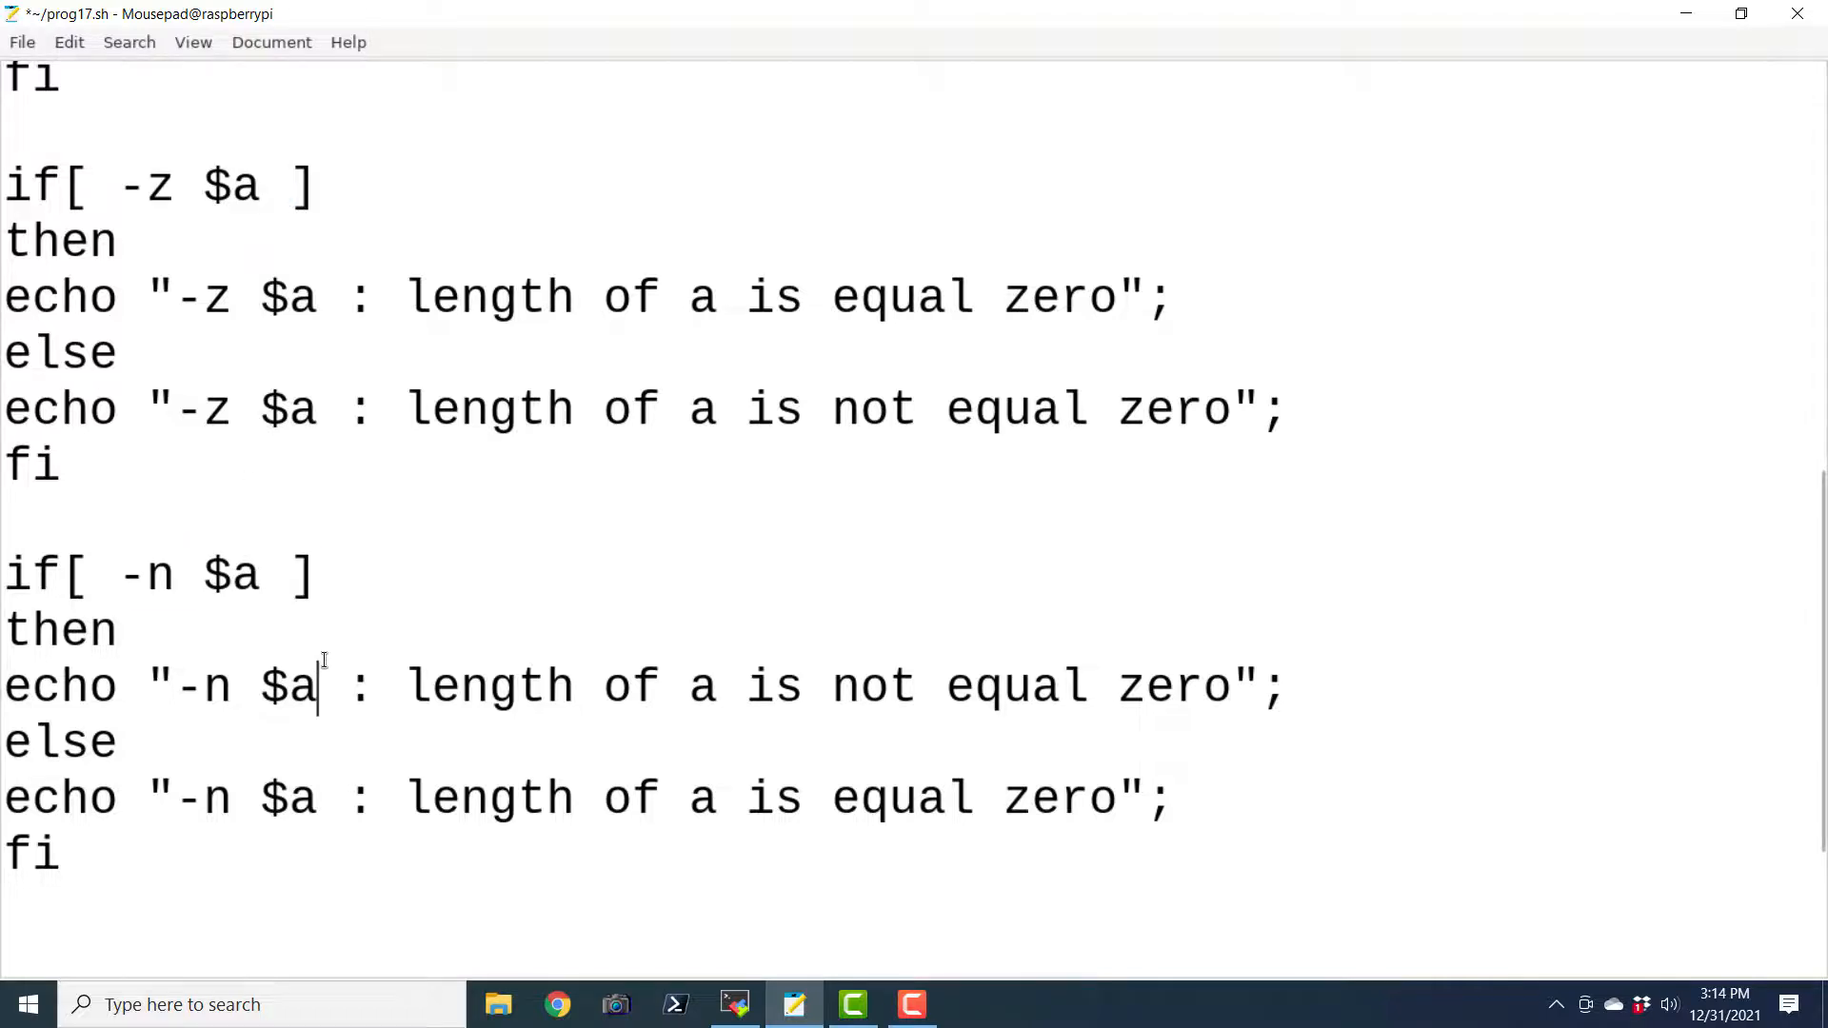
{"action": "mouse_move", "coordinate": [346, 650]}
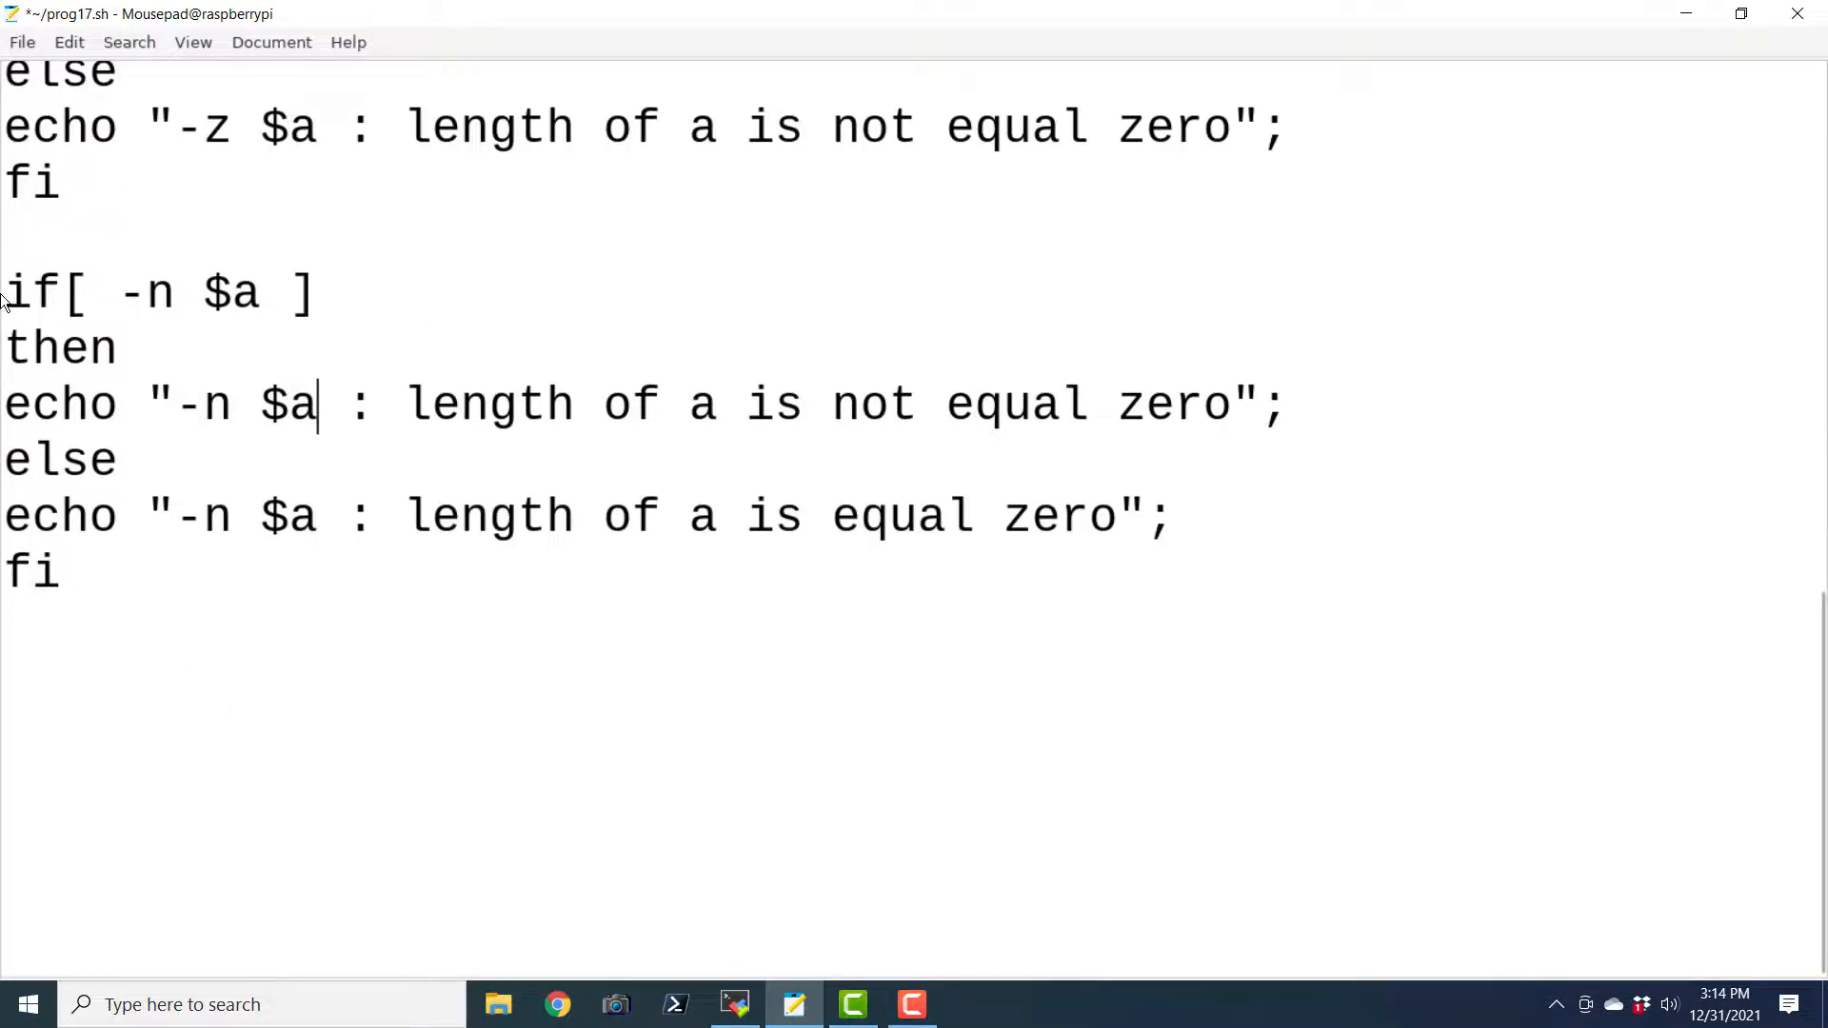
Paste a copy of the -n block testing plain $a, echoing 'String is not empty' / 'String is empty'
{"action": "left_click_drag", "start_coordinate": [0, 292], "coordinate": [64, 572]}
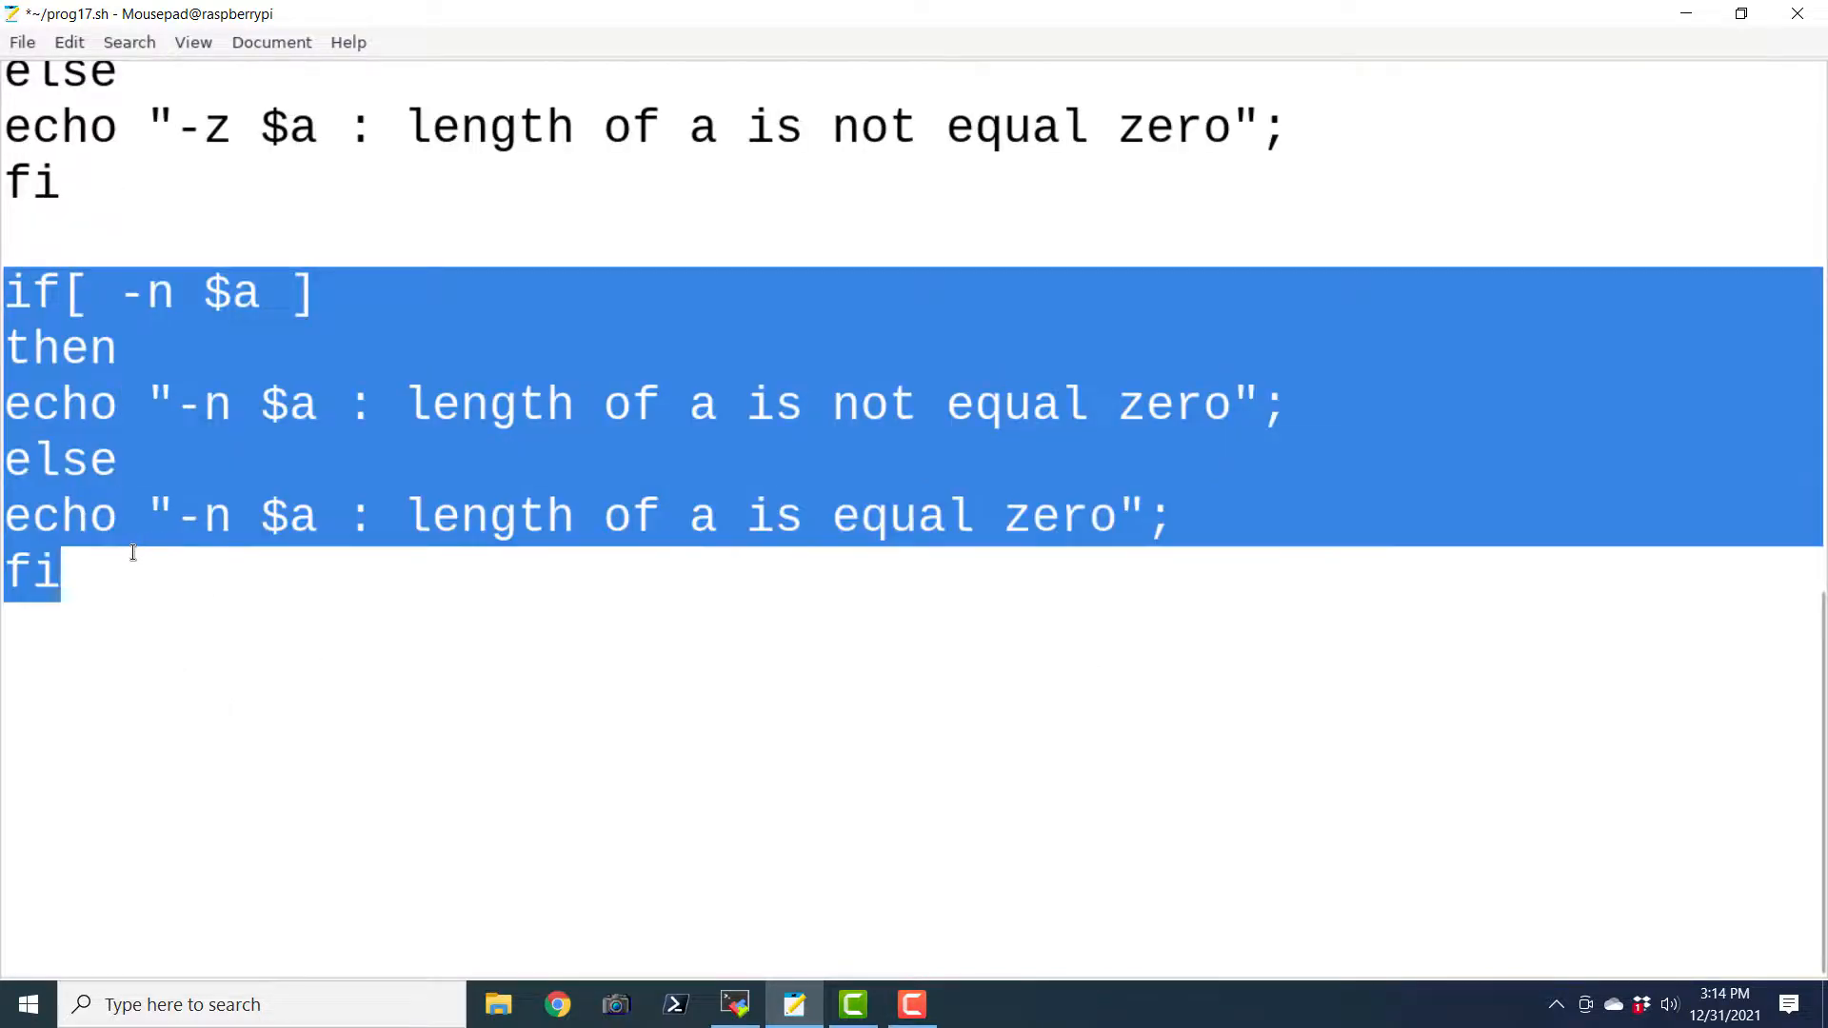
{"action": "left_click", "coordinate": [10, 686]}
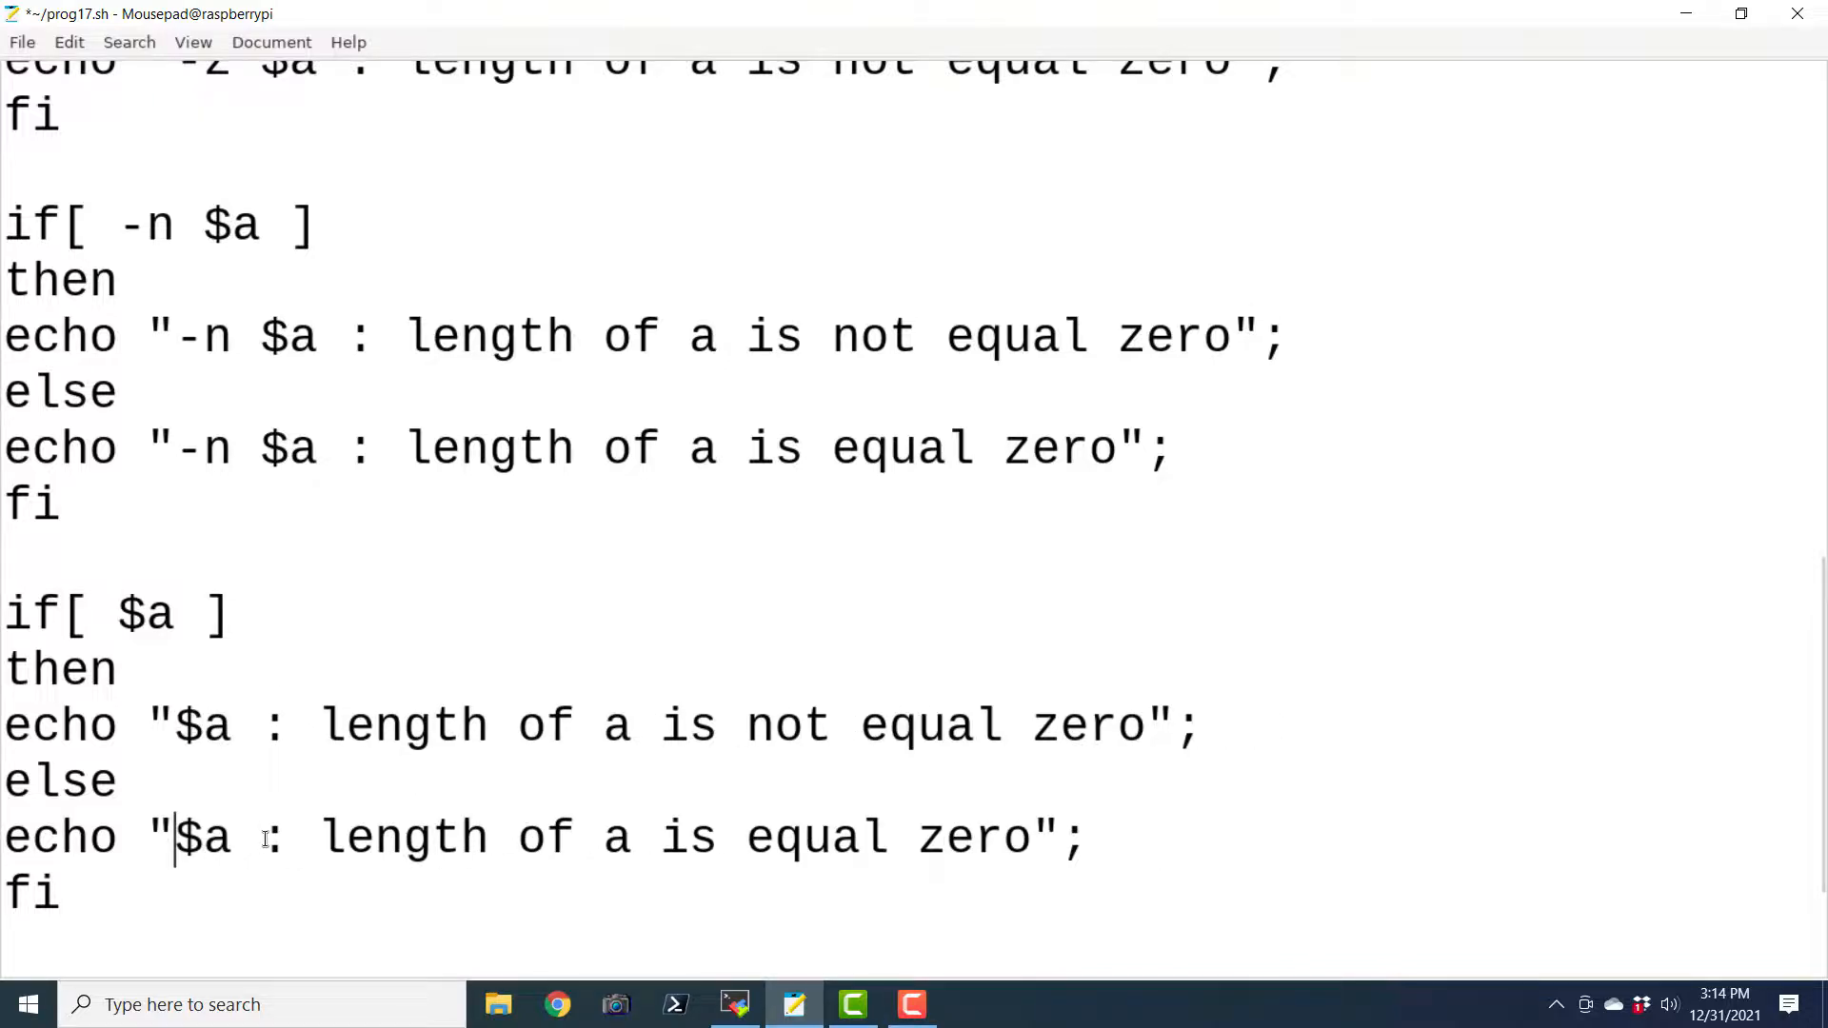
{"action": "left_click_drag", "start_coordinate": [321, 726], "coordinate": [1087, 725]}
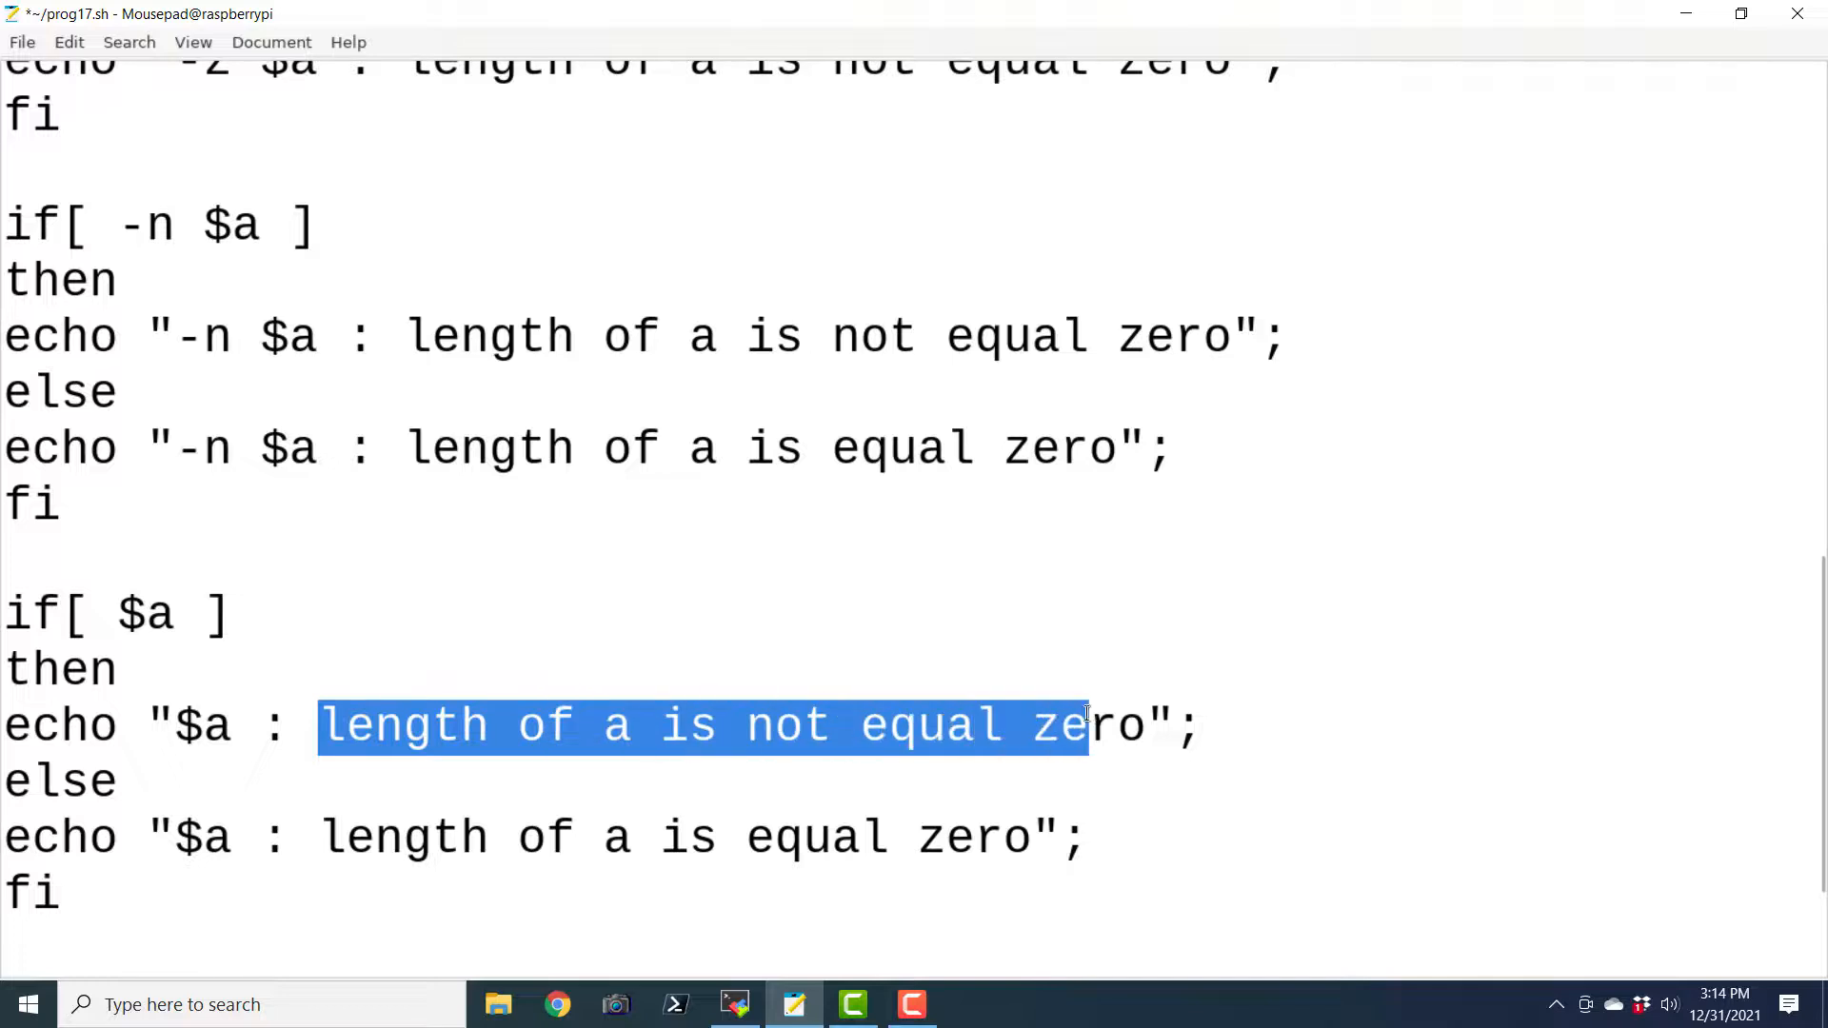
{"action": "left_click_drag", "start_coordinate": [1084, 725], "coordinate": [1137, 726]}
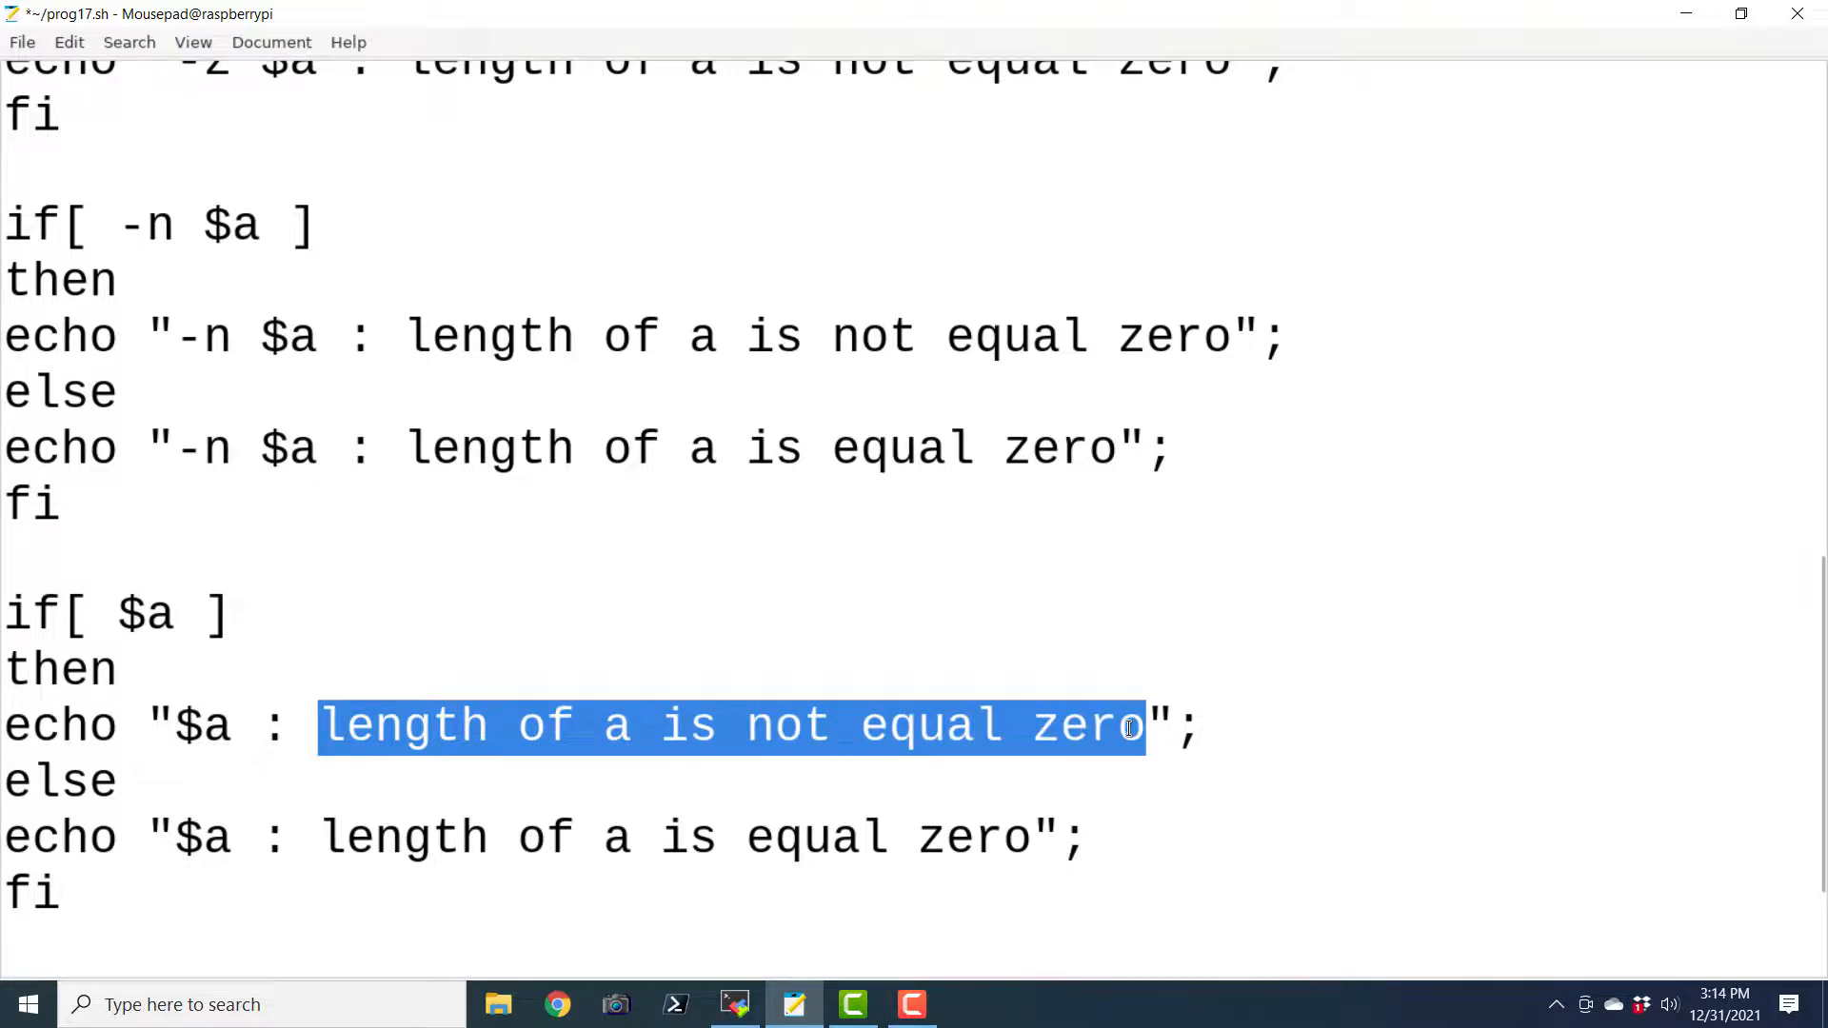
{"action": "type", "text": "String is n"}
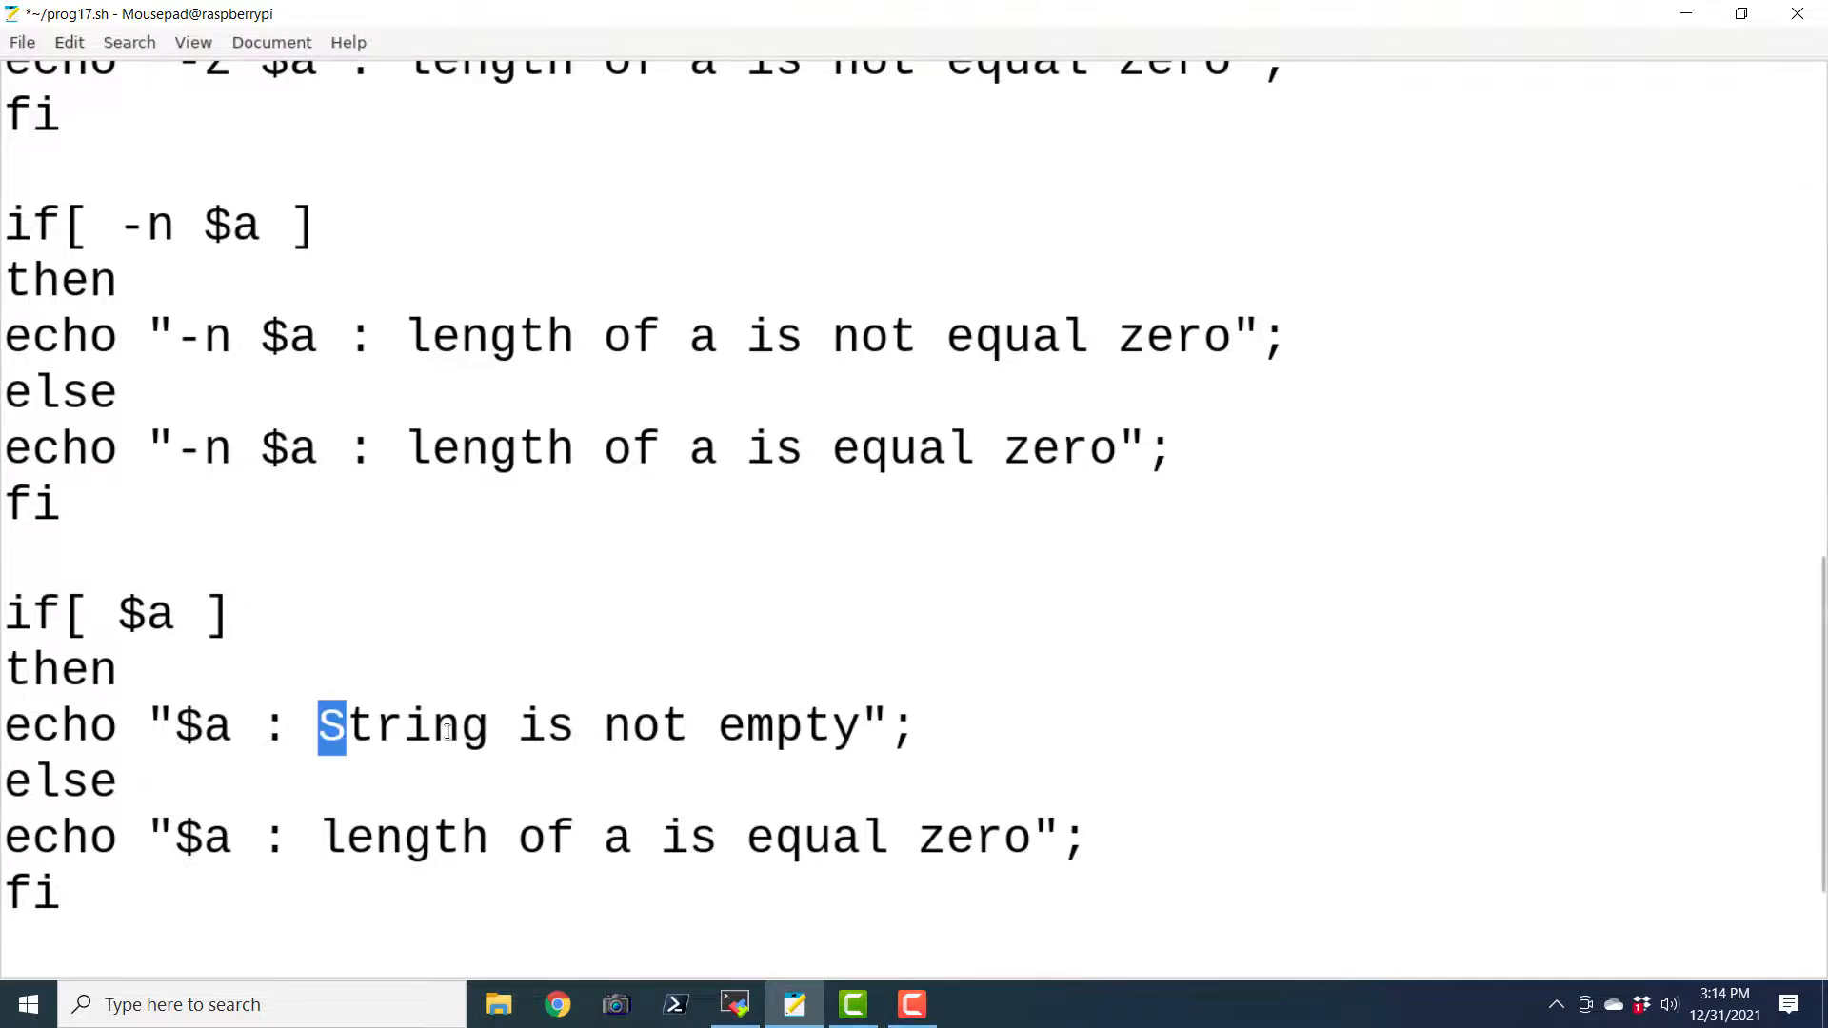
{"action": "left_click_drag", "start_coordinate": [318, 726], "coordinate": [861, 725]}
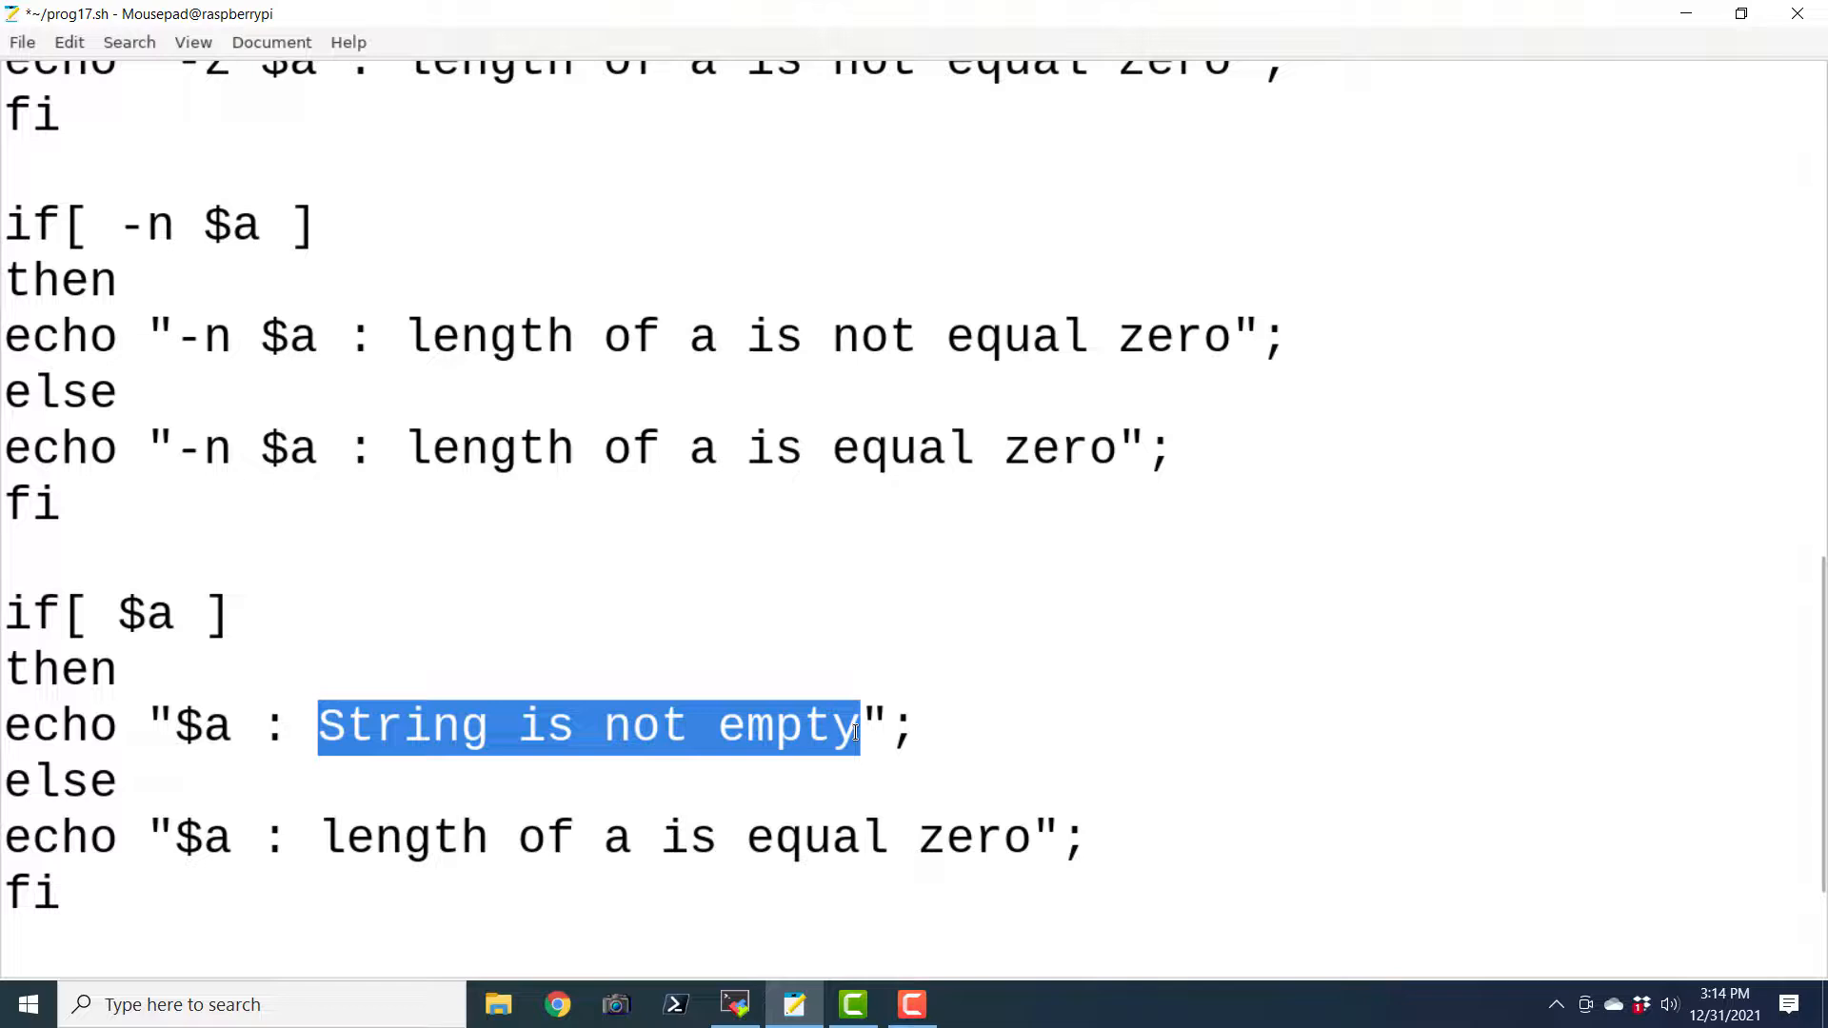
{"action": "left_click_drag", "start_coordinate": [318, 837], "coordinate": [720, 838]}
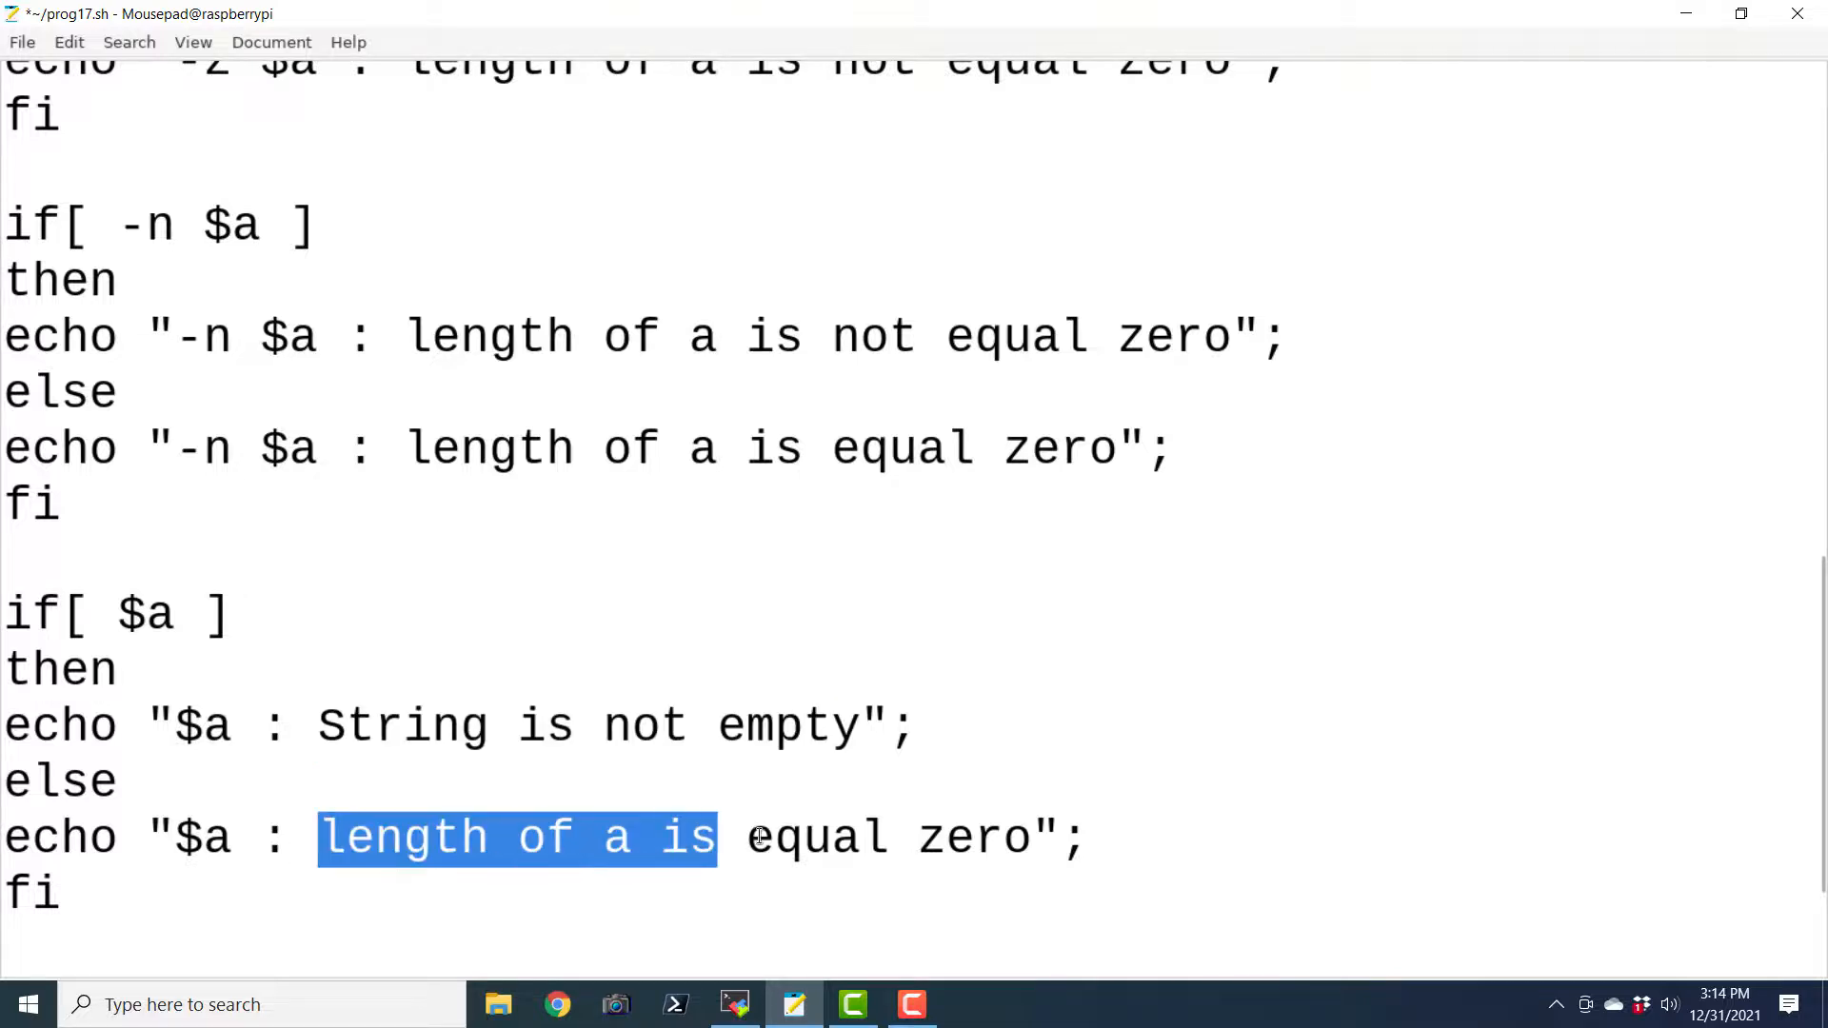
{"action": "left_click_drag", "start_coordinate": [720, 837], "coordinate": [1031, 837]}
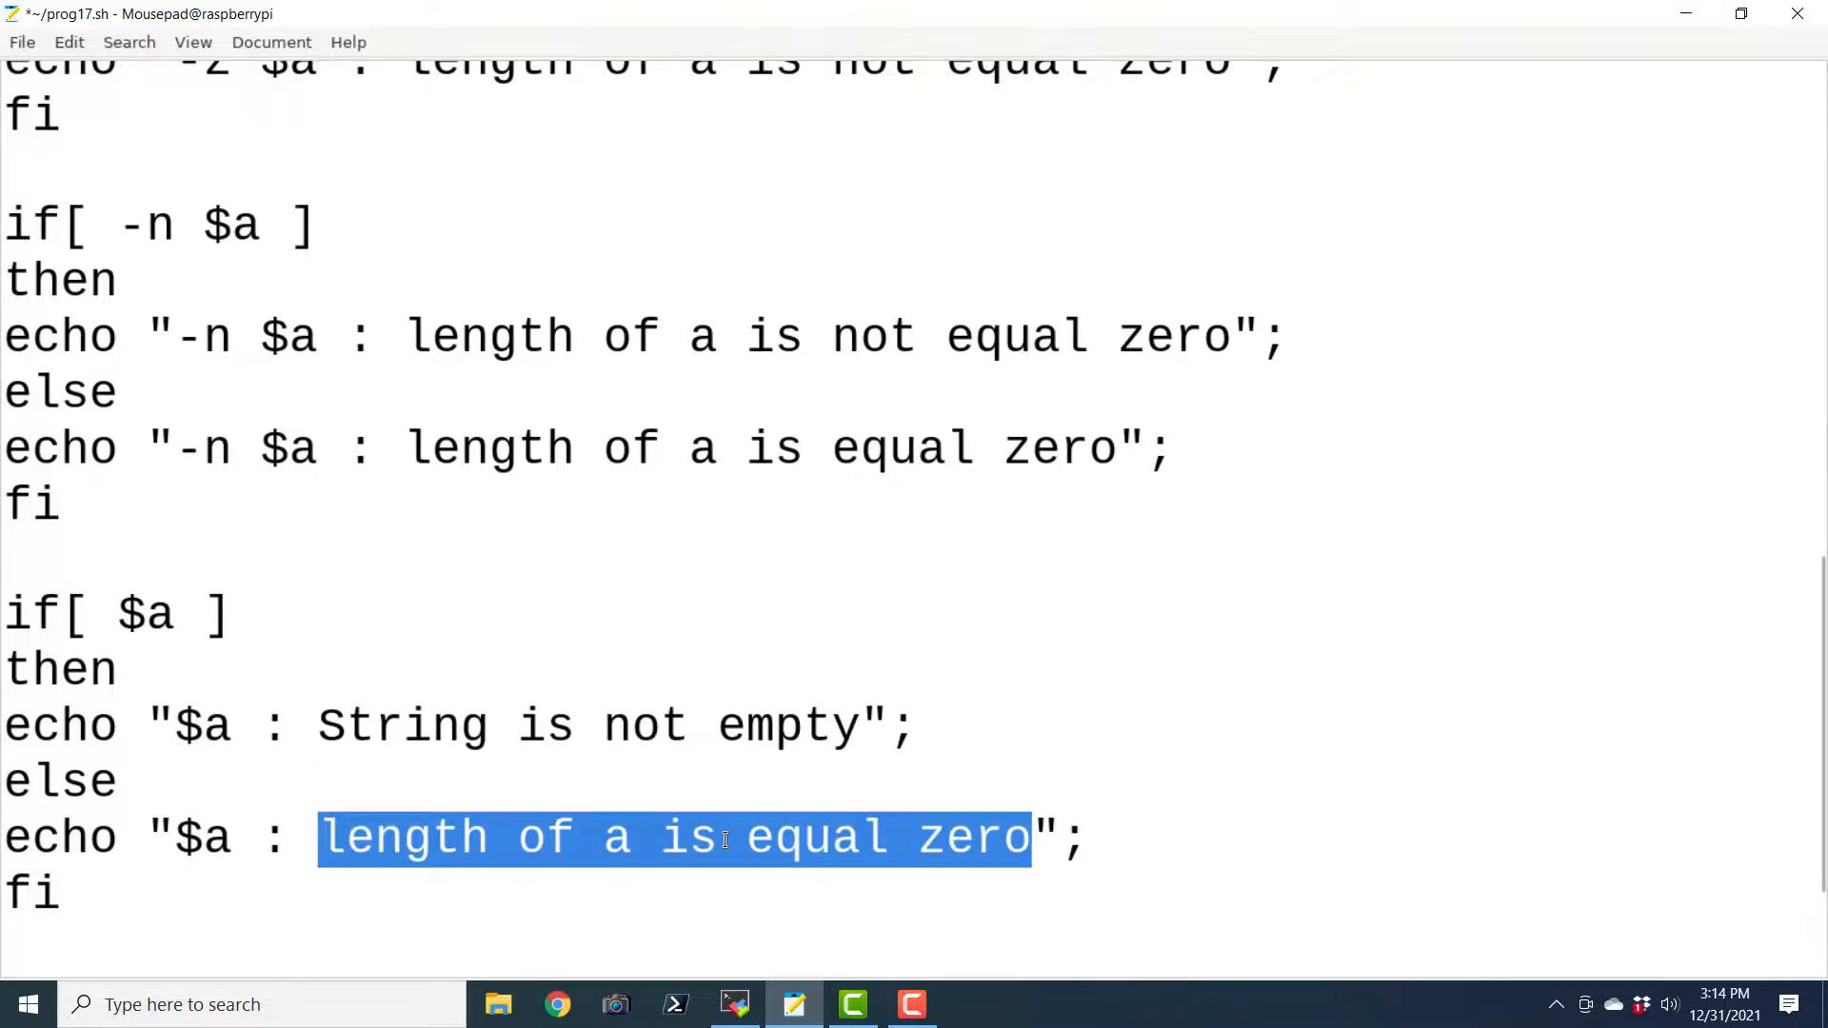
{"action": "type", "text": "String is not empty"}
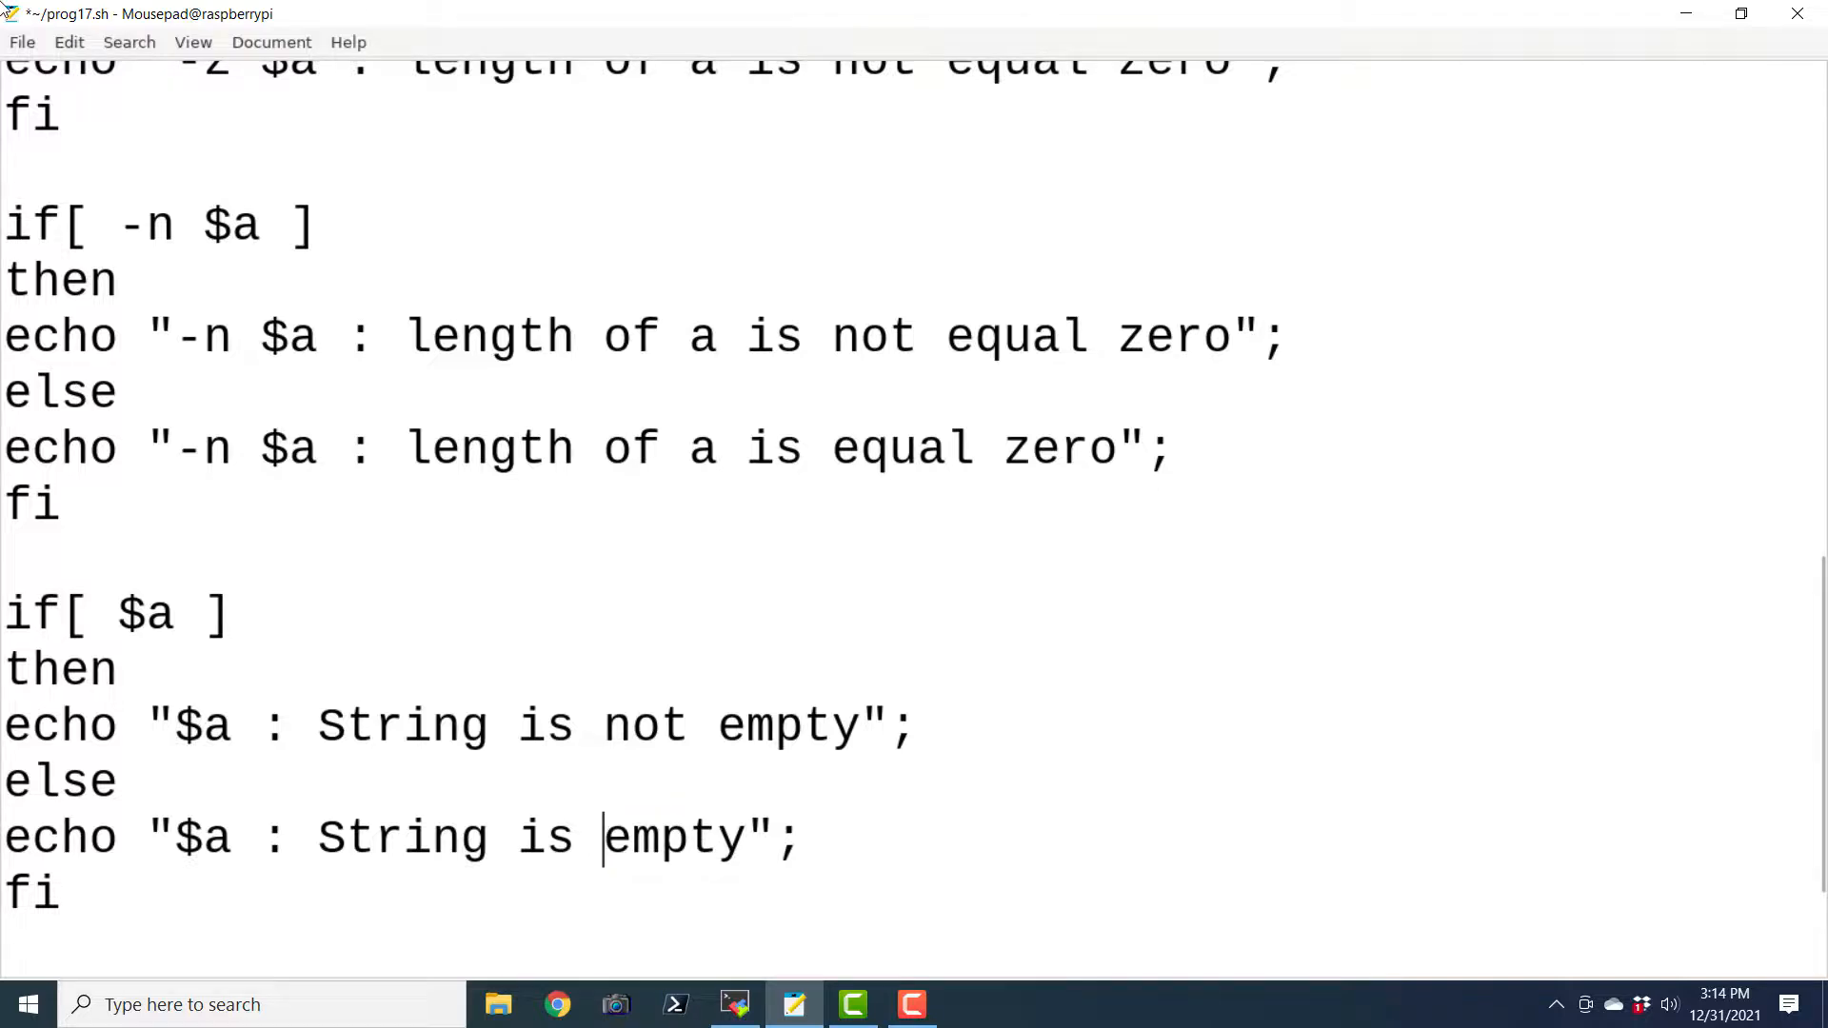
Save prog17.sh via File > Save and scroll through the finished script
{"action": "left_click", "coordinate": [23, 42]}
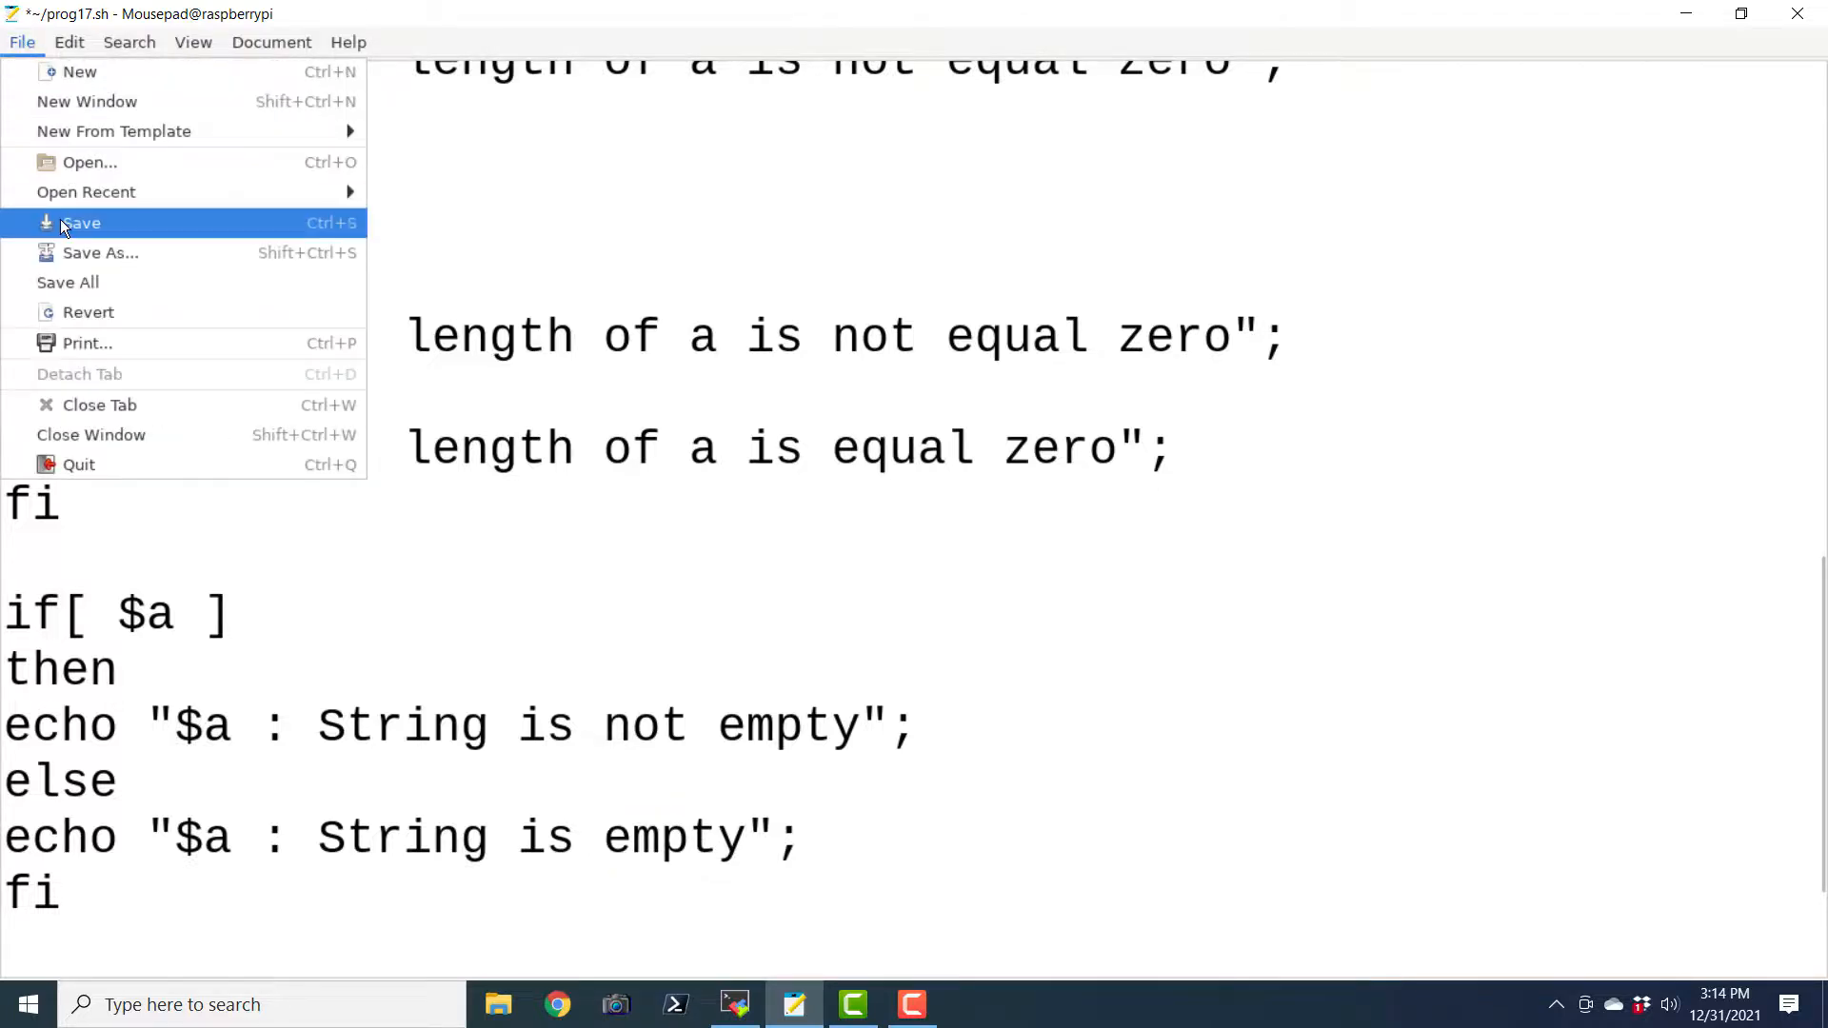
{"action": "left_click", "coordinate": [81, 223]}
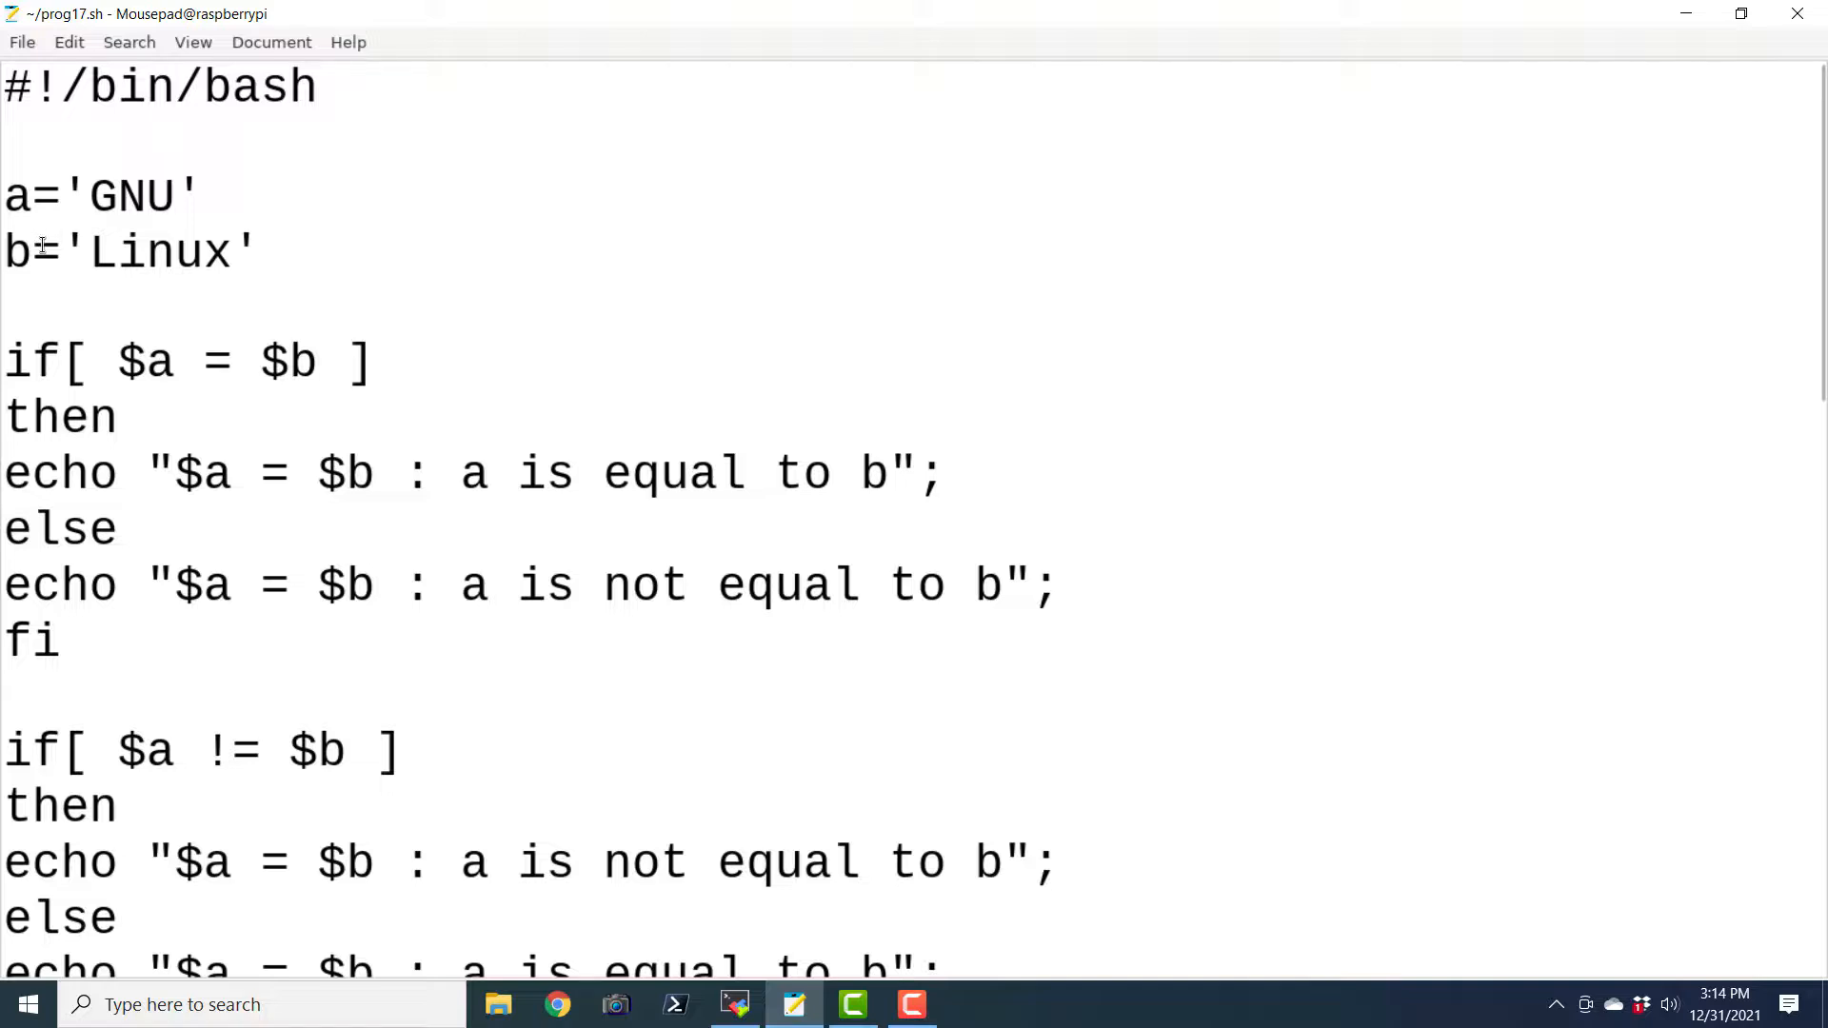
{"action": "scroll", "scroll_direction": "down", "scroll_amount": 3}
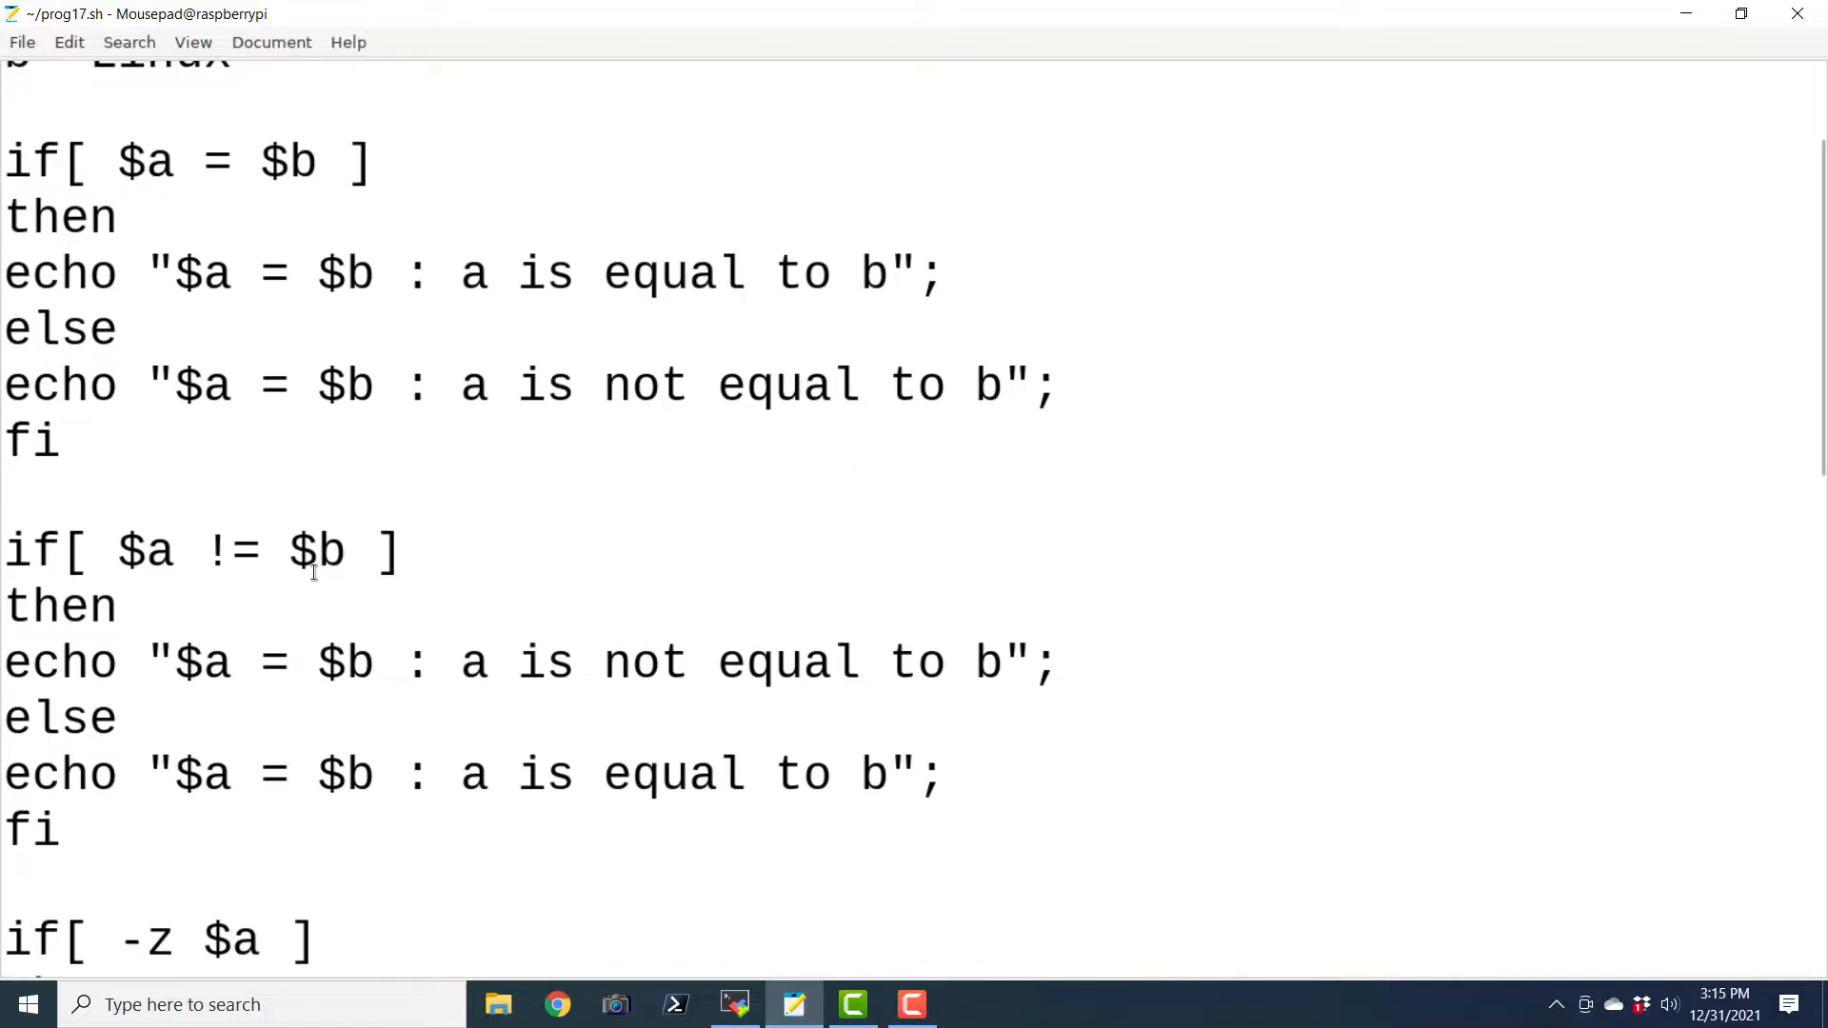
{"action": "scroll", "scroll_direction": "down", "scroll_amount": 3}
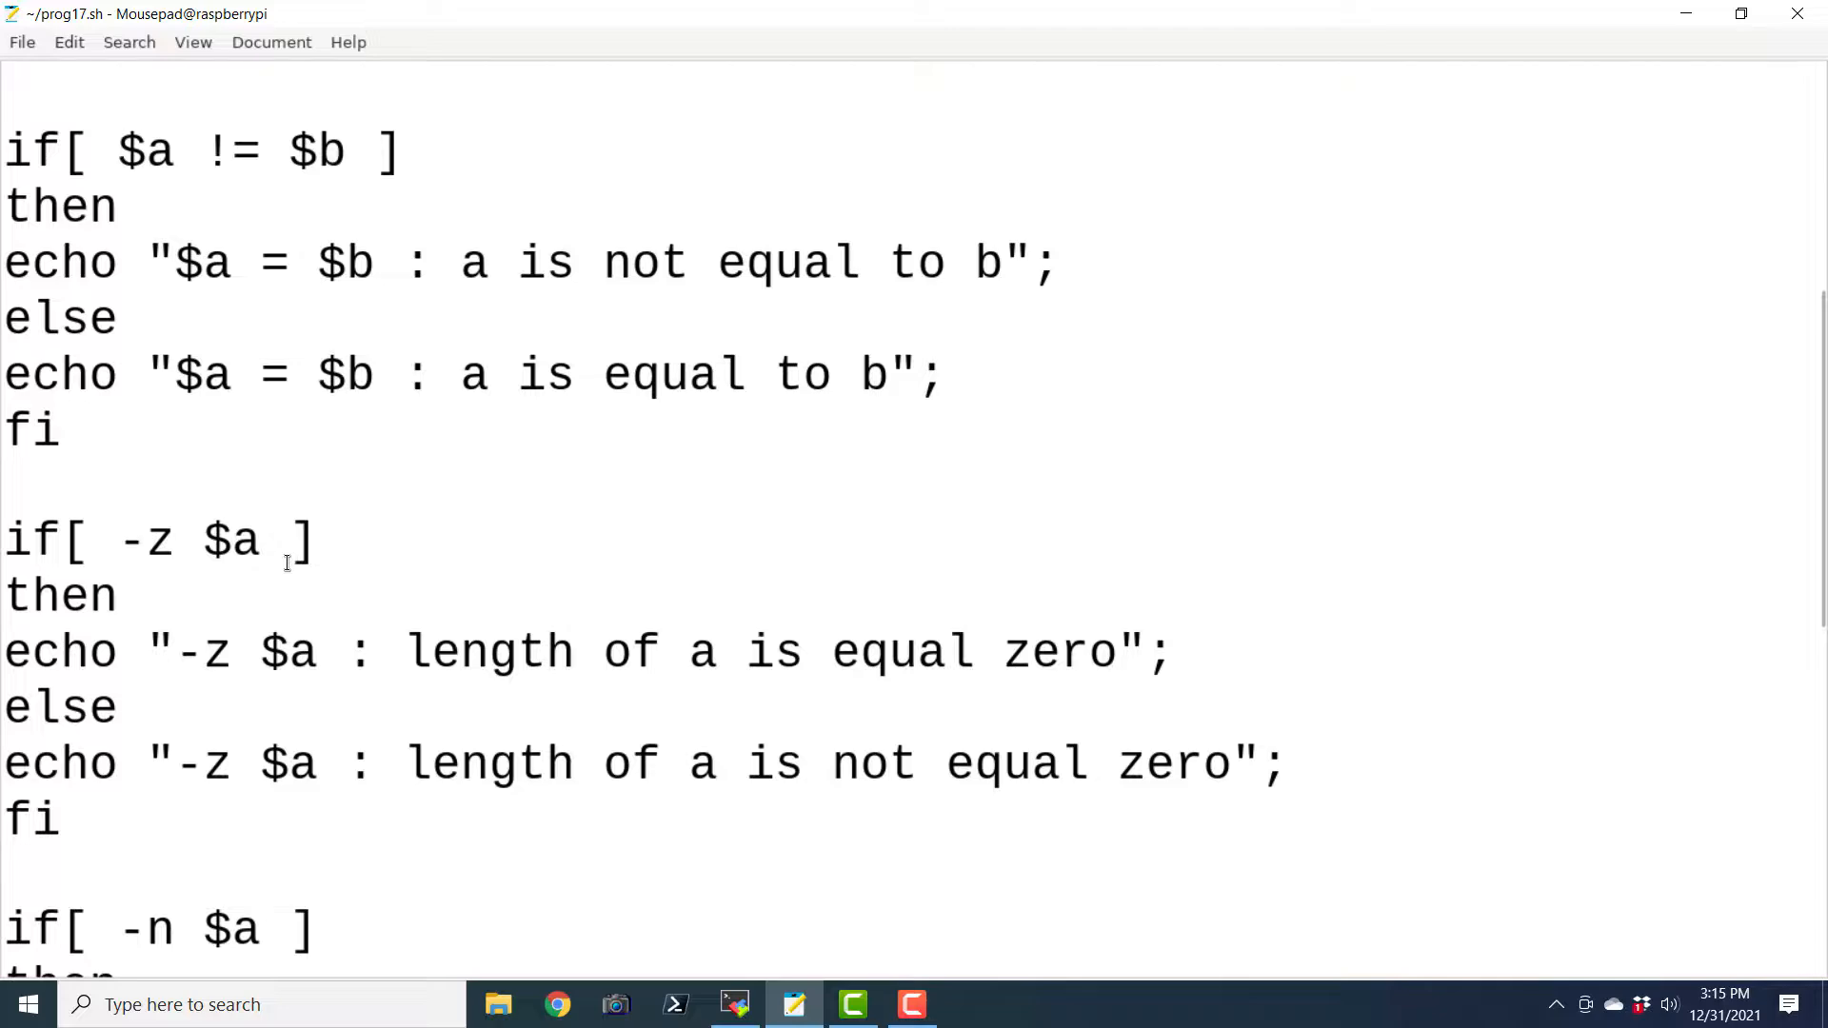
{"action": "scroll", "scroll_direction": "down", "scroll_amount": 3}
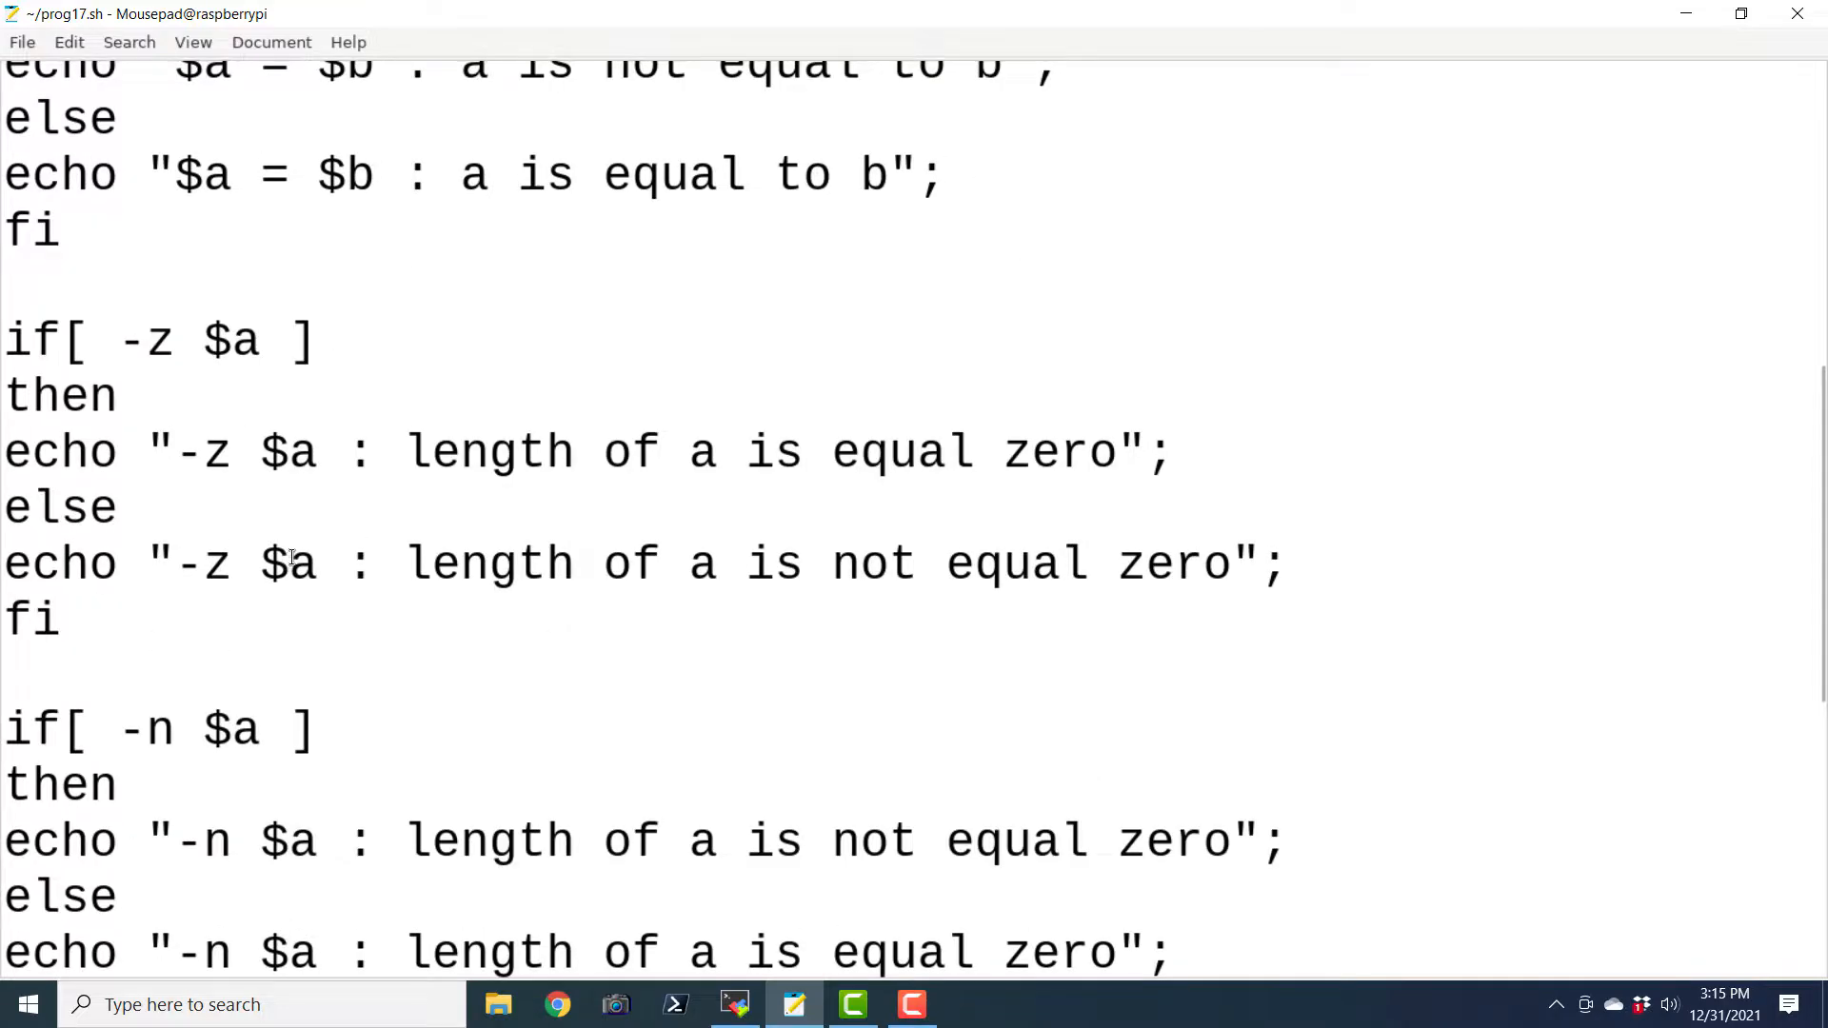
{"action": "scroll", "scroll_direction": "down", "scroll_amount": 3}
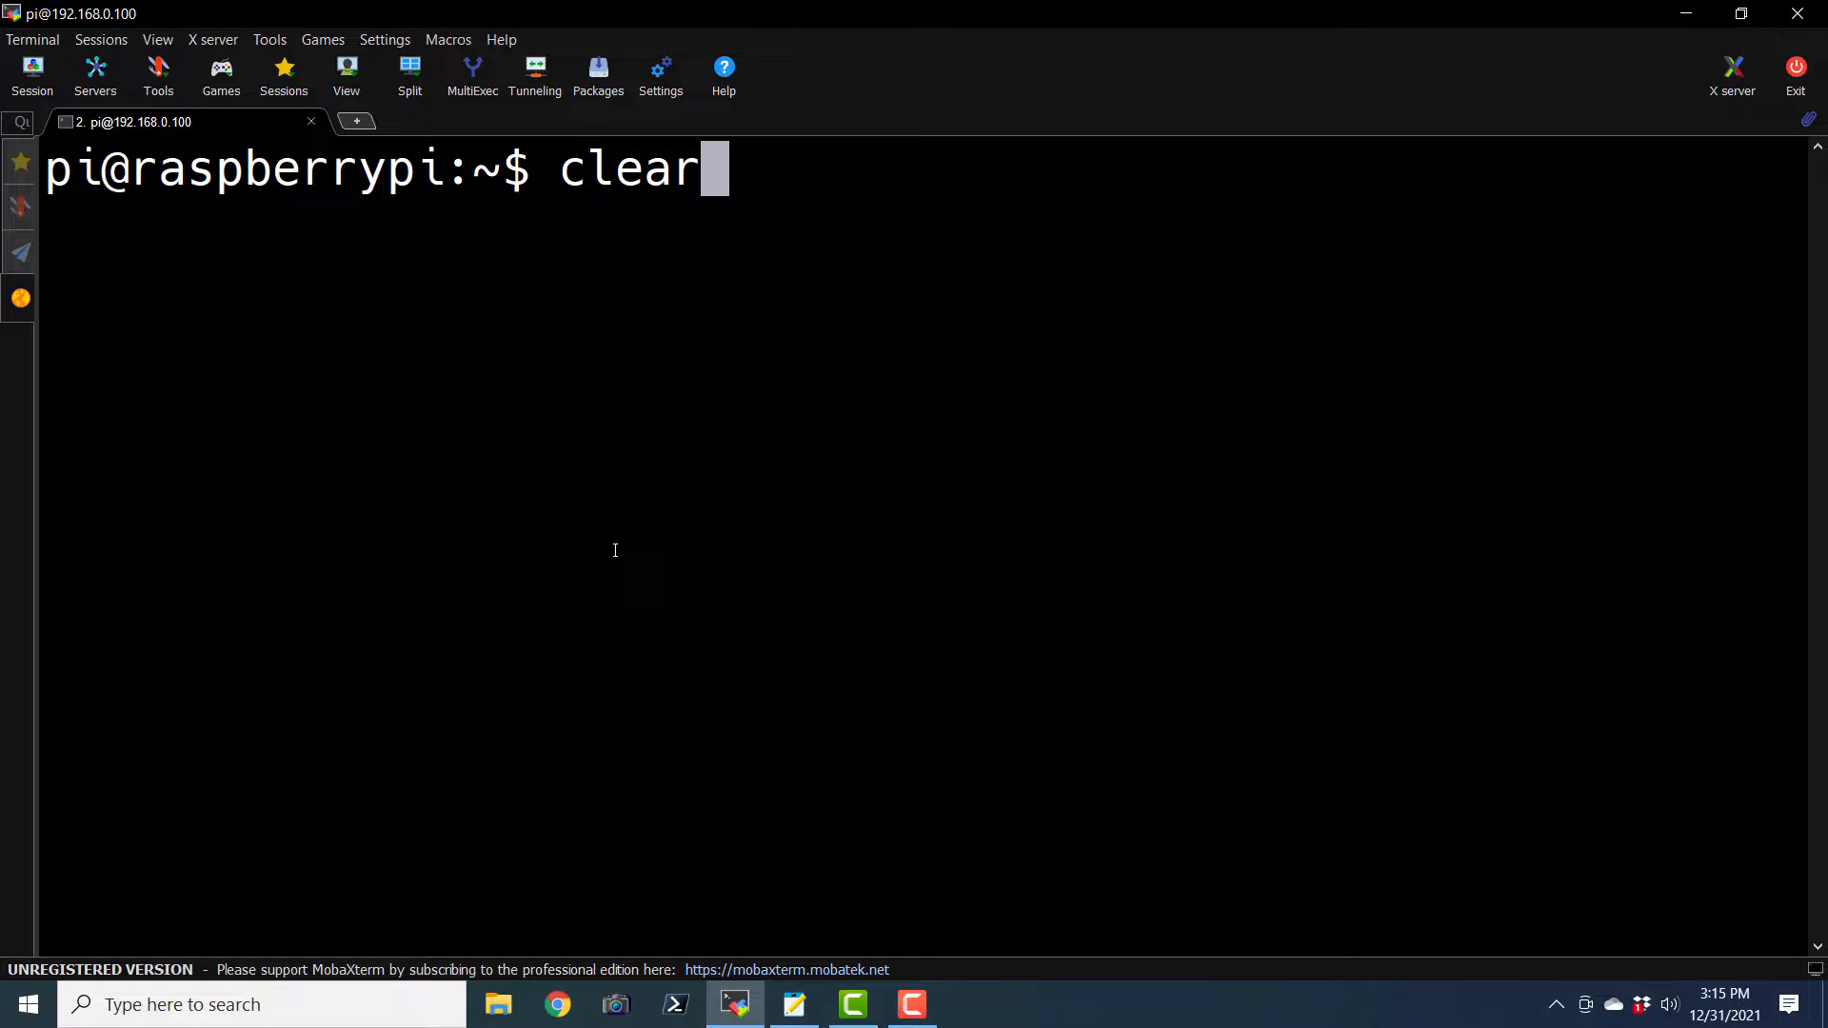
Make the scripts executable with chmod 744 *.sh and run ./prog17.sh
{"action": "type", "text": "ls -l 2>/dev/null"}
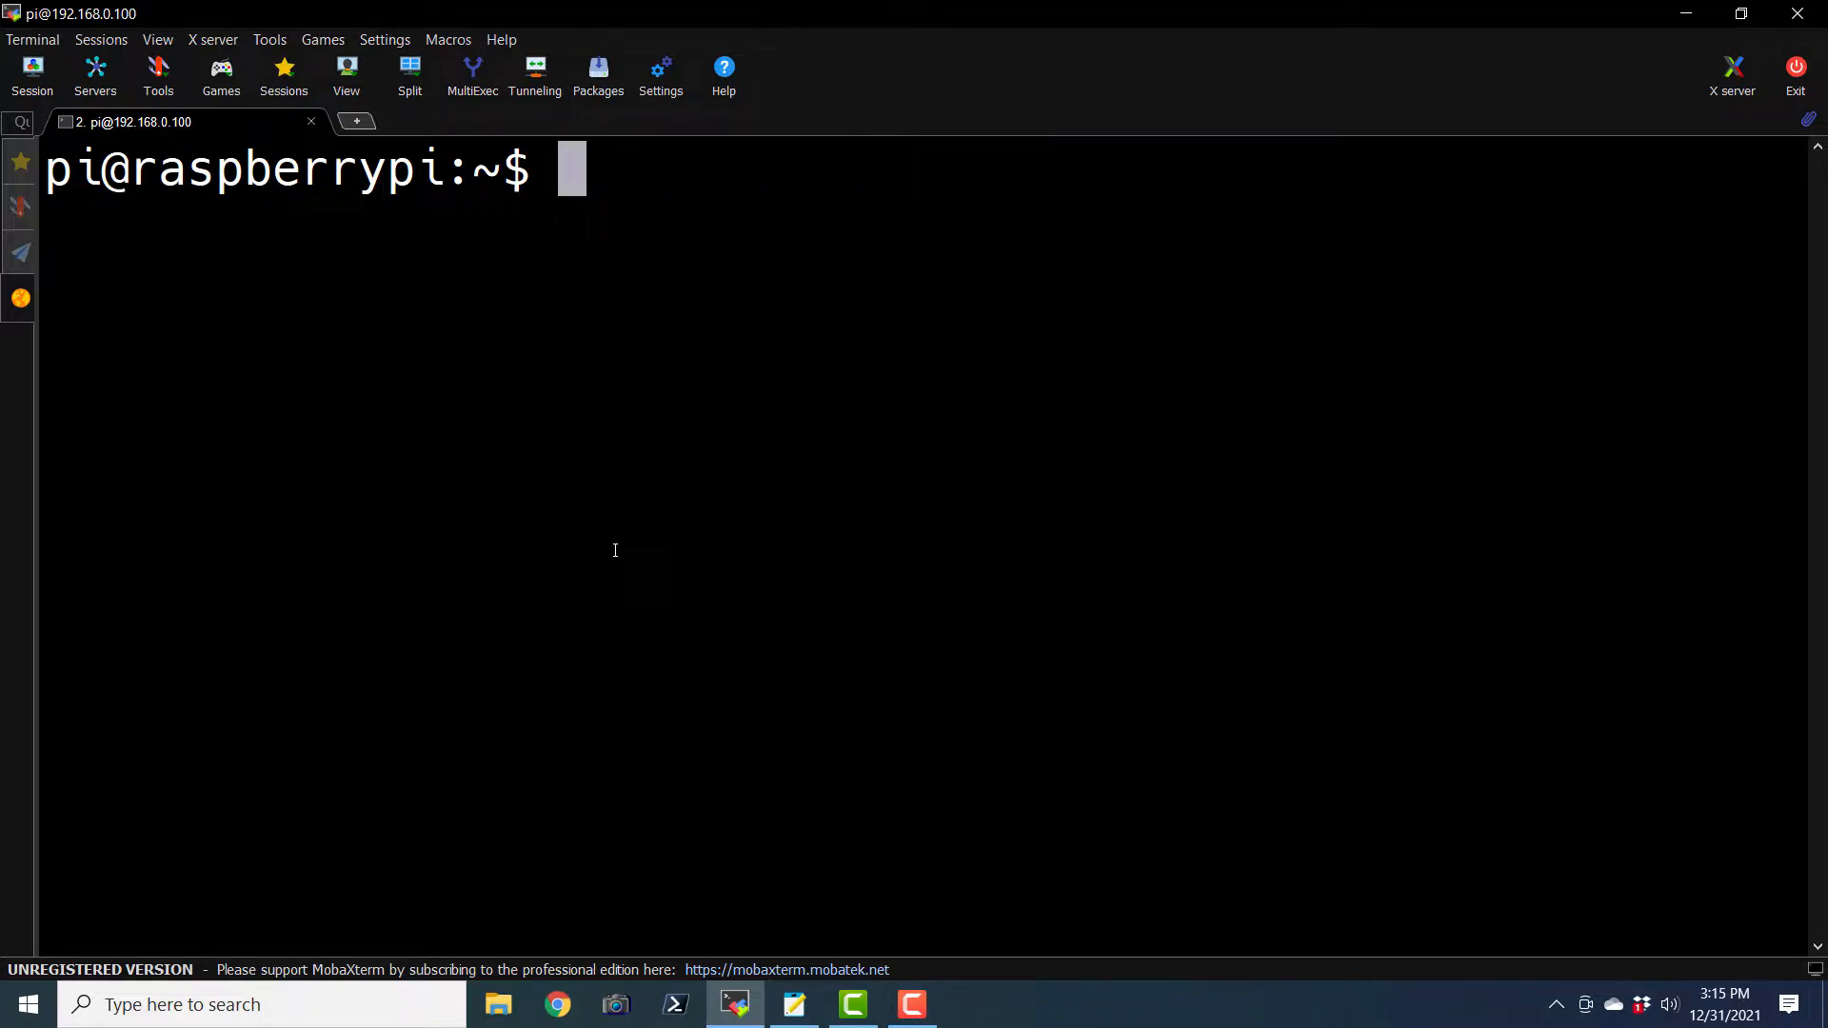
{"action": "type", "text": "chm"}
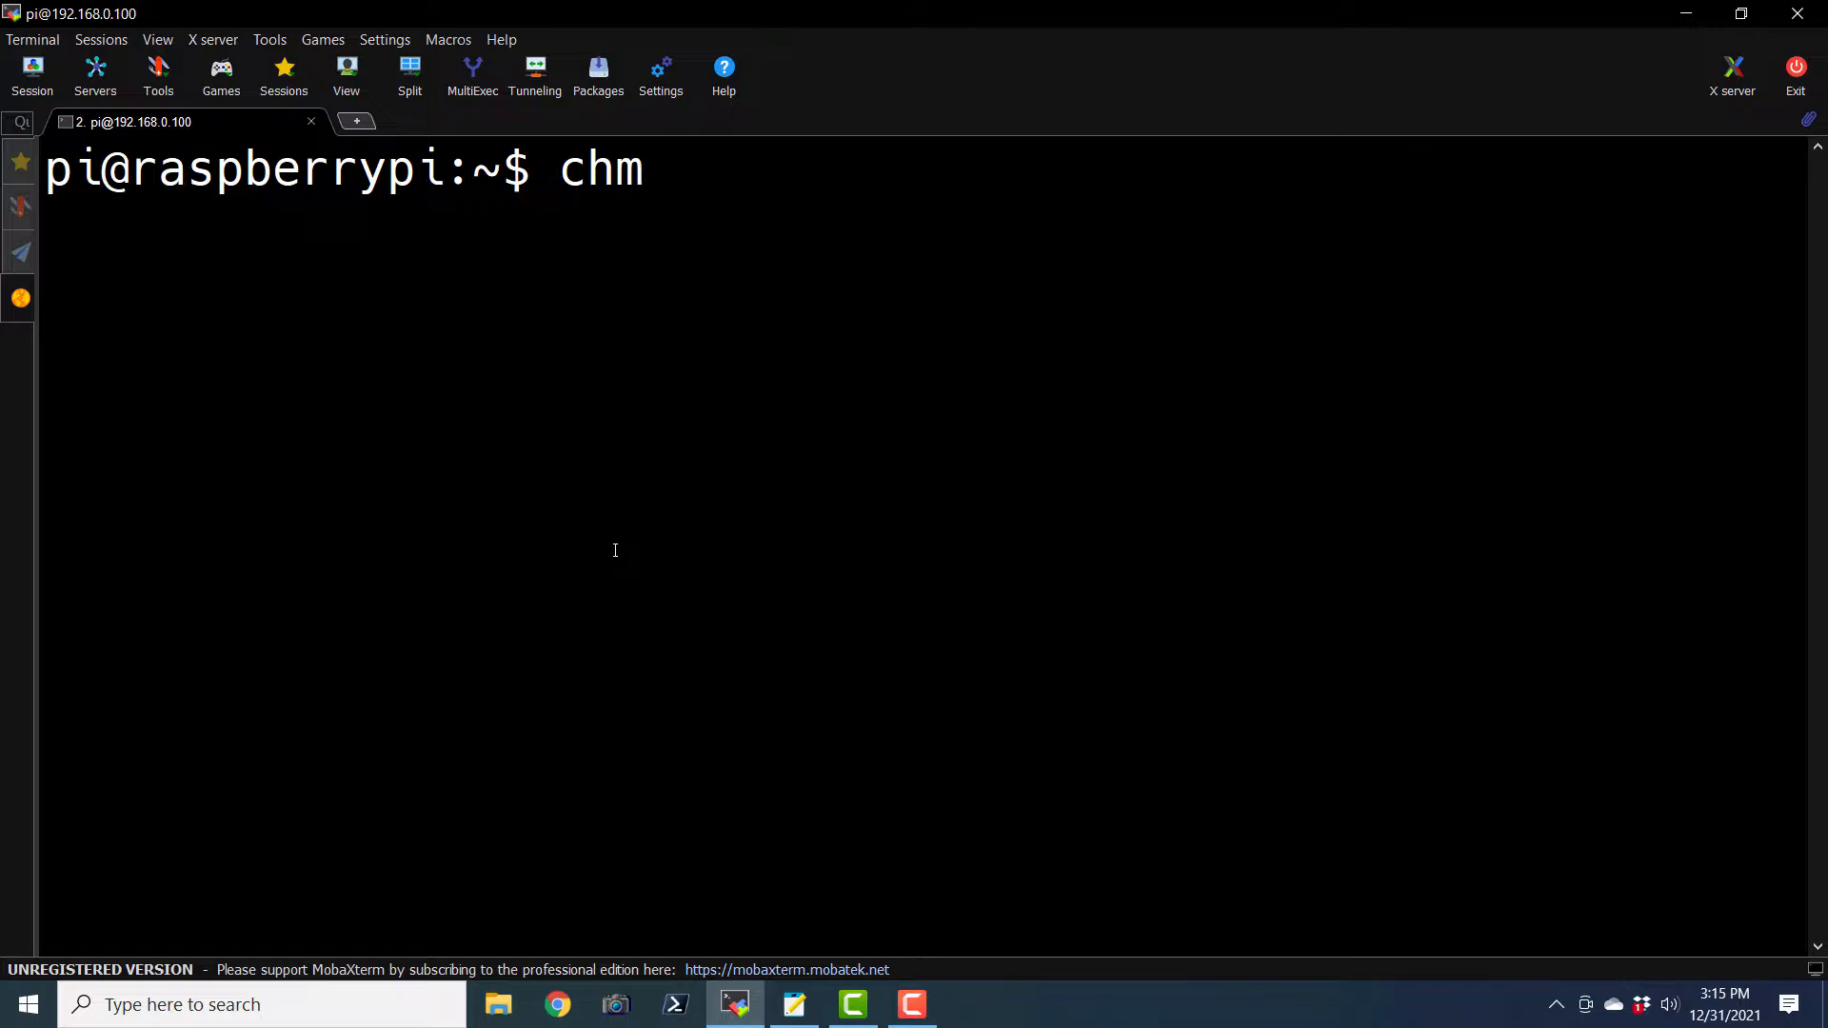
{"action": "type", "text": "od"}
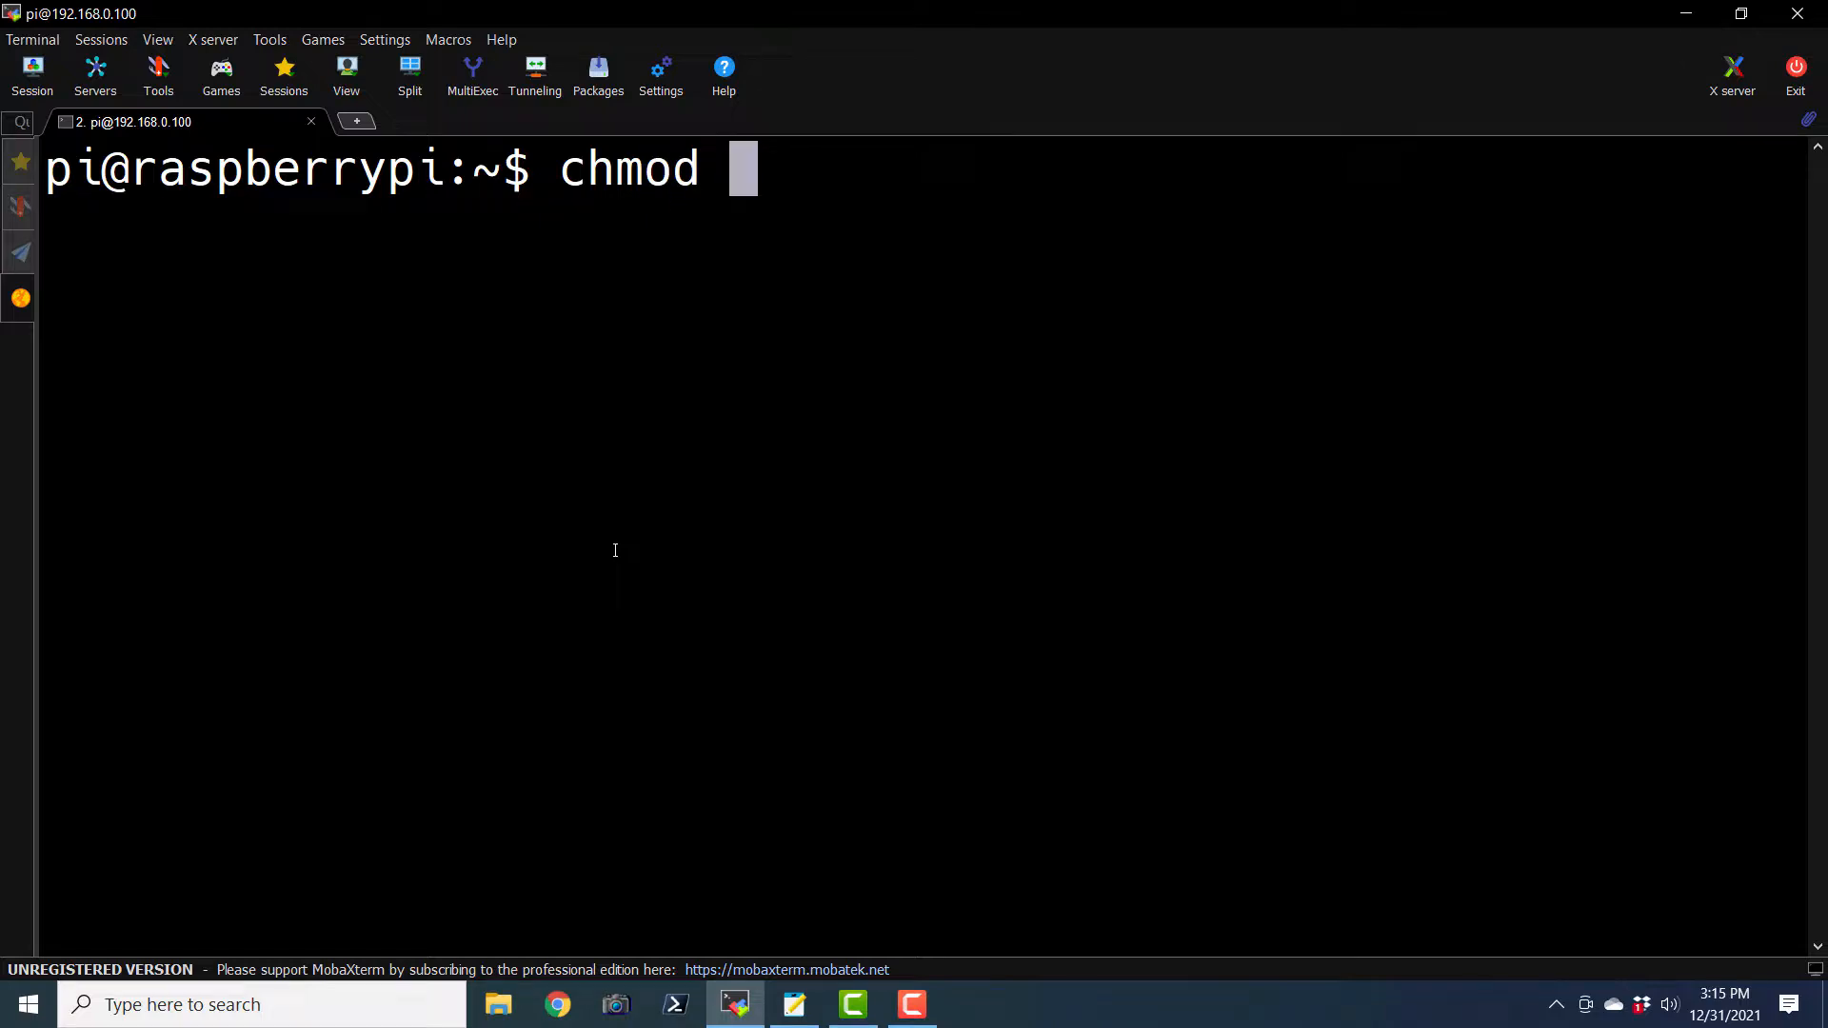
{"action": "type", "text": "74"}
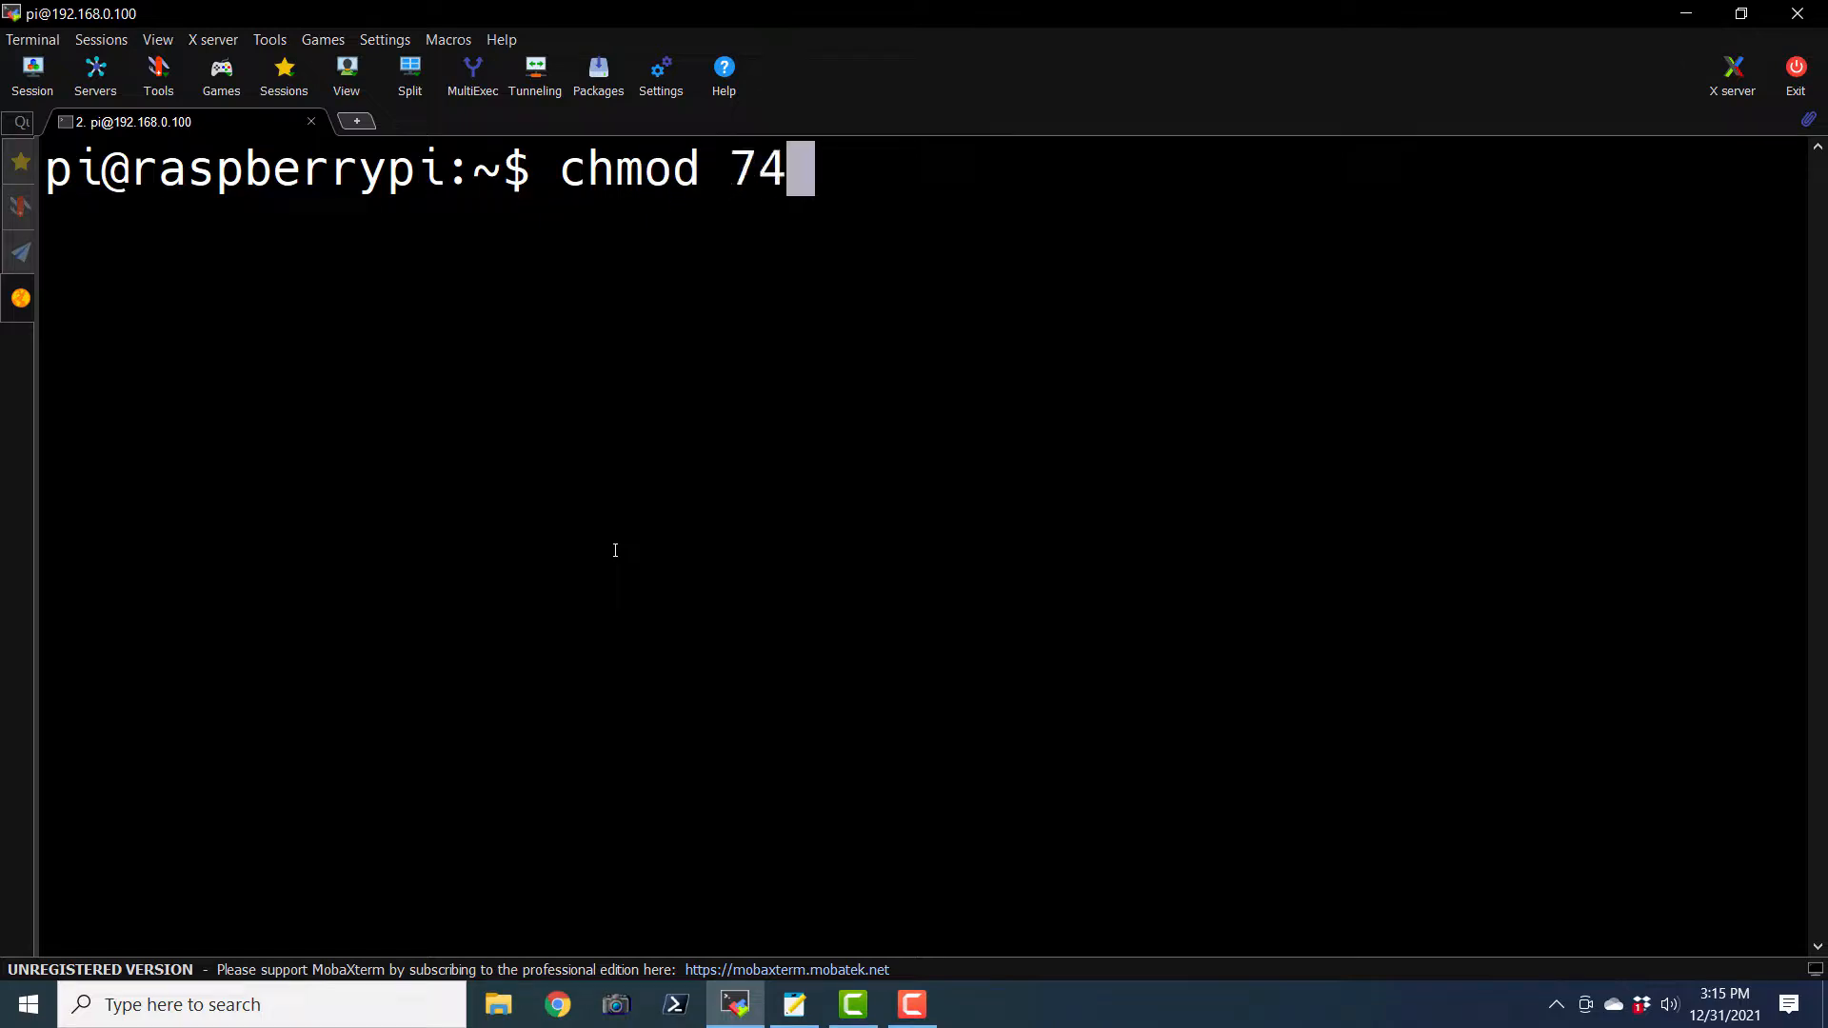
{"action": "type", "text": "4 *.sh"}
{"action": "type", "text": "./"}
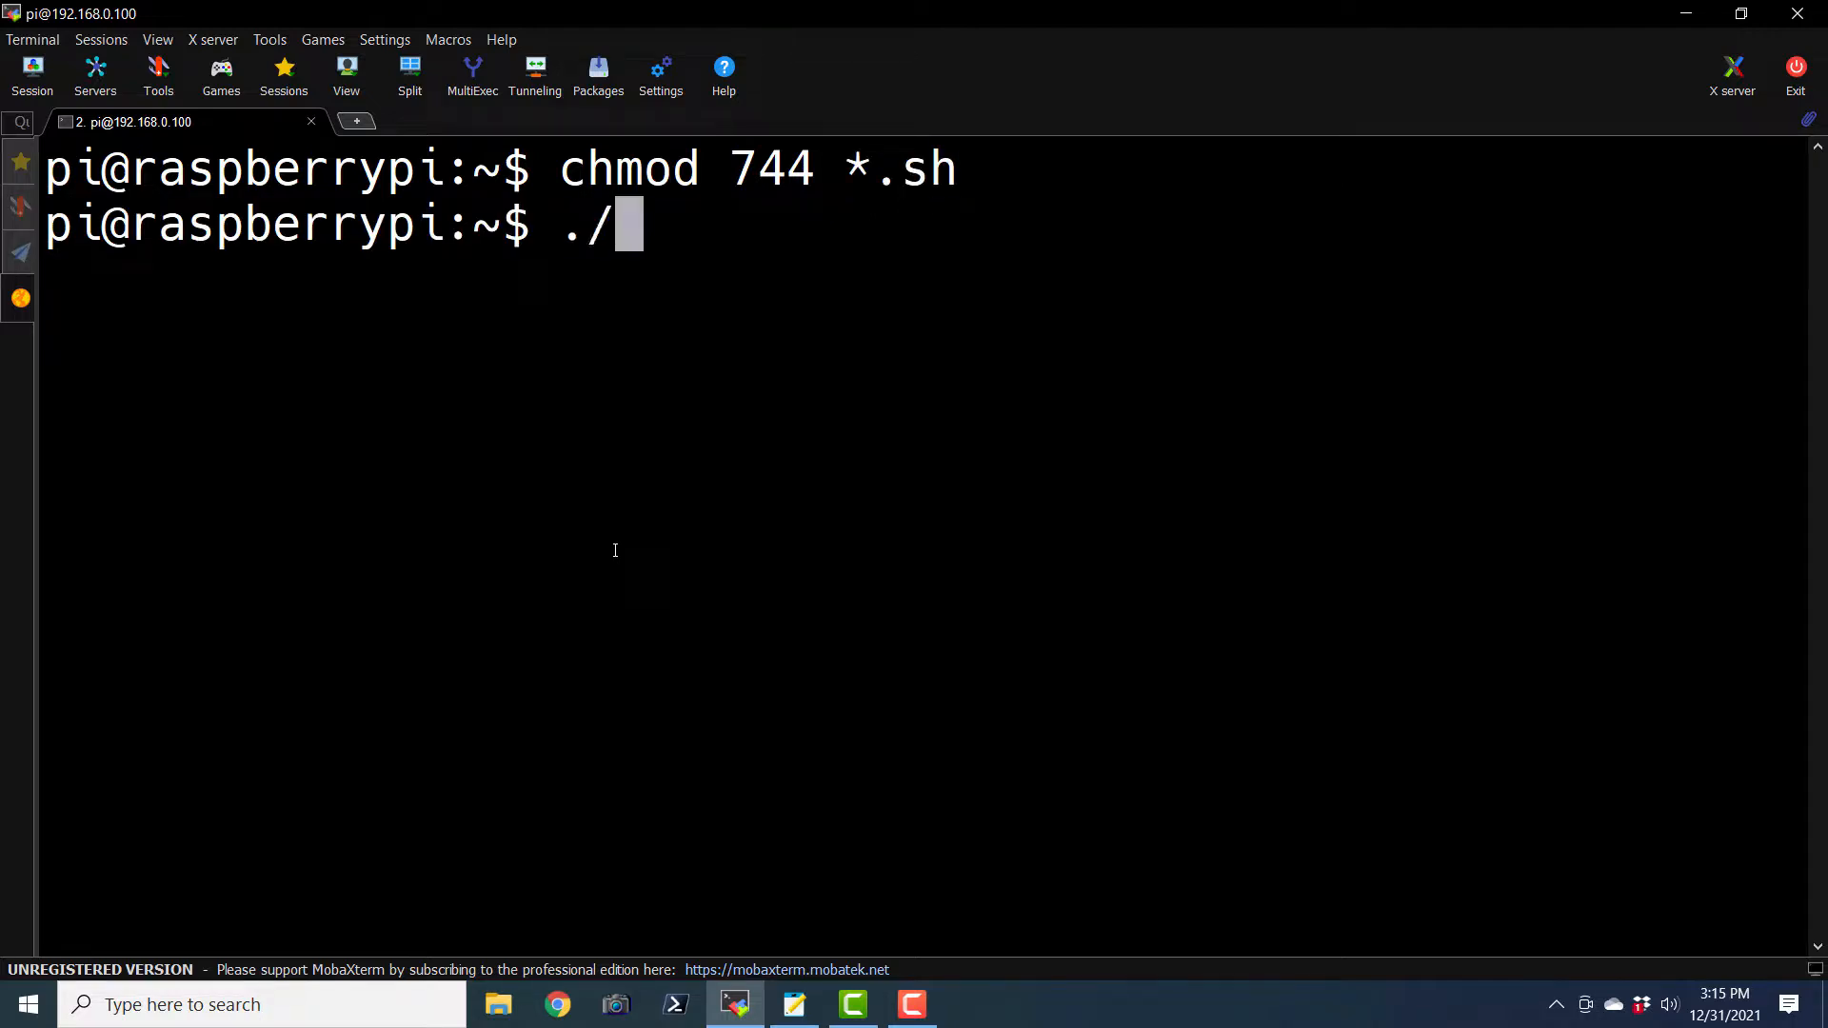
{"action": "type", "text": "prog1"}
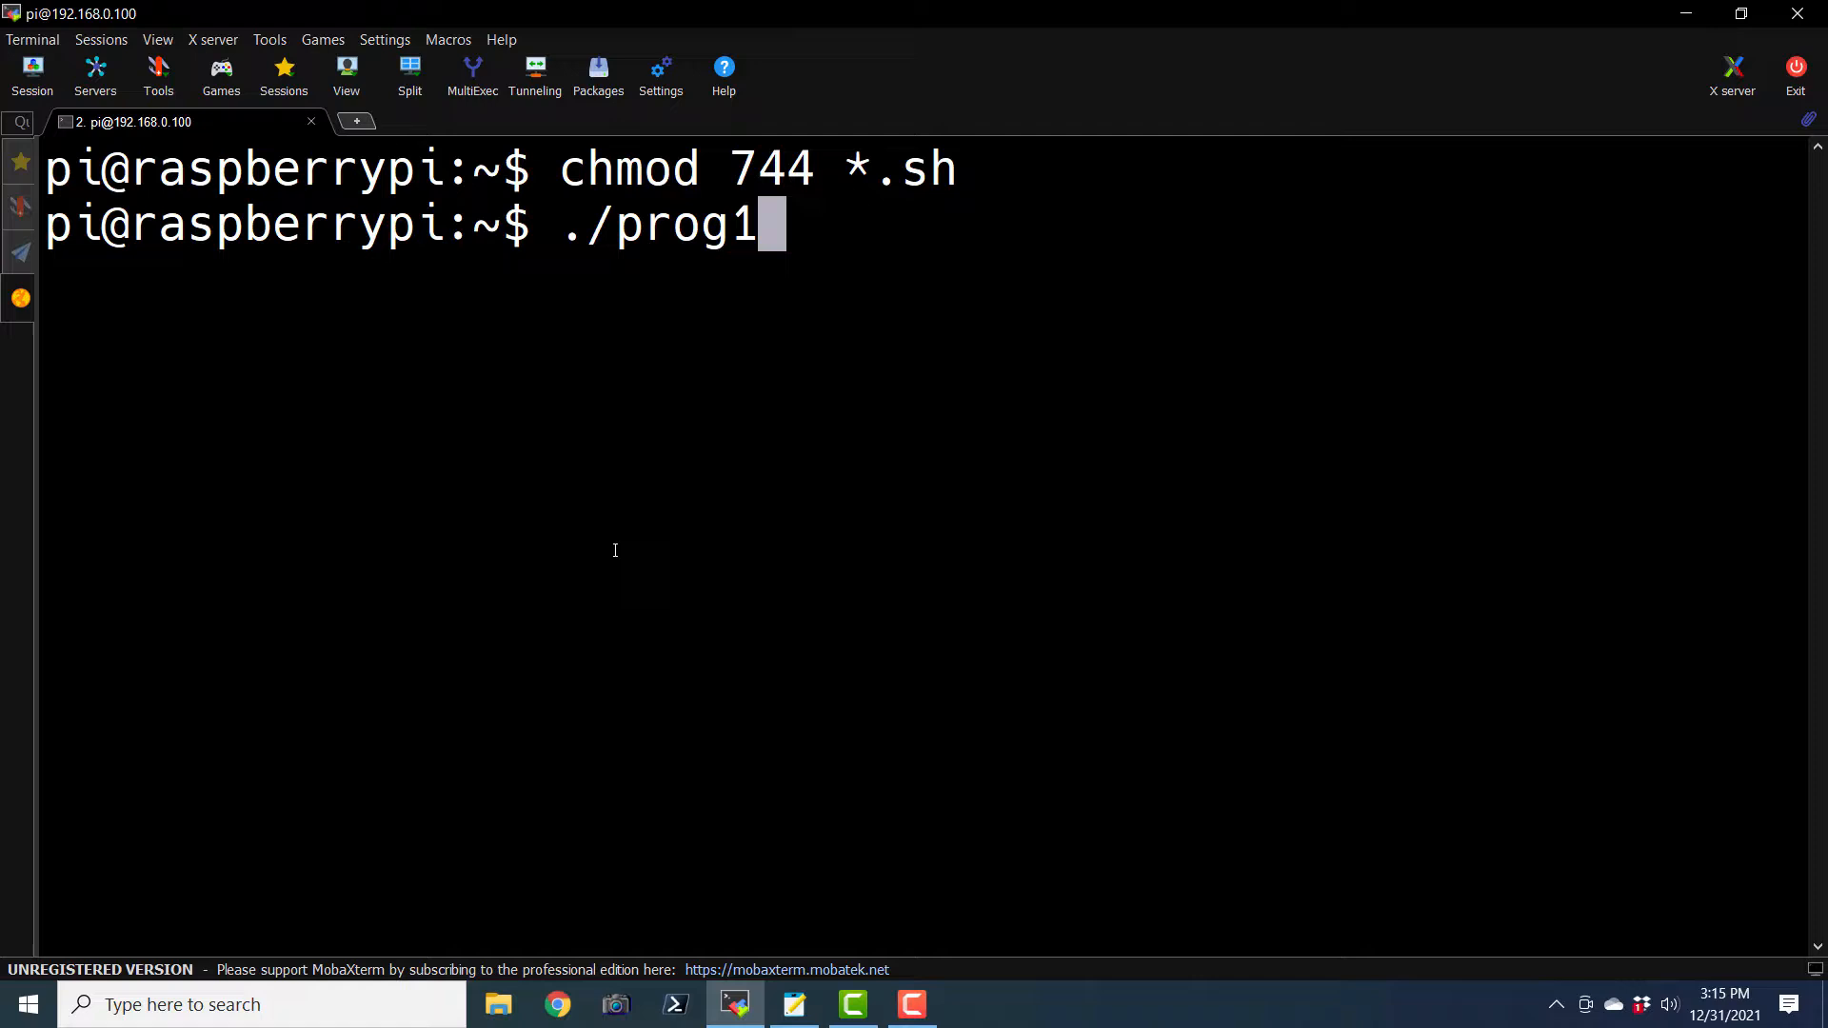
{"action": "type", "text": "7.sh"}
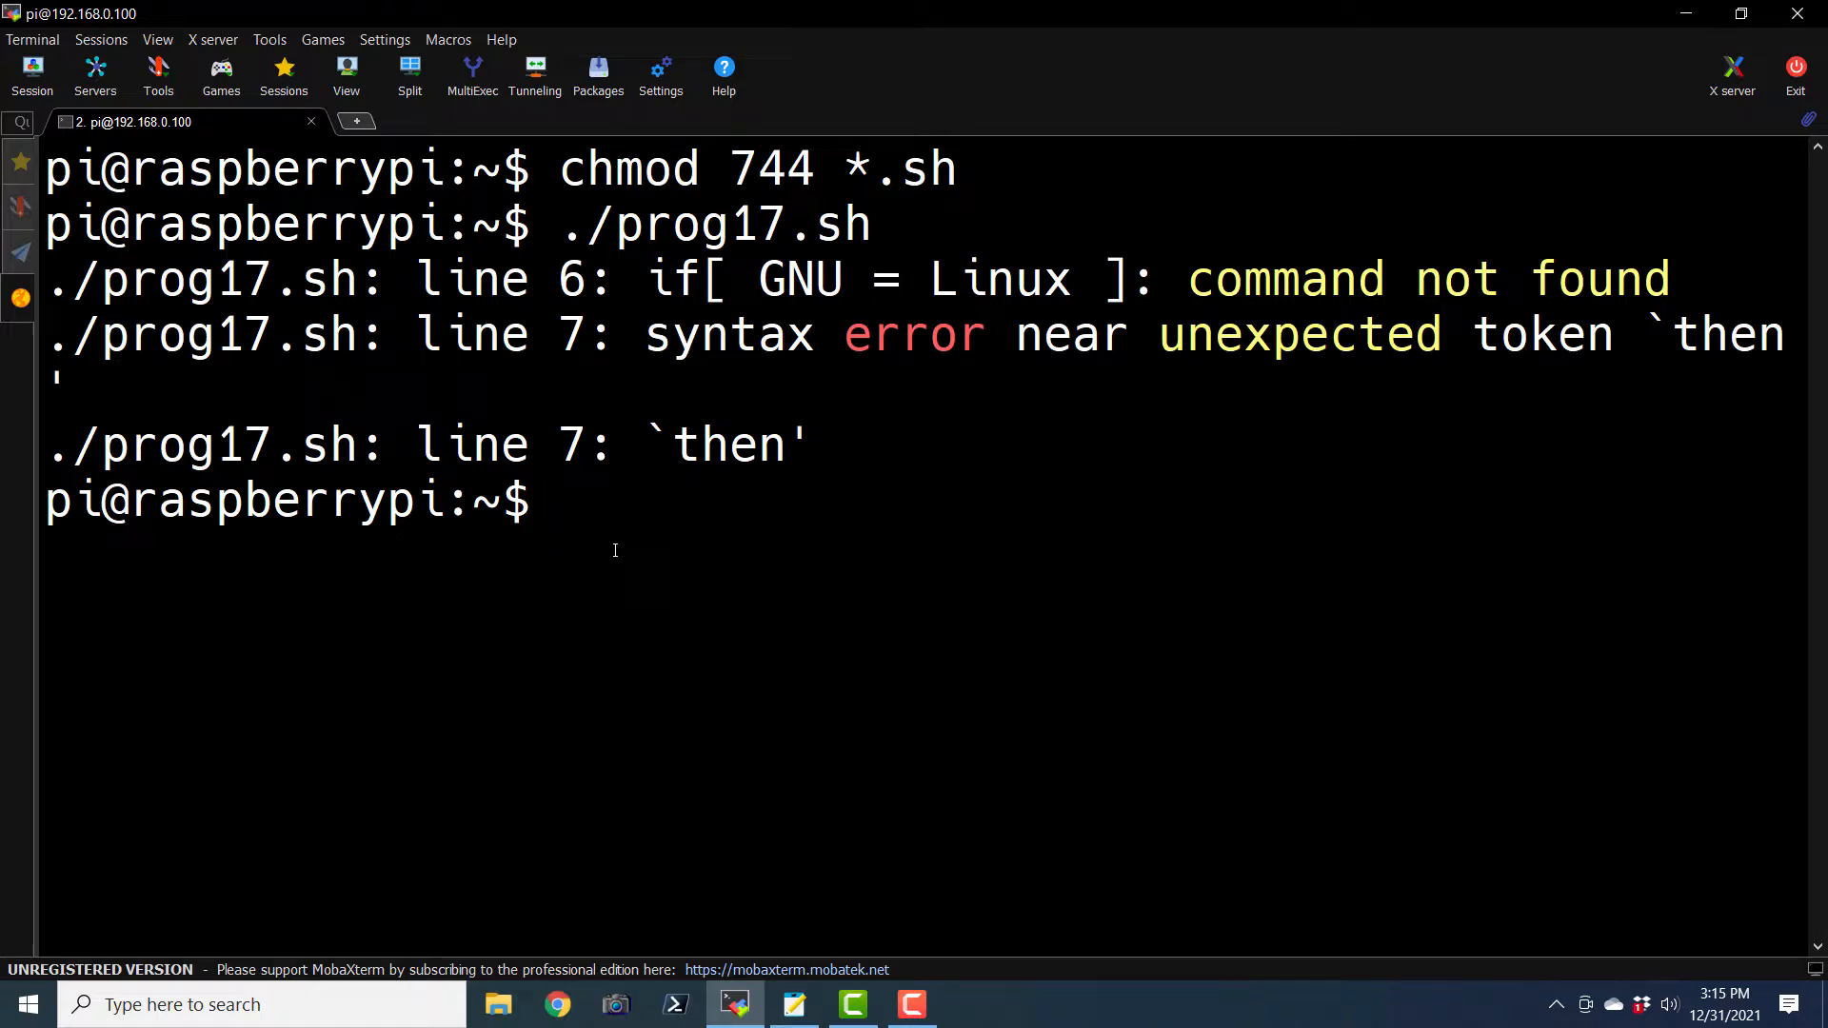
Insert a space between 'if' and '[' in each string test of prog17.sh and save
{"action": "left_click", "coordinate": [794, 1004]}
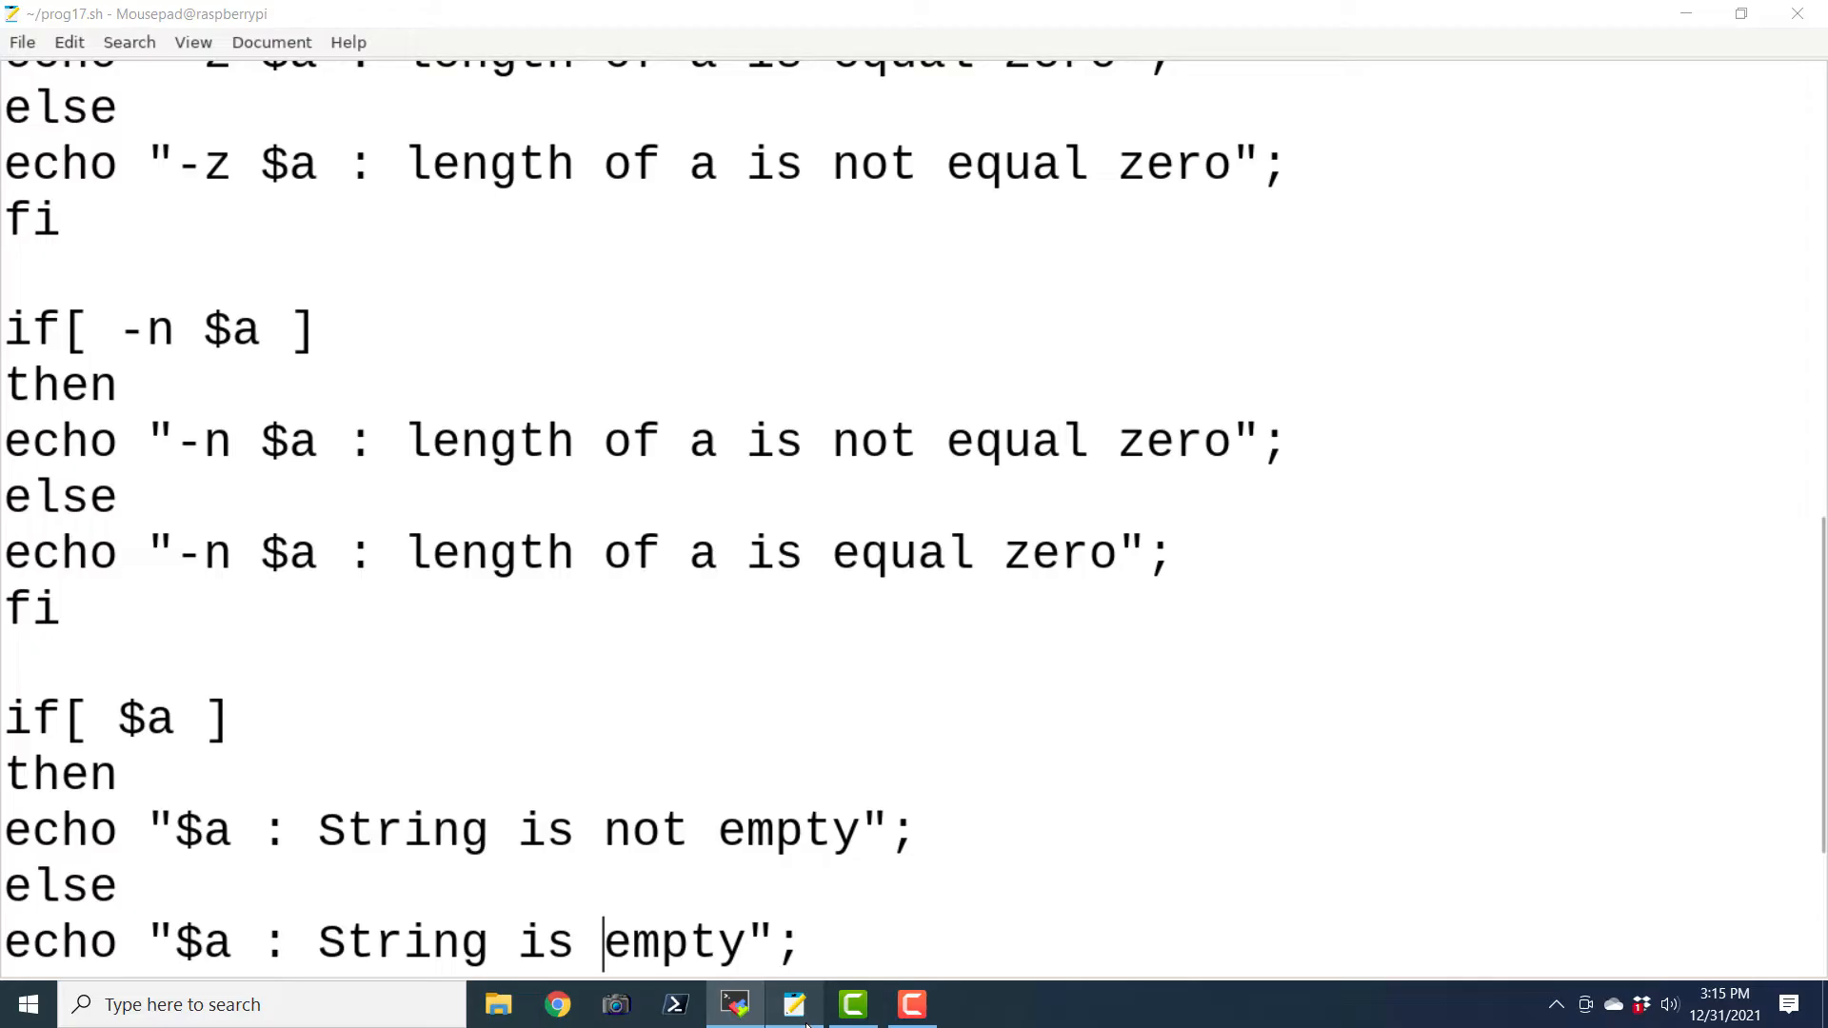
{"action": "scroll", "scroll_direction": "up", "scroll_amount": 3}
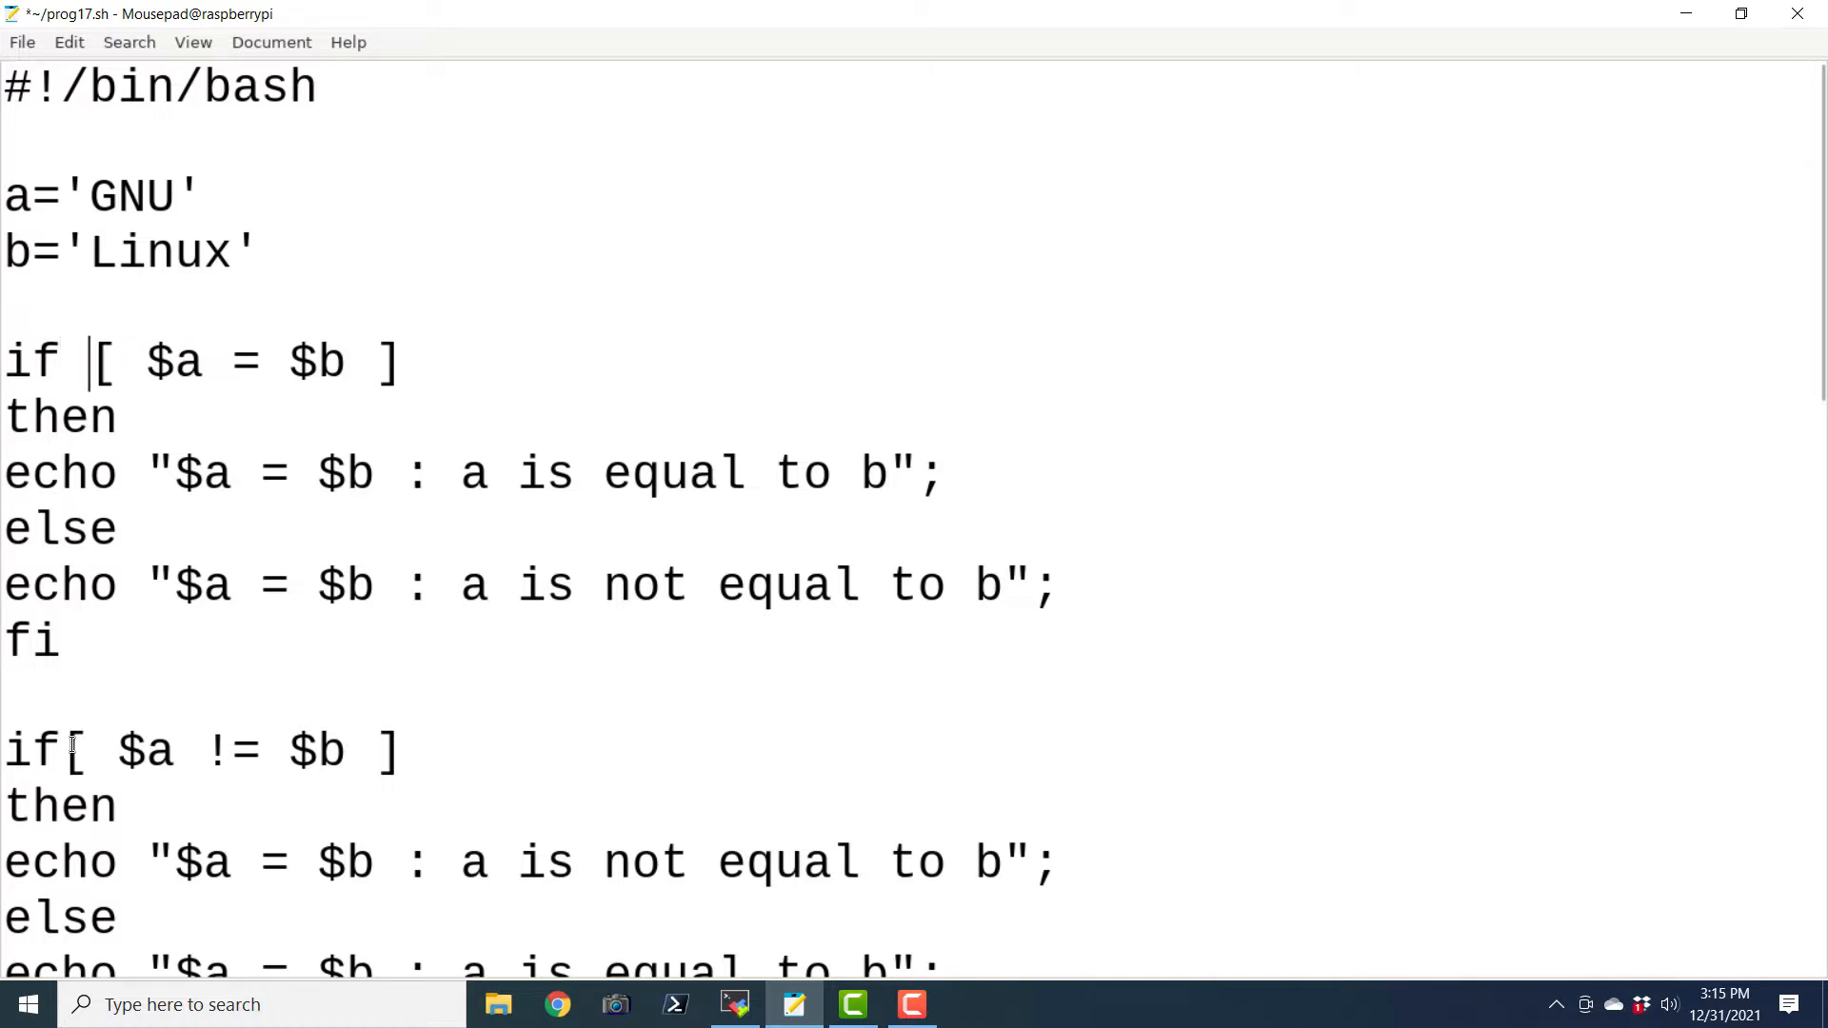
{"action": "scroll", "scroll_direction": "down", "scroll_amount": 3}
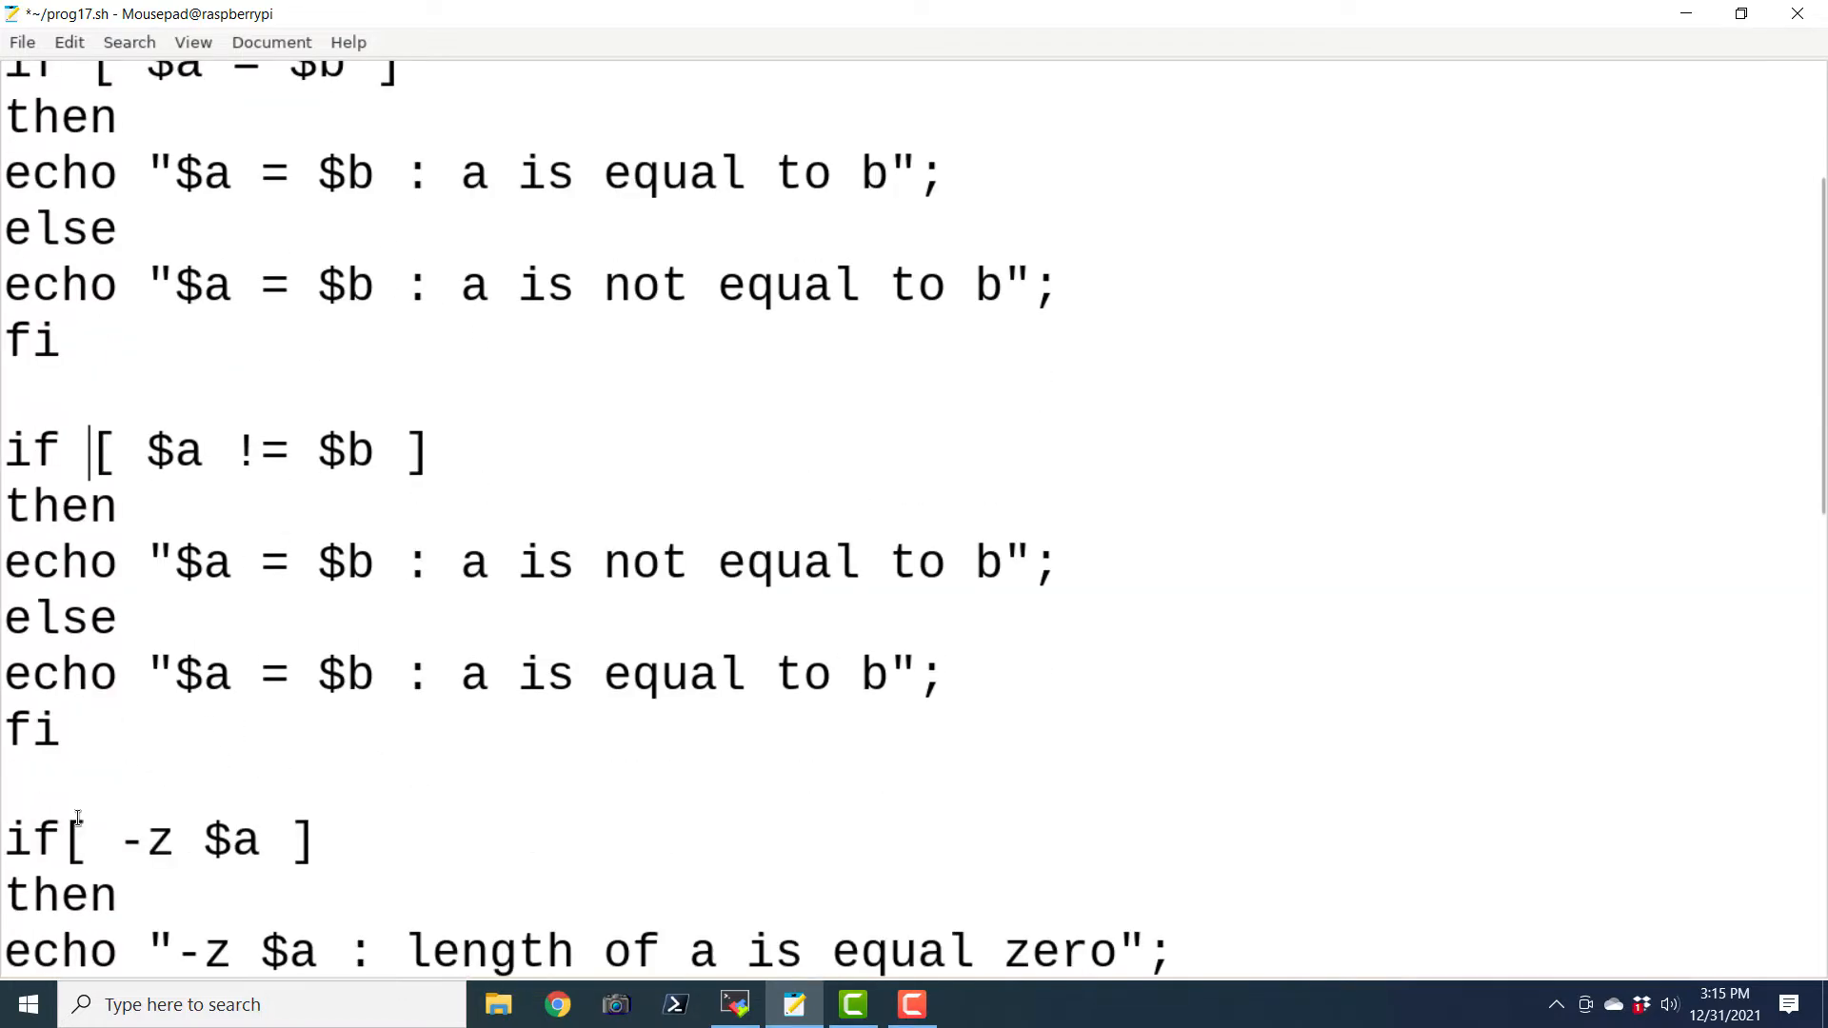
{"action": "scroll", "scroll_direction": "down", "scroll_amount": 3}
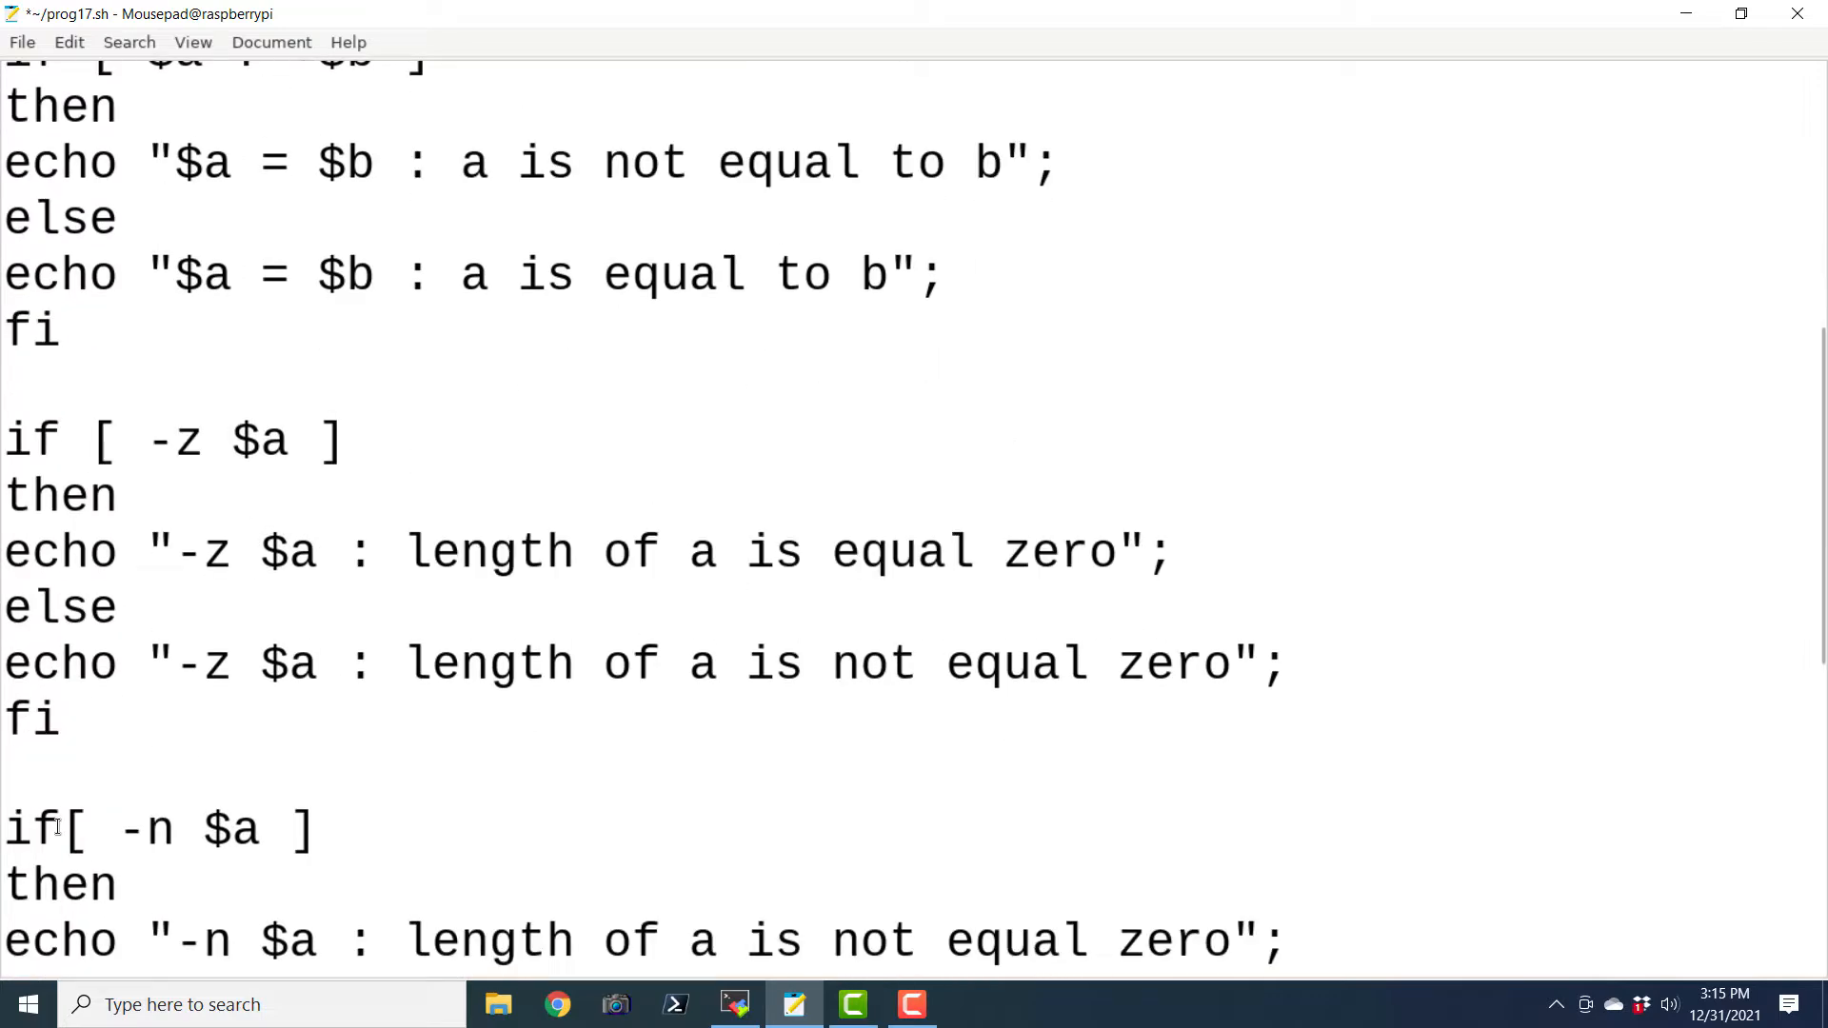
{"action": "scroll", "scroll_direction": "down", "scroll_amount": 3}
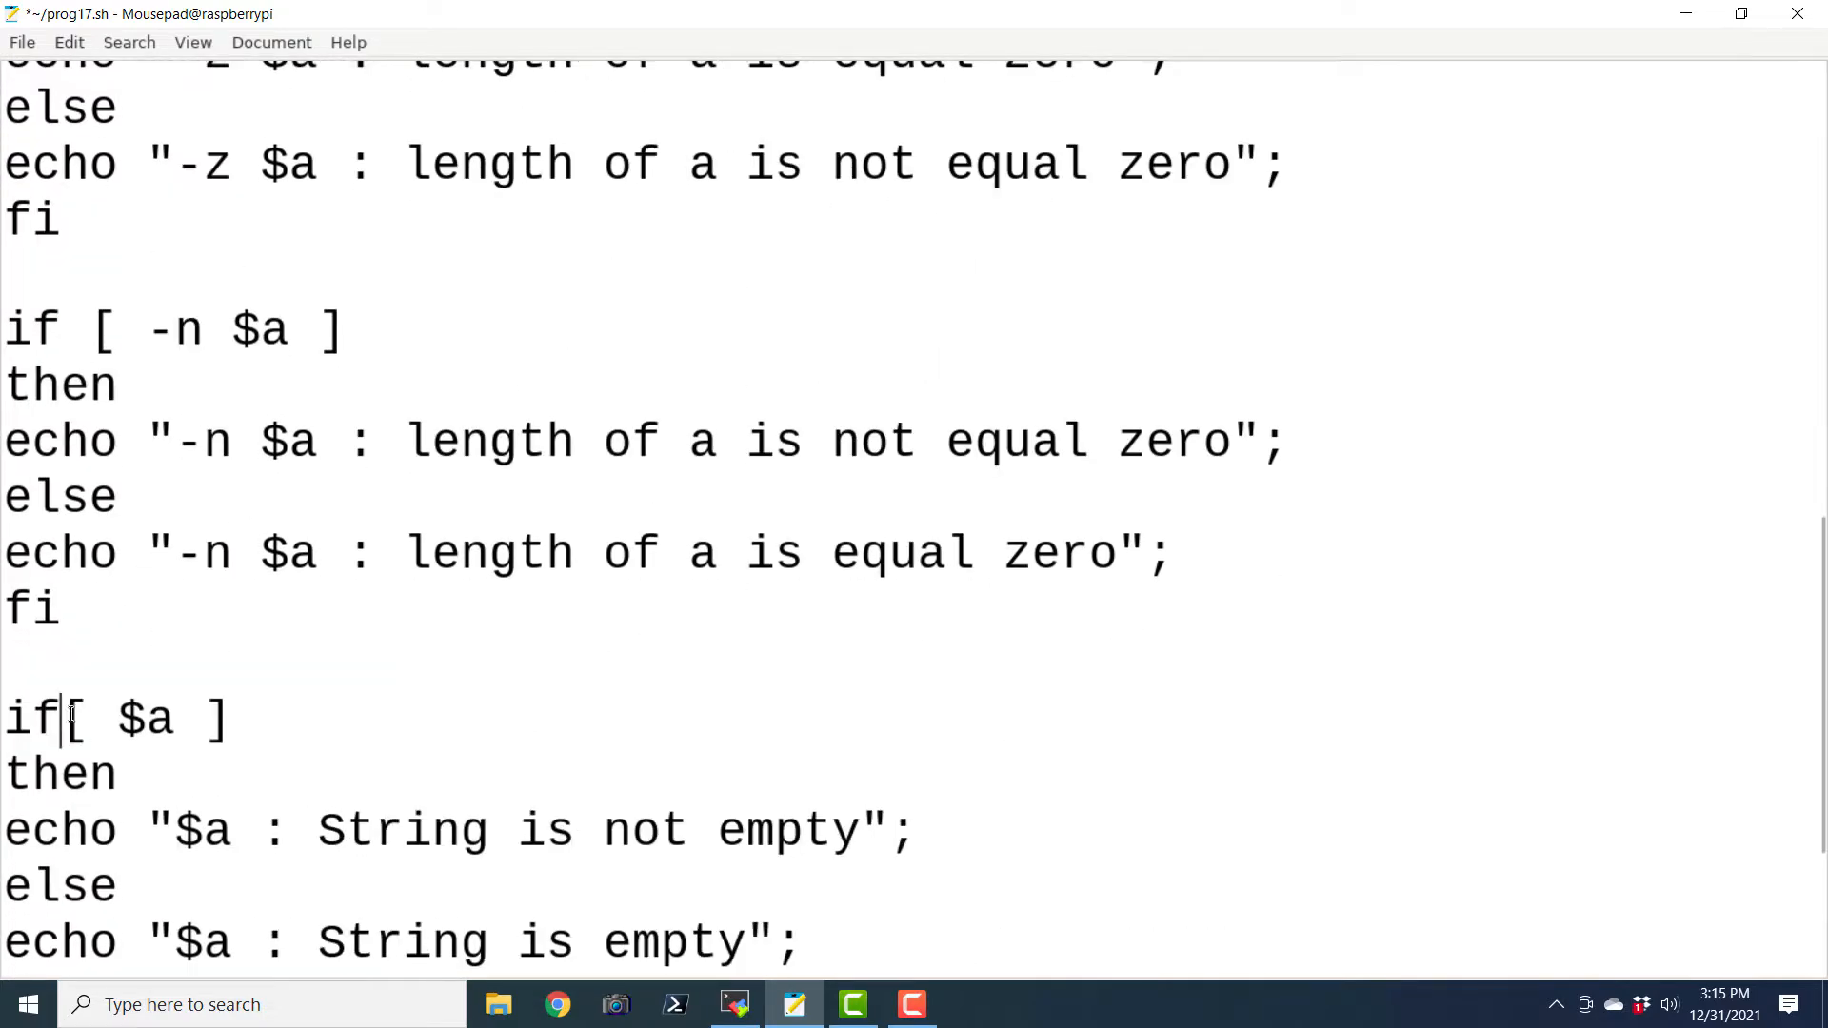
{"action": "key", "text": "space"}
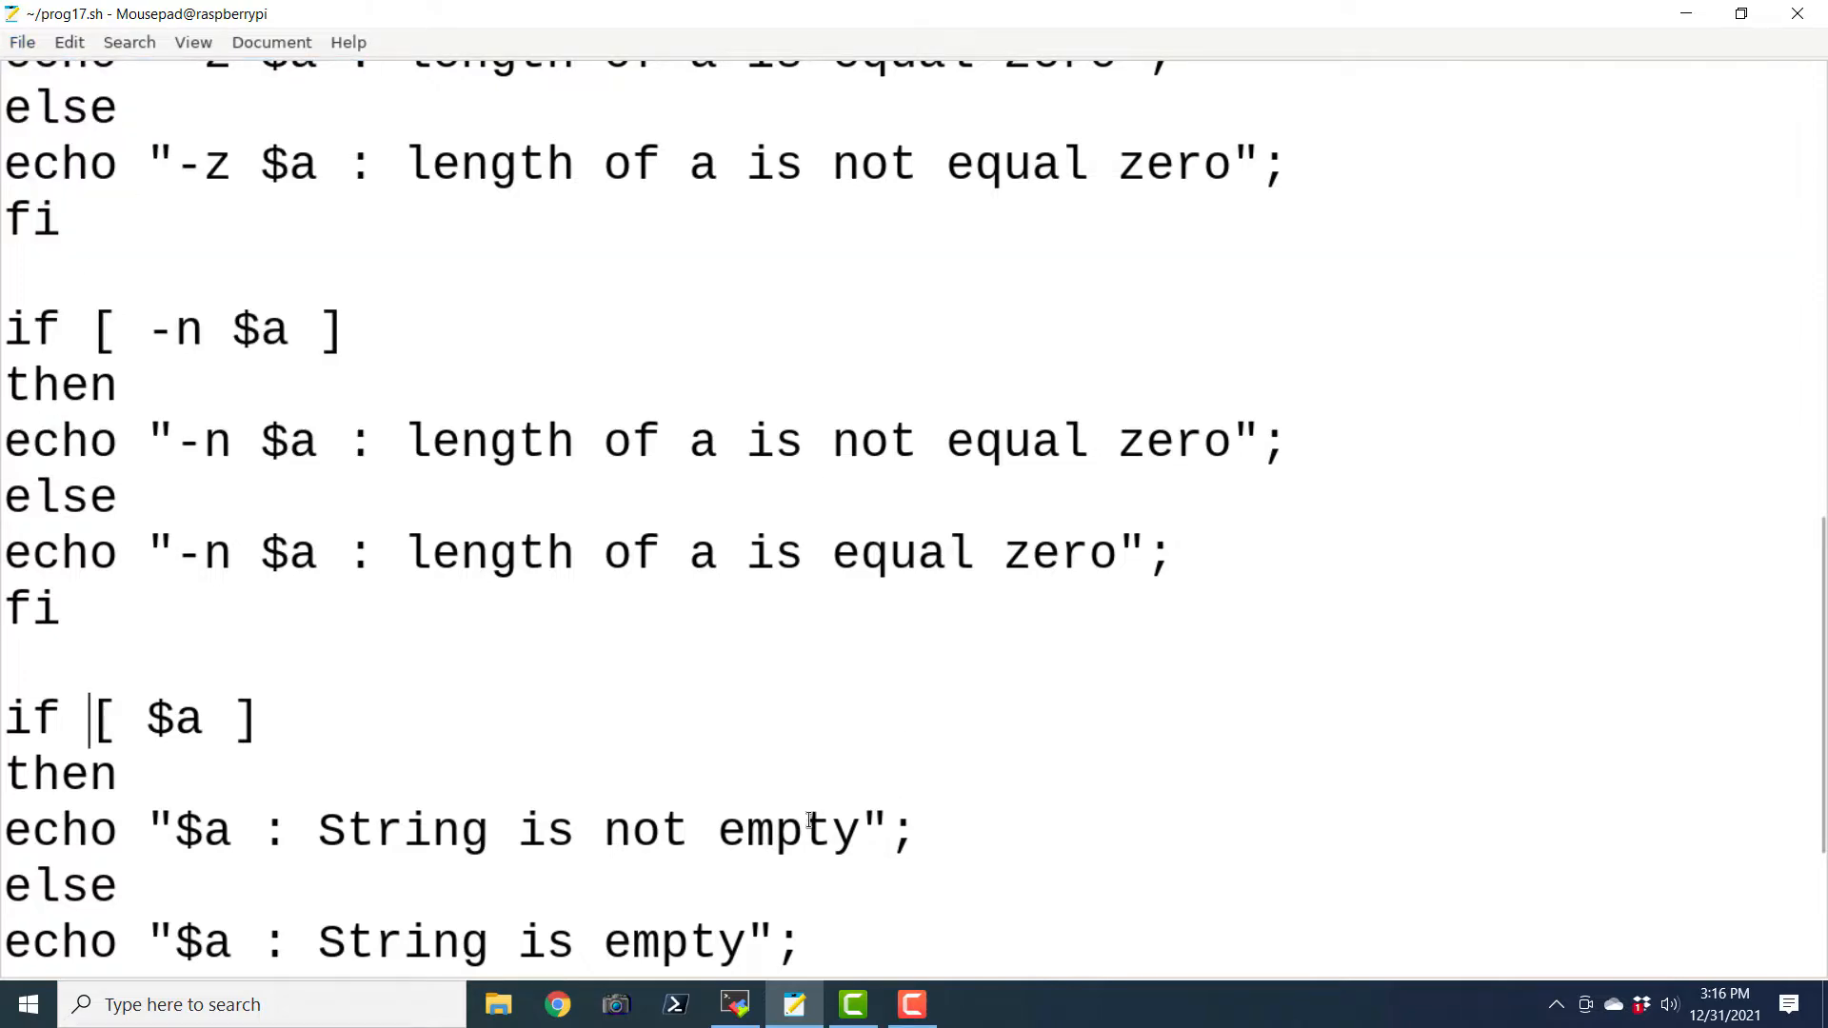
{"action": "left_click", "coordinate": [733, 1005]}
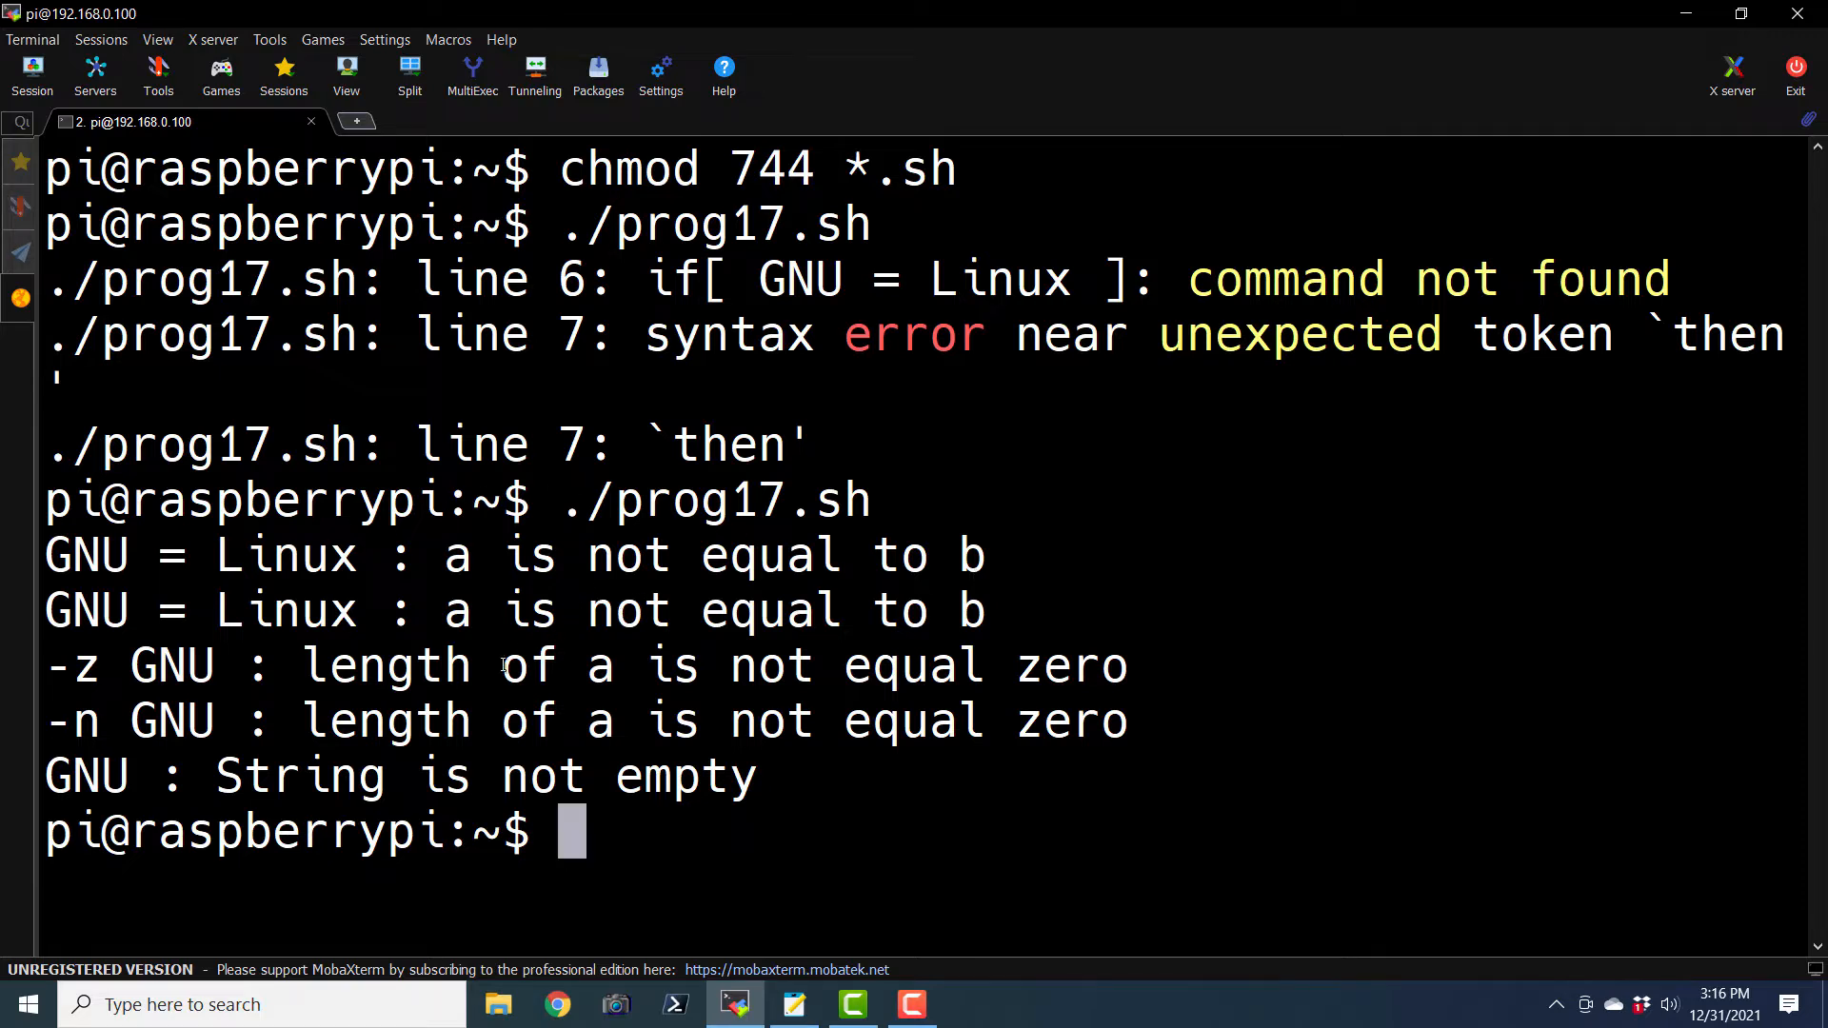
{"action": "mouse_move", "coordinate": [1111, 685]}
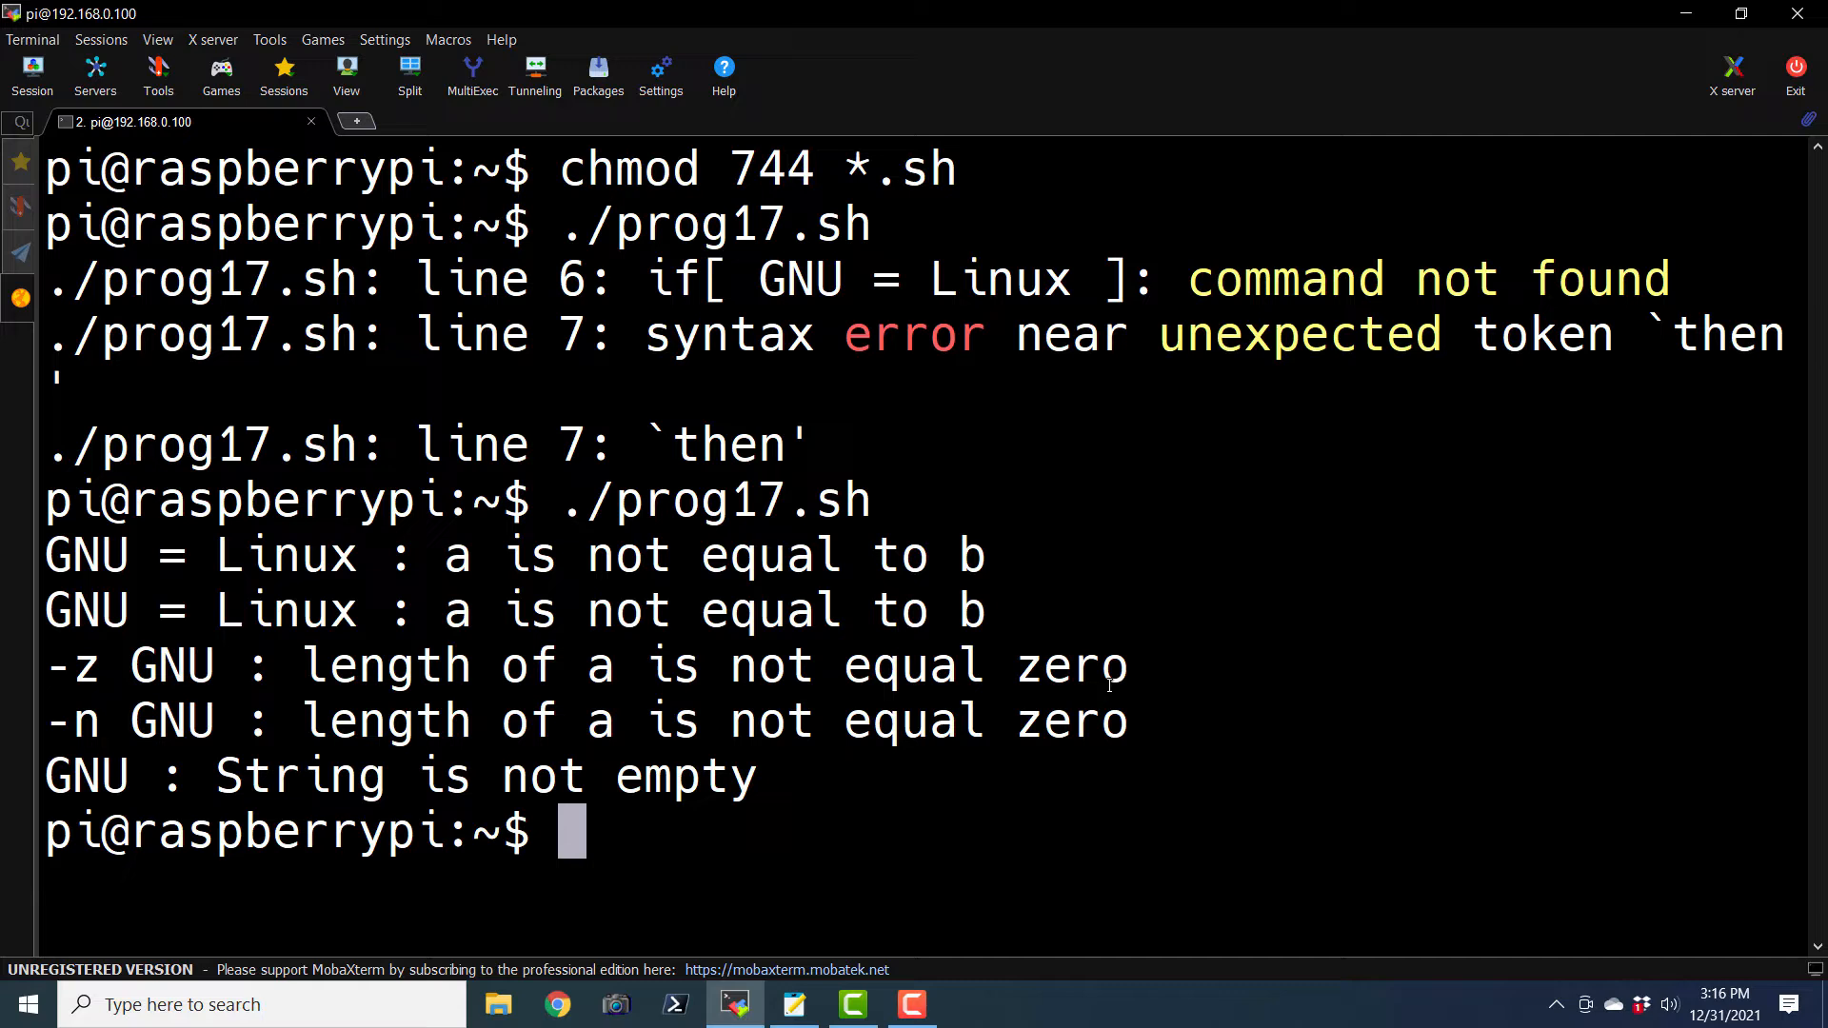
{"action": "mouse_move", "coordinate": [685, 799]}
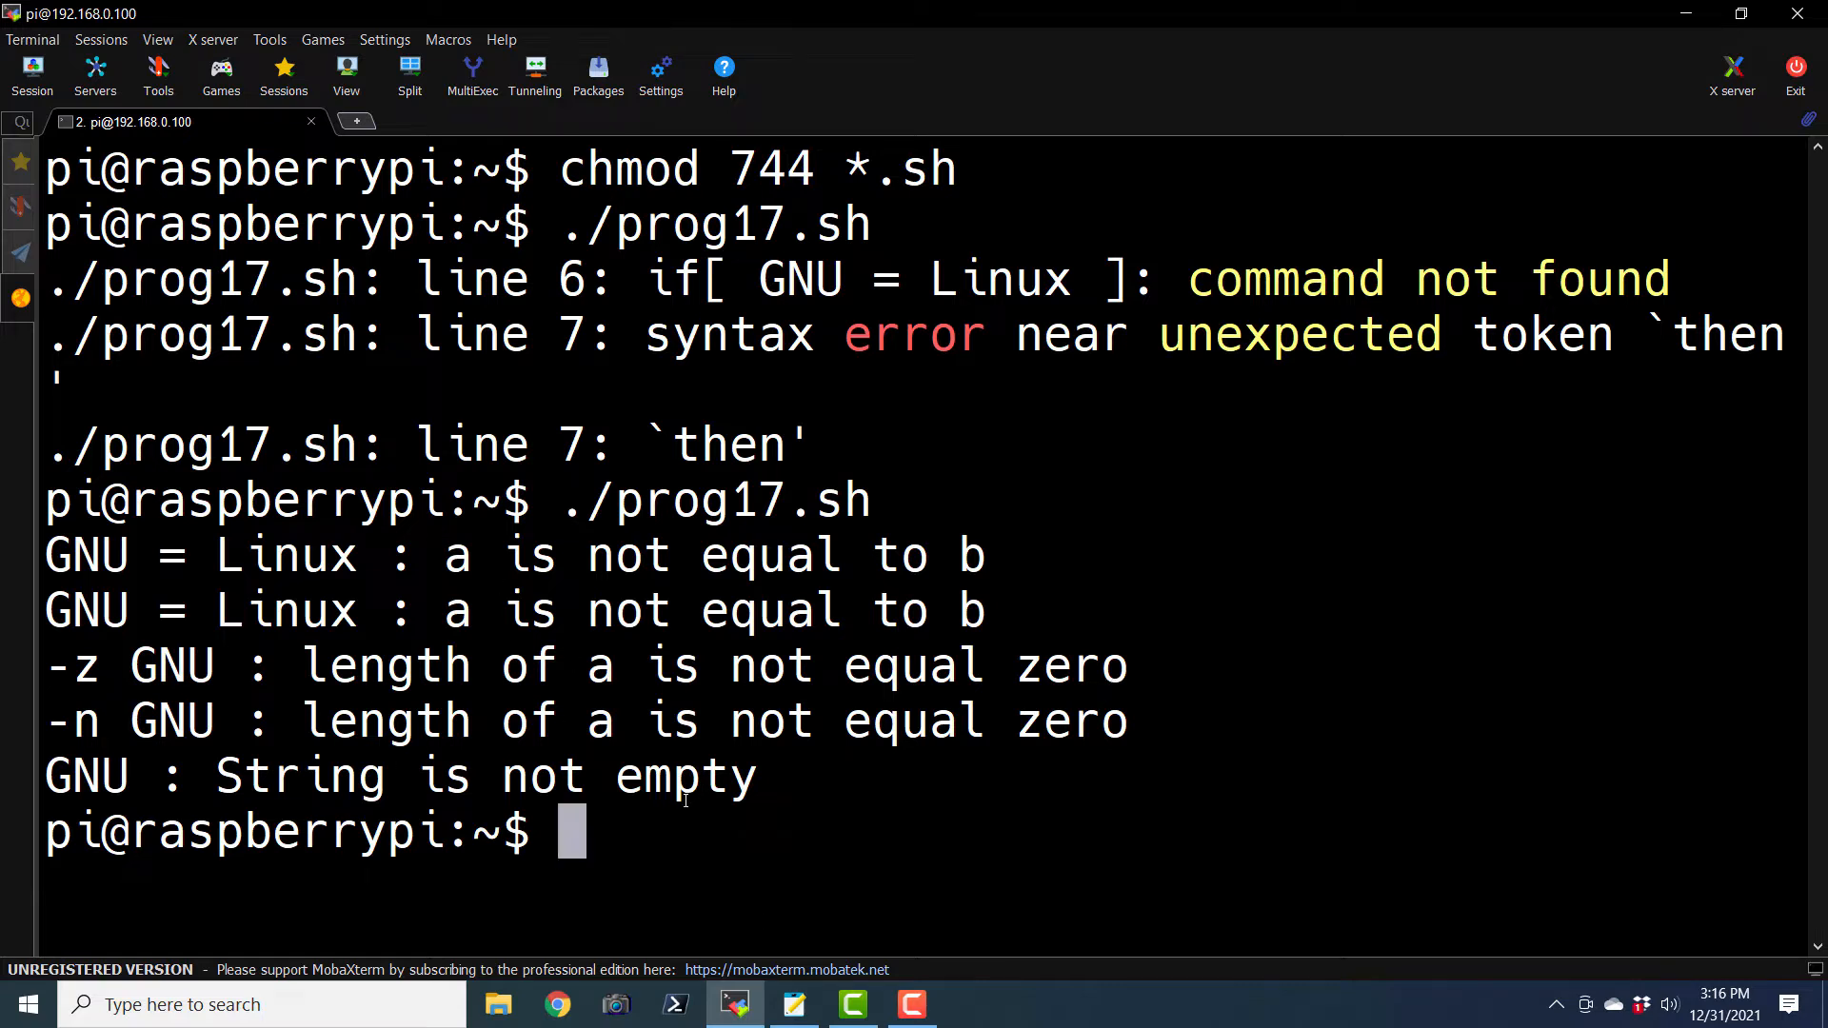
{"action": "mouse_move", "coordinate": [1074, 986]}
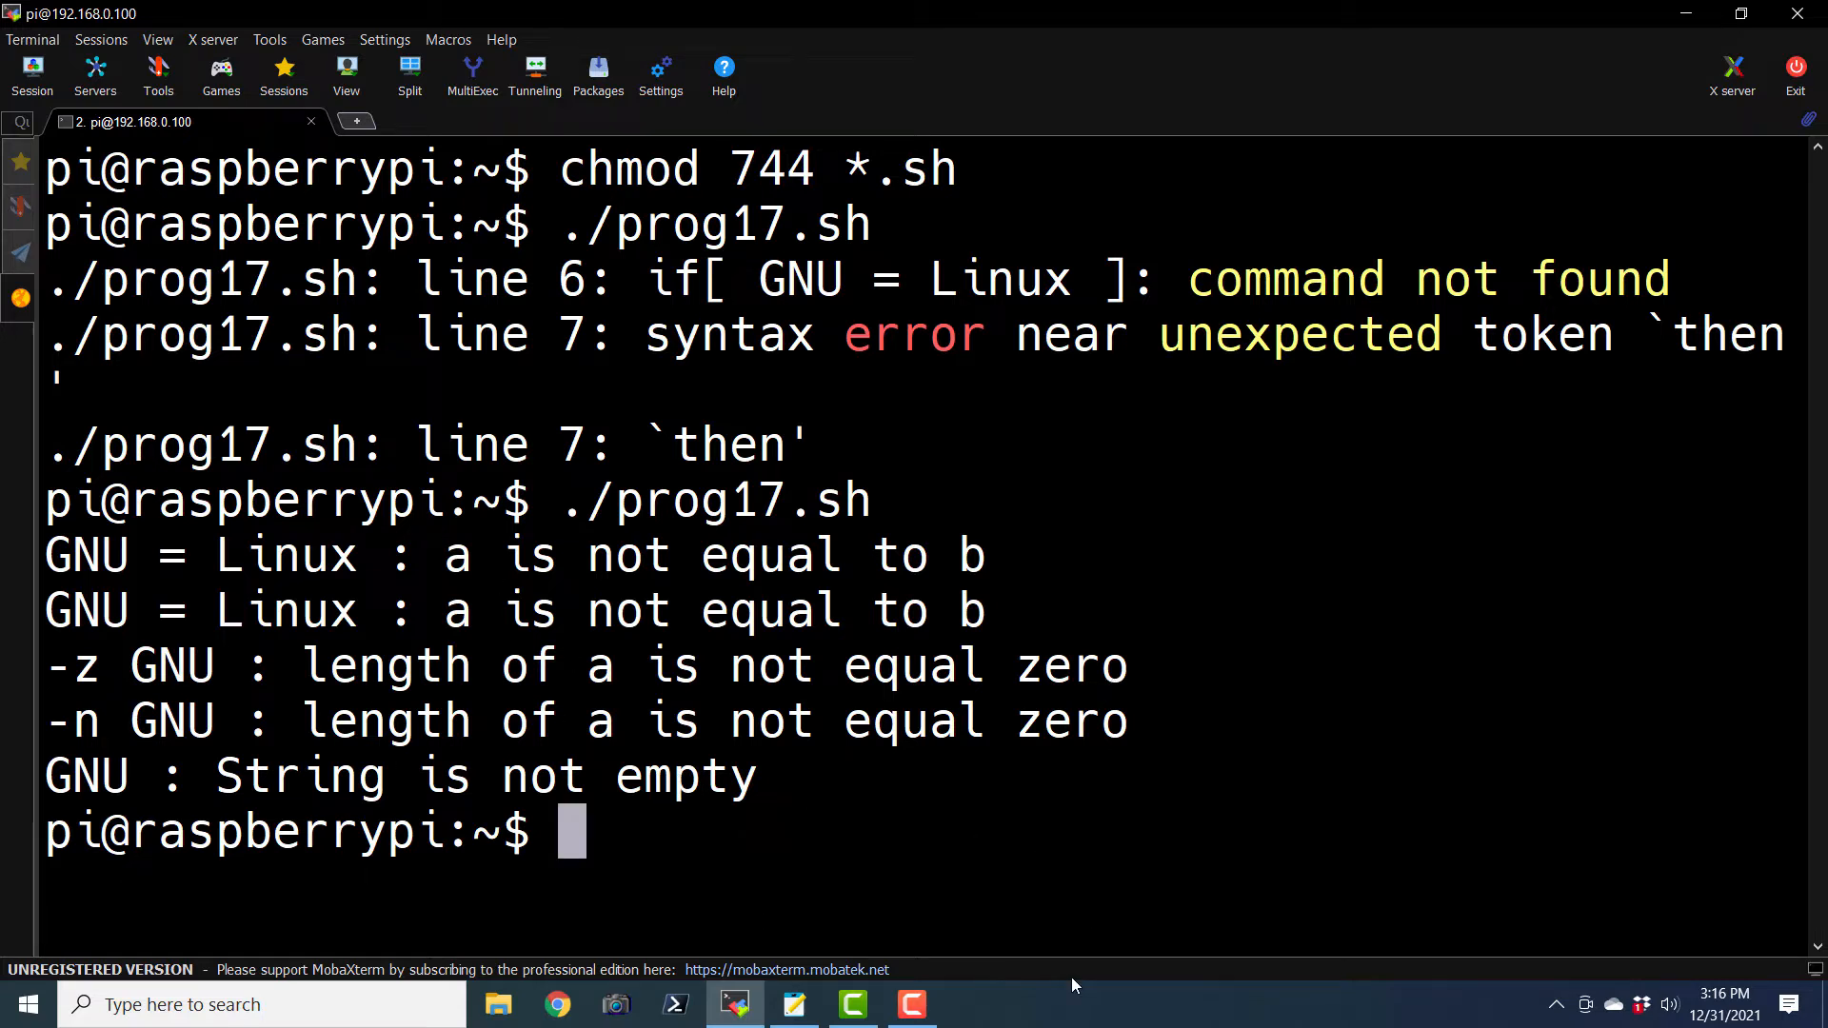